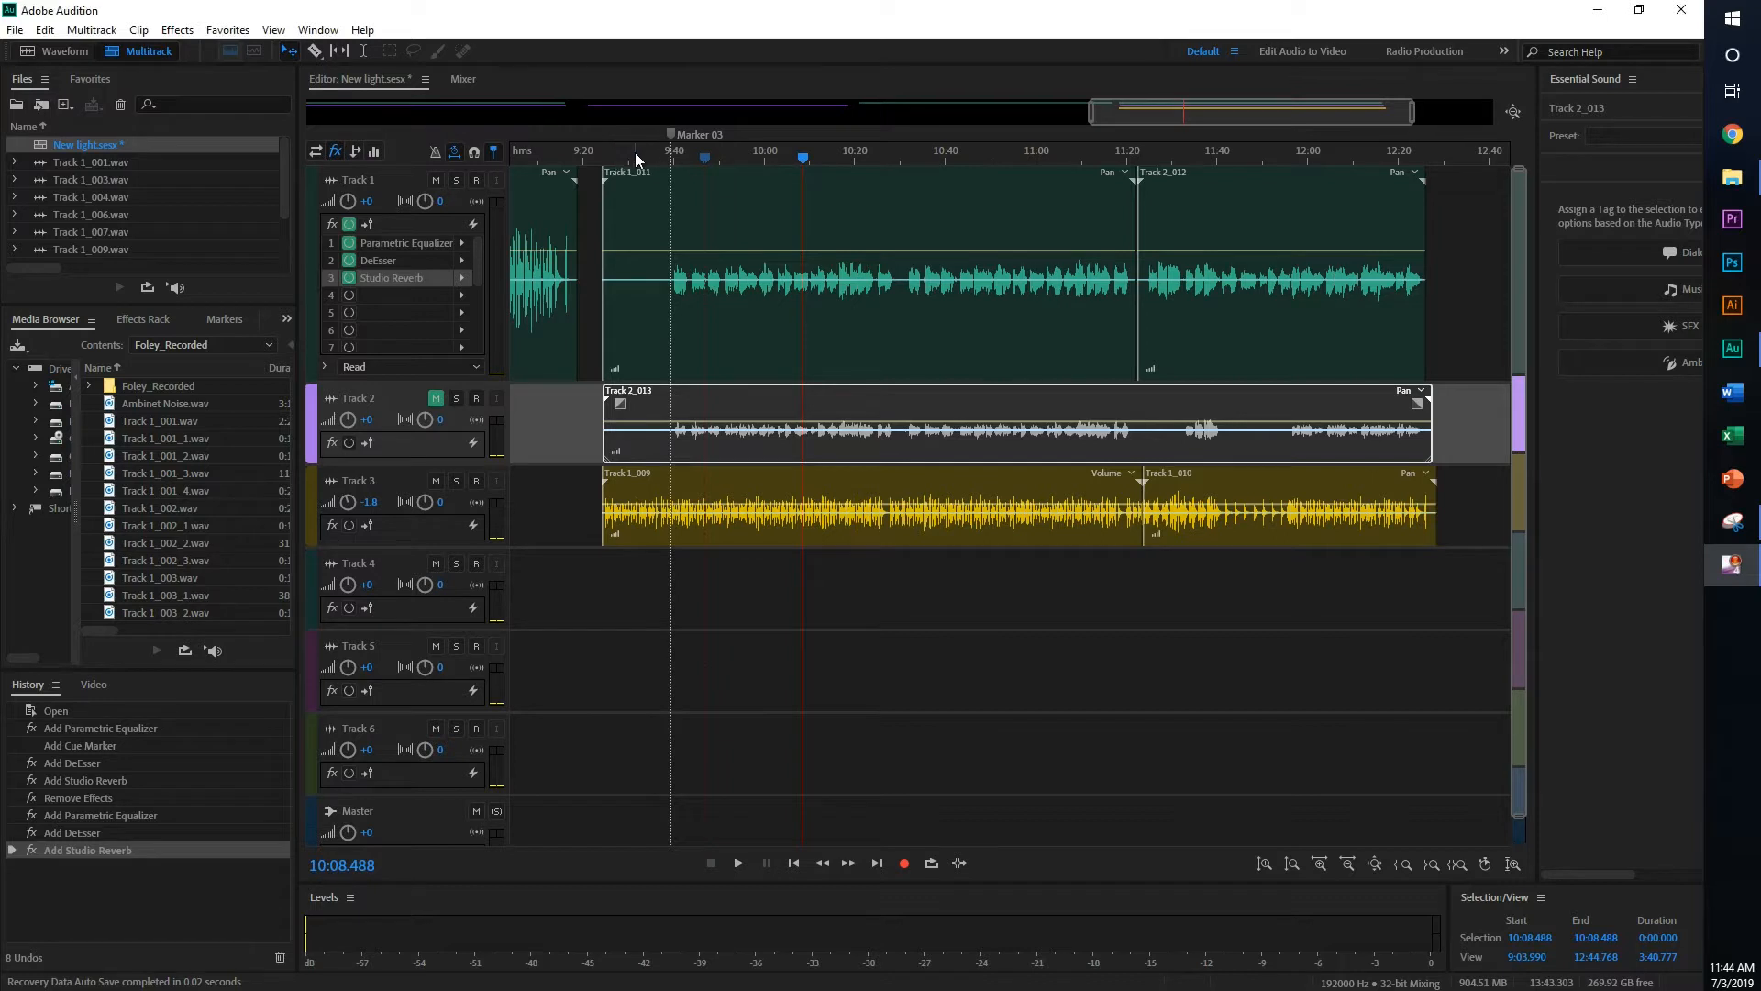
# - Play back the Track 1_009 recording from an earlier position and stop it
pyautogui.click(635, 151)
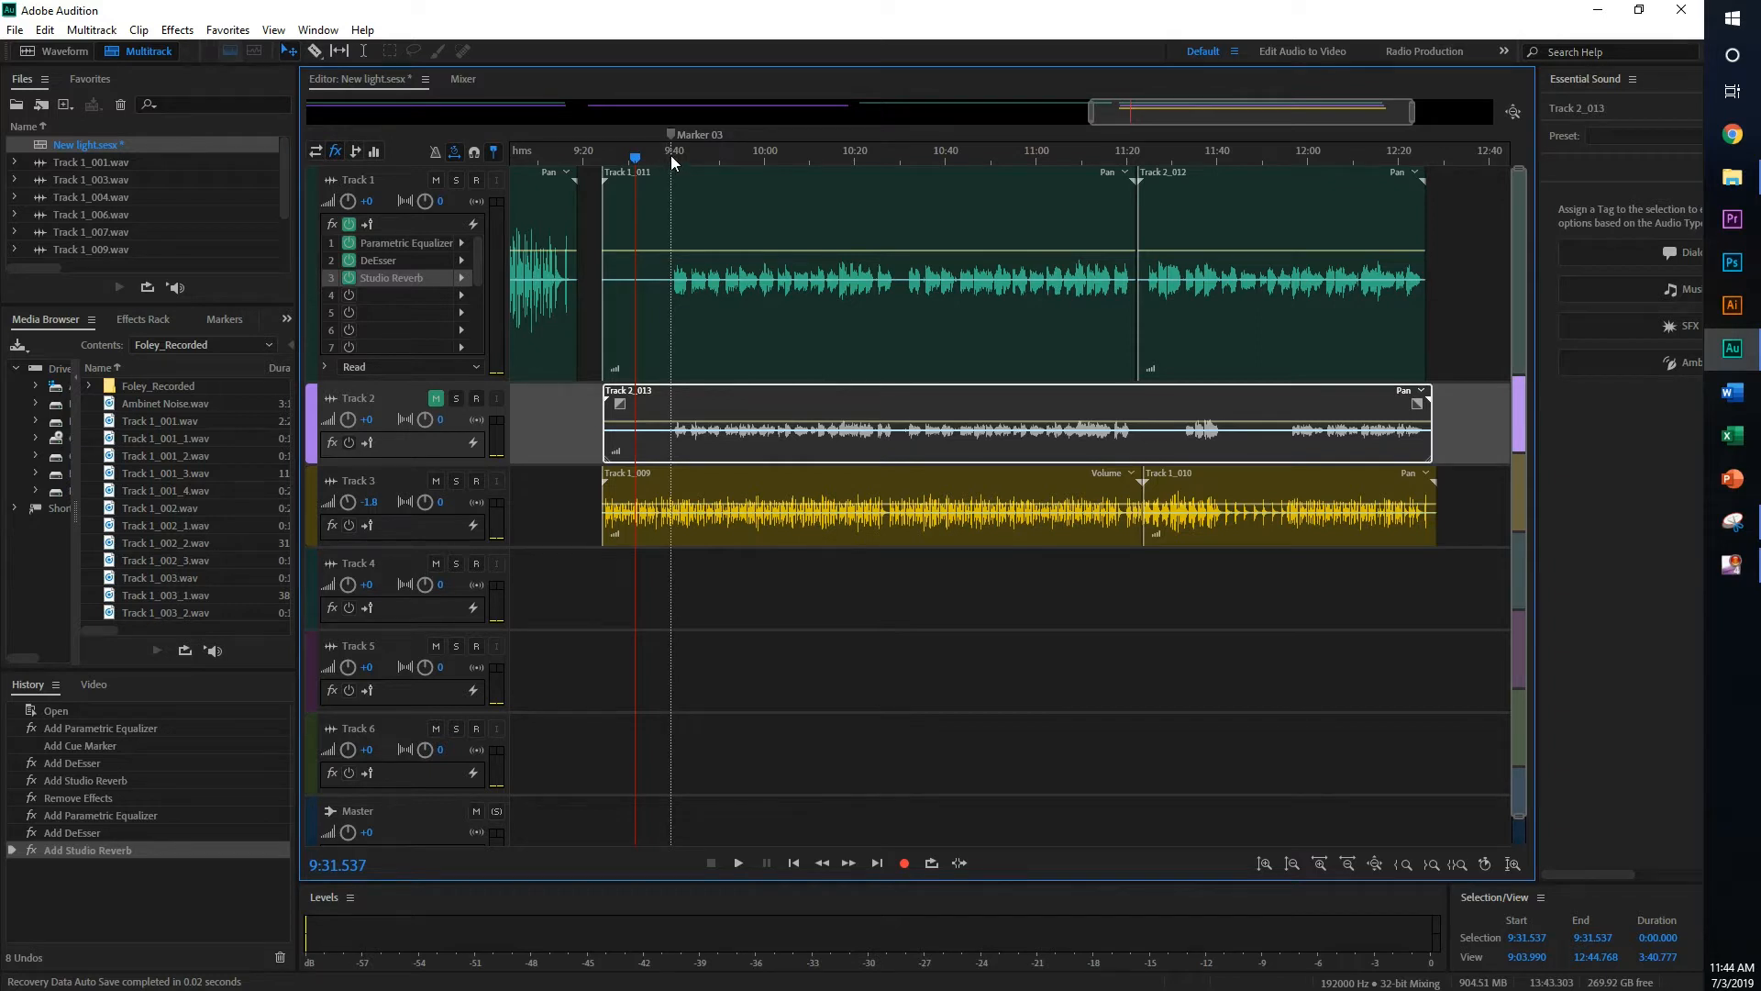
pyautogui.click(737, 862)
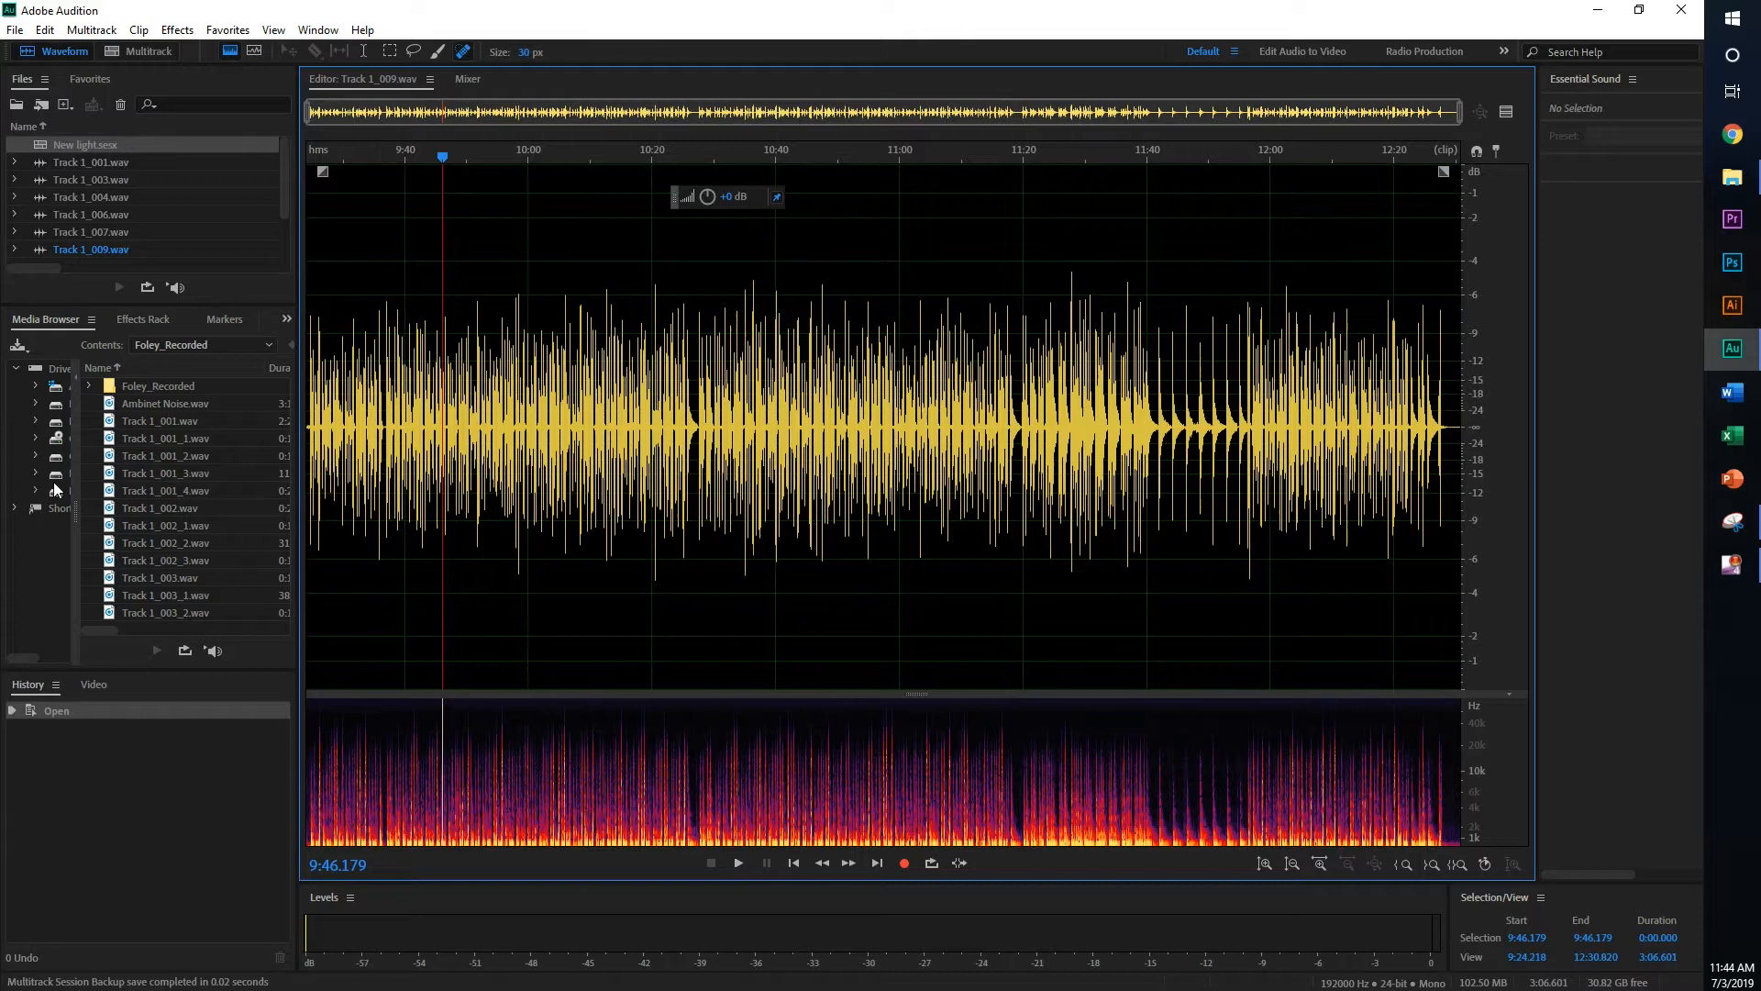
pyautogui.moveTo(1484, 657)
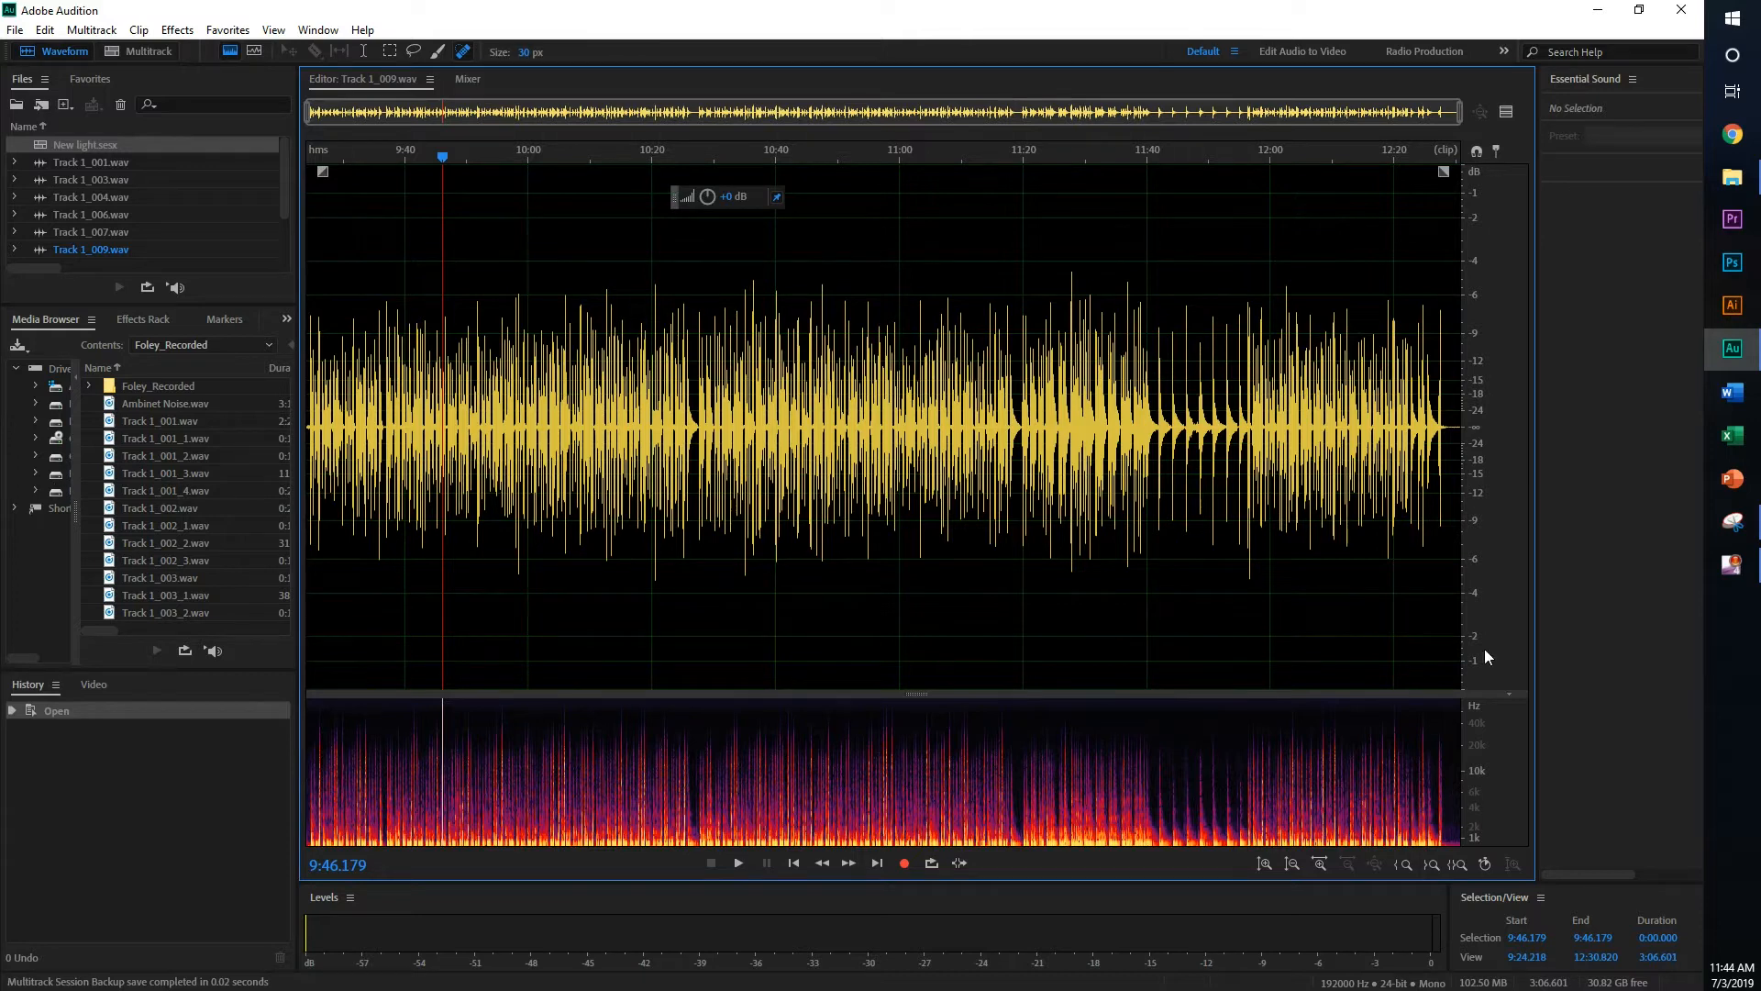
pyautogui.click(1265, 864)
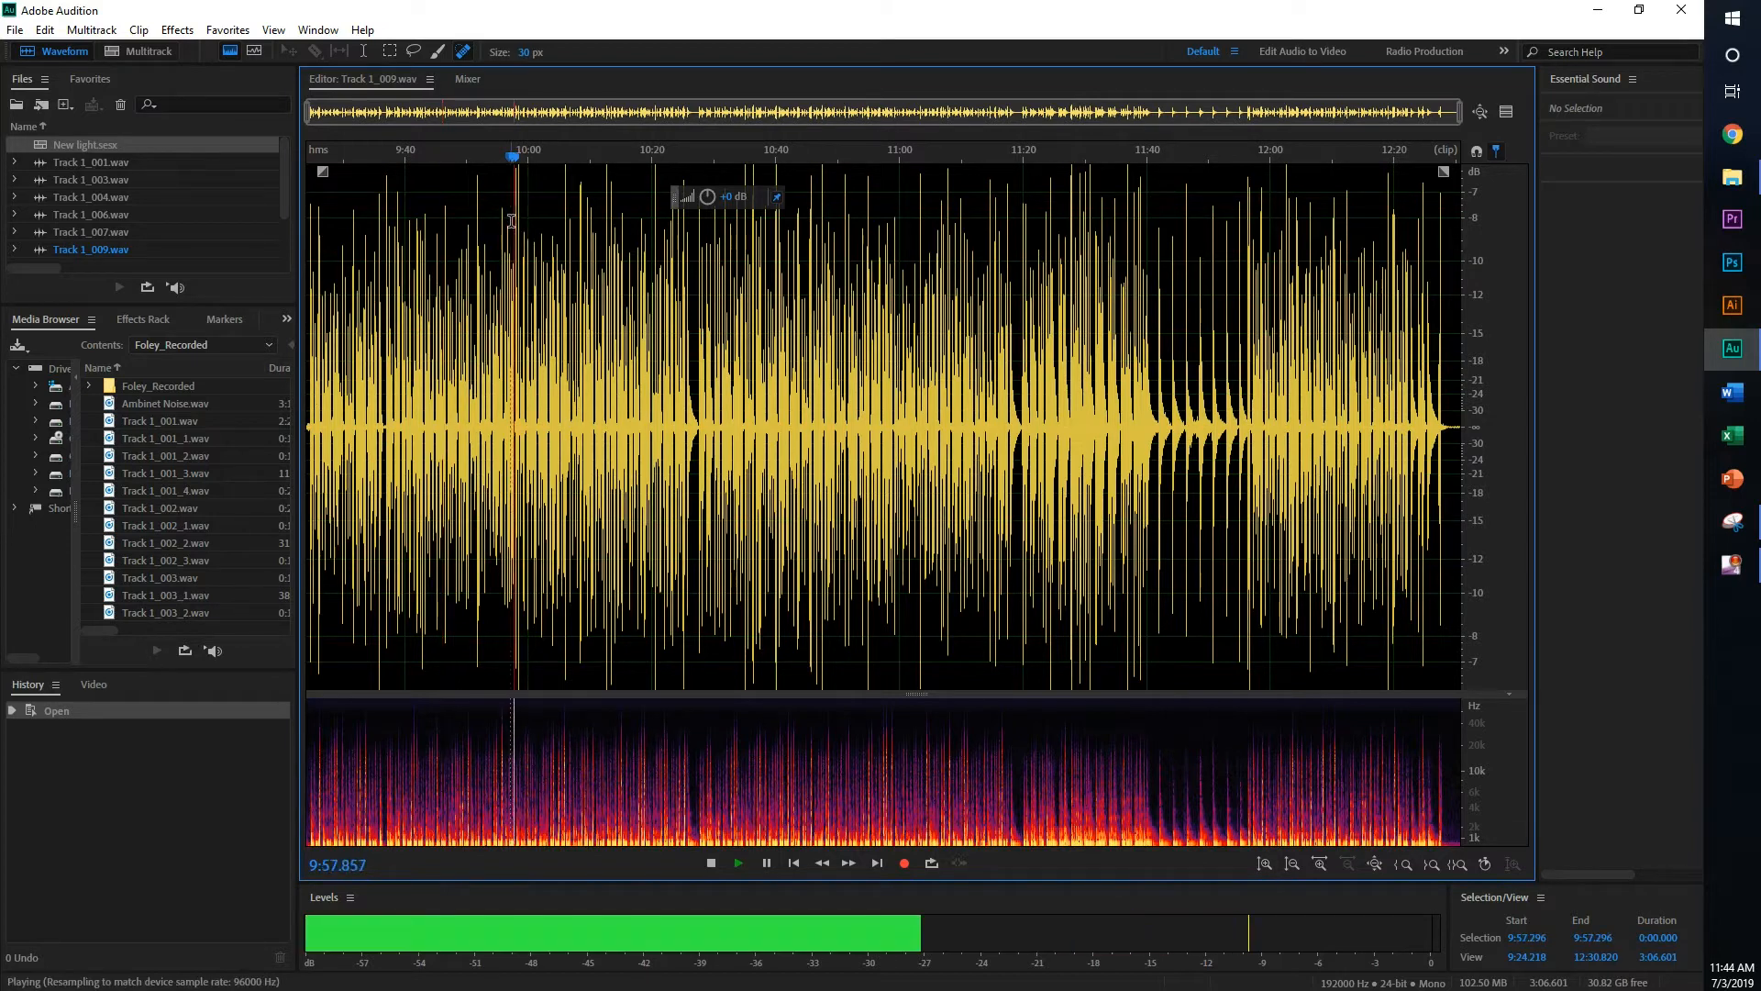
pyautogui.click(710, 862)
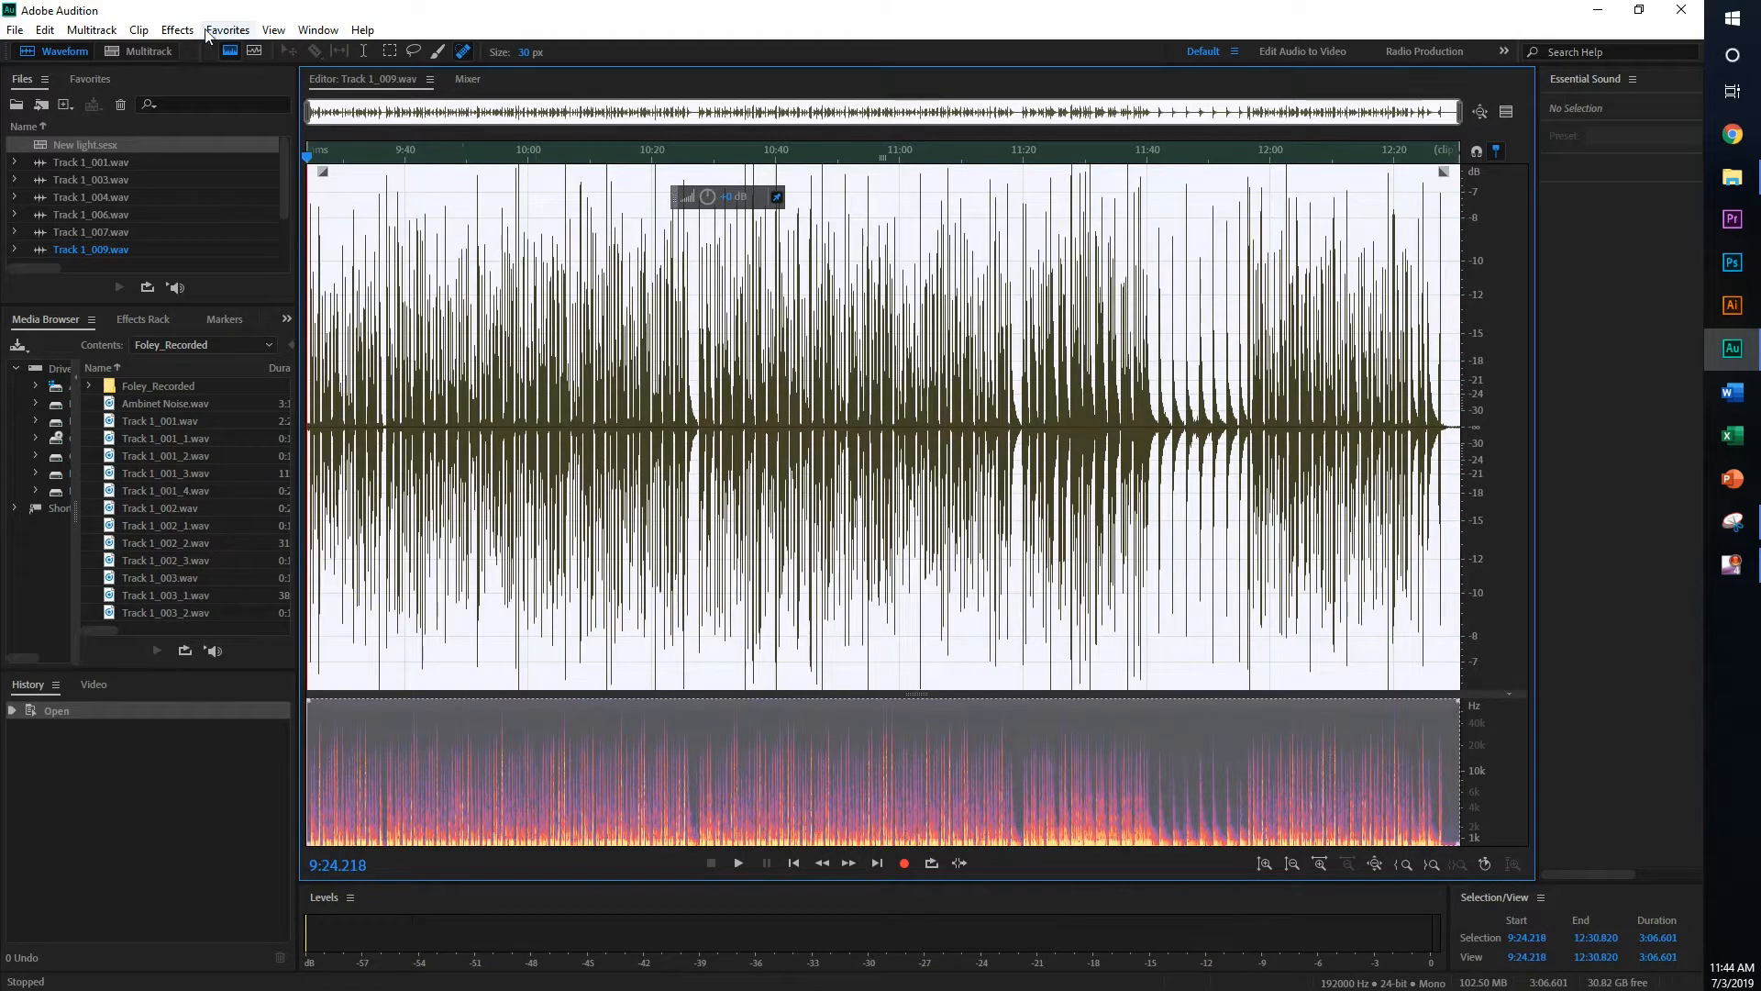
# - Apply a Single-band Compressor with a -15 dB threshold to the Track 1_009 waveform
pyautogui.click(176, 30)
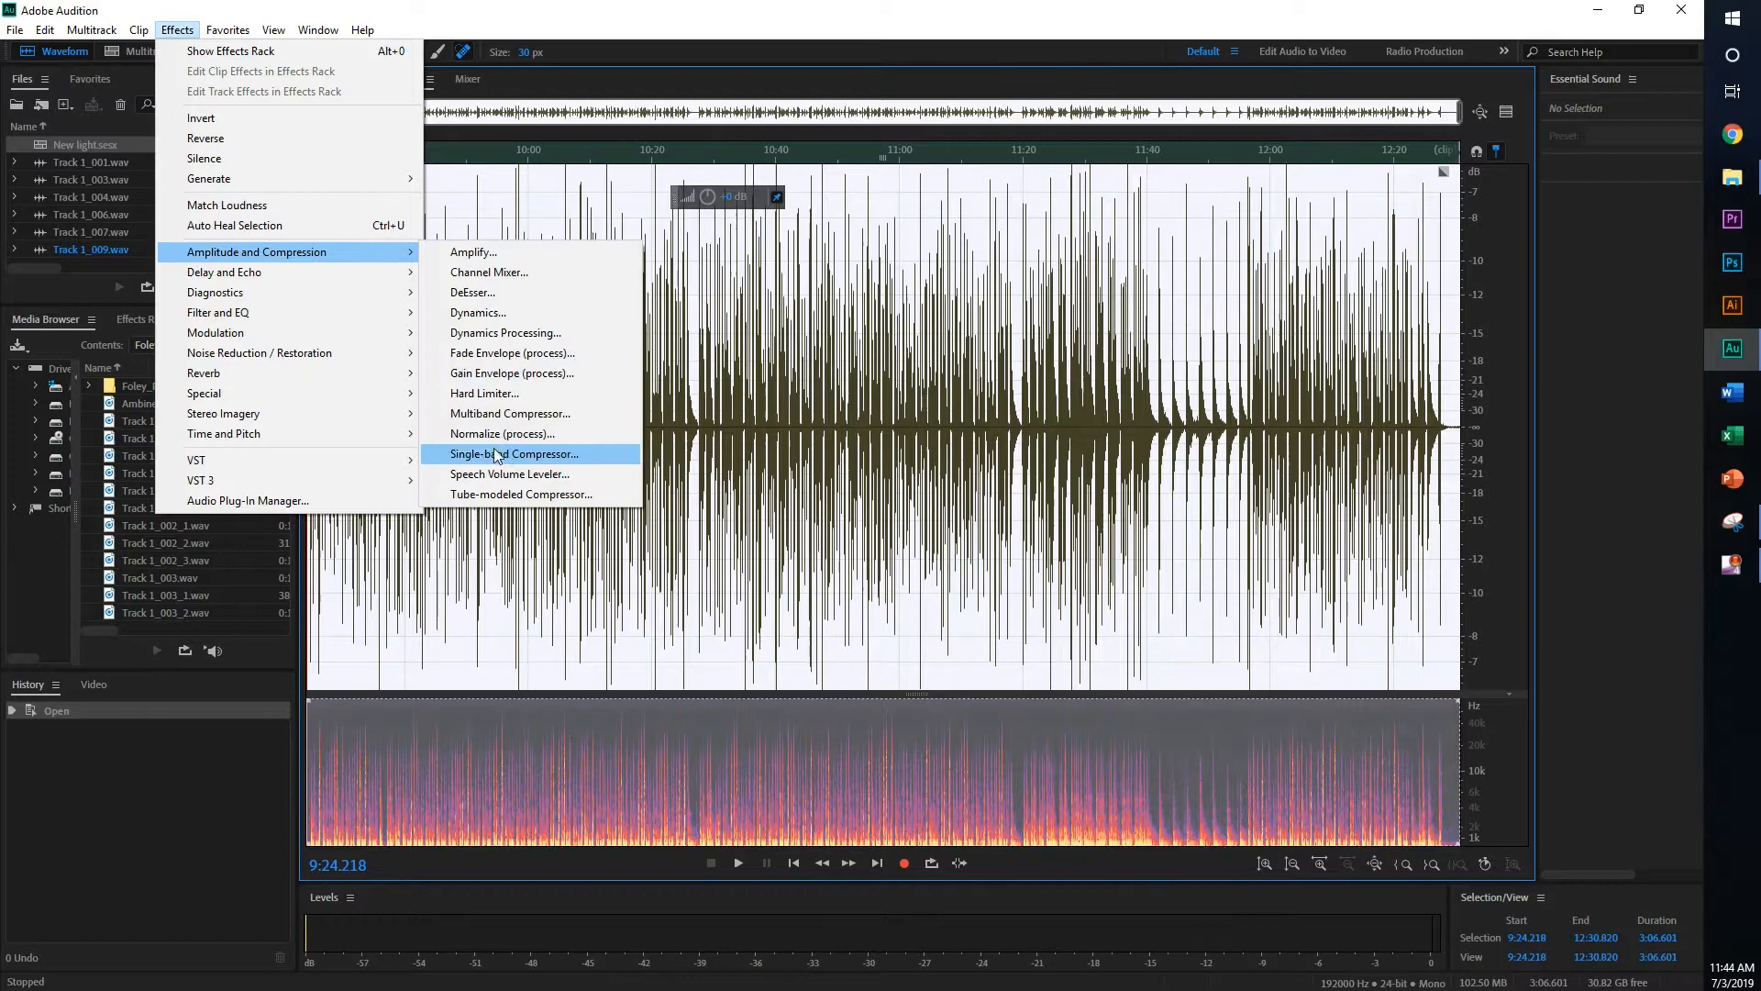
pyautogui.click(514, 454)
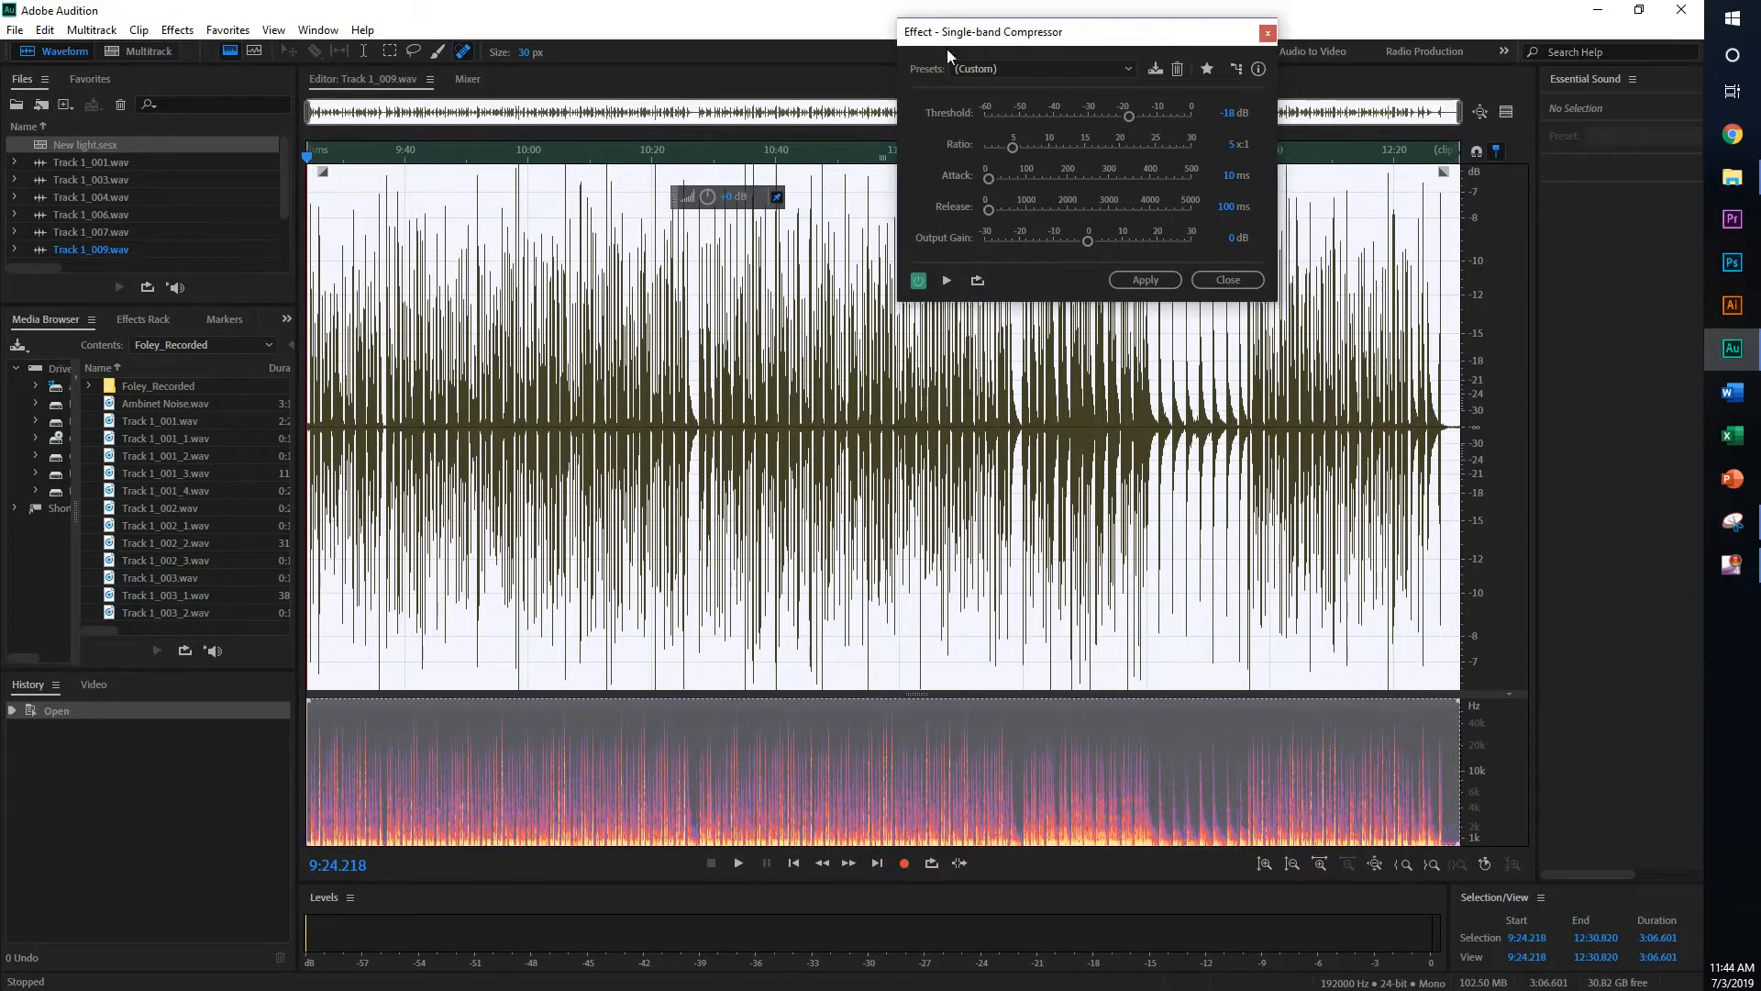
pyautogui.moveTo(983, 31); pyautogui.dragTo(797, 321)
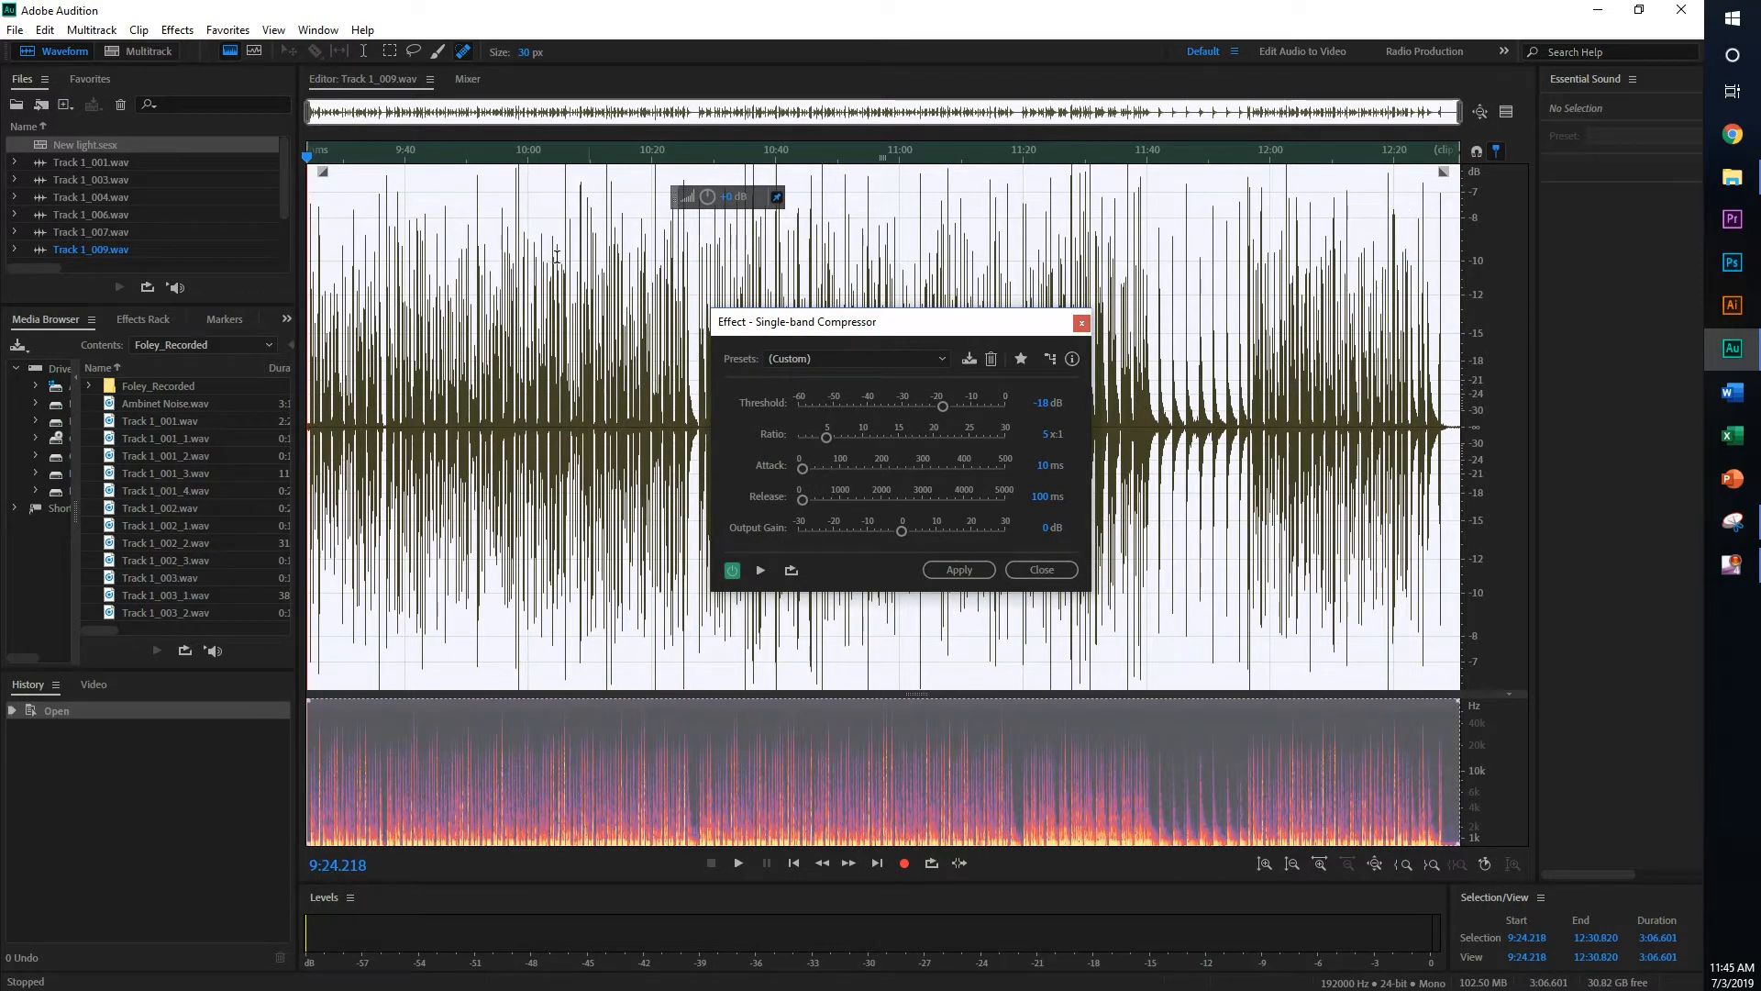
pyautogui.moveTo(1447, 248)
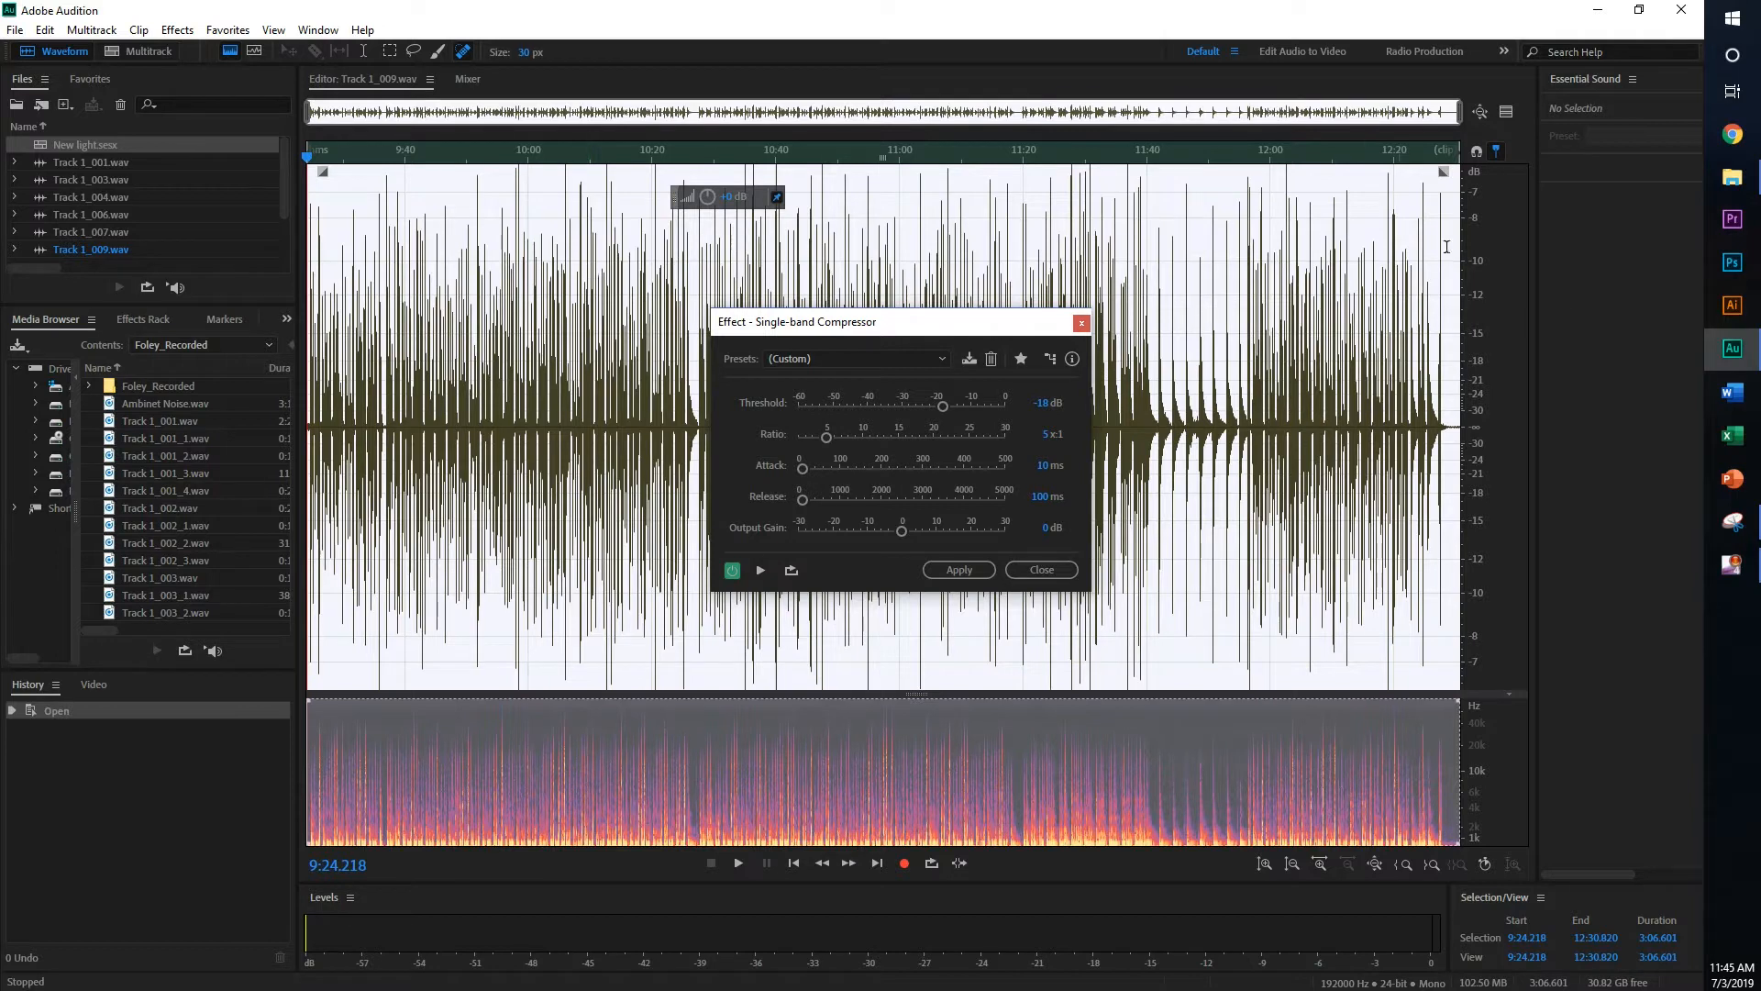
pyautogui.moveTo(1334, 283)
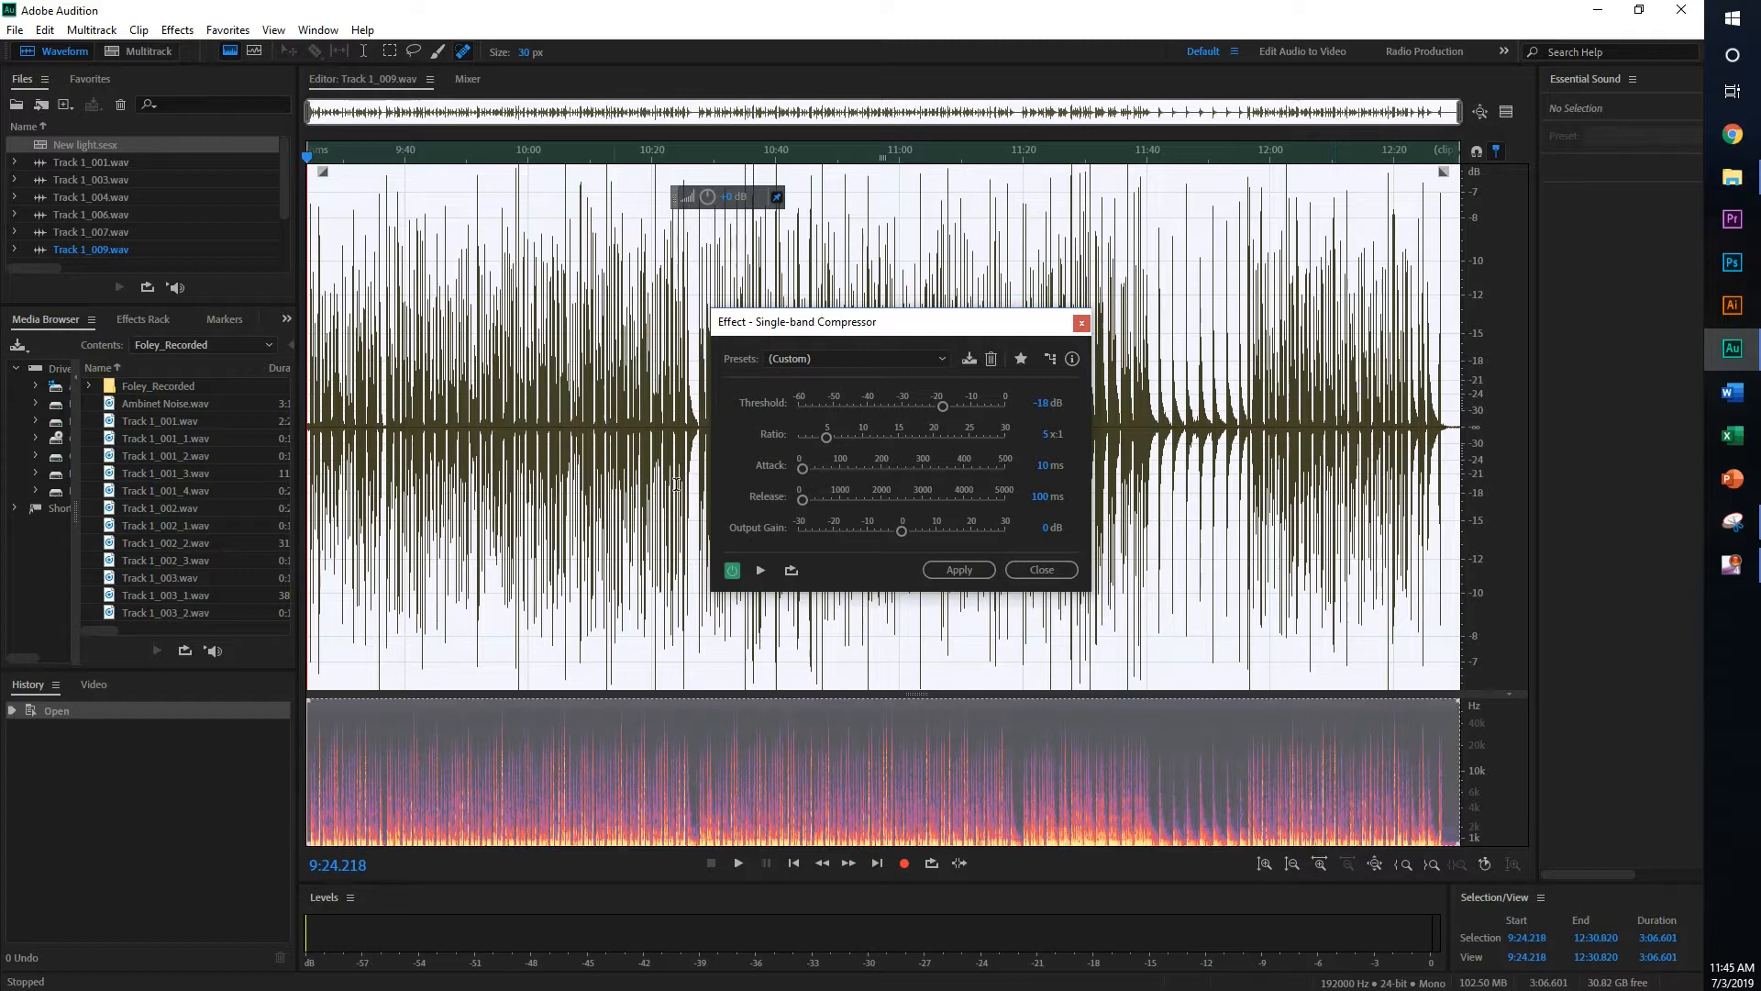
pyautogui.moveTo(1020, 418)
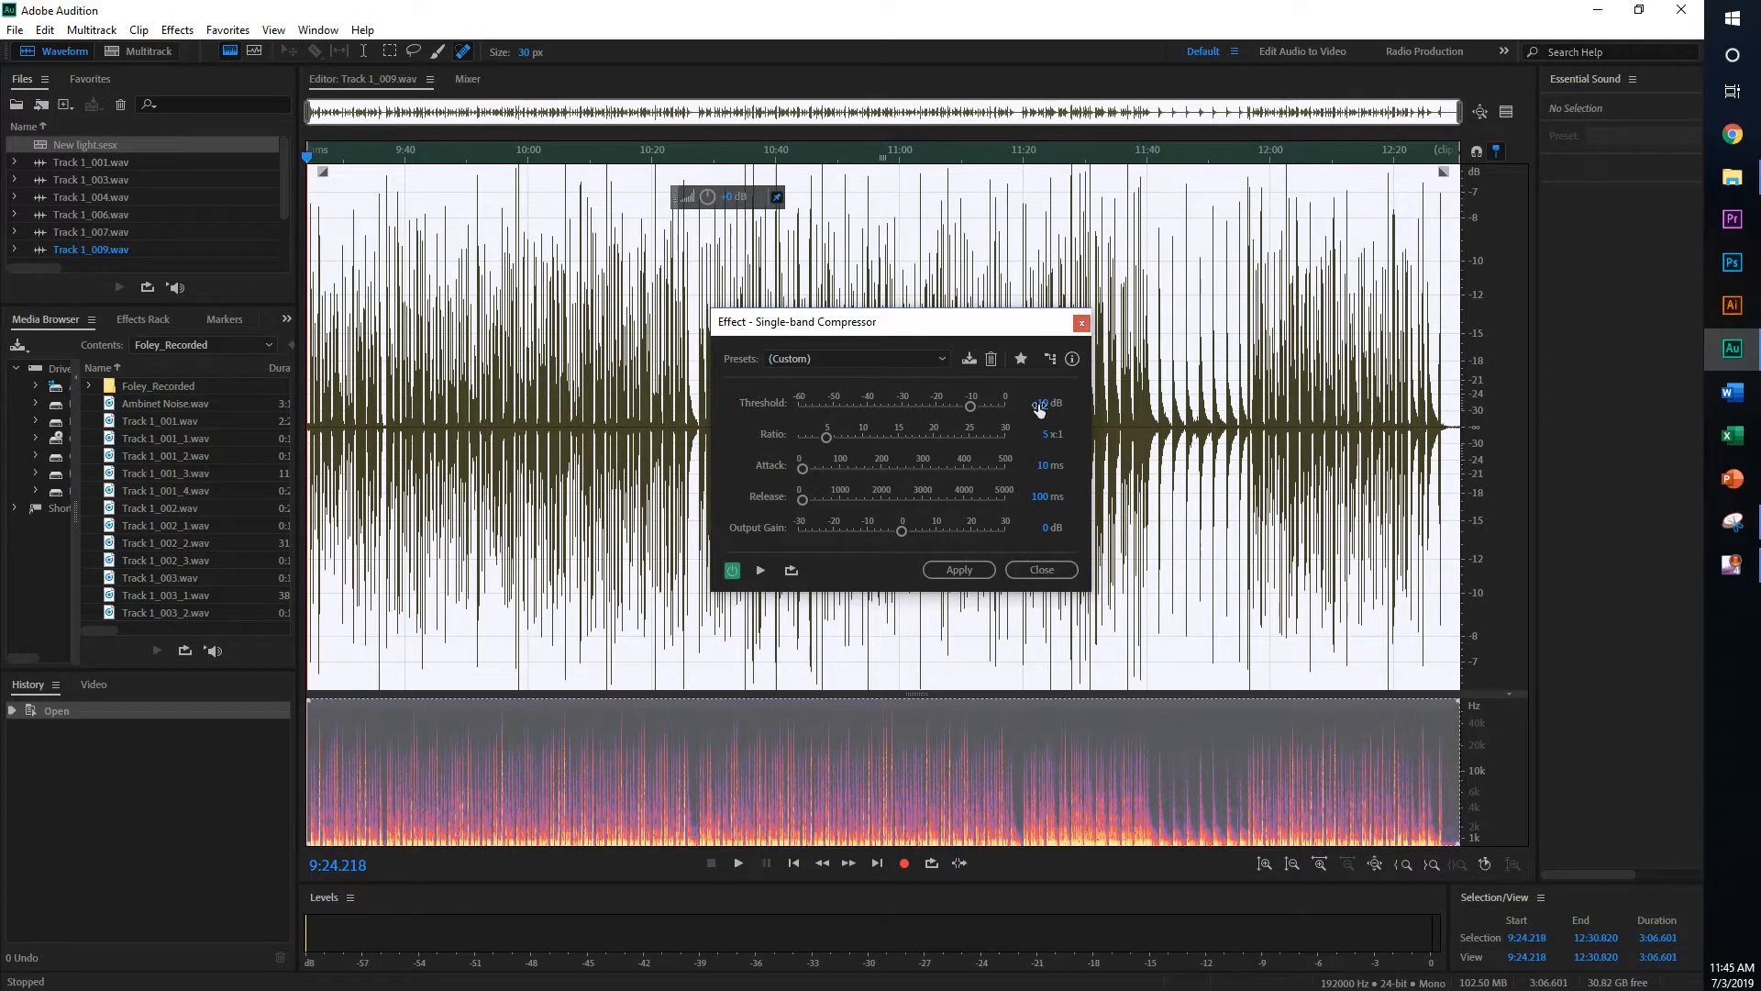
pyautogui.click(958, 568)
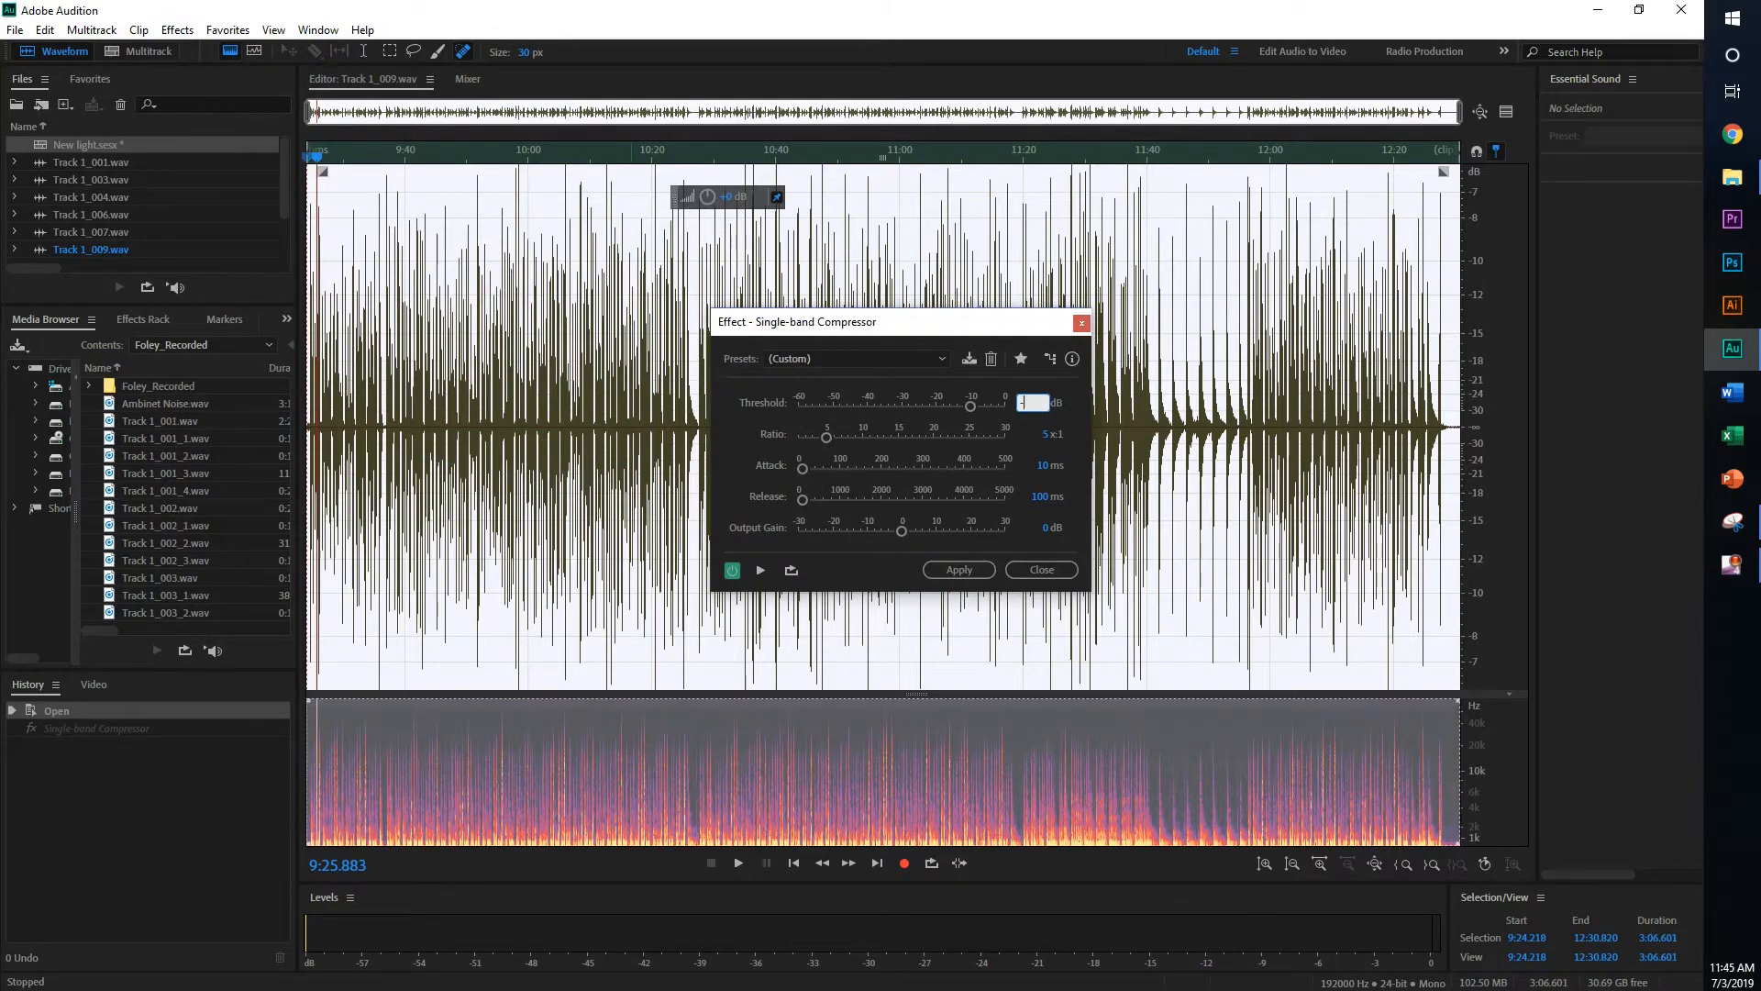
pyautogui.write('-15')
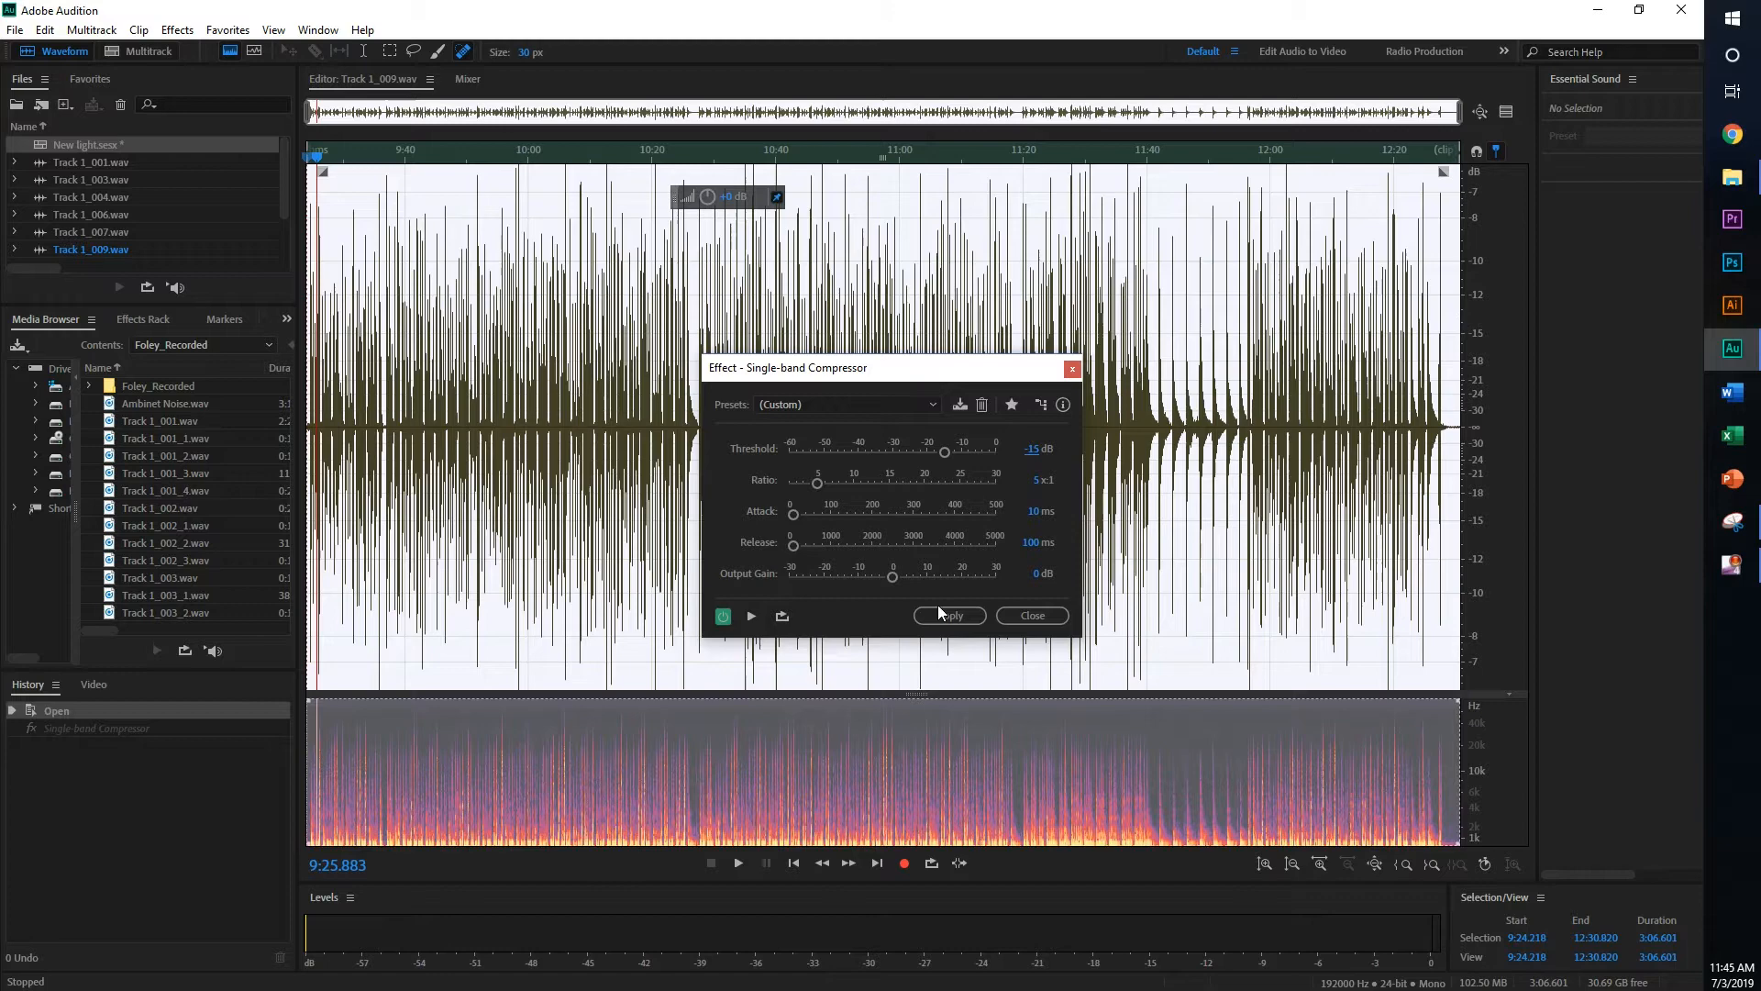
pyautogui.click(948, 616)
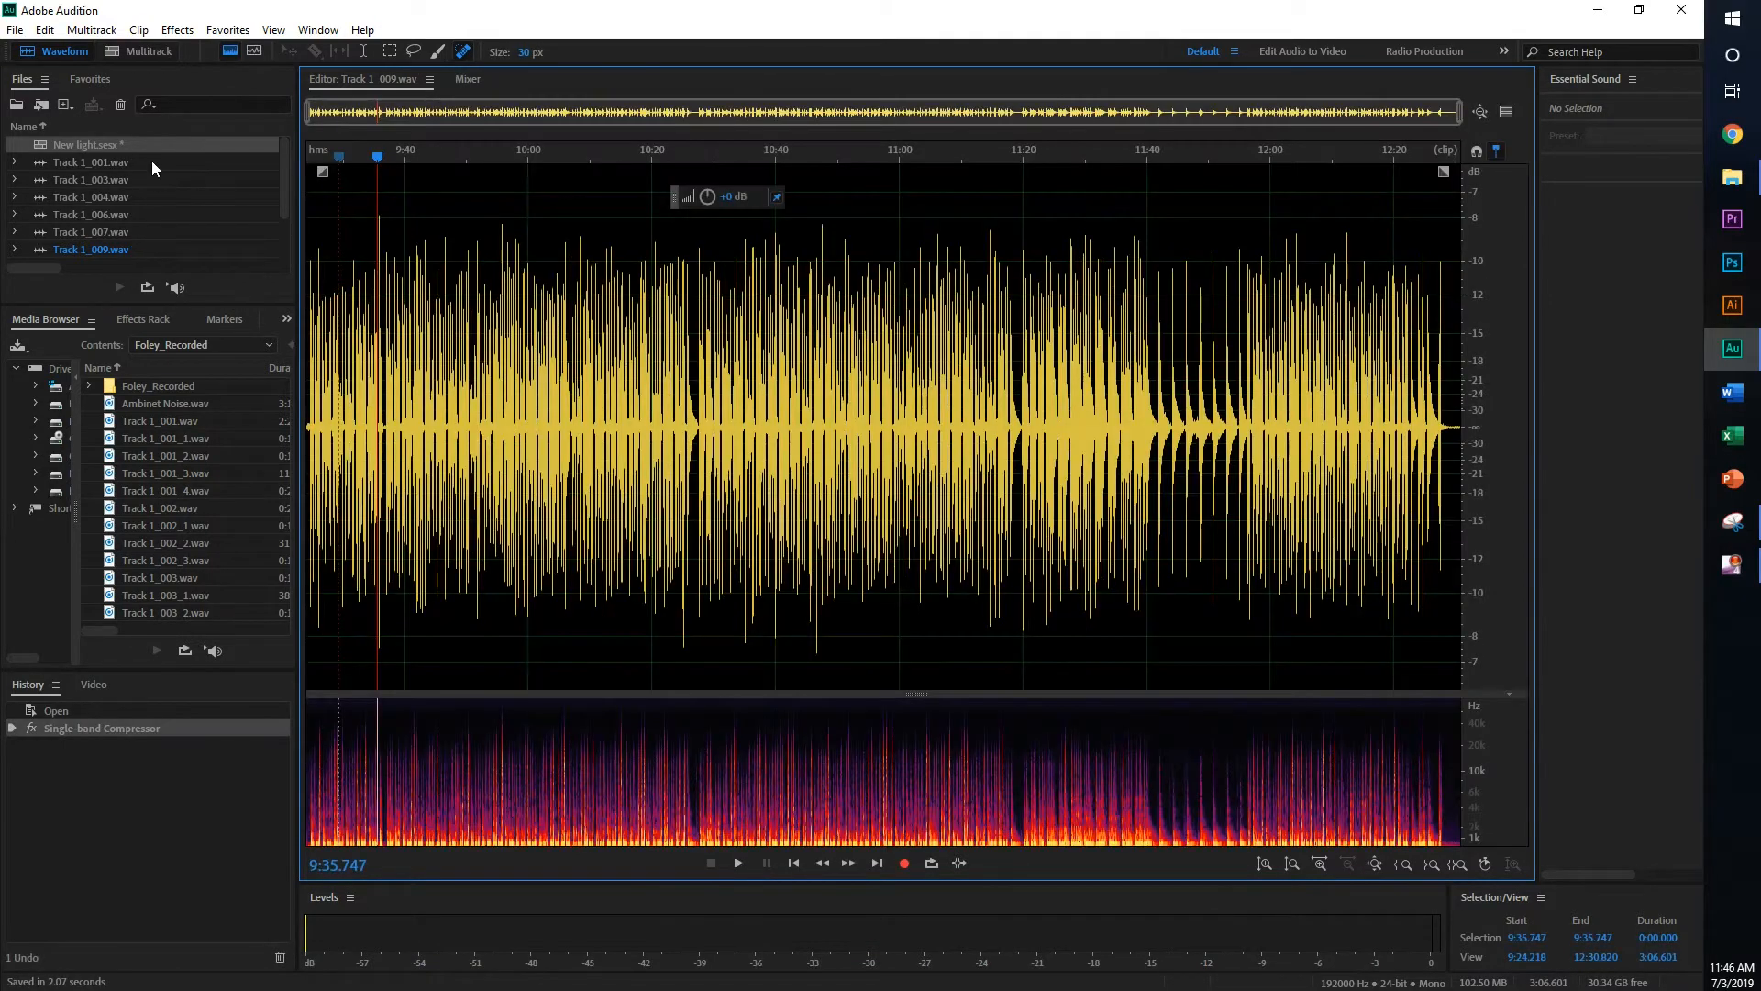
# - Return to the multitrack session and place the playhead at Marker 03
pyautogui.click(139, 51)
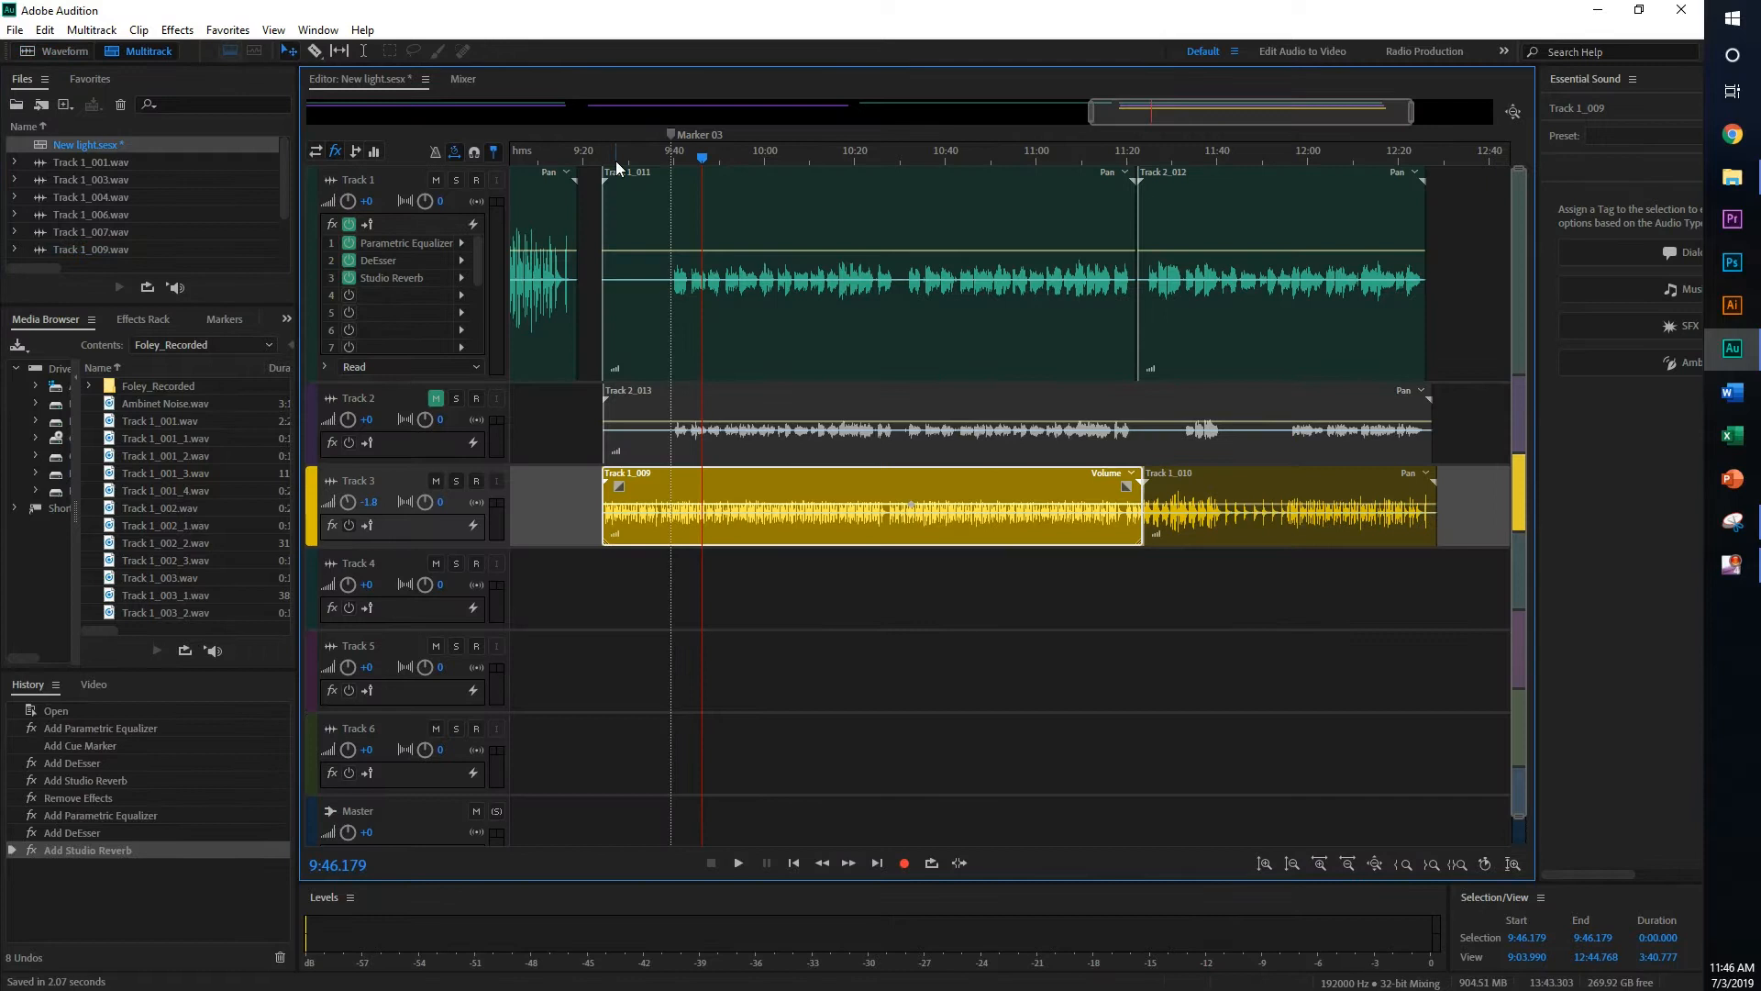
pyautogui.click(737, 862)
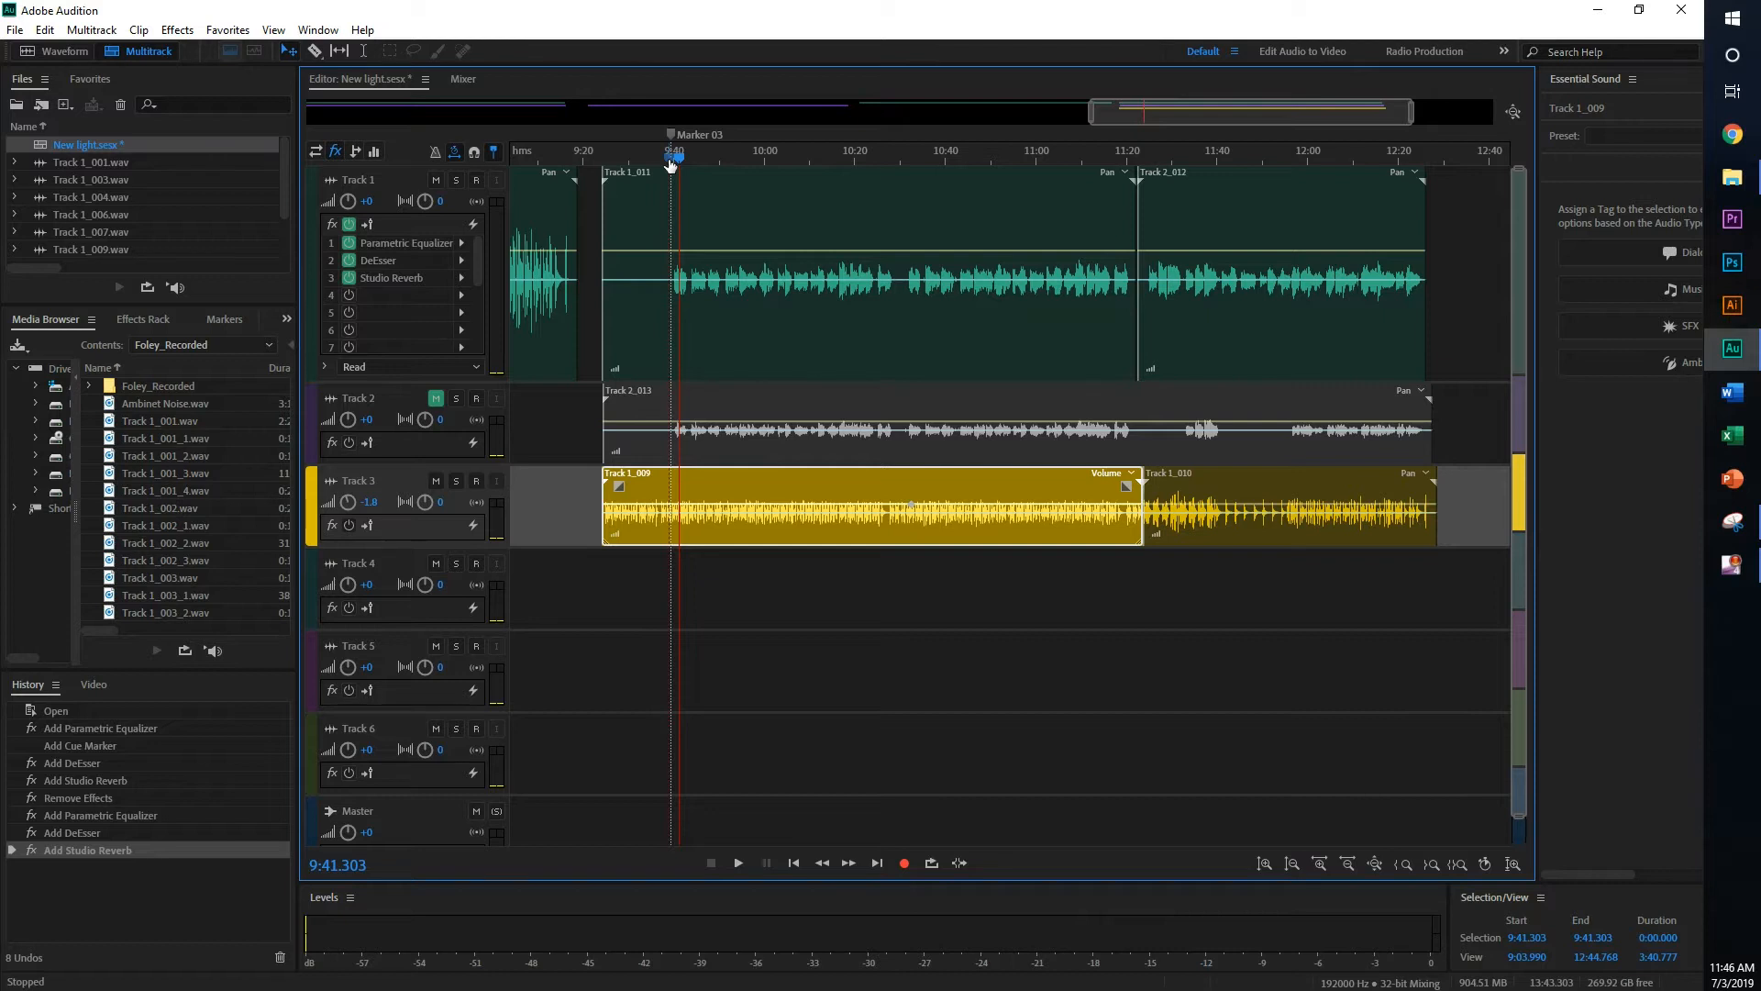
pyautogui.moveTo(507, 563)
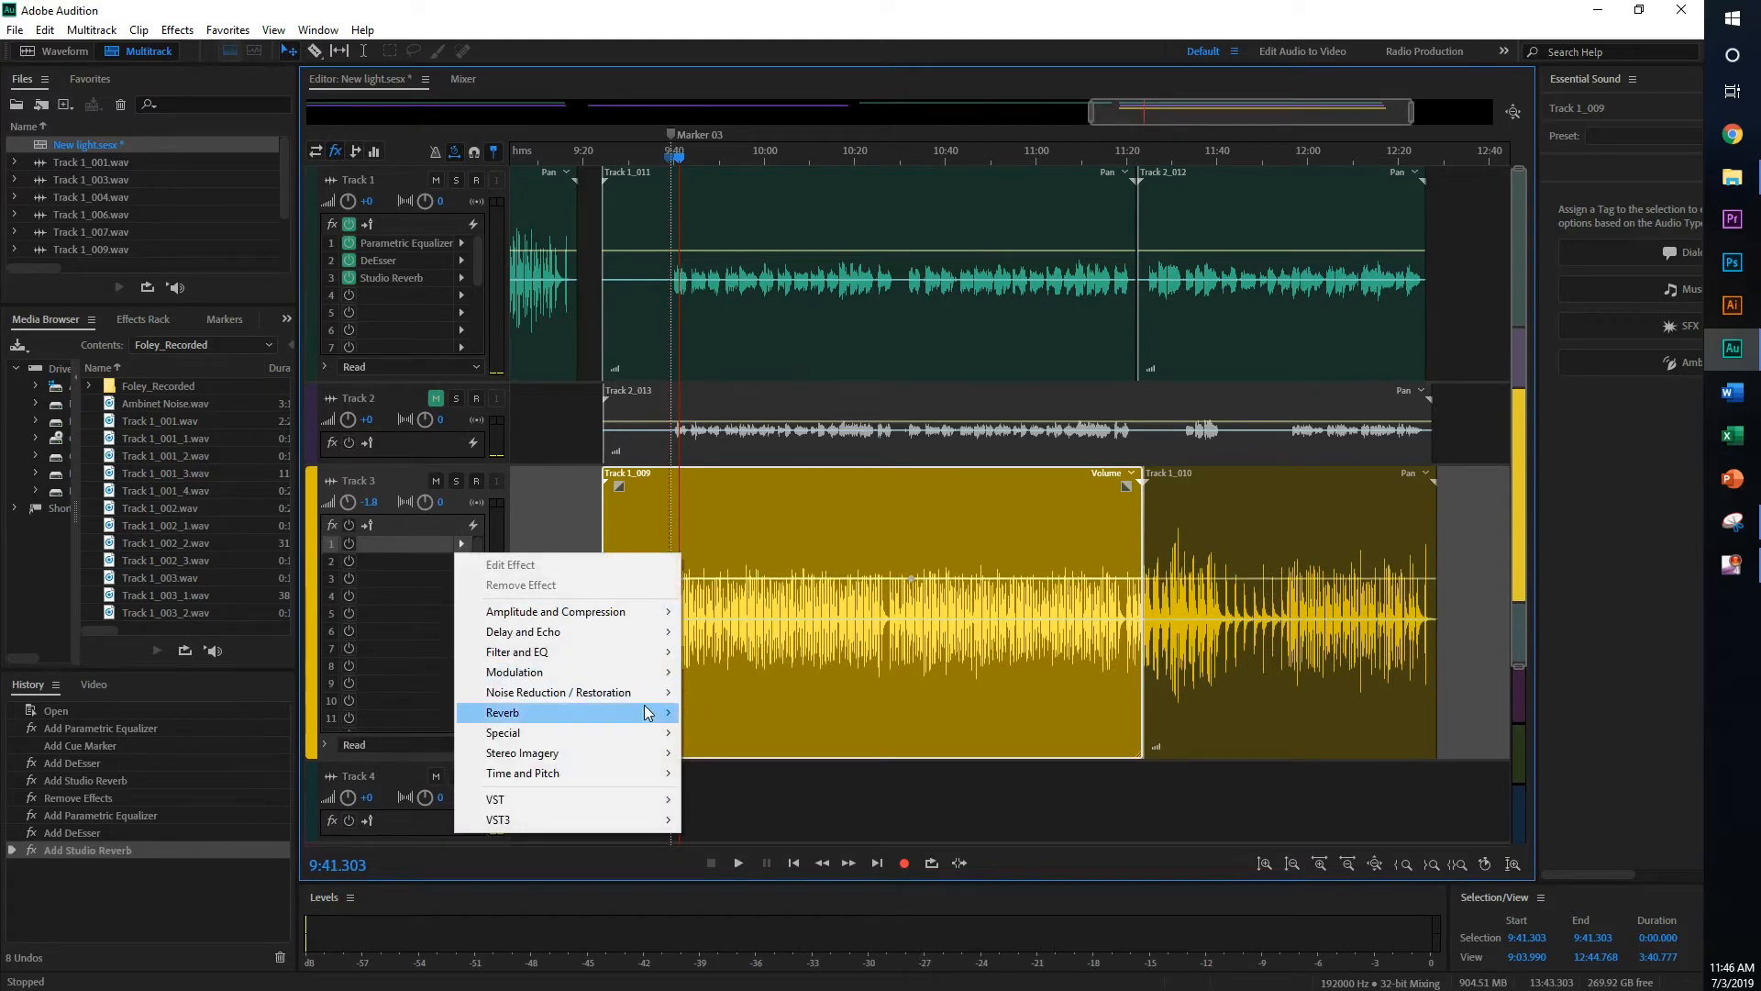
pyautogui.moveTo(517, 651)
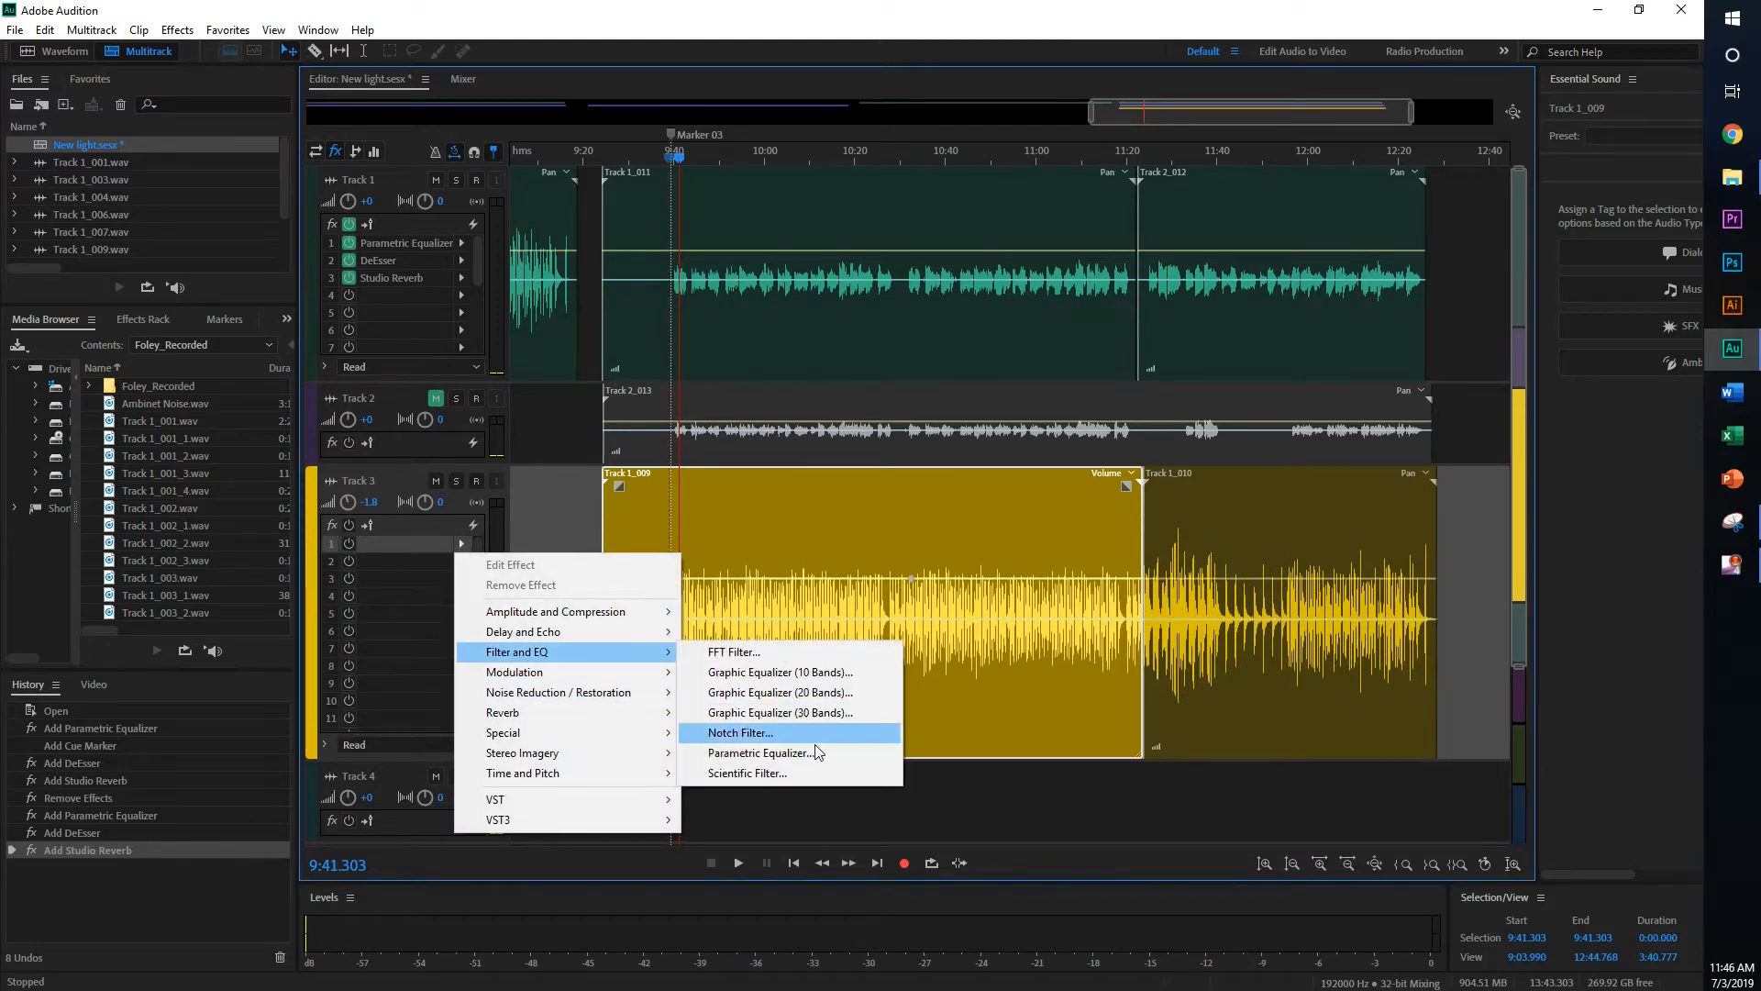
# - Add a Parametric Equalizer to Track 3 reset to the (Default) flat preset
pyautogui.click(760, 752)
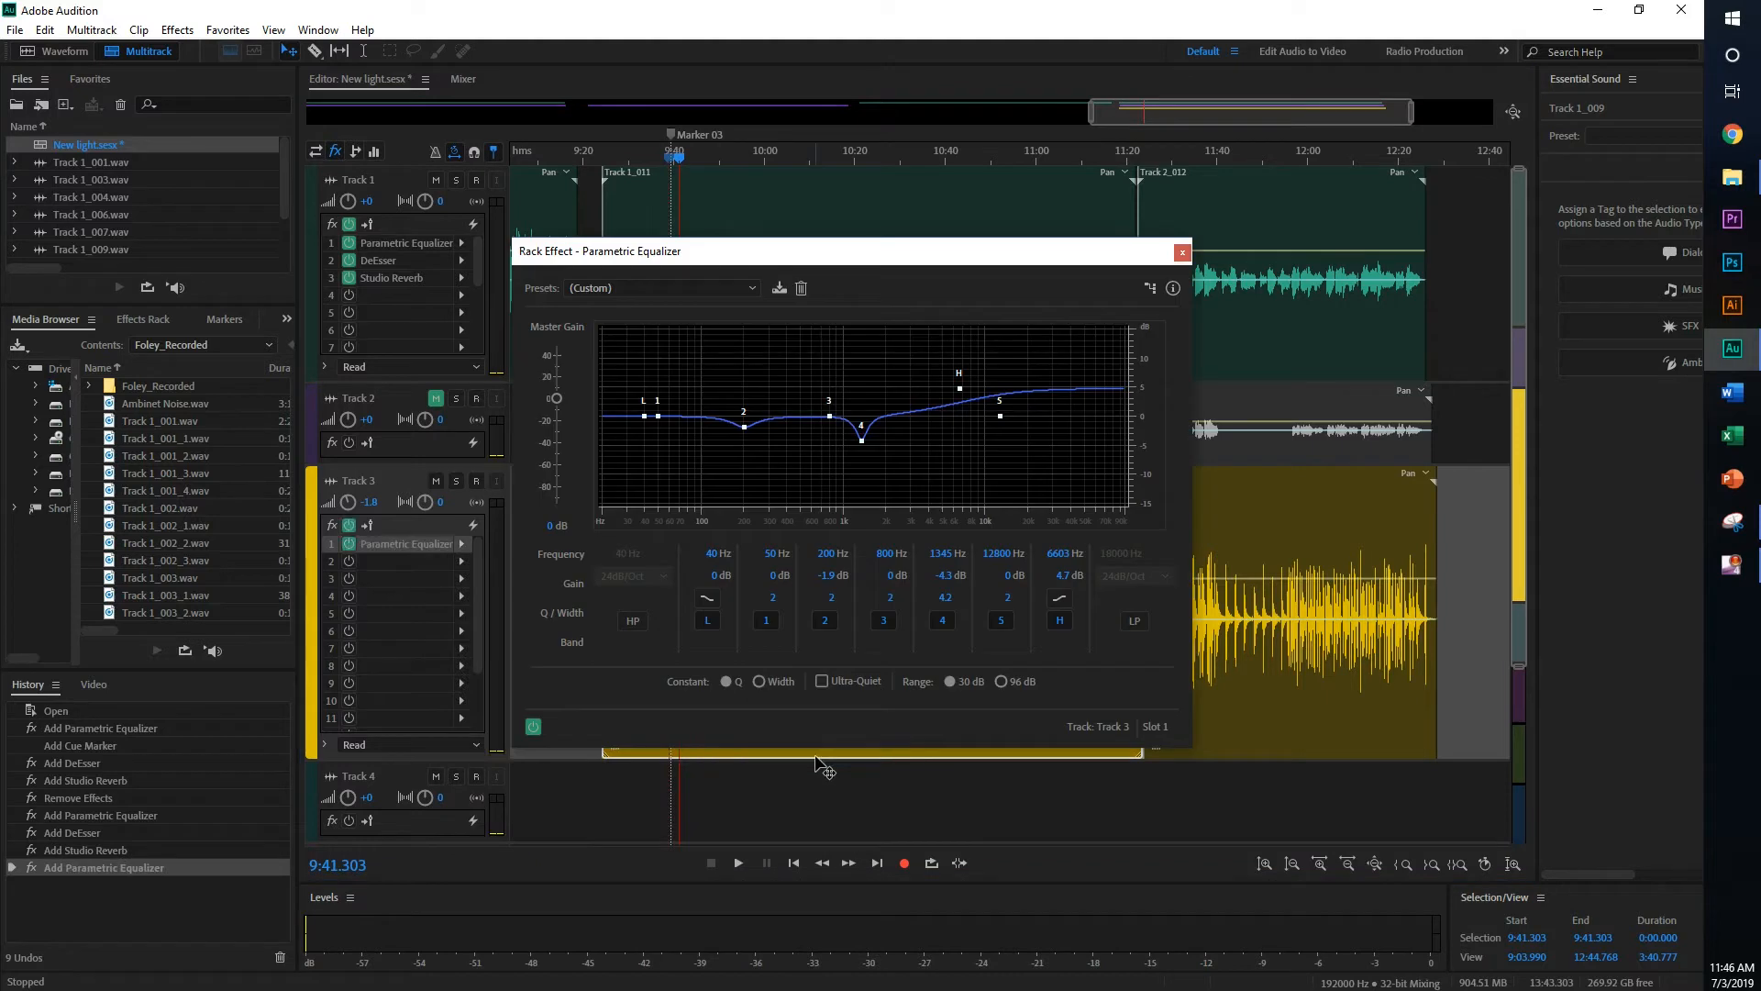
pyautogui.click(662, 288)
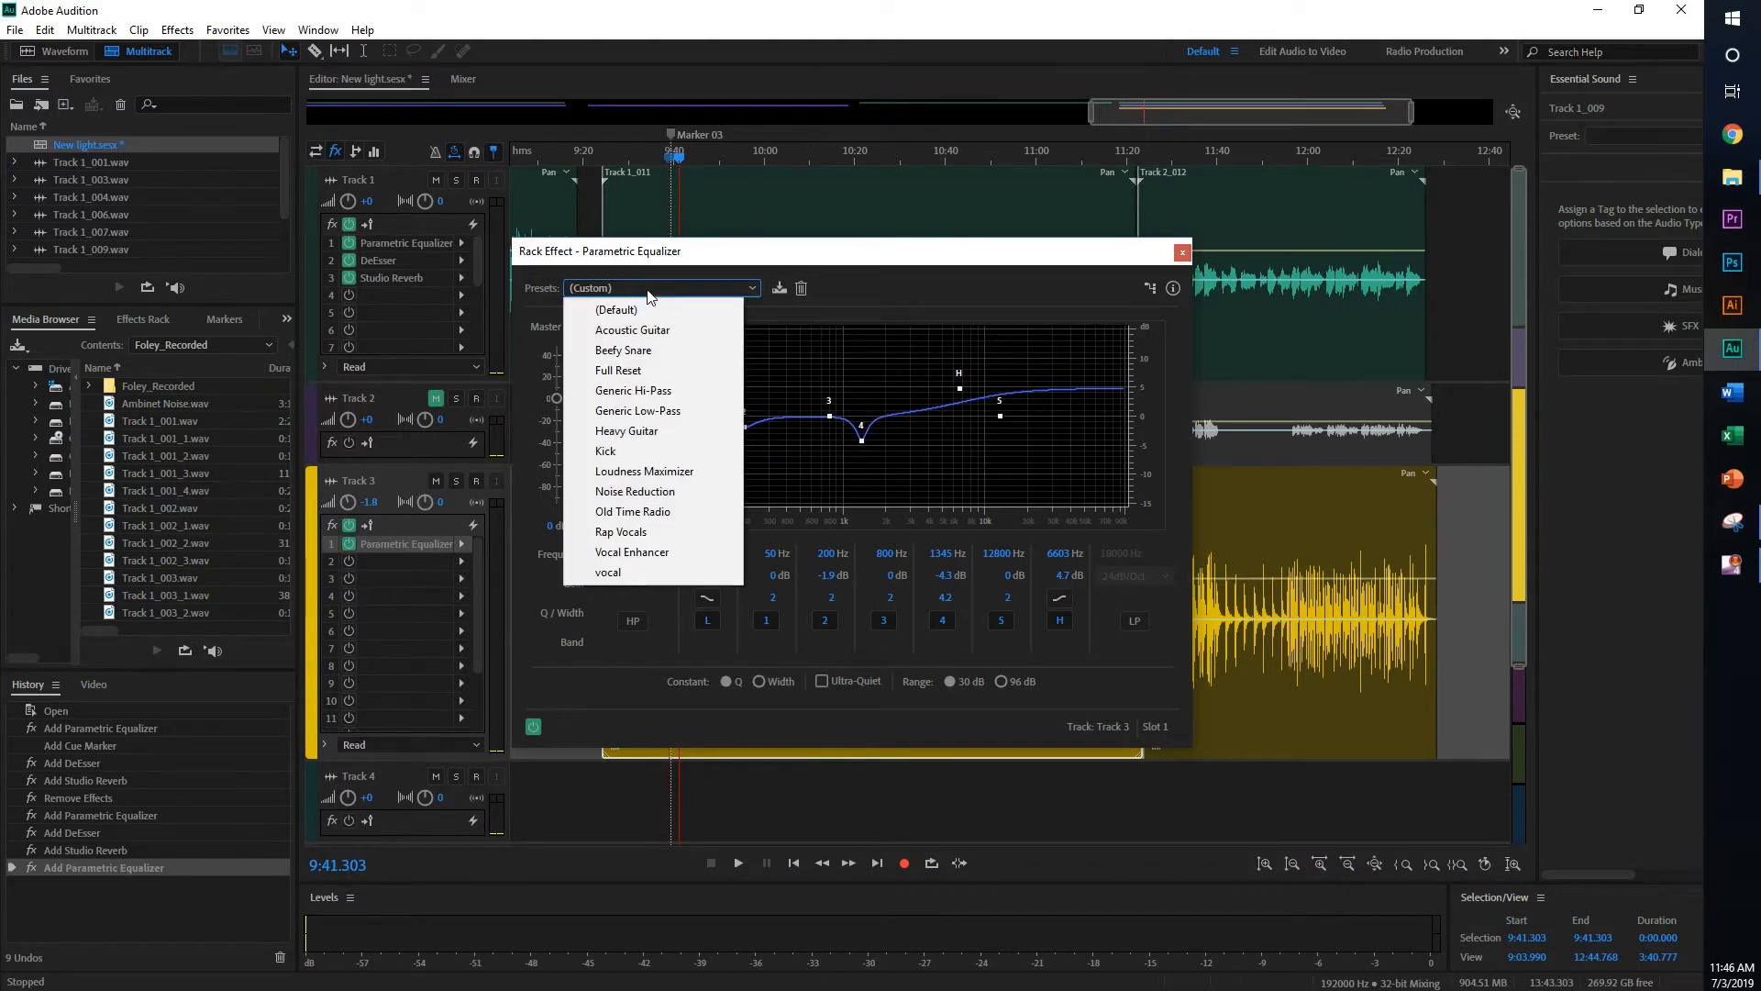
pyautogui.click(617, 310)
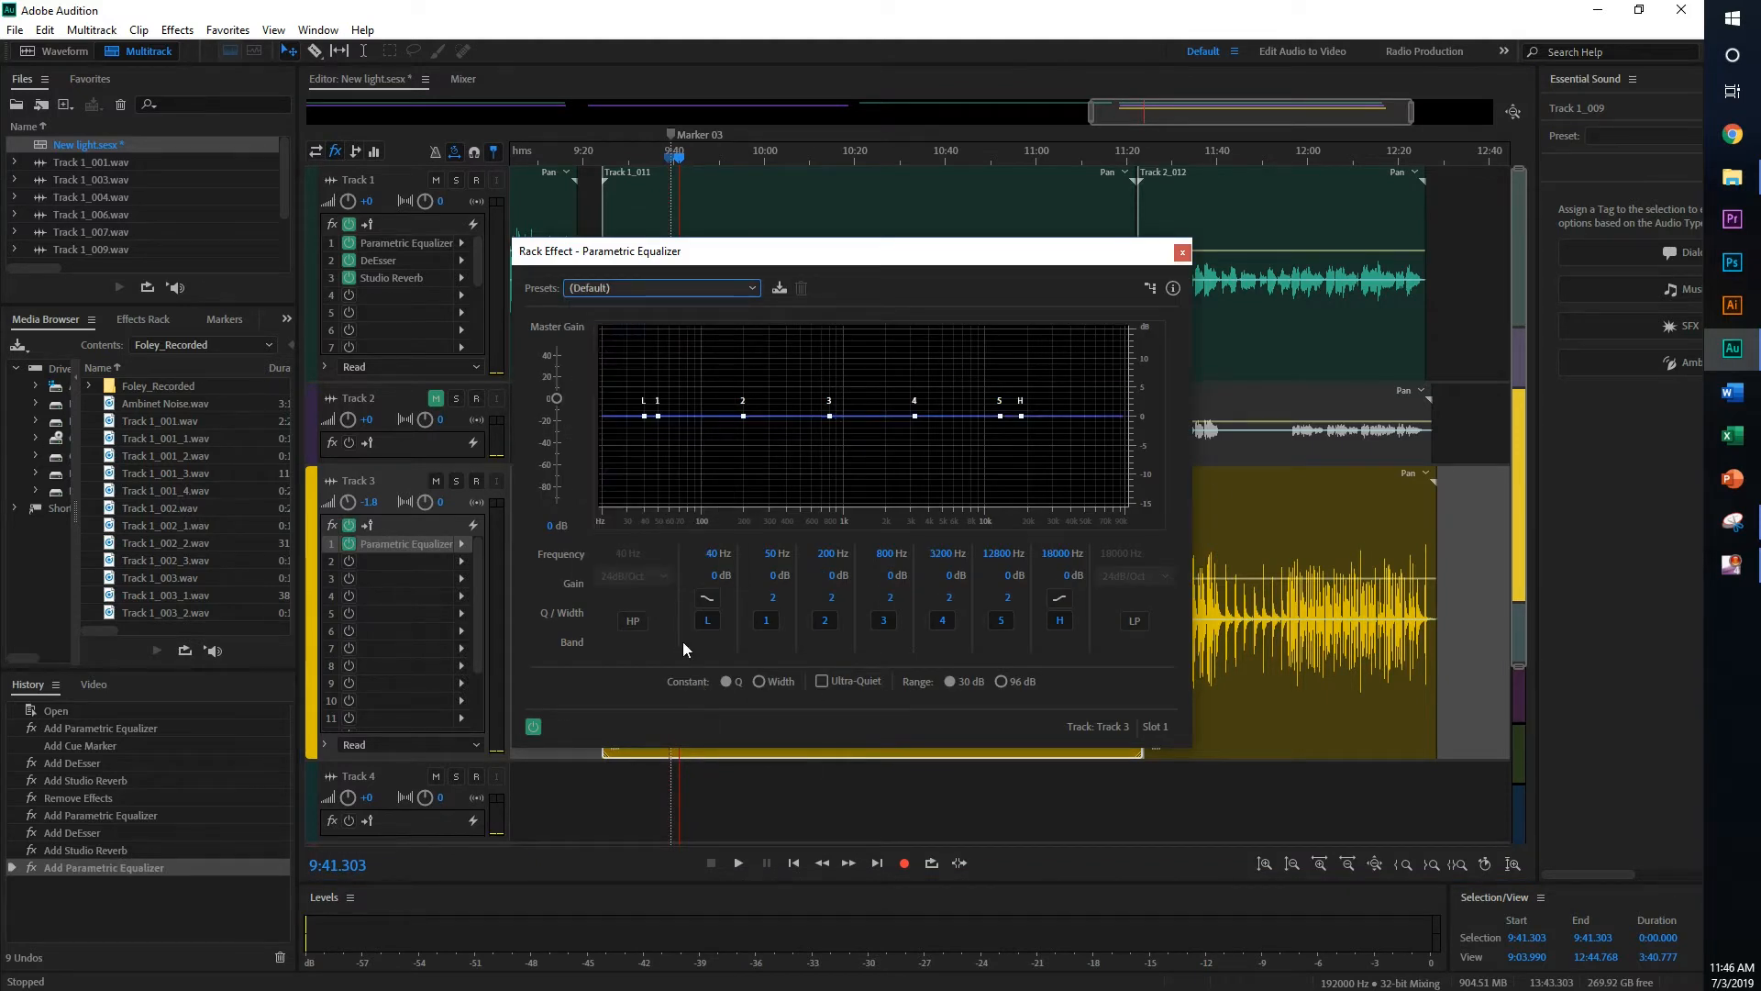
pyautogui.moveTo(1281, 710)
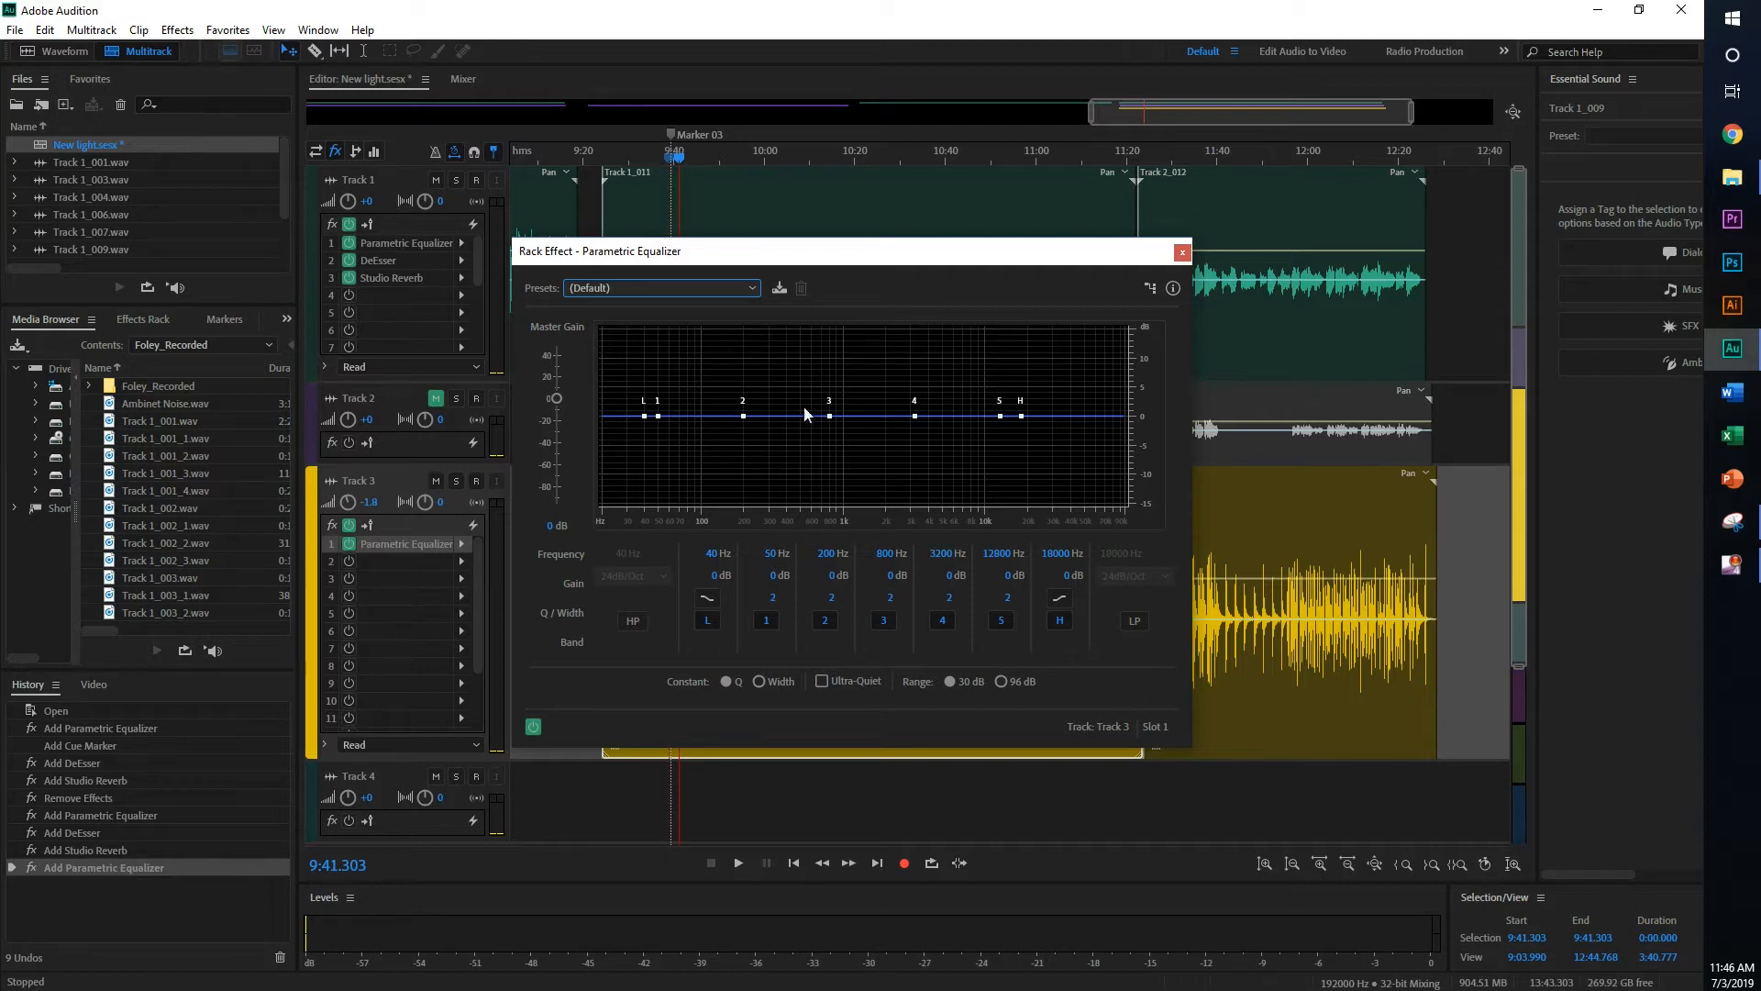
pyautogui.moveTo(721, 383)
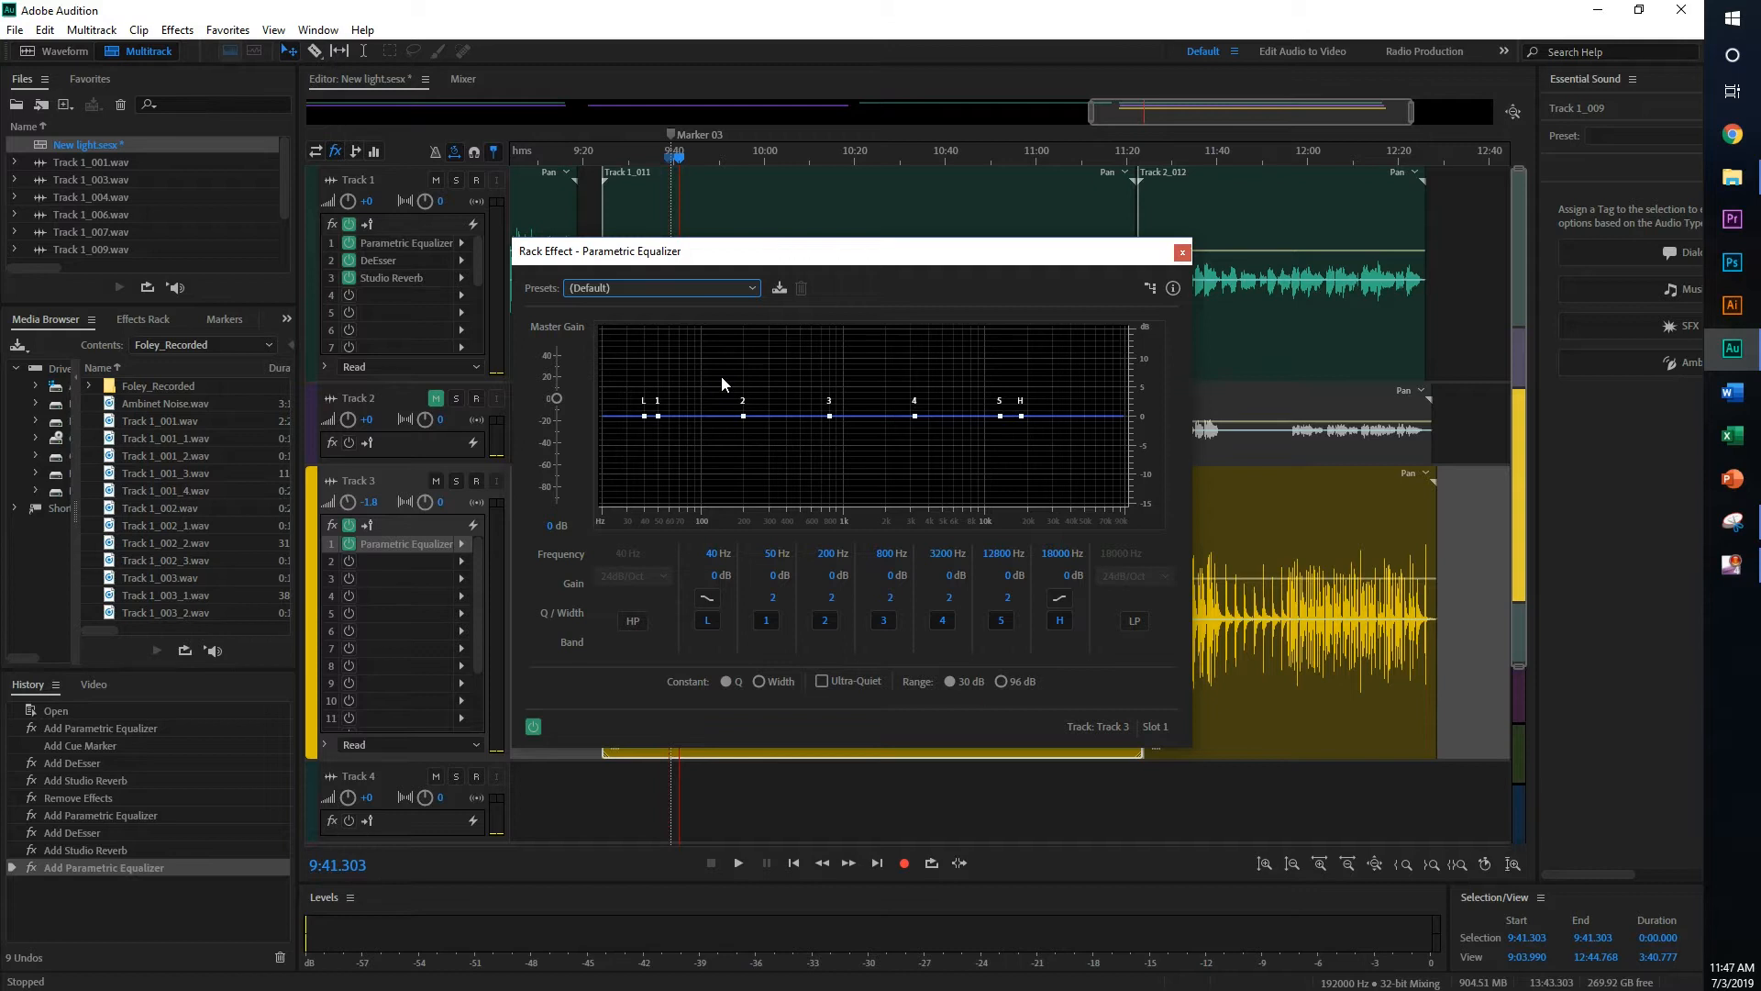
pyautogui.moveTo(1125, 639)
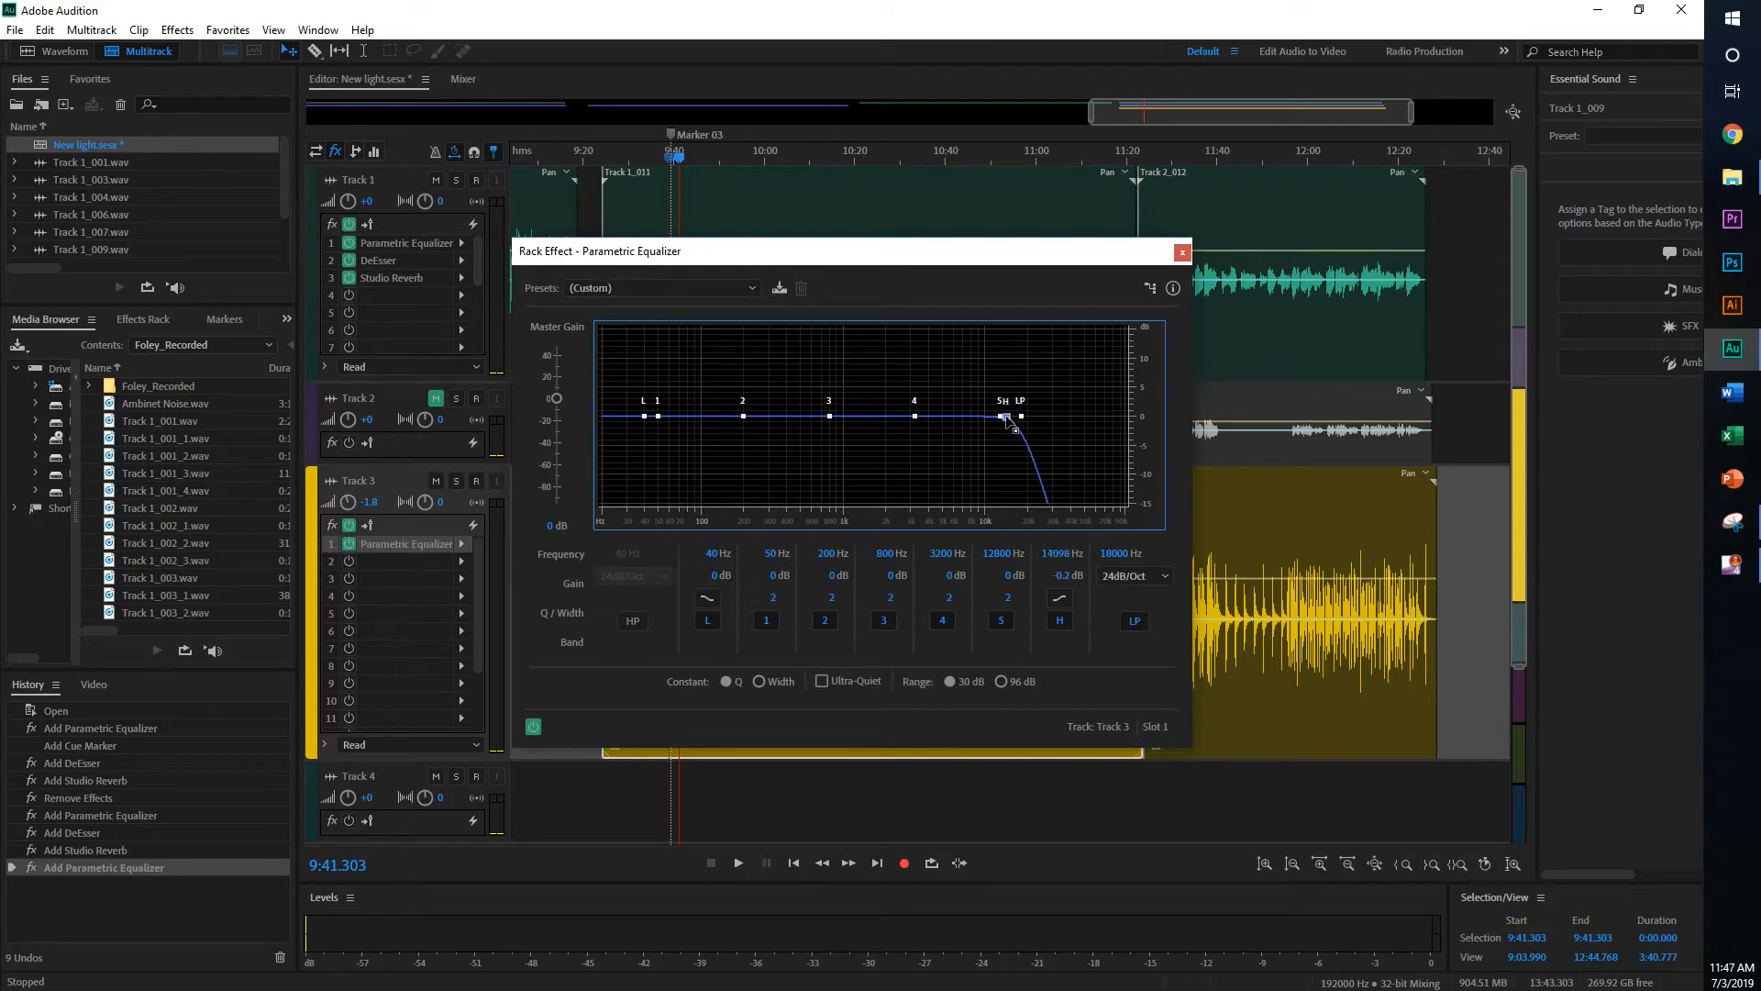
pyautogui.moveTo(1007, 418)
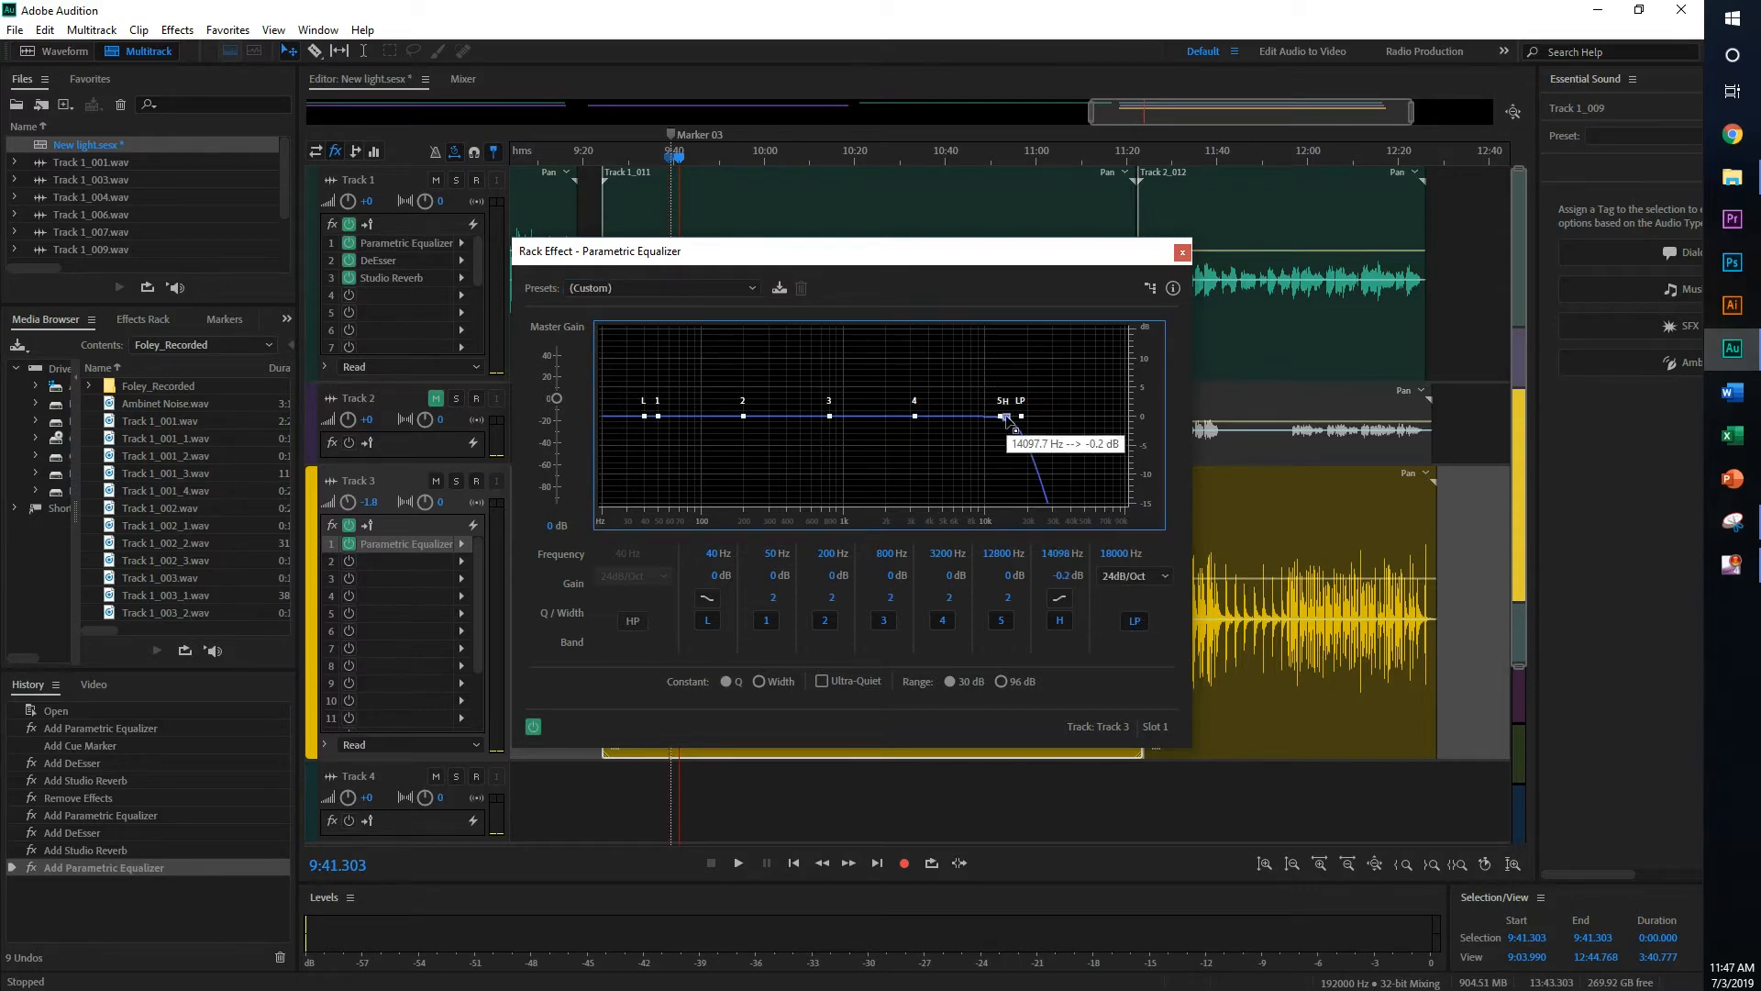
# - Set a 48dB/Oct low-pass near 10 kHz and boost the high shelf to around 5.7 dB
pyautogui.moveTo(1007, 417); pyautogui.dragTo(967, 418)
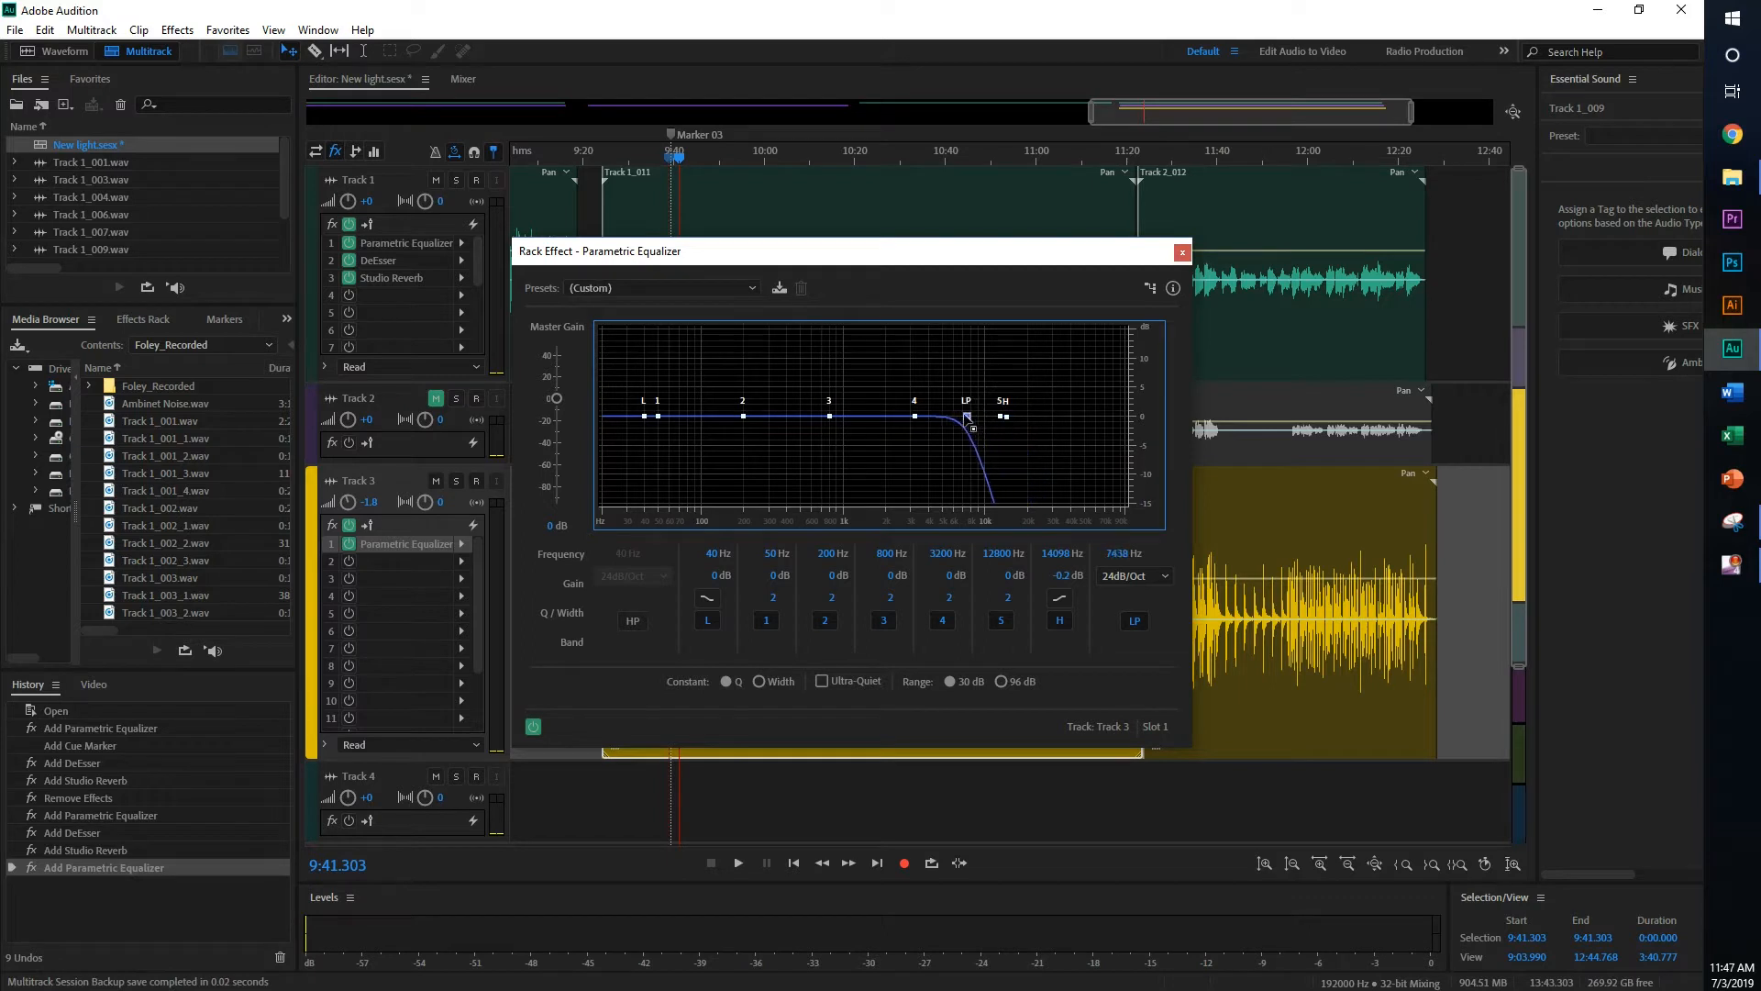
pyautogui.click(1163, 574)
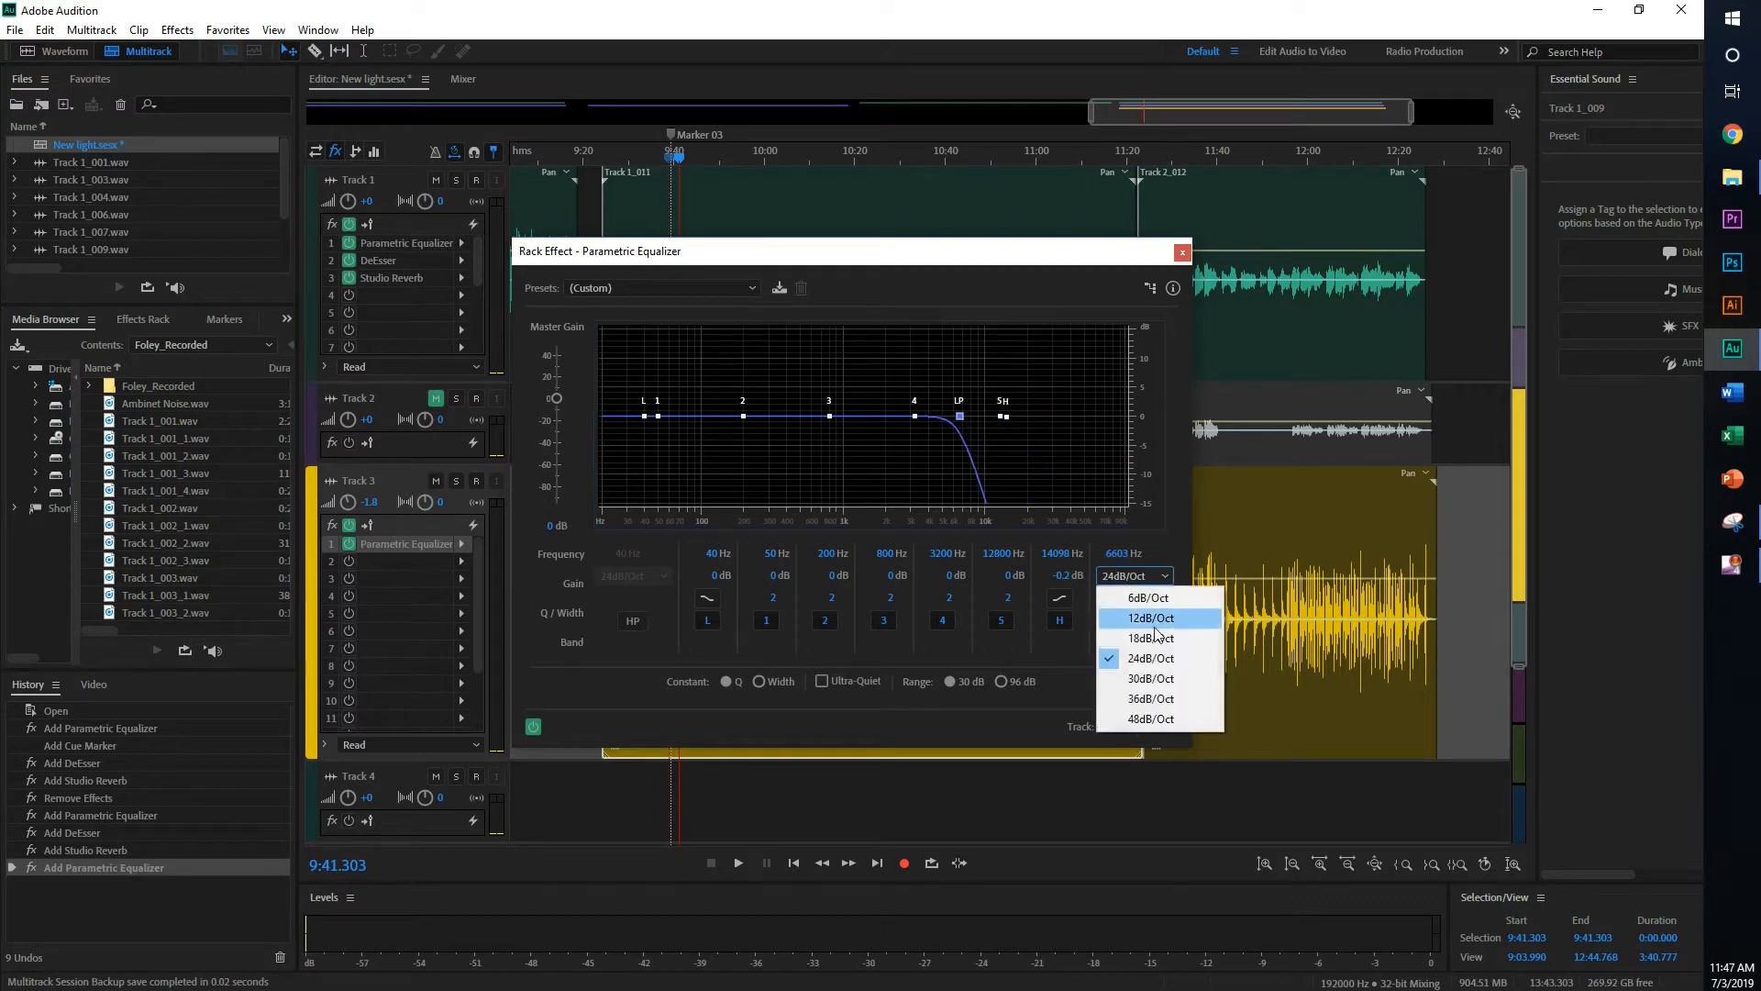
pyautogui.click(1150, 719)
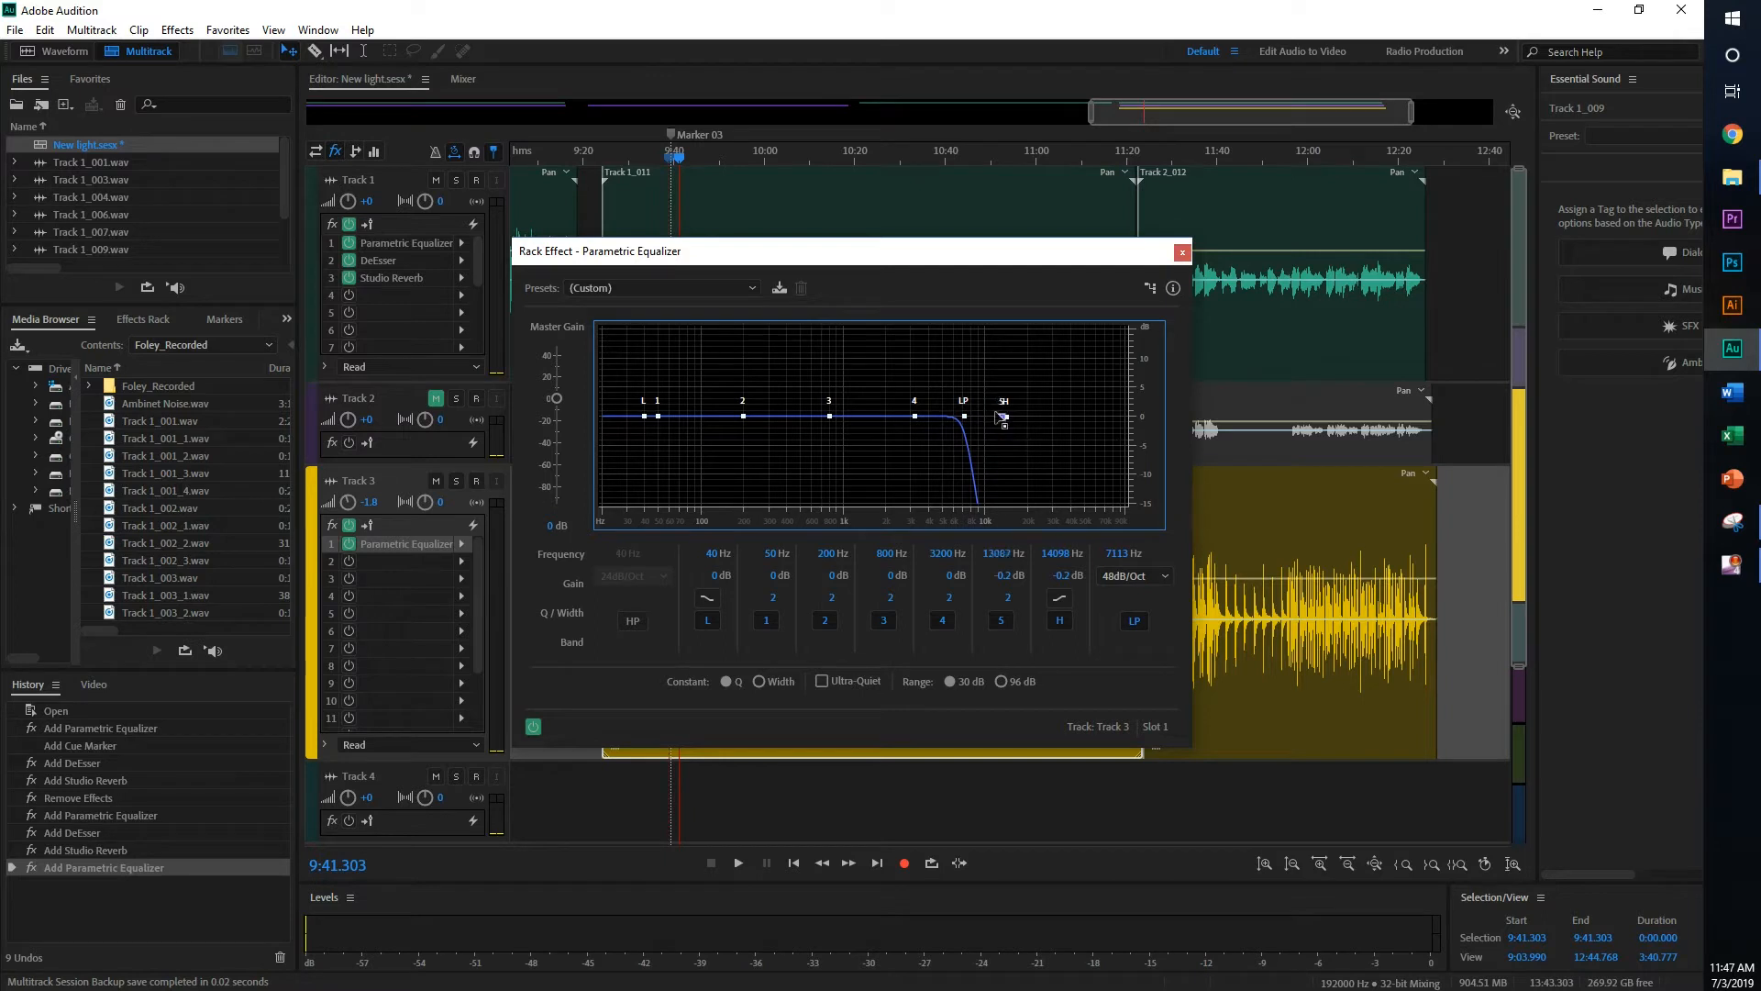
pyautogui.moveTo(962, 416); pyautogui.dragTo(1042, 416)
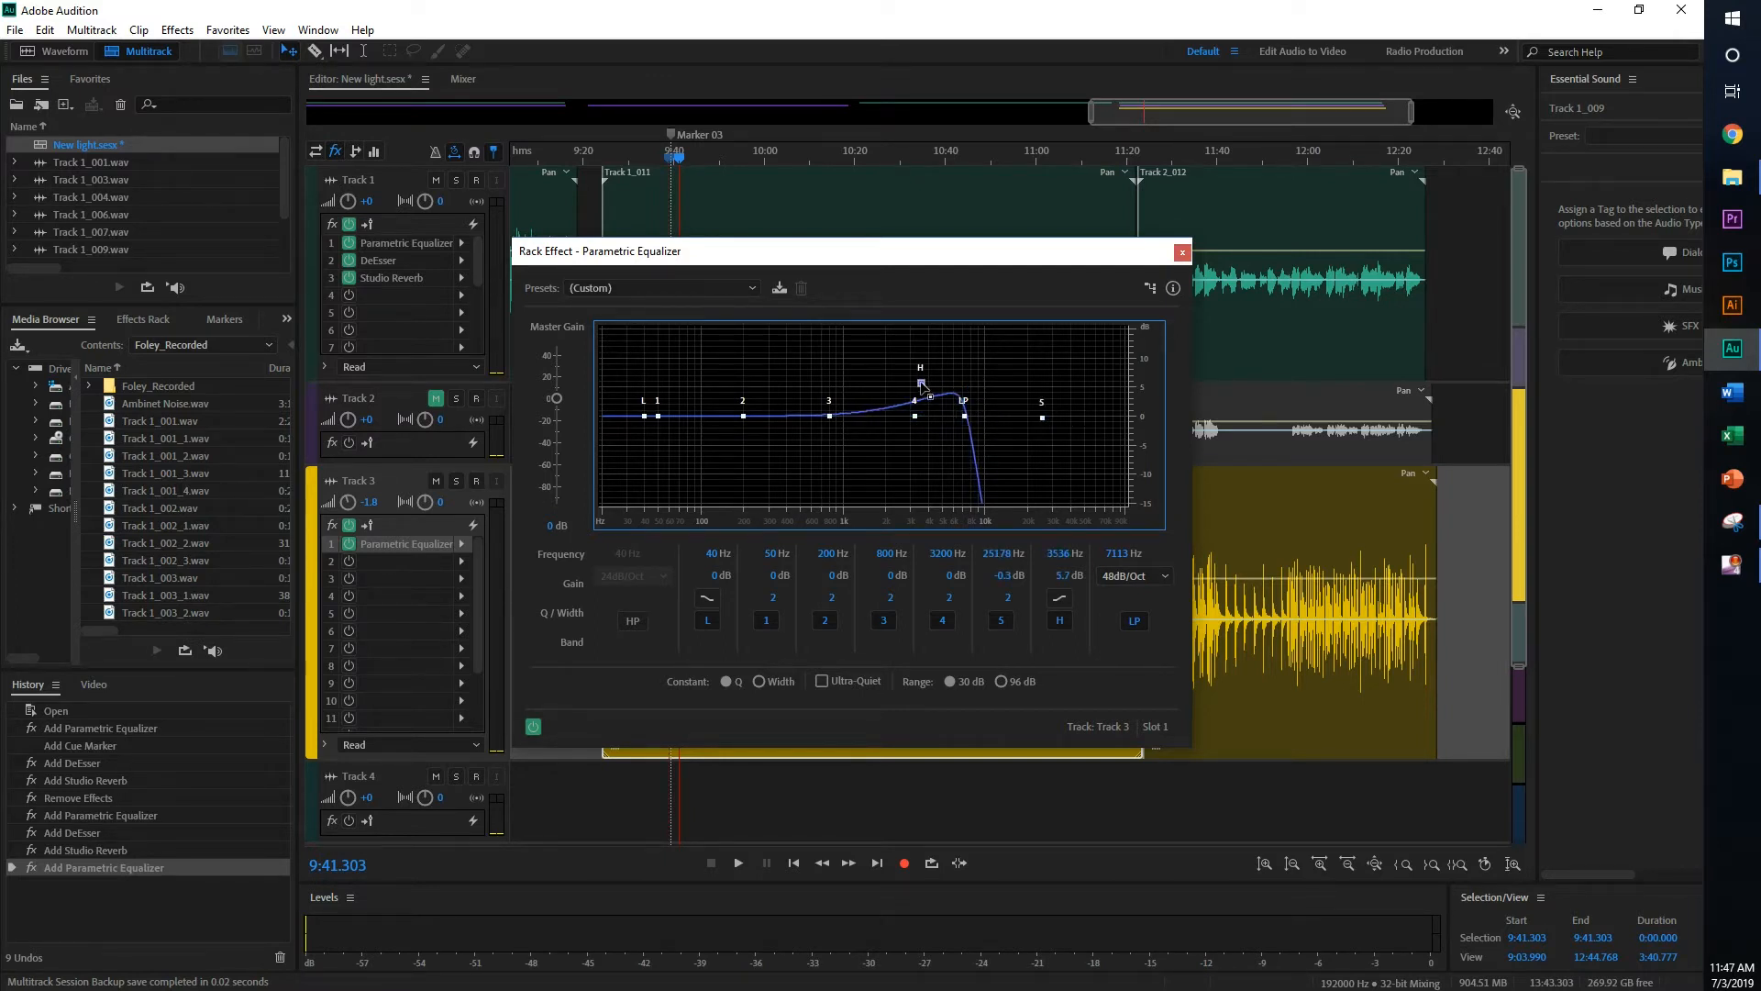
pyautogui.moveTo(920, 387); pyautogui.dragTo(963, 378)
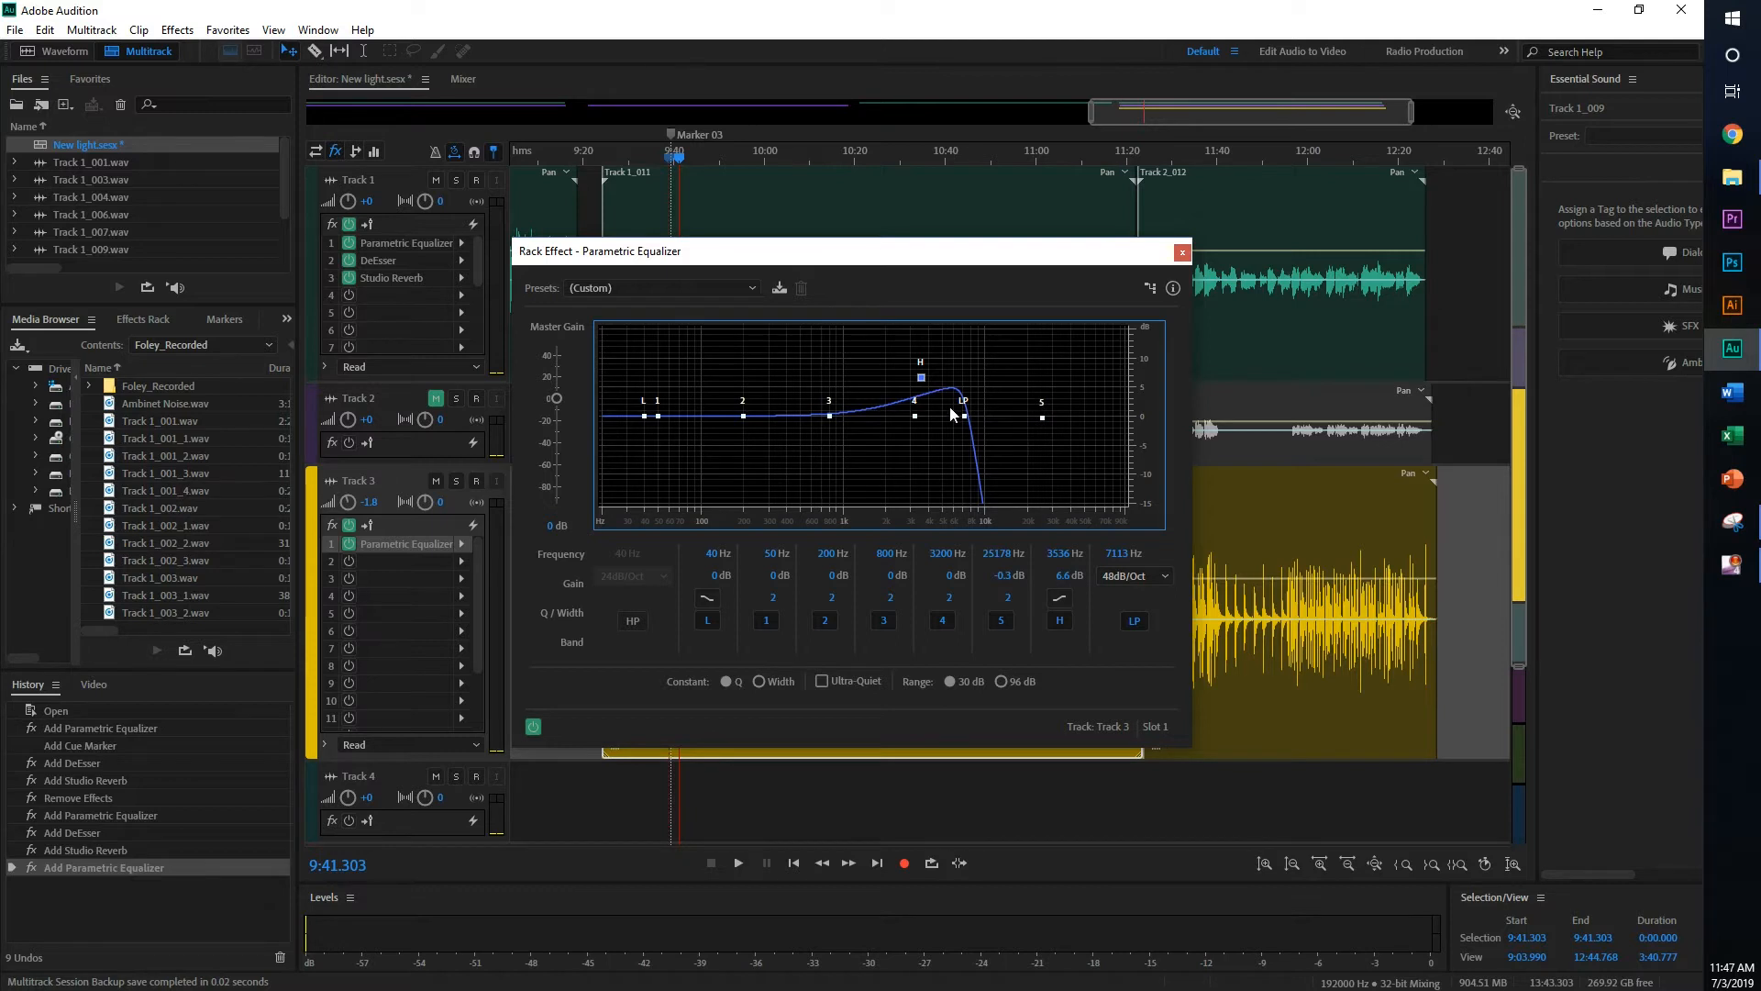
pyautogui.moveTo(961, 402); pyautogui.dragTo(998, 402)
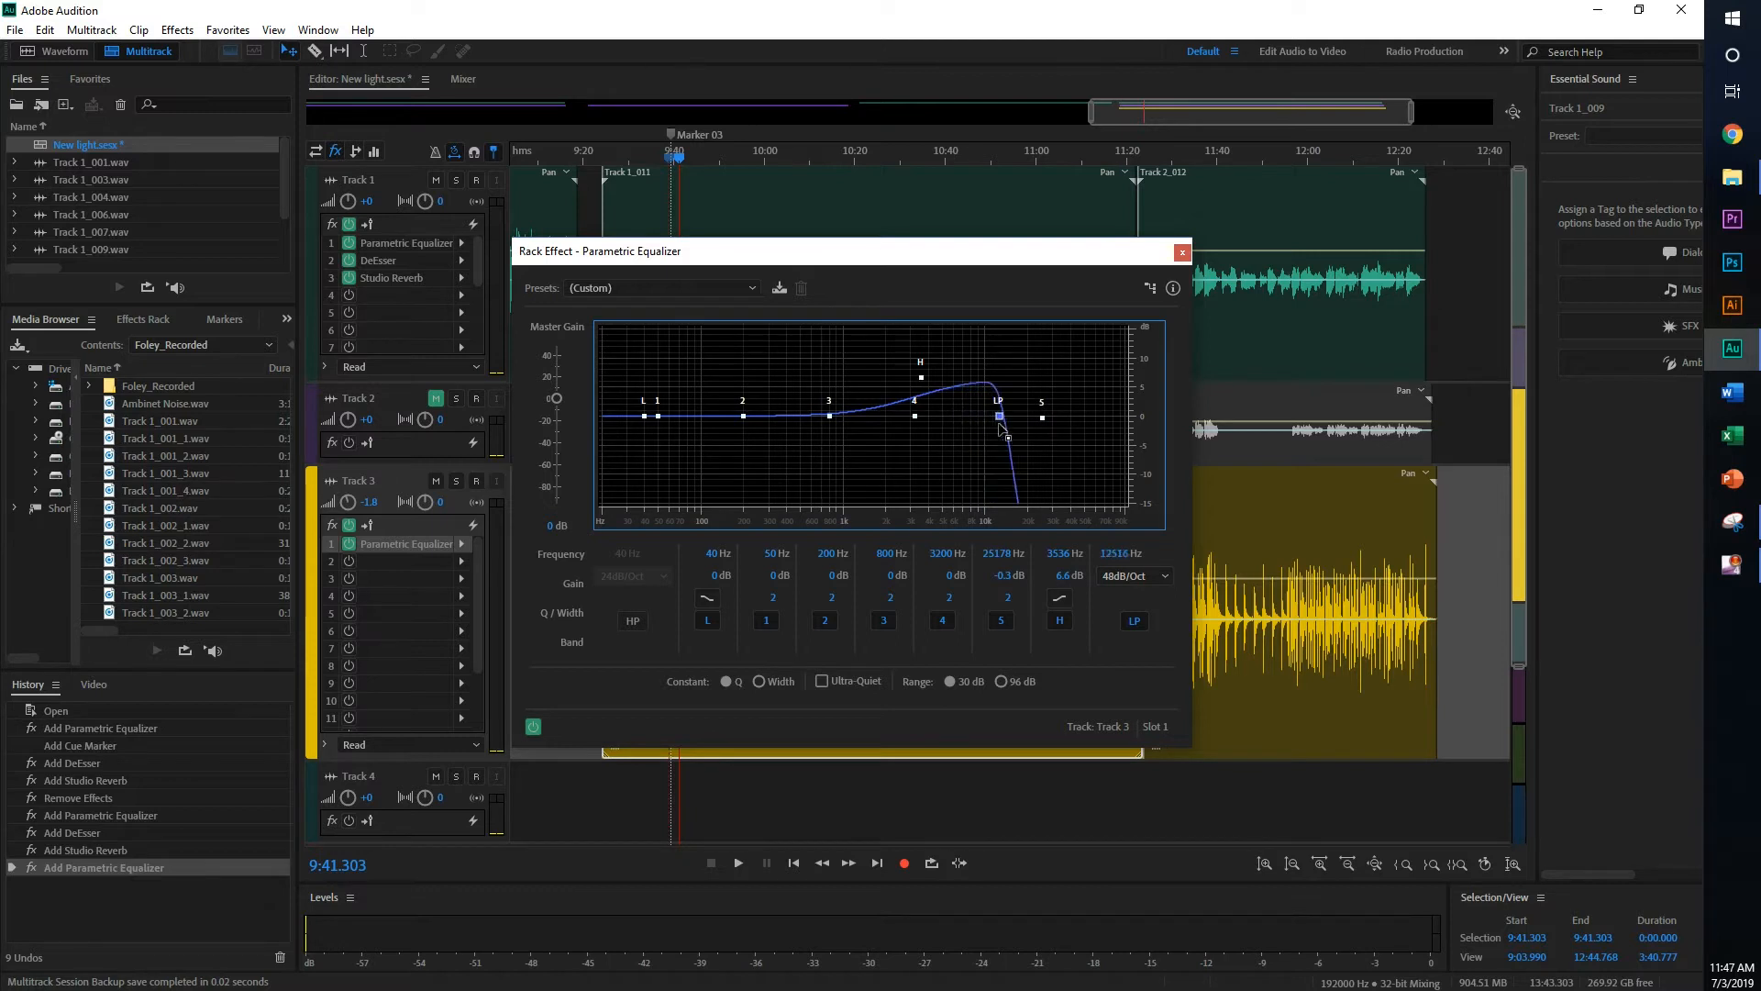
pyautogui.moveTo(998, 416); pyautogui.dragTo(979, 416)
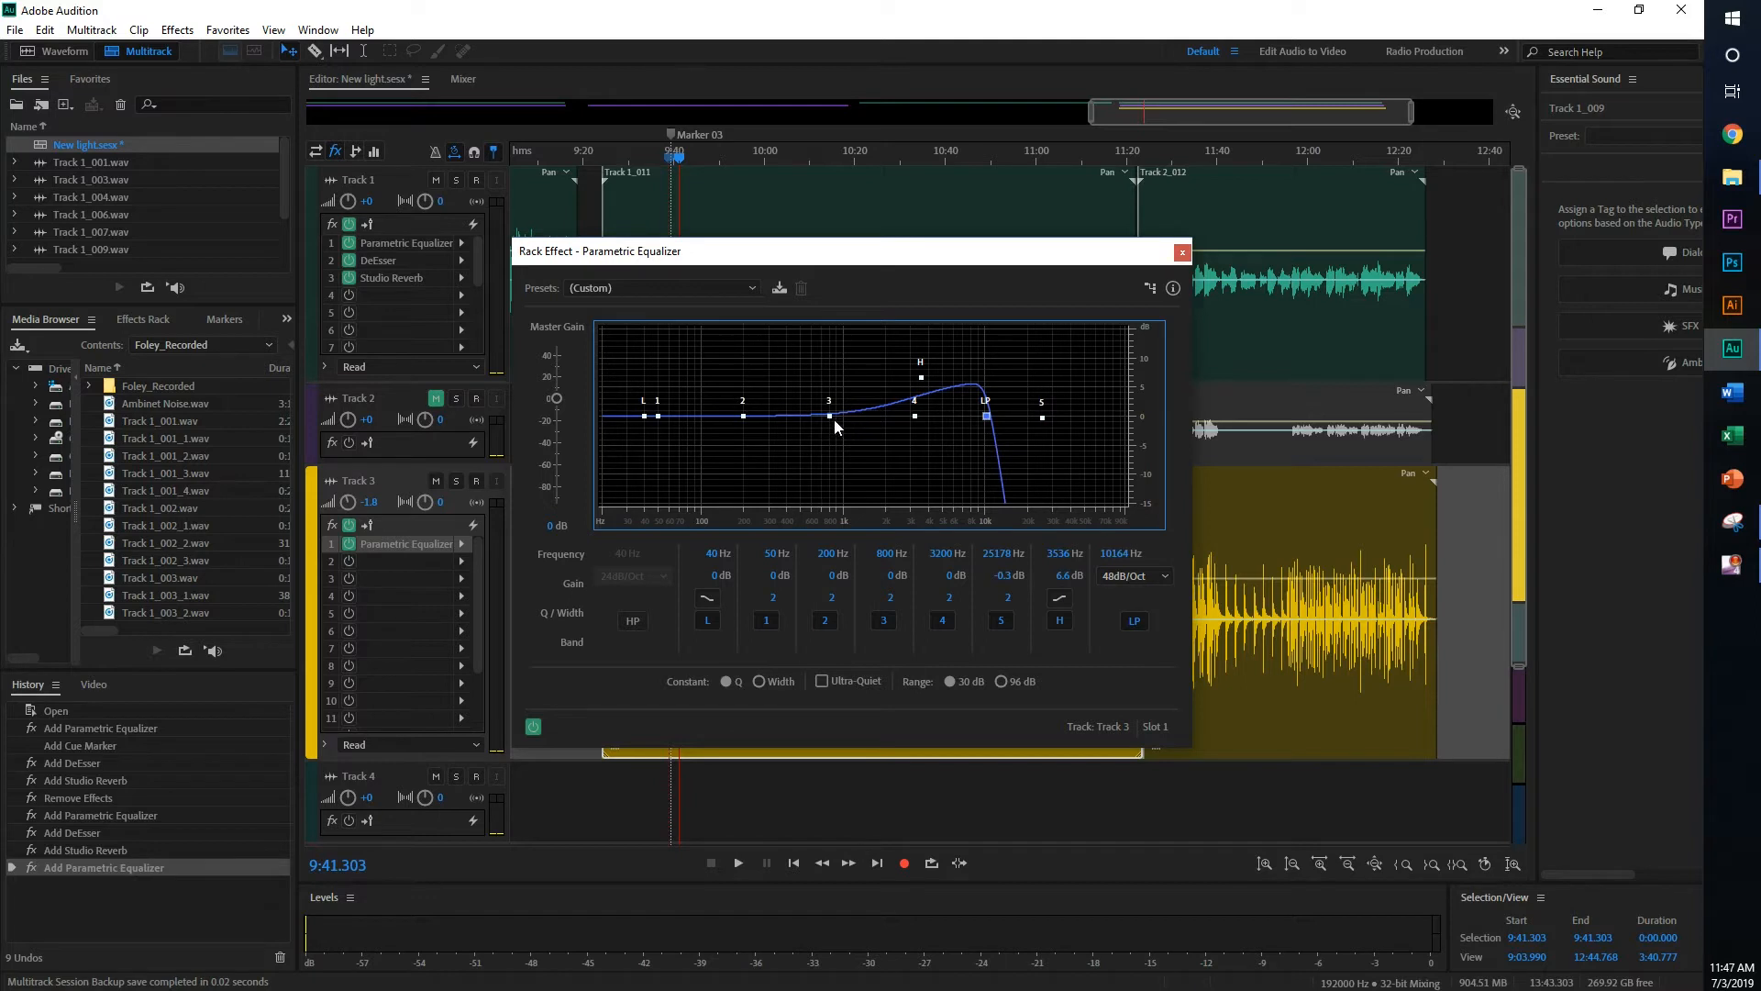
pyautogui.moveTo(830, 418)
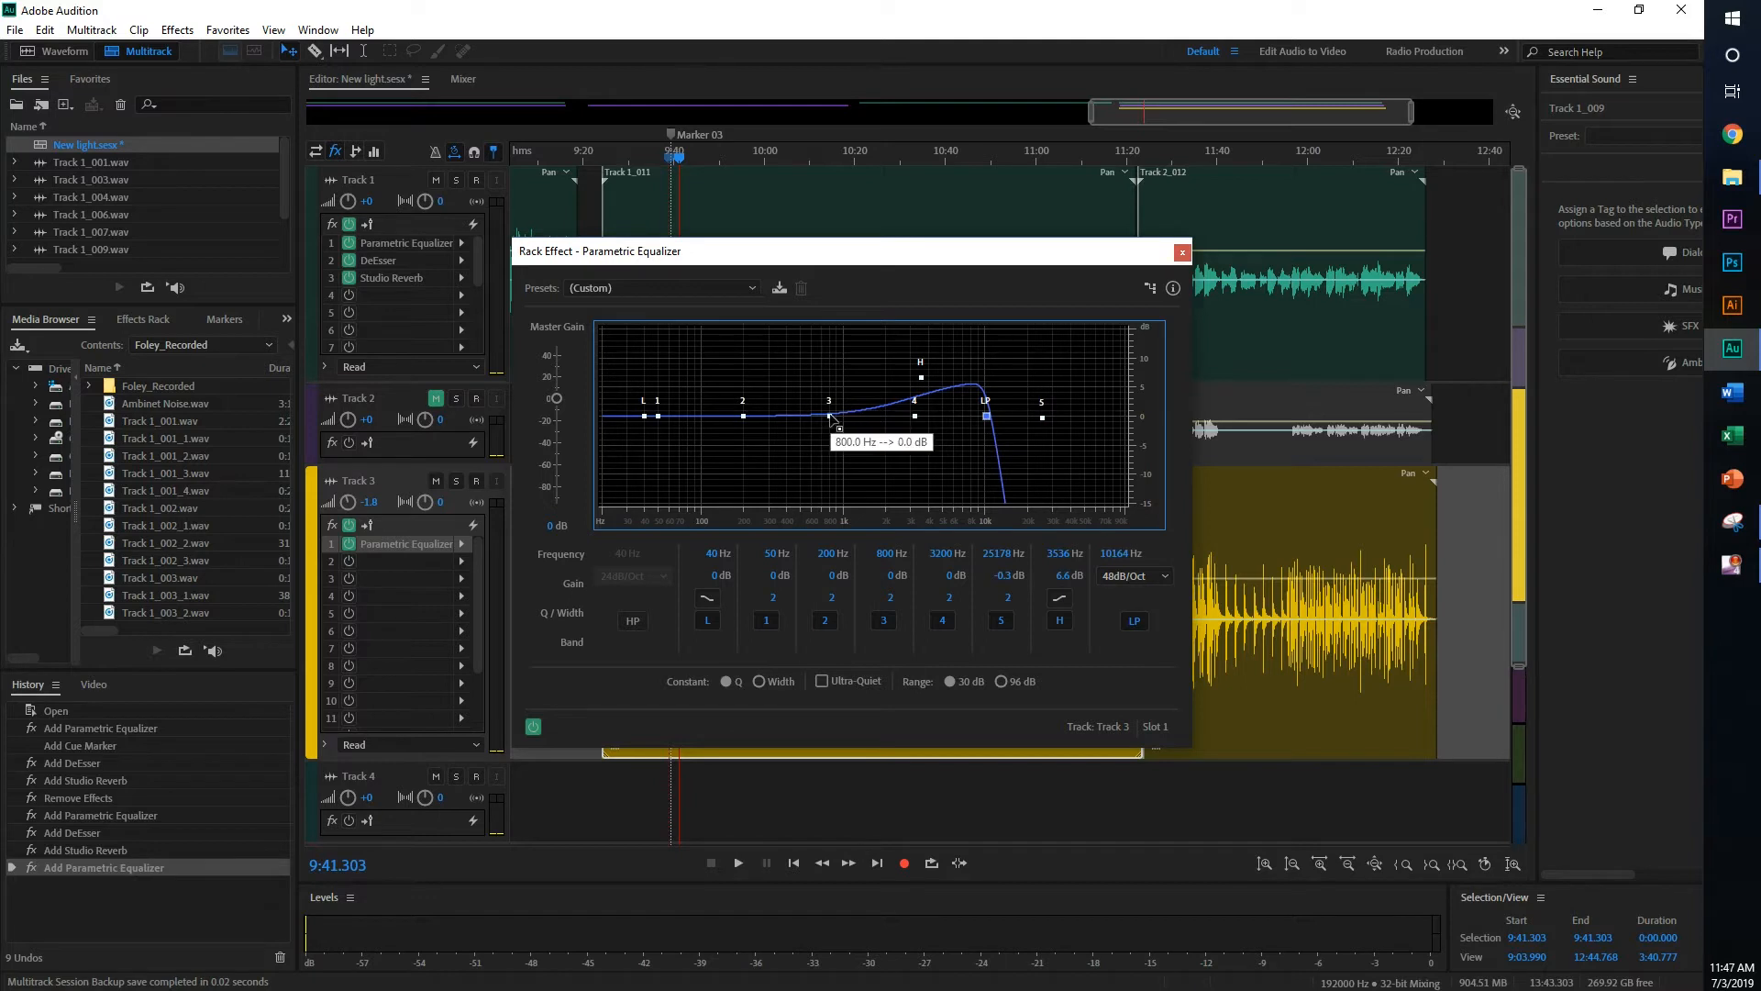
# - Cut band 3 to -15 dB near 2 kHz and boost band 4 up toward 5 kHz
pyautogui.moveTo(830, 418); pyautogui.dragTo(836, 444)
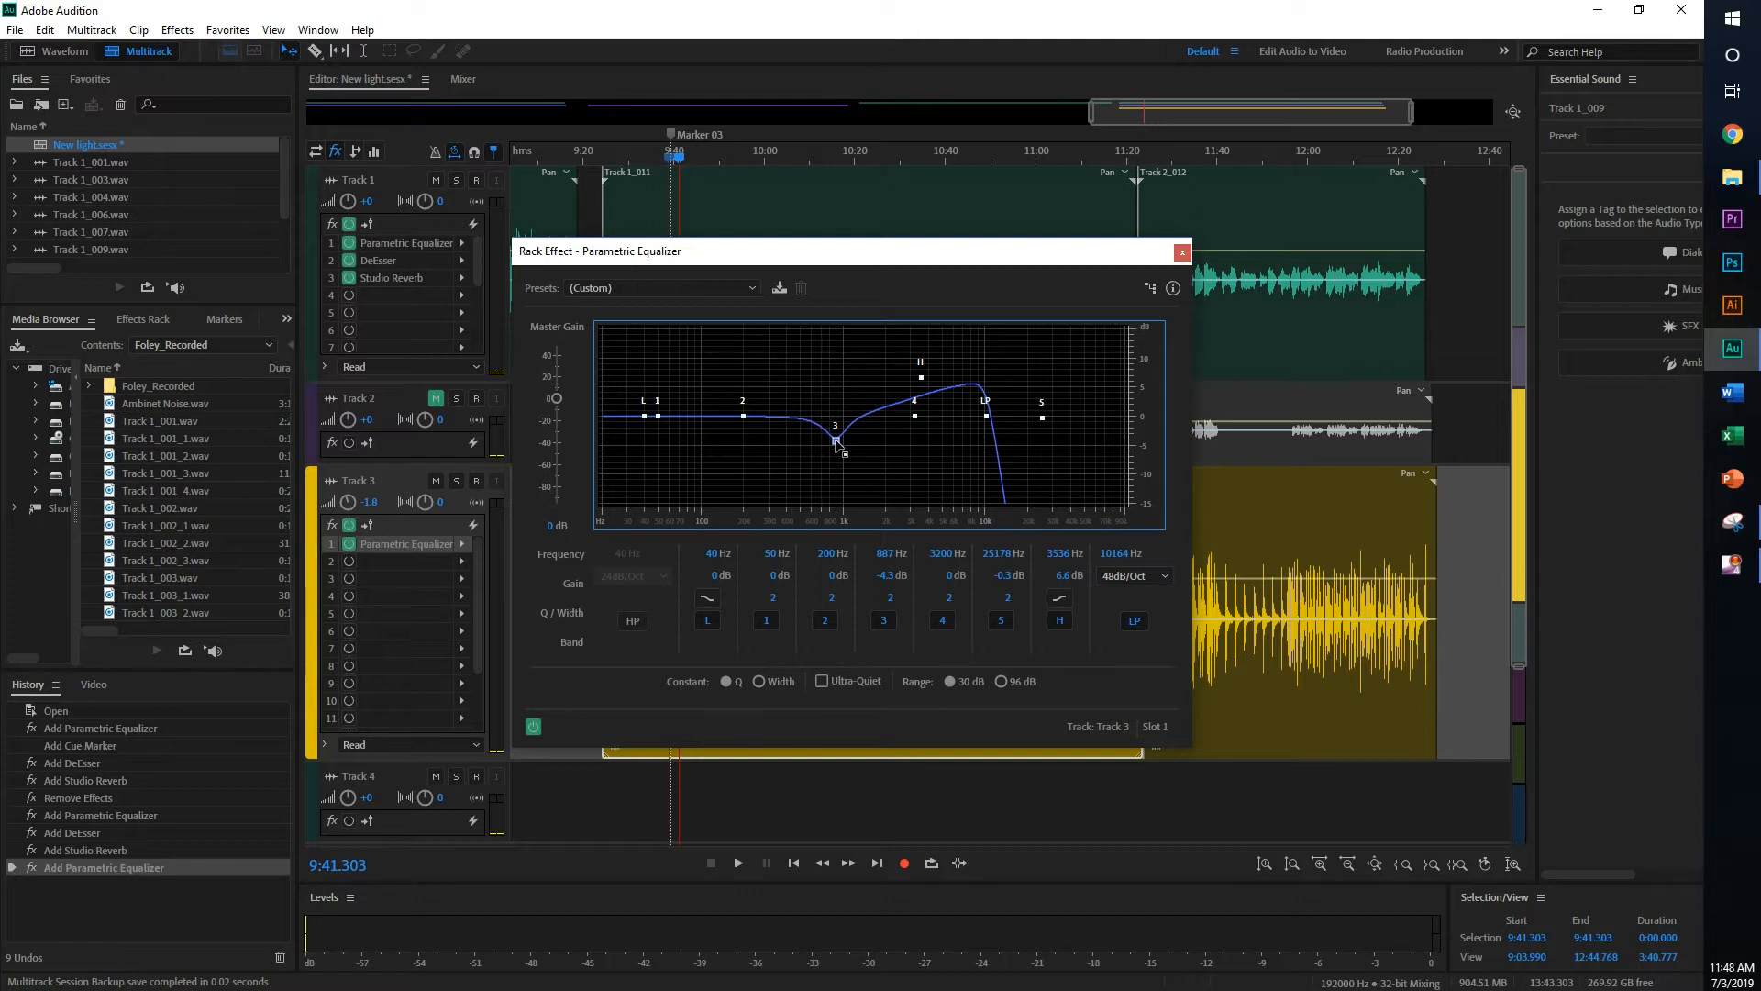
pyautogui.moveTo(835, 424); pyautogui.dragTo(888, 503)
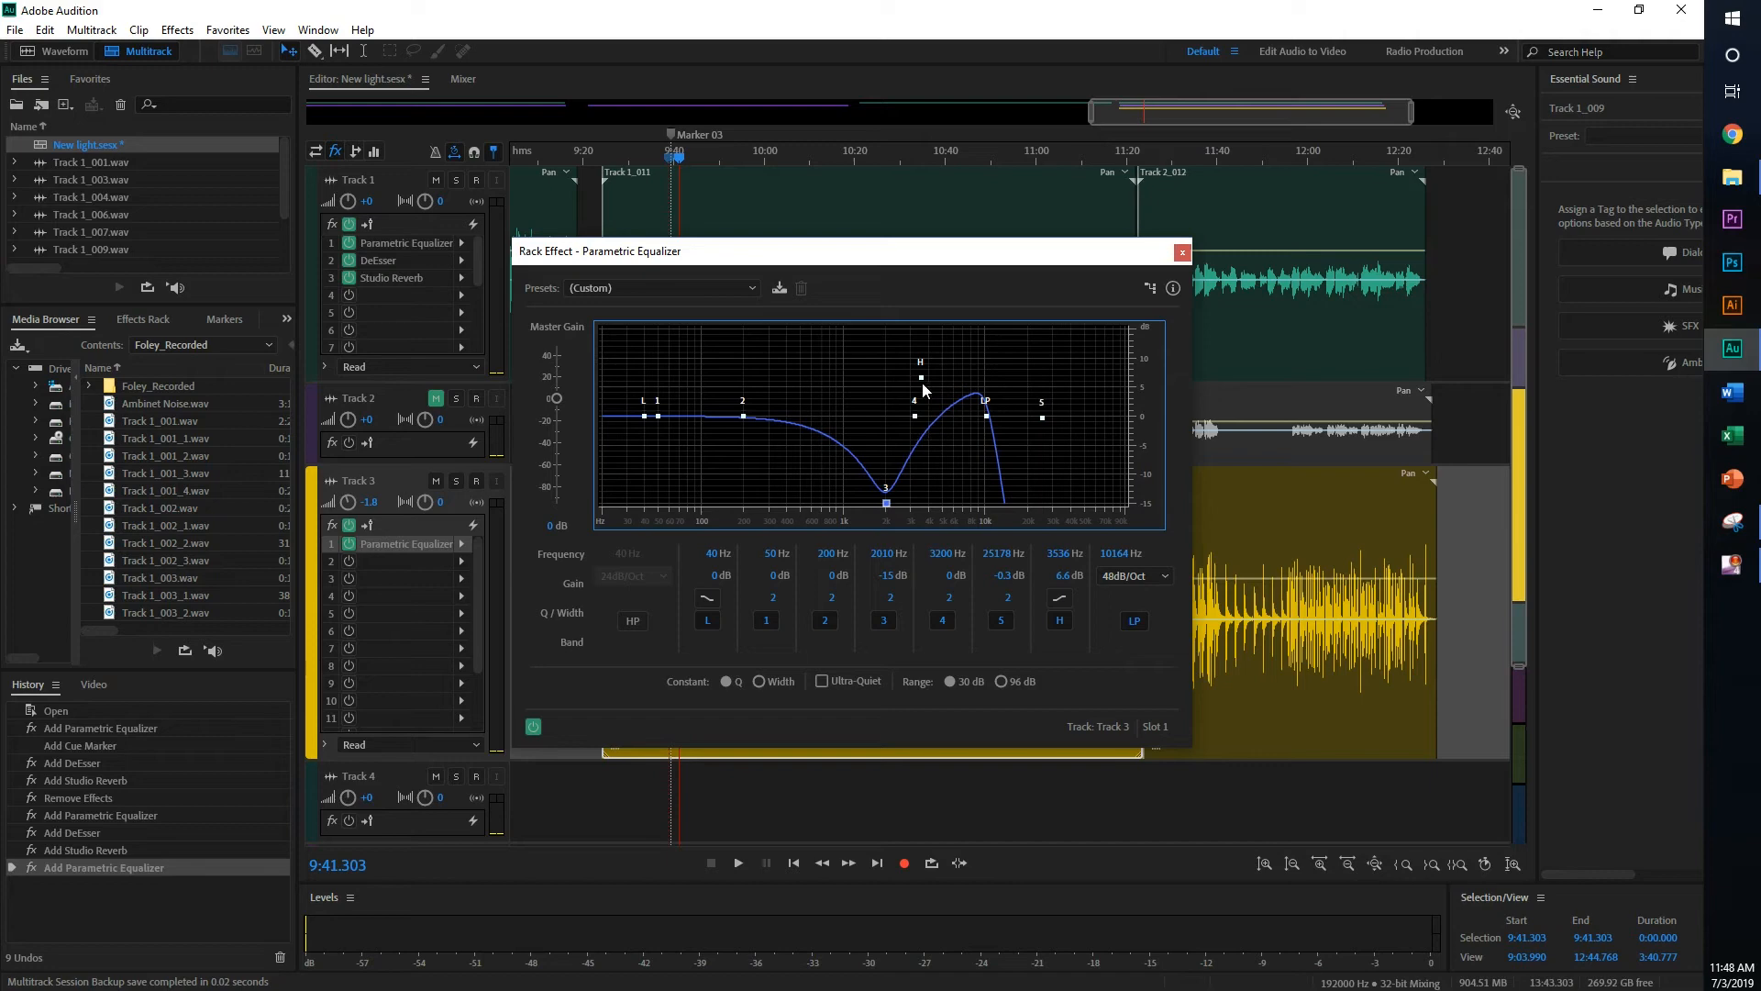
pyautogui.moveTo(923, 382); pyautogui.dragTo(904, 422)
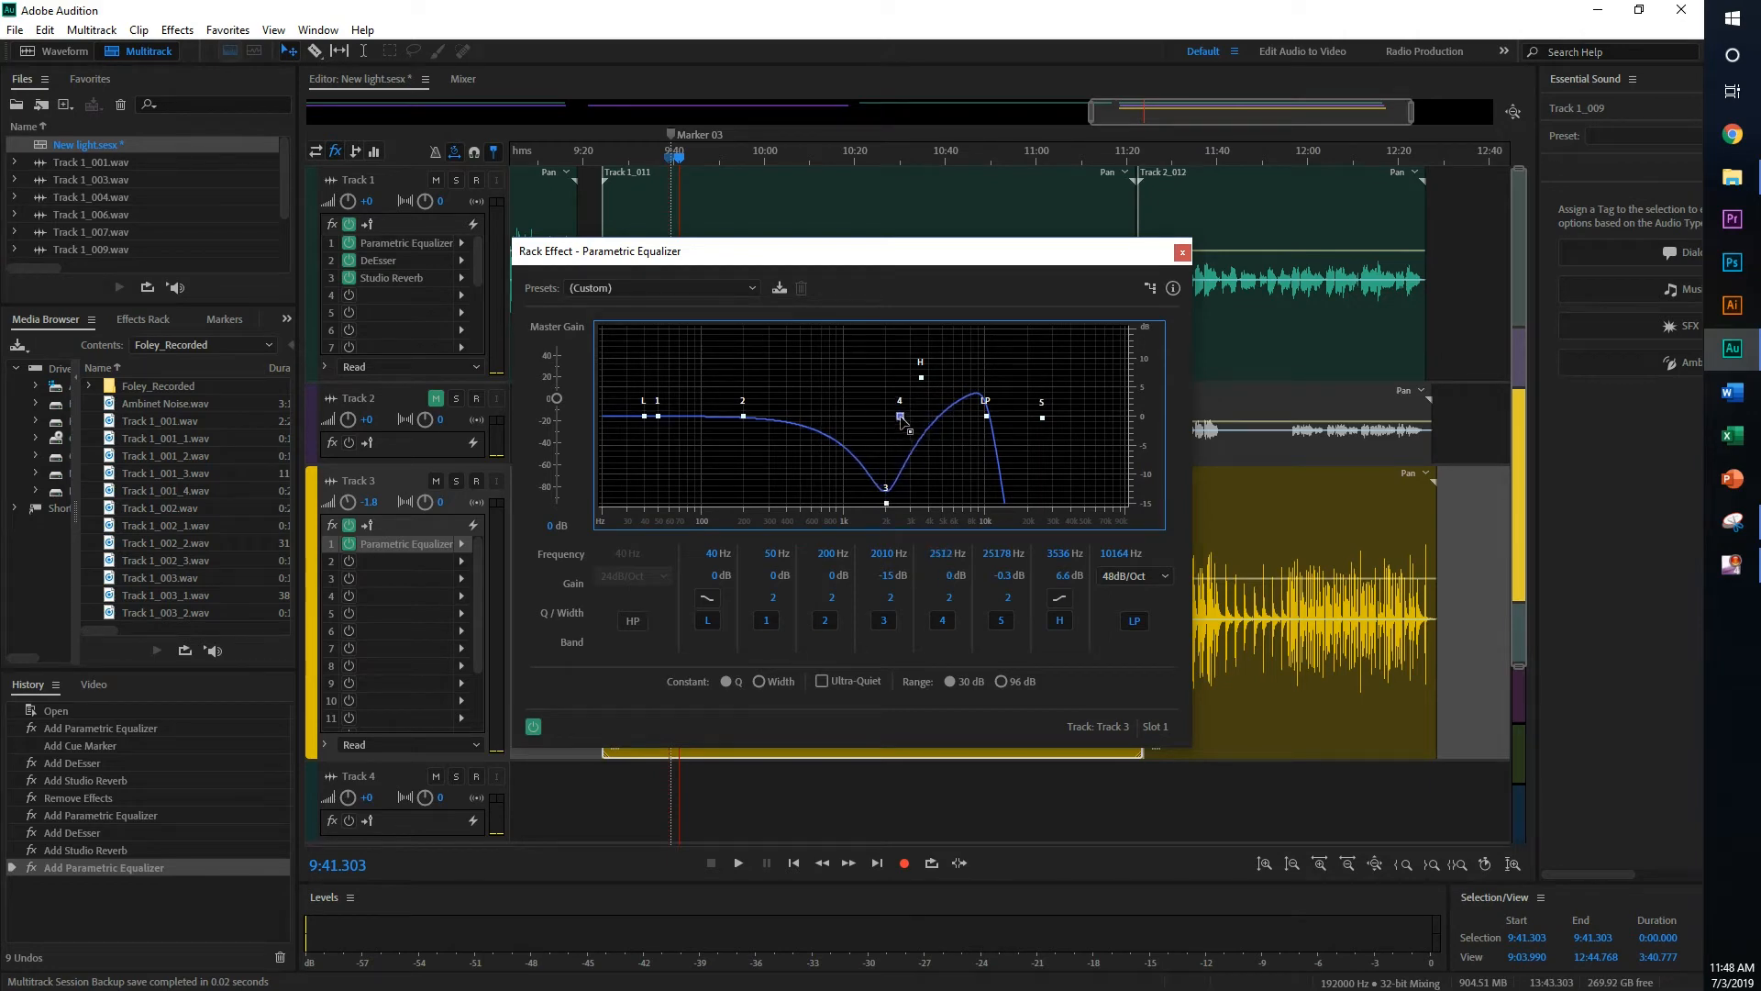
pyautogui.moveTo(904, 418); pyautogui.dragTo(899, 376)
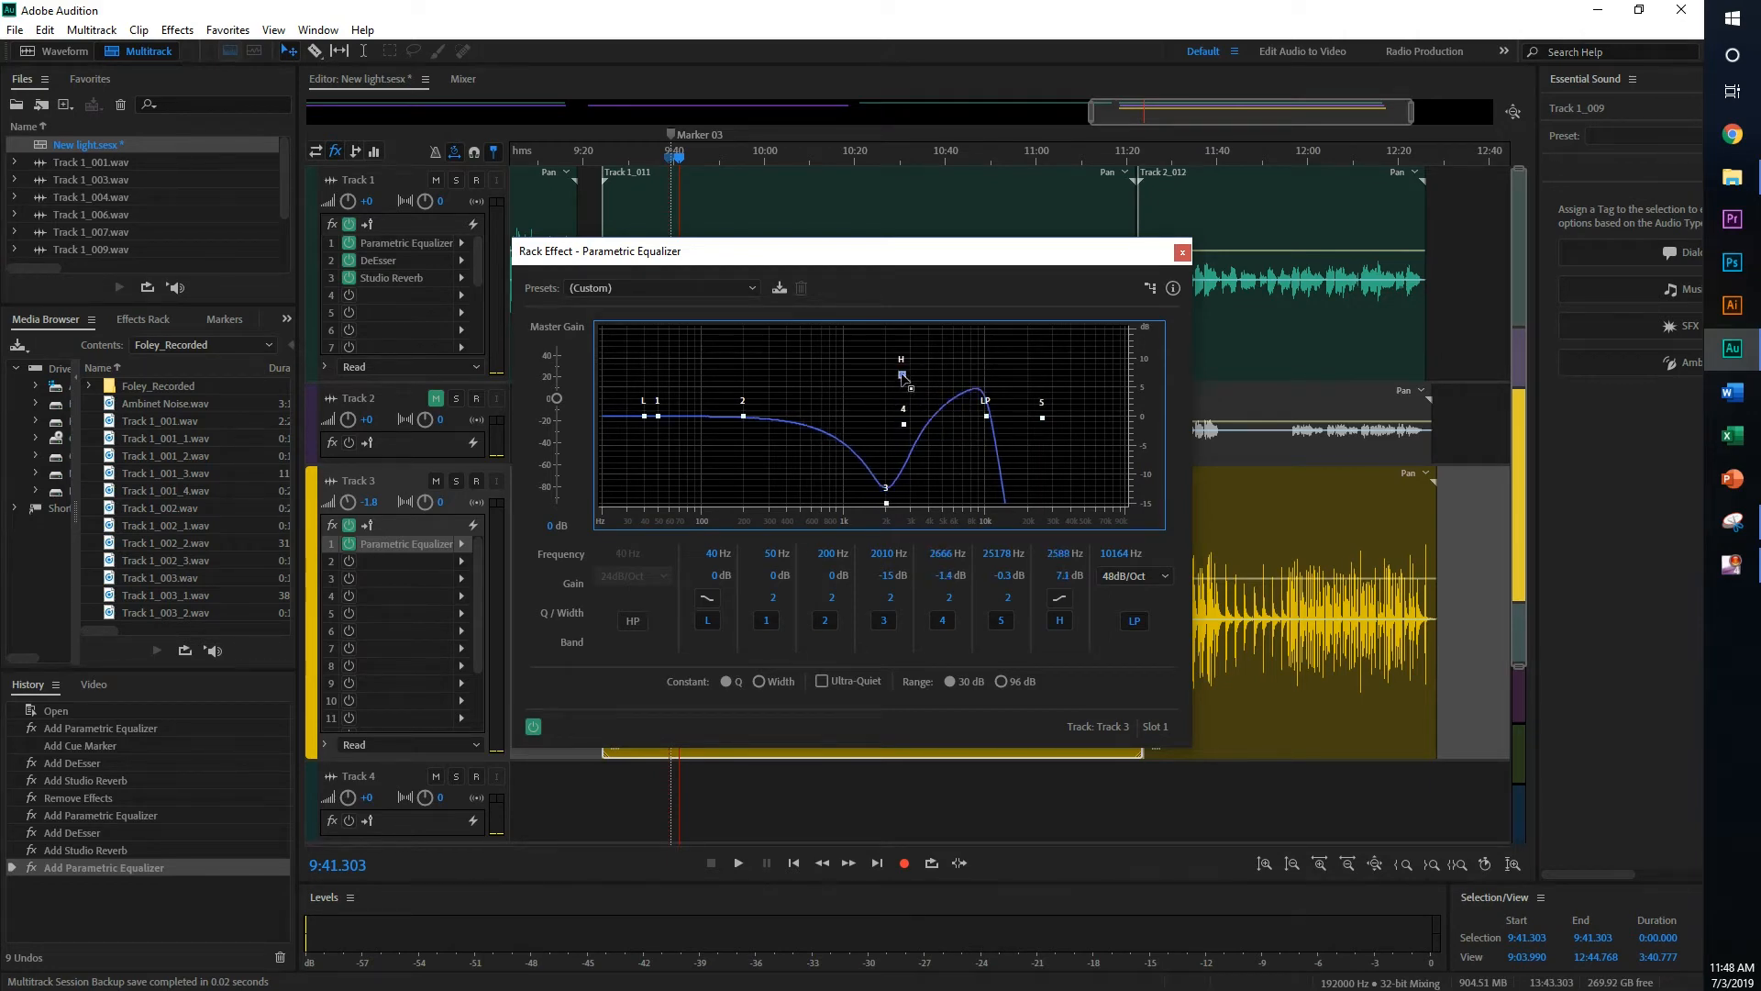
pyautogui.moveTo(903, 378); pyautogui.dragTo(902, 439)
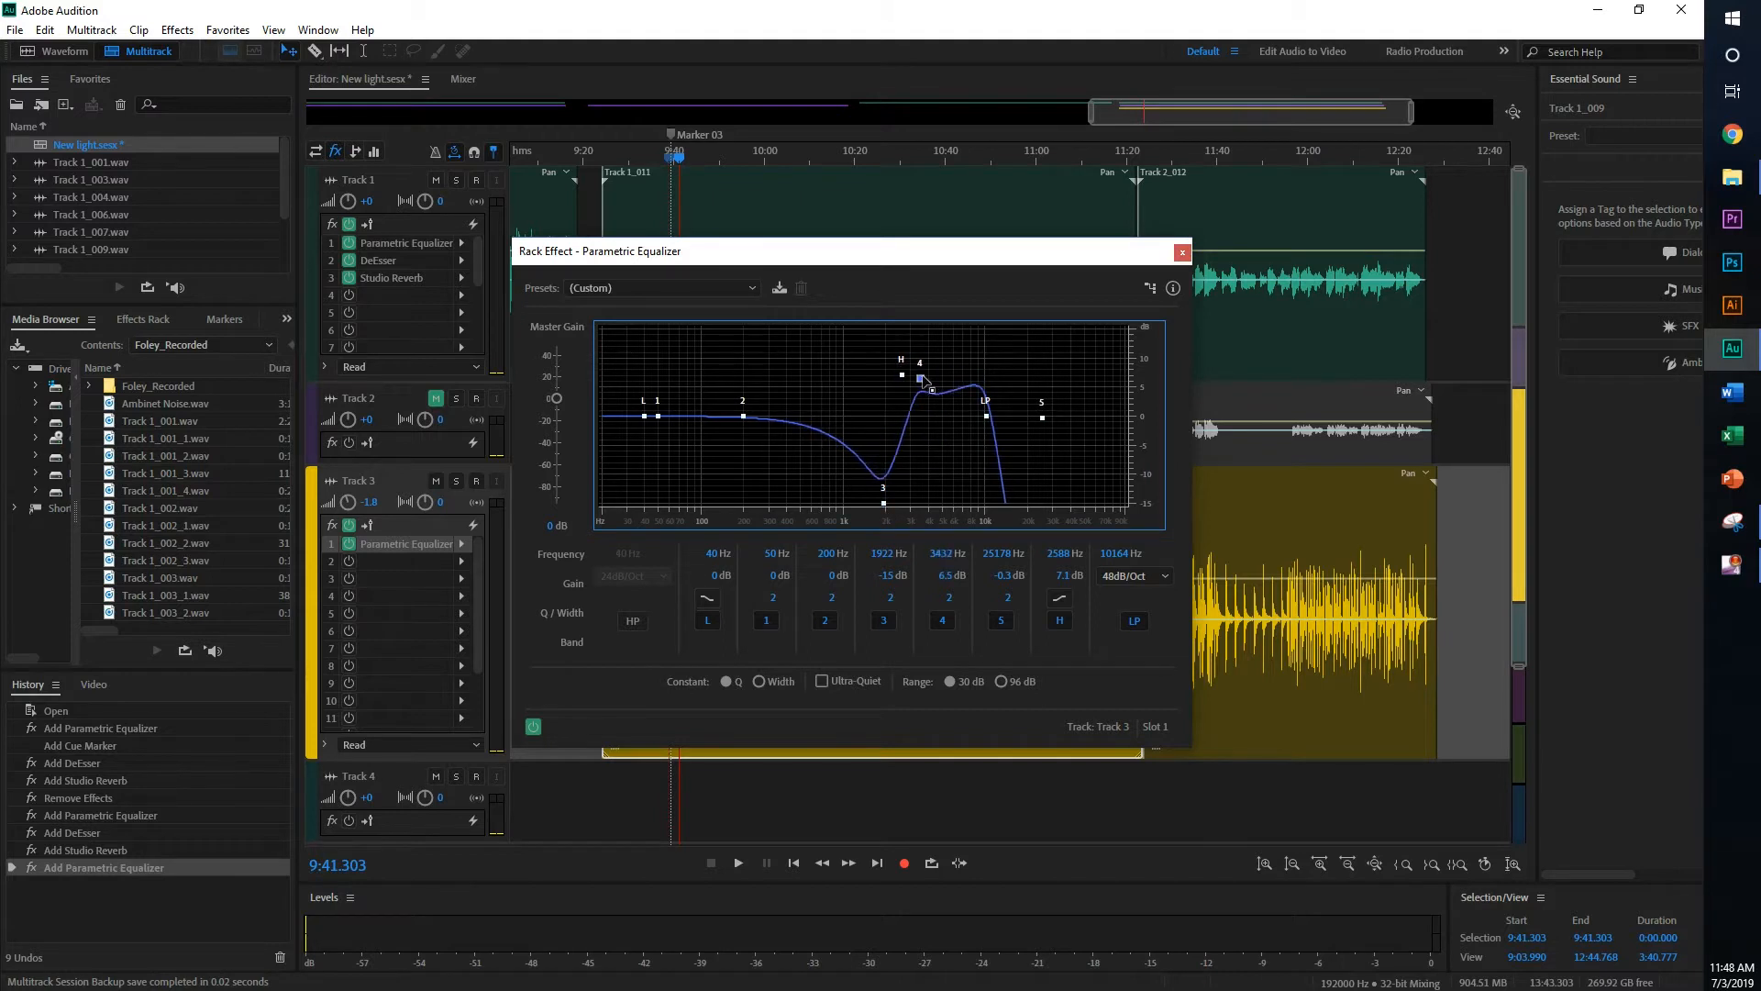
pyautogui.moveTo(919, 372); pyautogui.dragTo(916, 383)
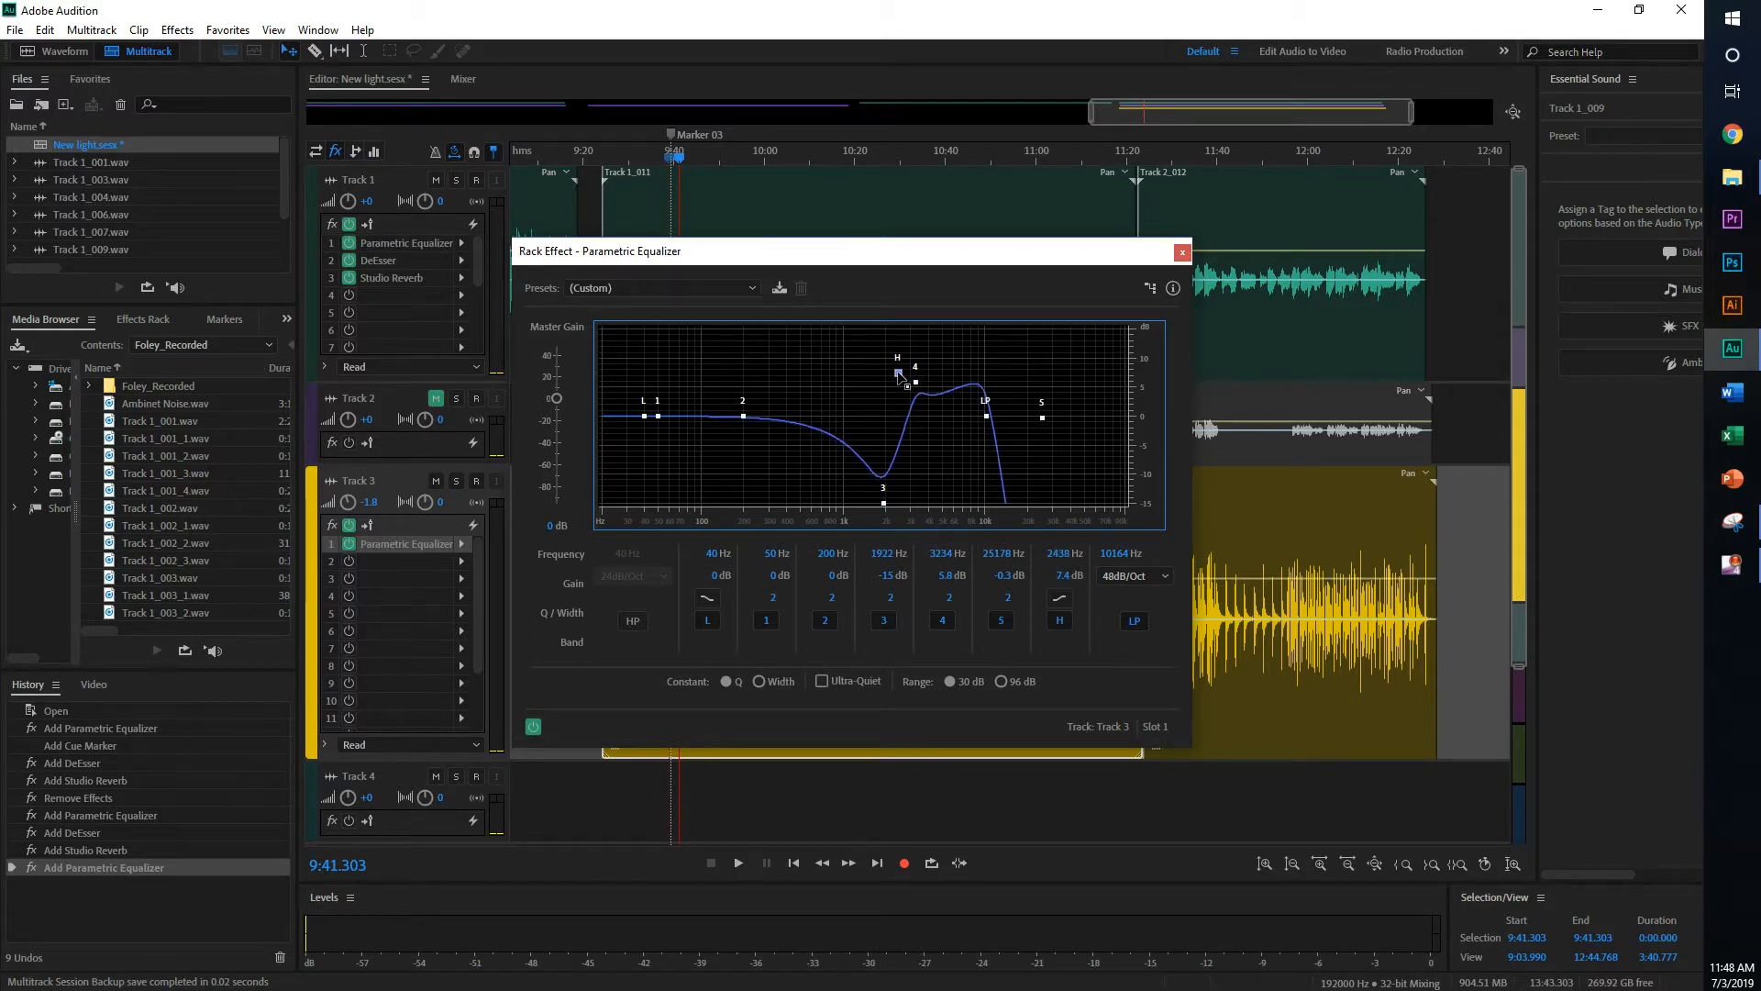
pyautogui.moveTo(914, 374); pyautogui.dragTo(947, 389)
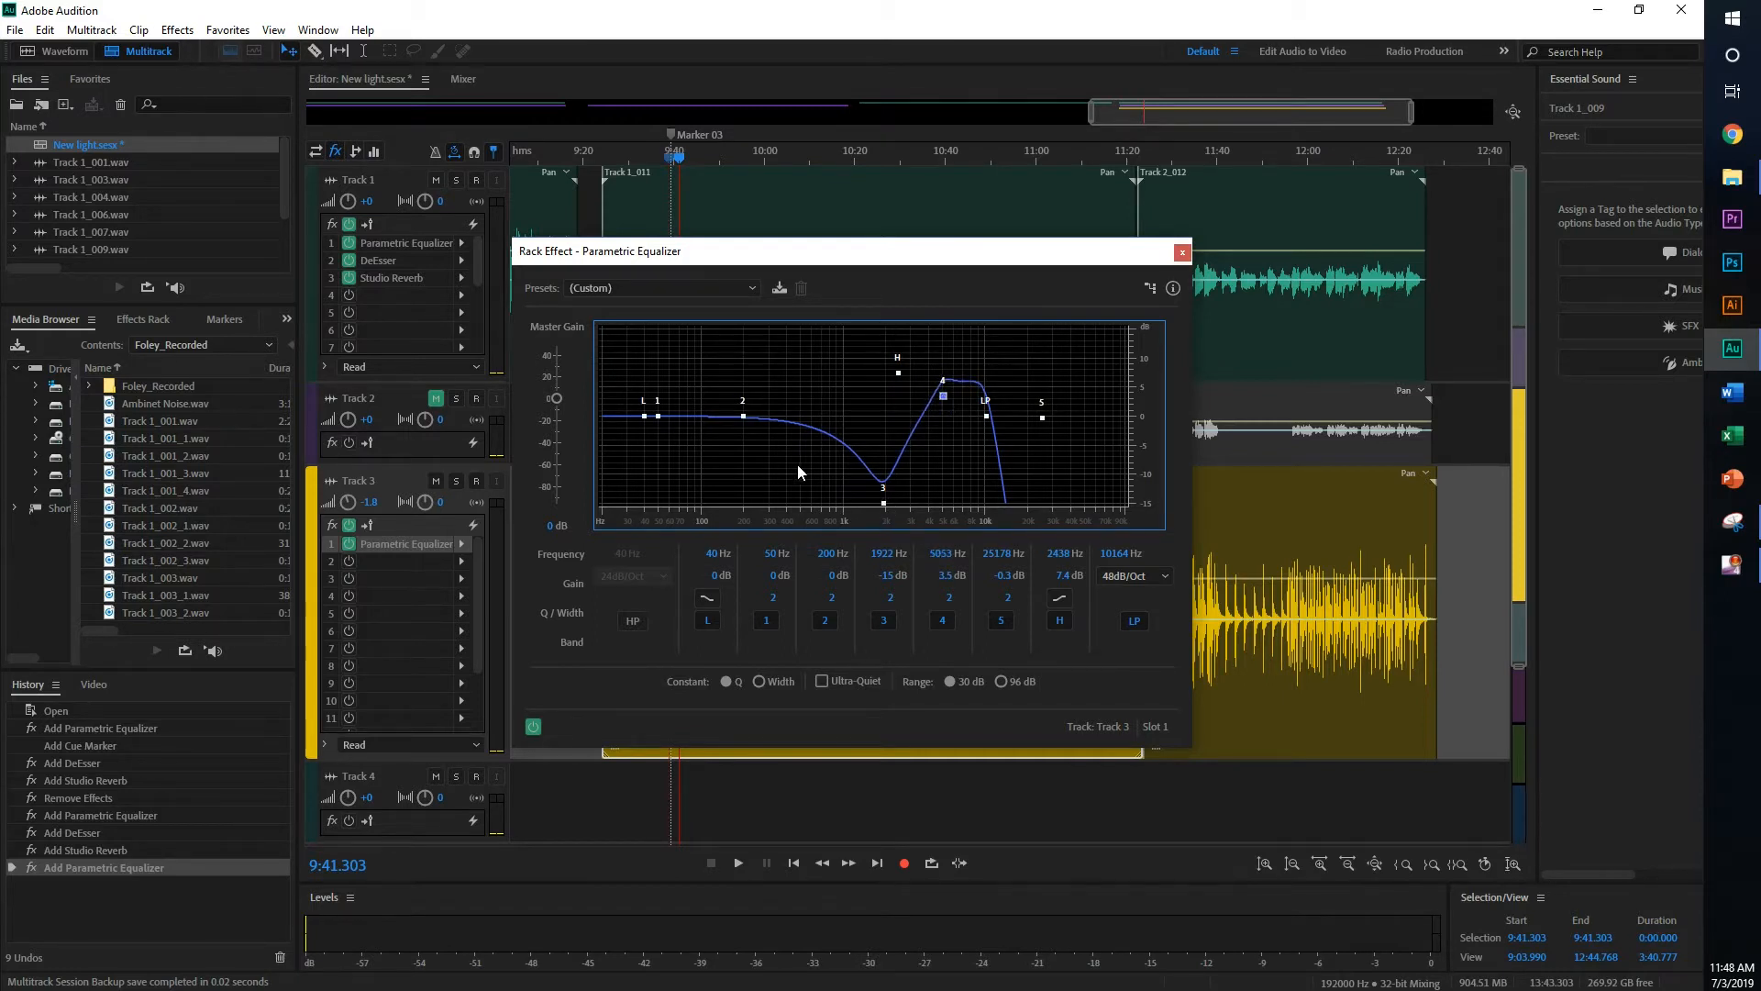
# - Cut band 2 near 1.5 kHz, boost band 1 around 180 Hz, trim band 4 to 1.4 dB and set the low band to 77 Hz, 5.1 dB
pyautogui.moveTo(741, 412); pyautogui.dragTo(745, 408)
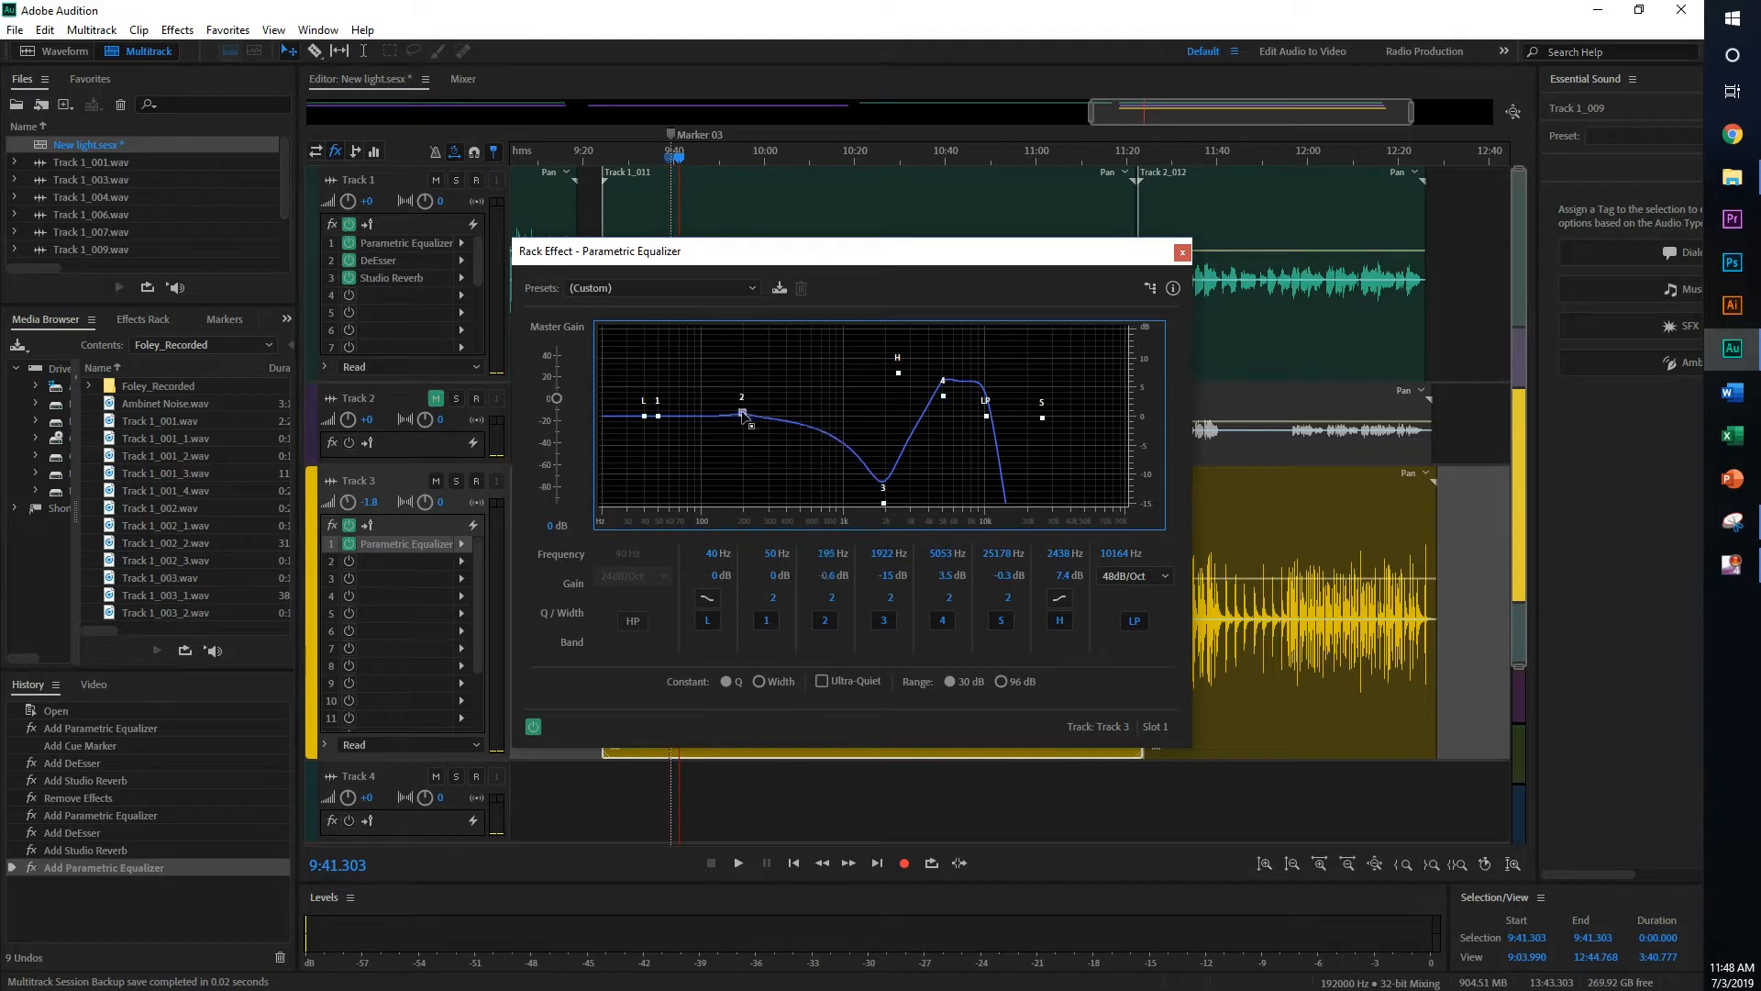
pyautogui.moveTo(741, 412); pyautogui.dragTo(853, 429)
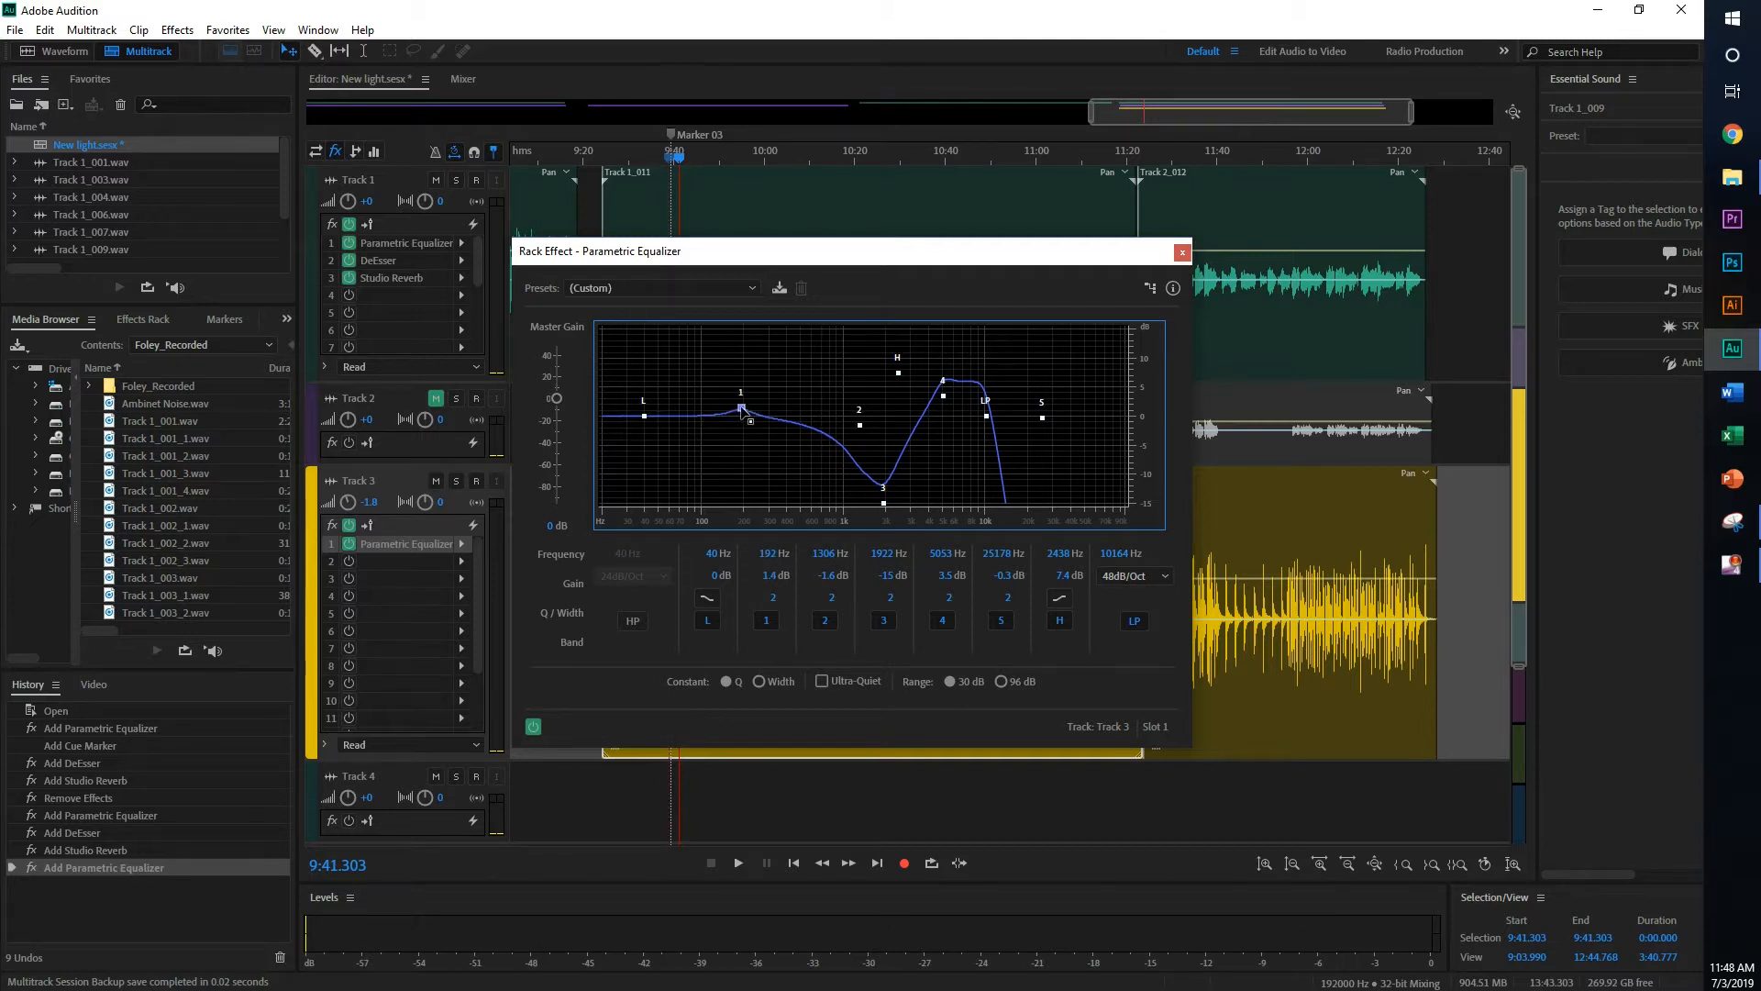
pyautogui.moveTo(739, 418); pyautogui.dragTo(738, 385)
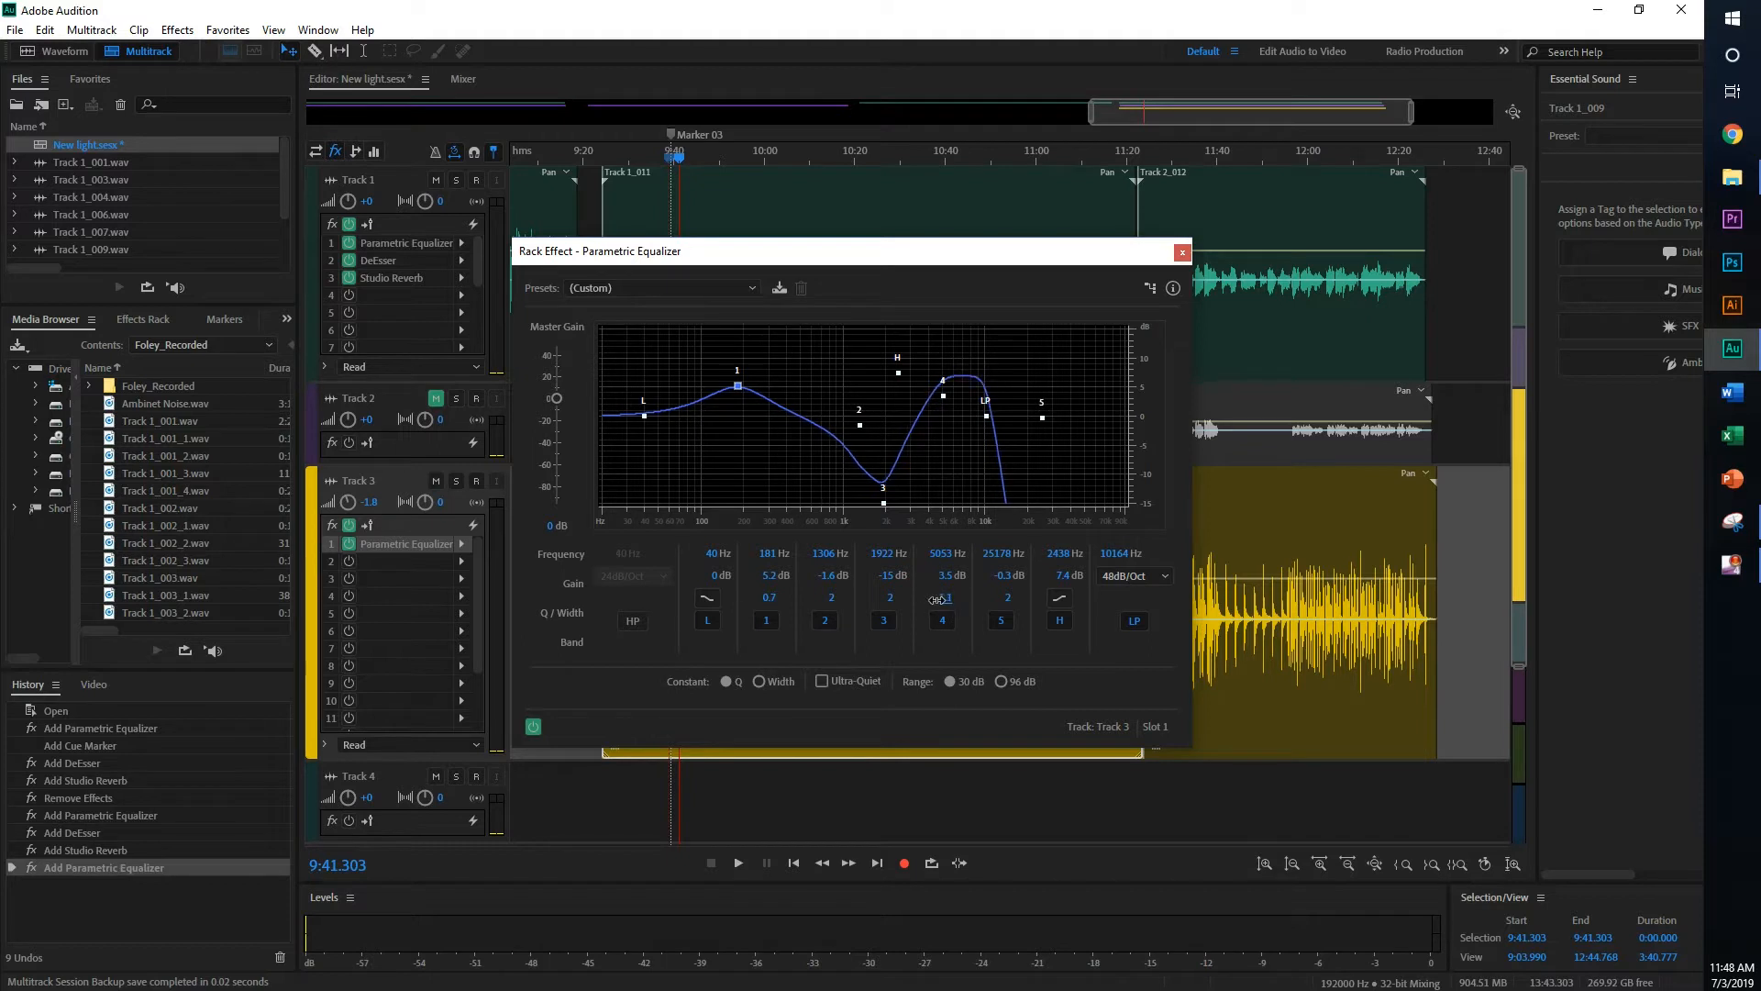
pyautogui.moveTo(947, 396); pyautogui.dragTo(934, 409)
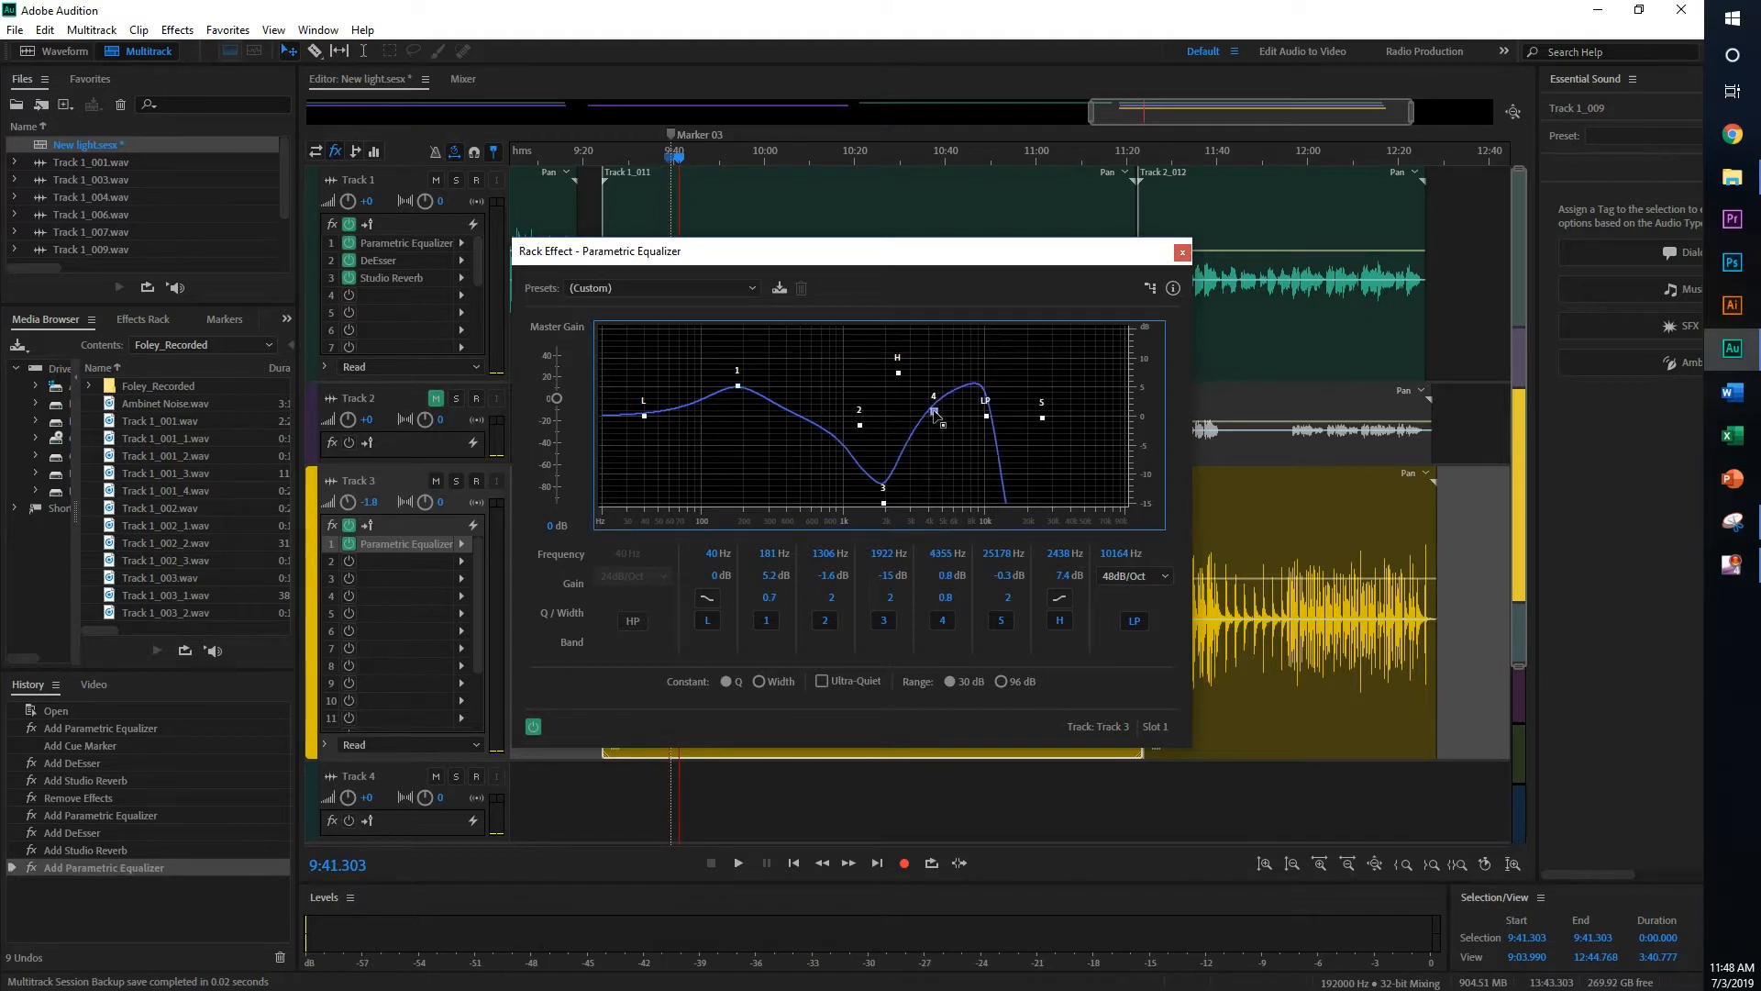
pyautogui.moveTo(932, 411); pyautogui.dragTo(932, 404)
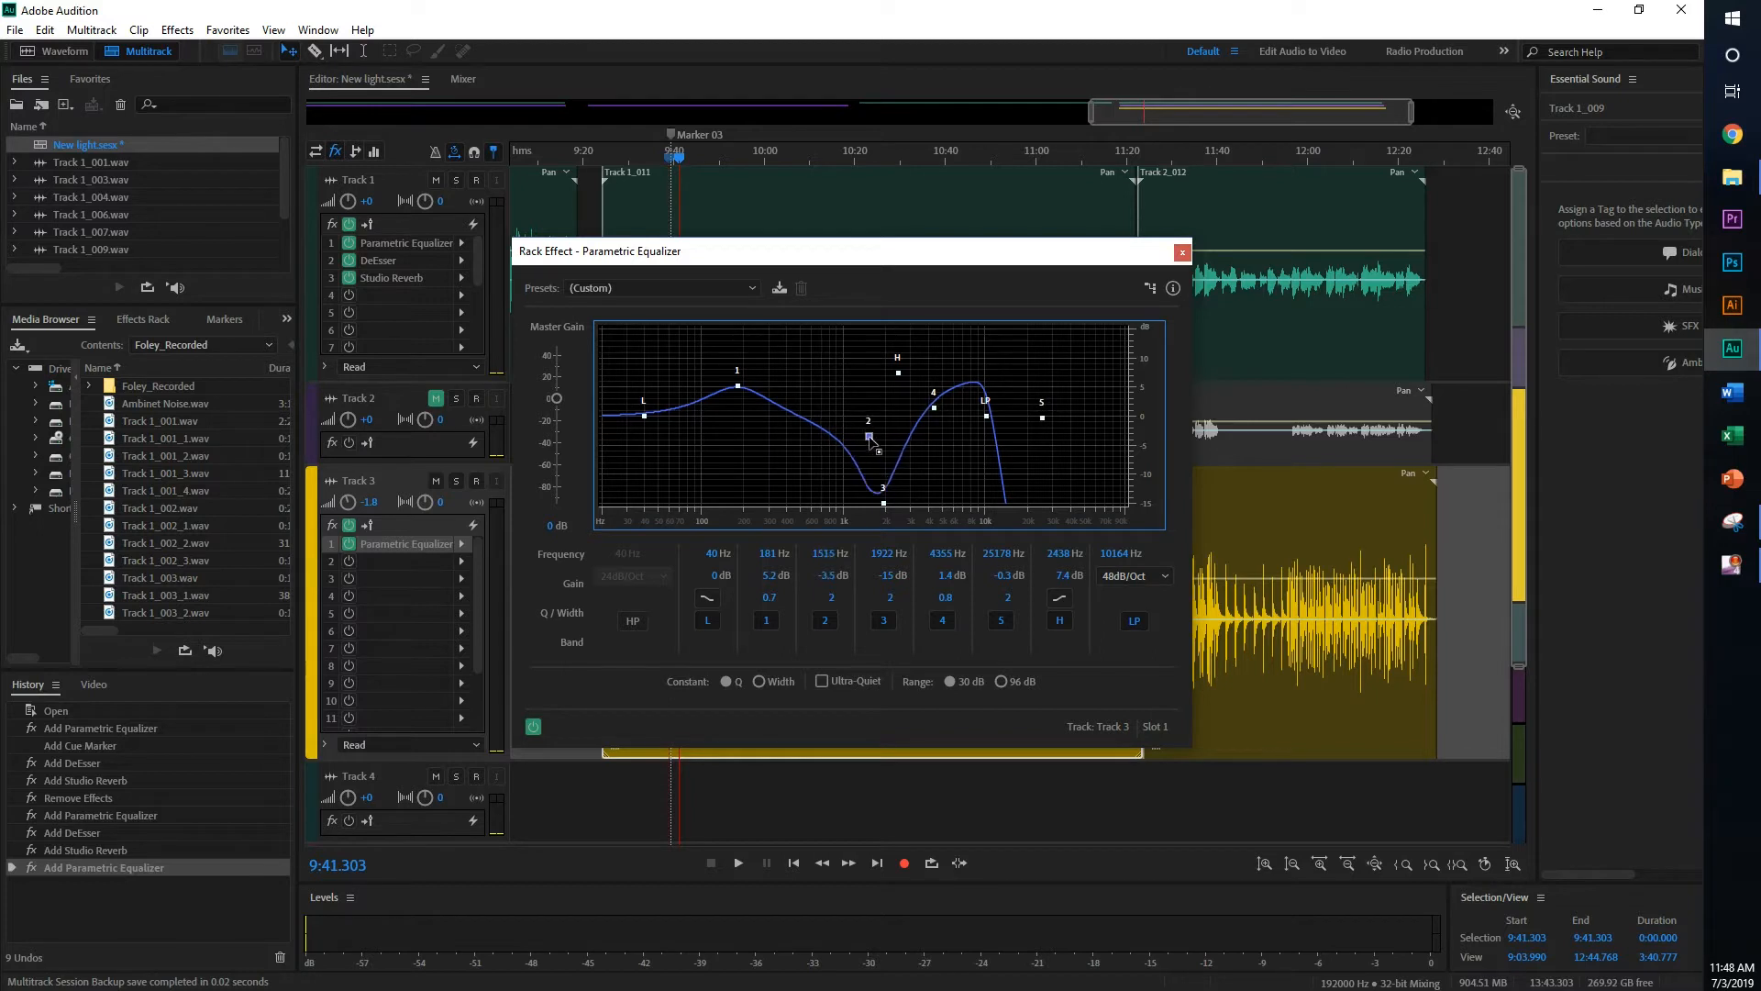
pyautogui.moveTo(867, 438); pyautogui.dragTo(867, 446)
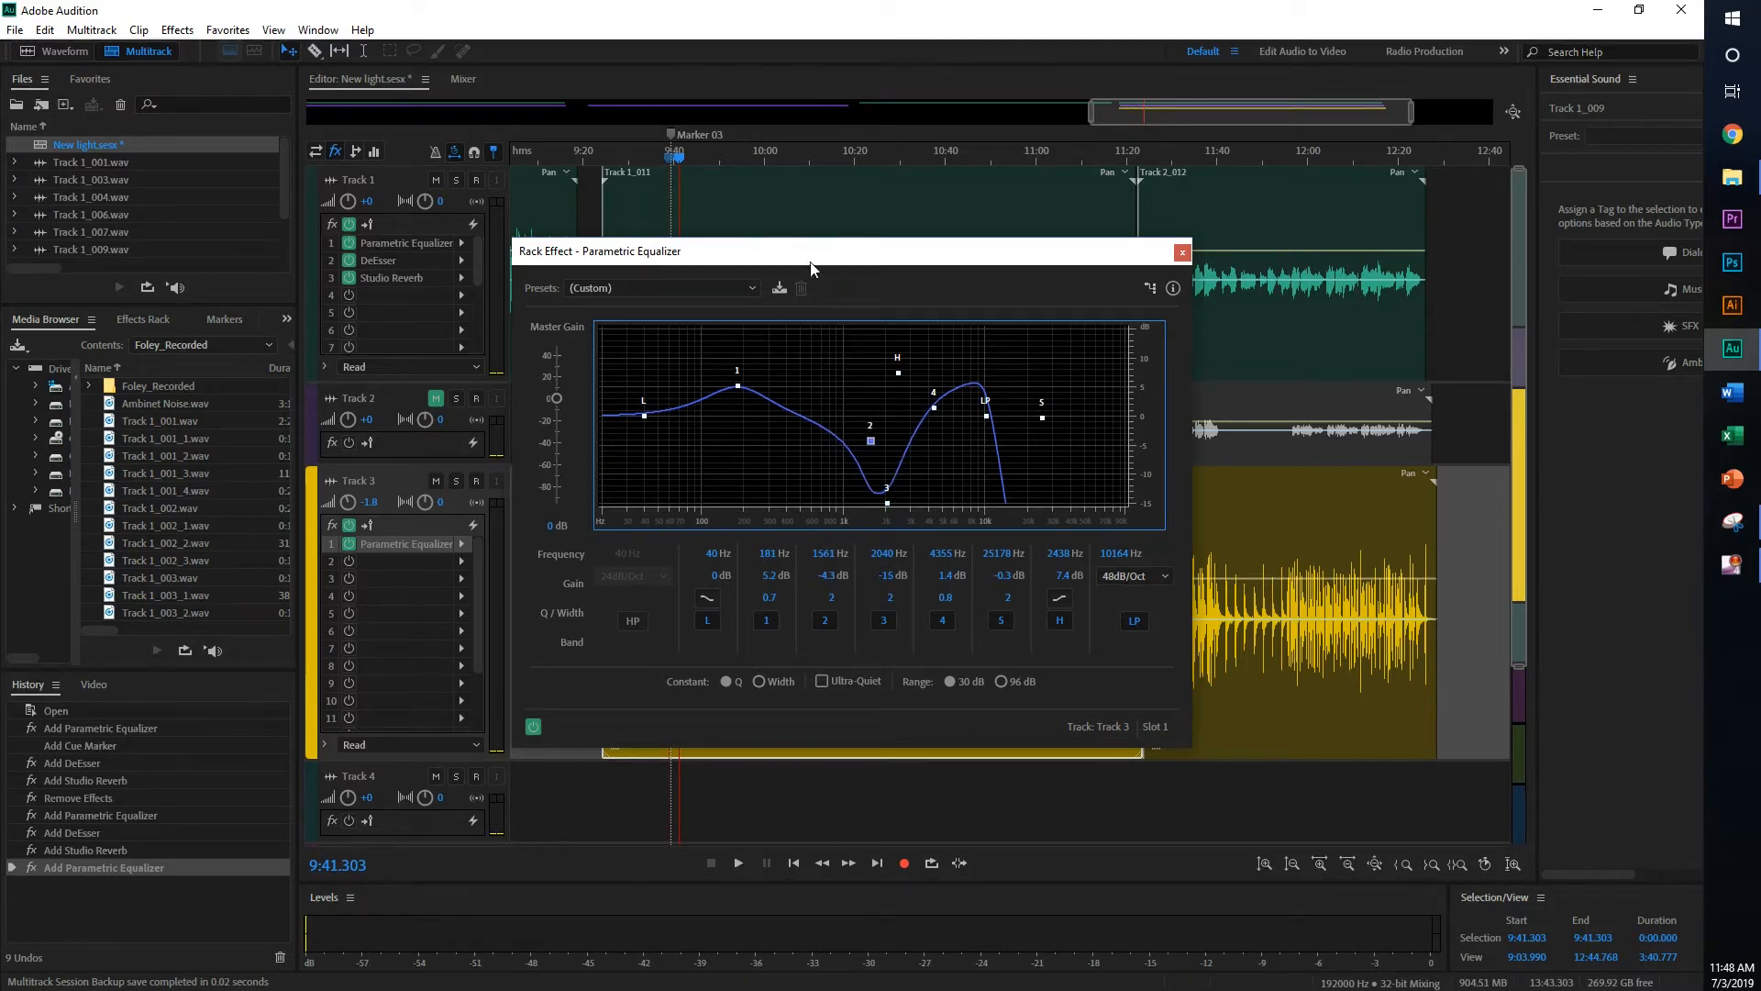
pyautogui.moveTo(644, 414); pyautogui.dragTo(644, 374)
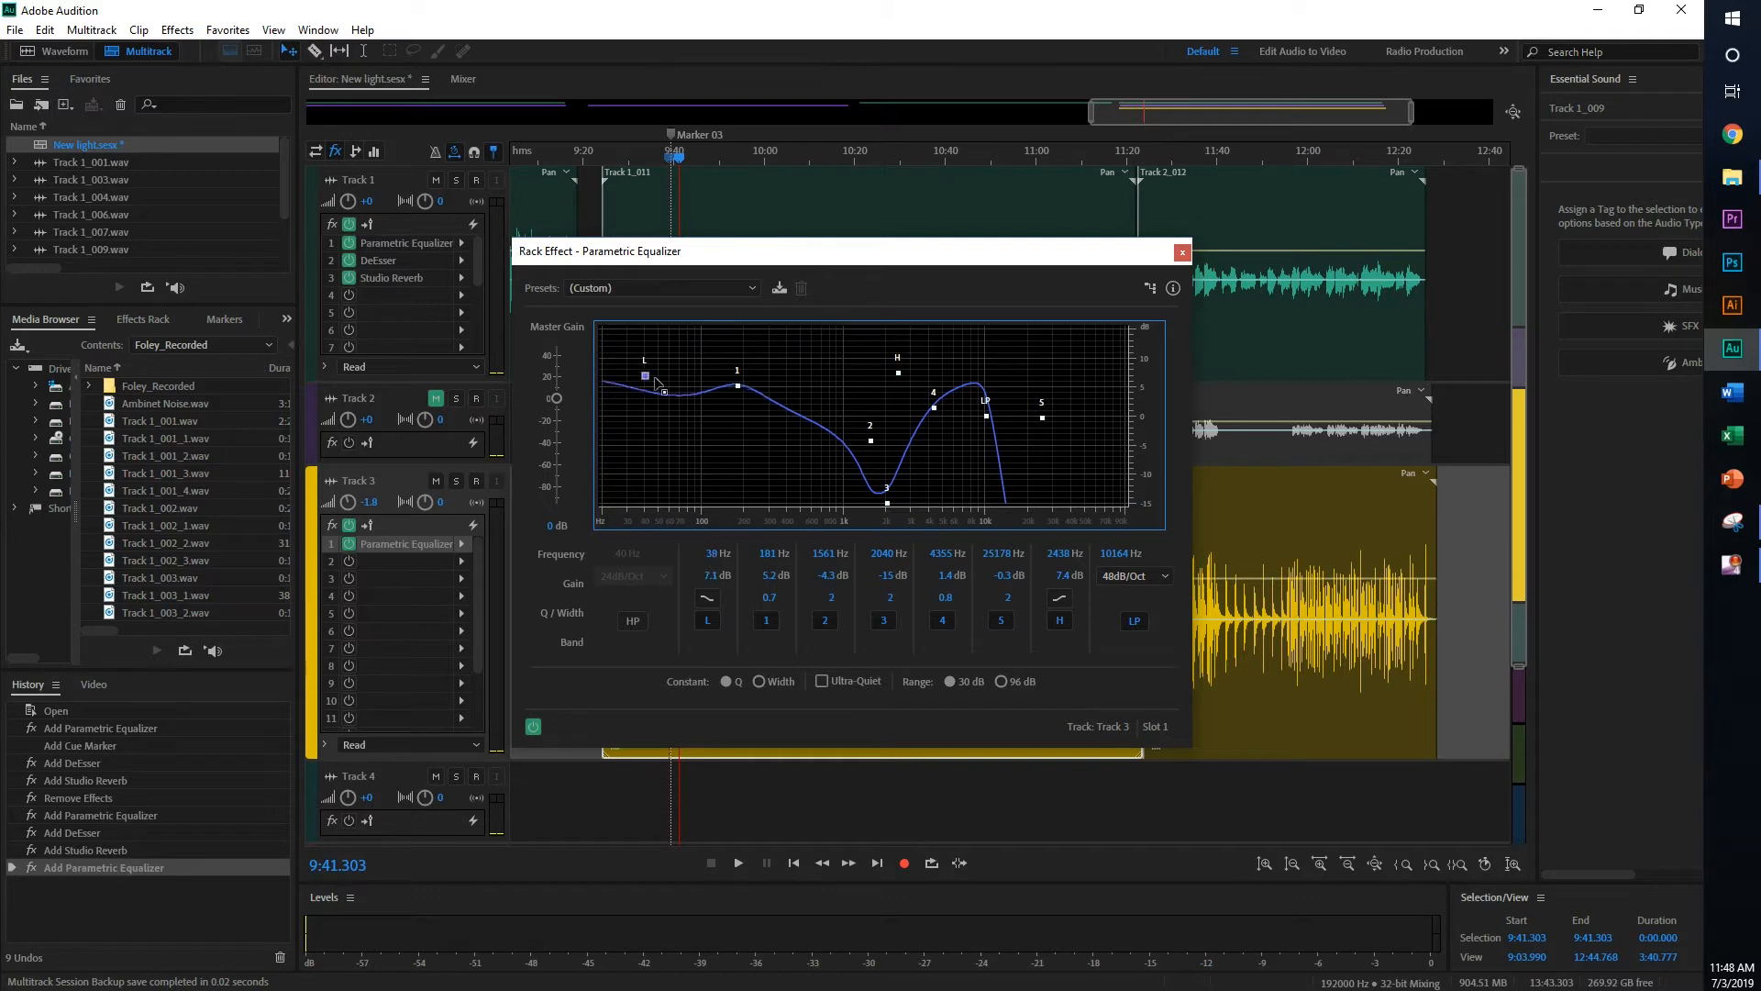
pyautogui.moveTo(643, 374); pyautogui.dragTo(682, 387)
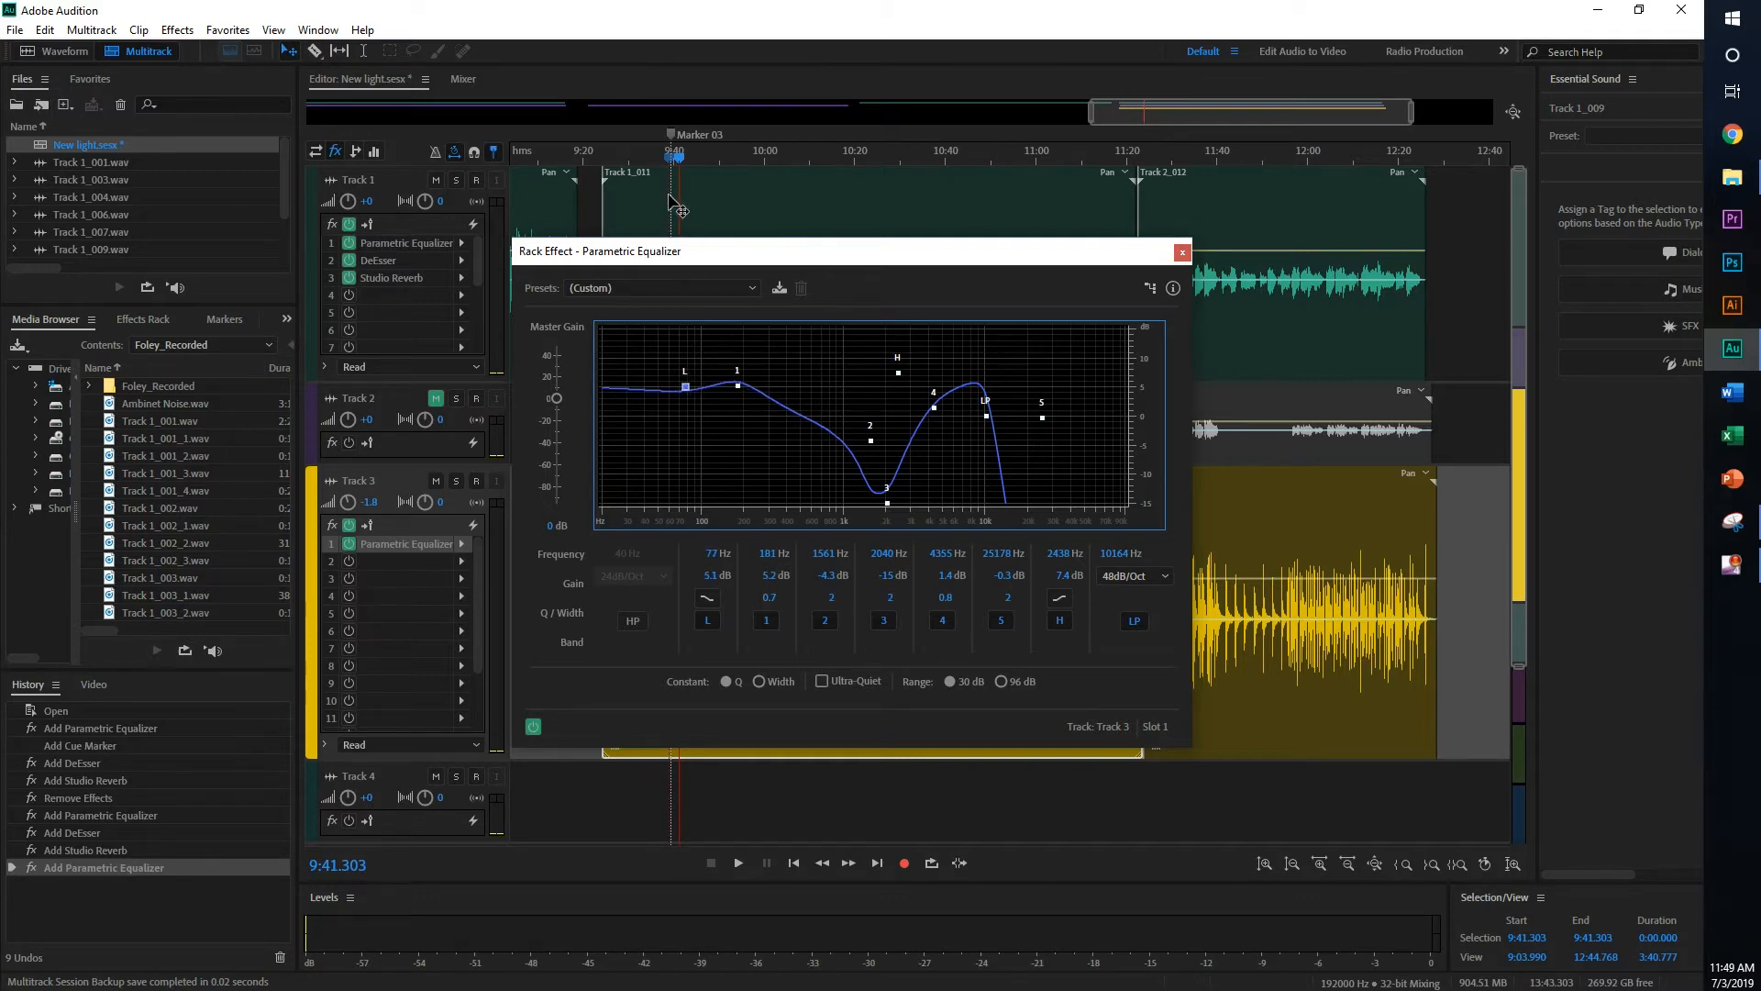
# - After a listen, lower band 4 to 1.1 dB and soften the low-pass slope to 36dB/Oct
pyautogui.click(737, 862)
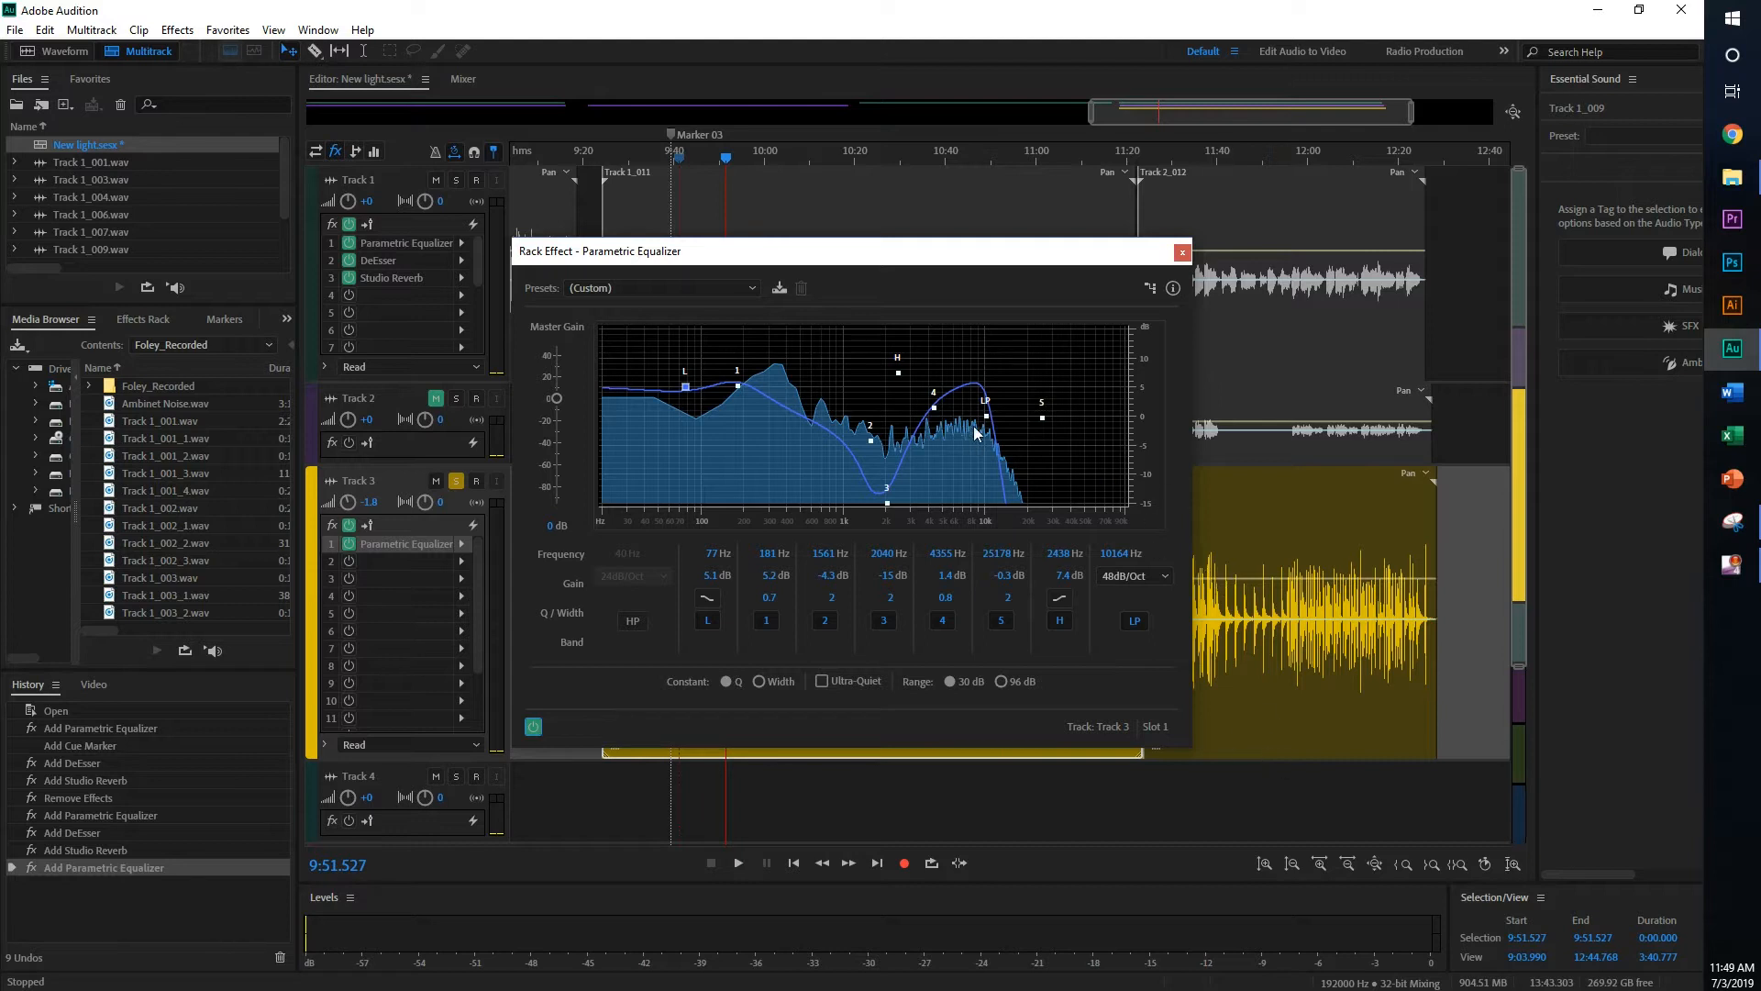
pyautogui.moveTo(949, 422); pyautogui.dragTo(927, 409)
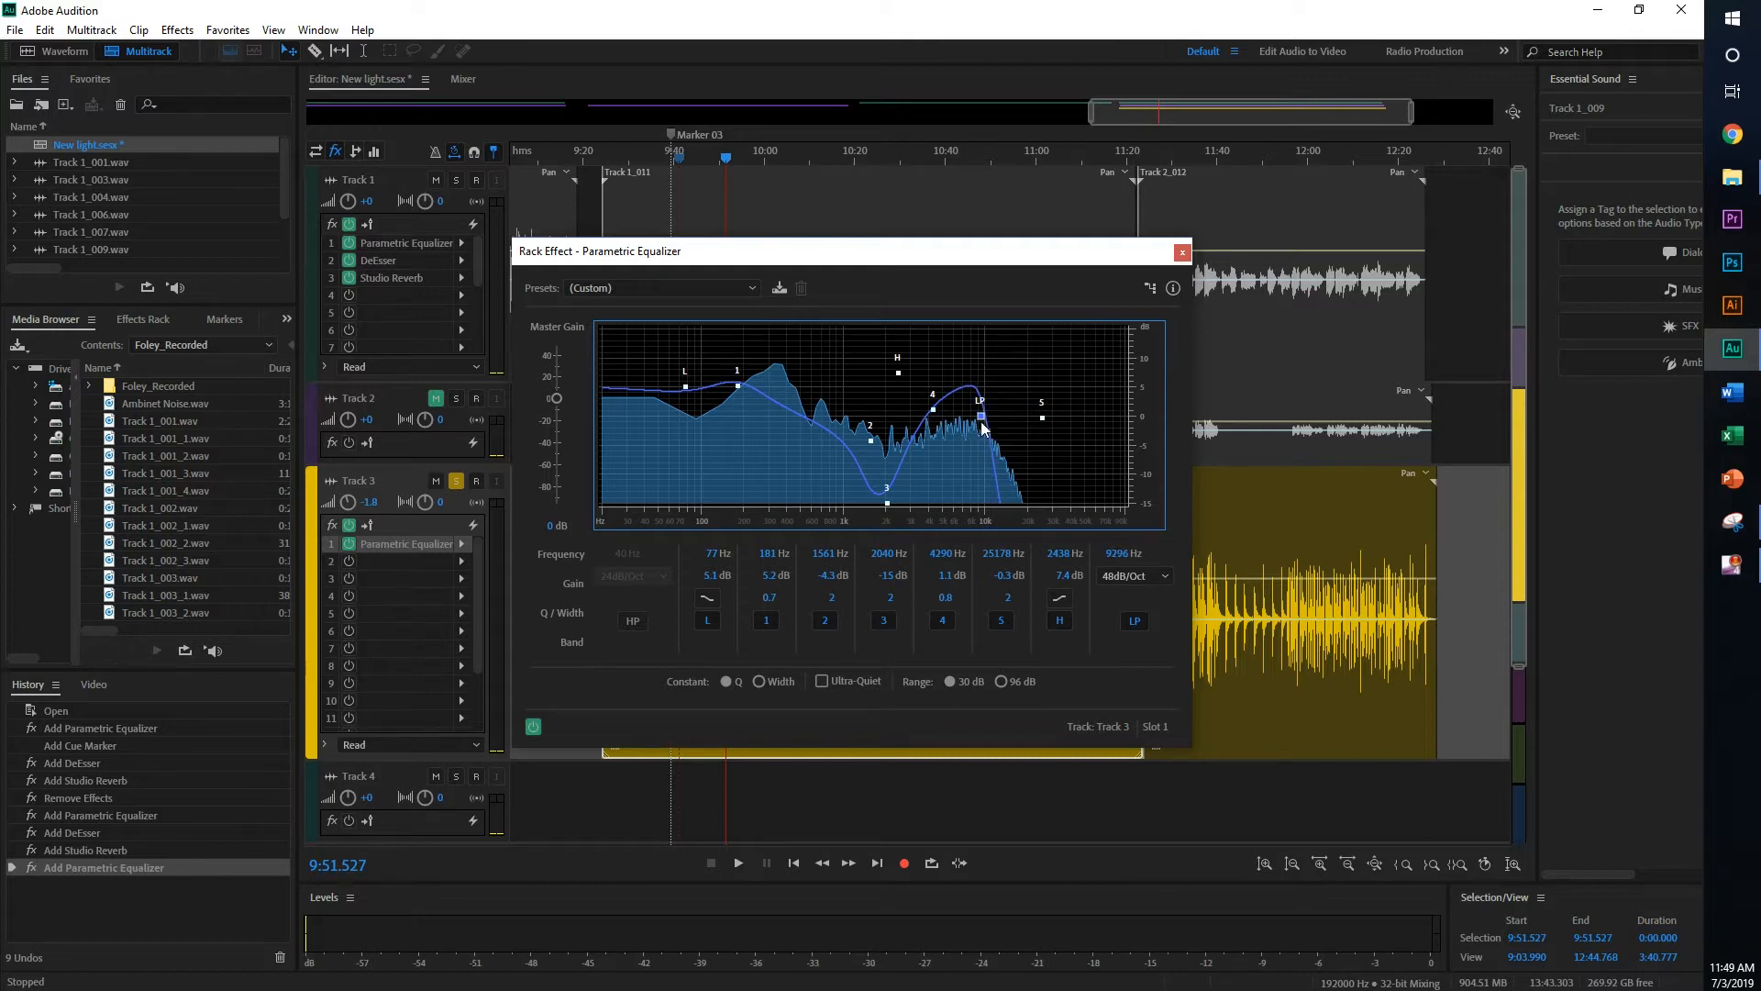
pyautogui.click(1134, 575)
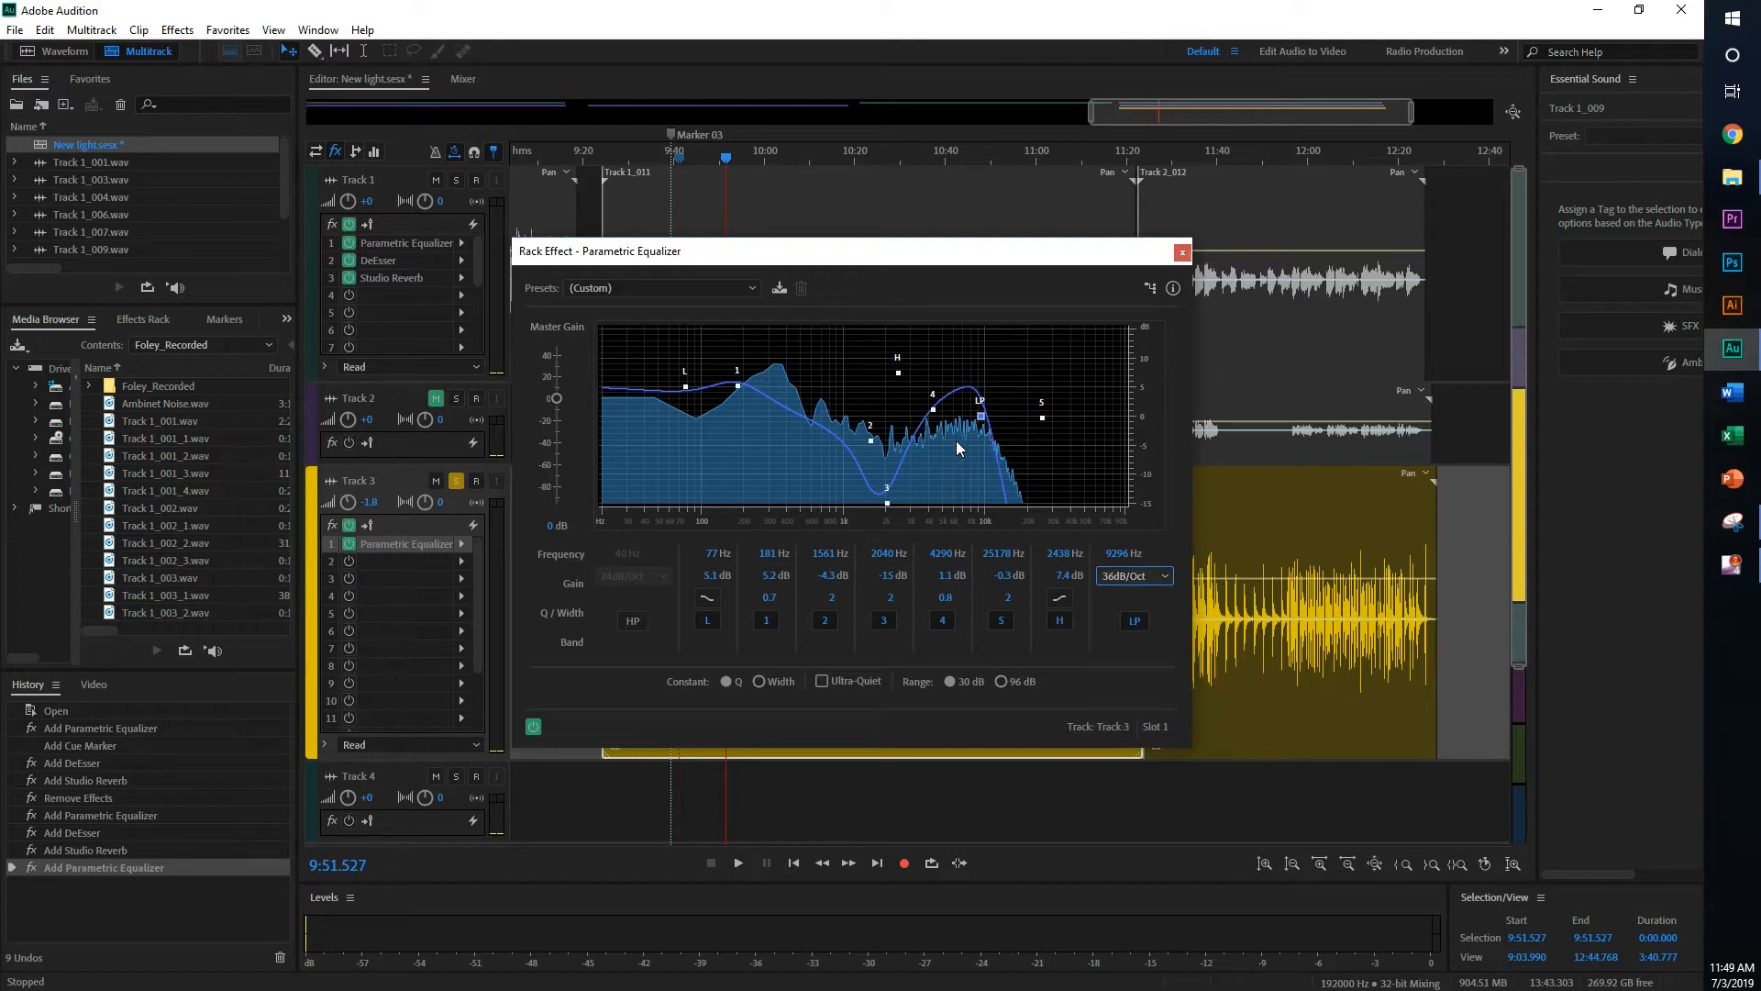
pyautogui.moveTo(738, 391)
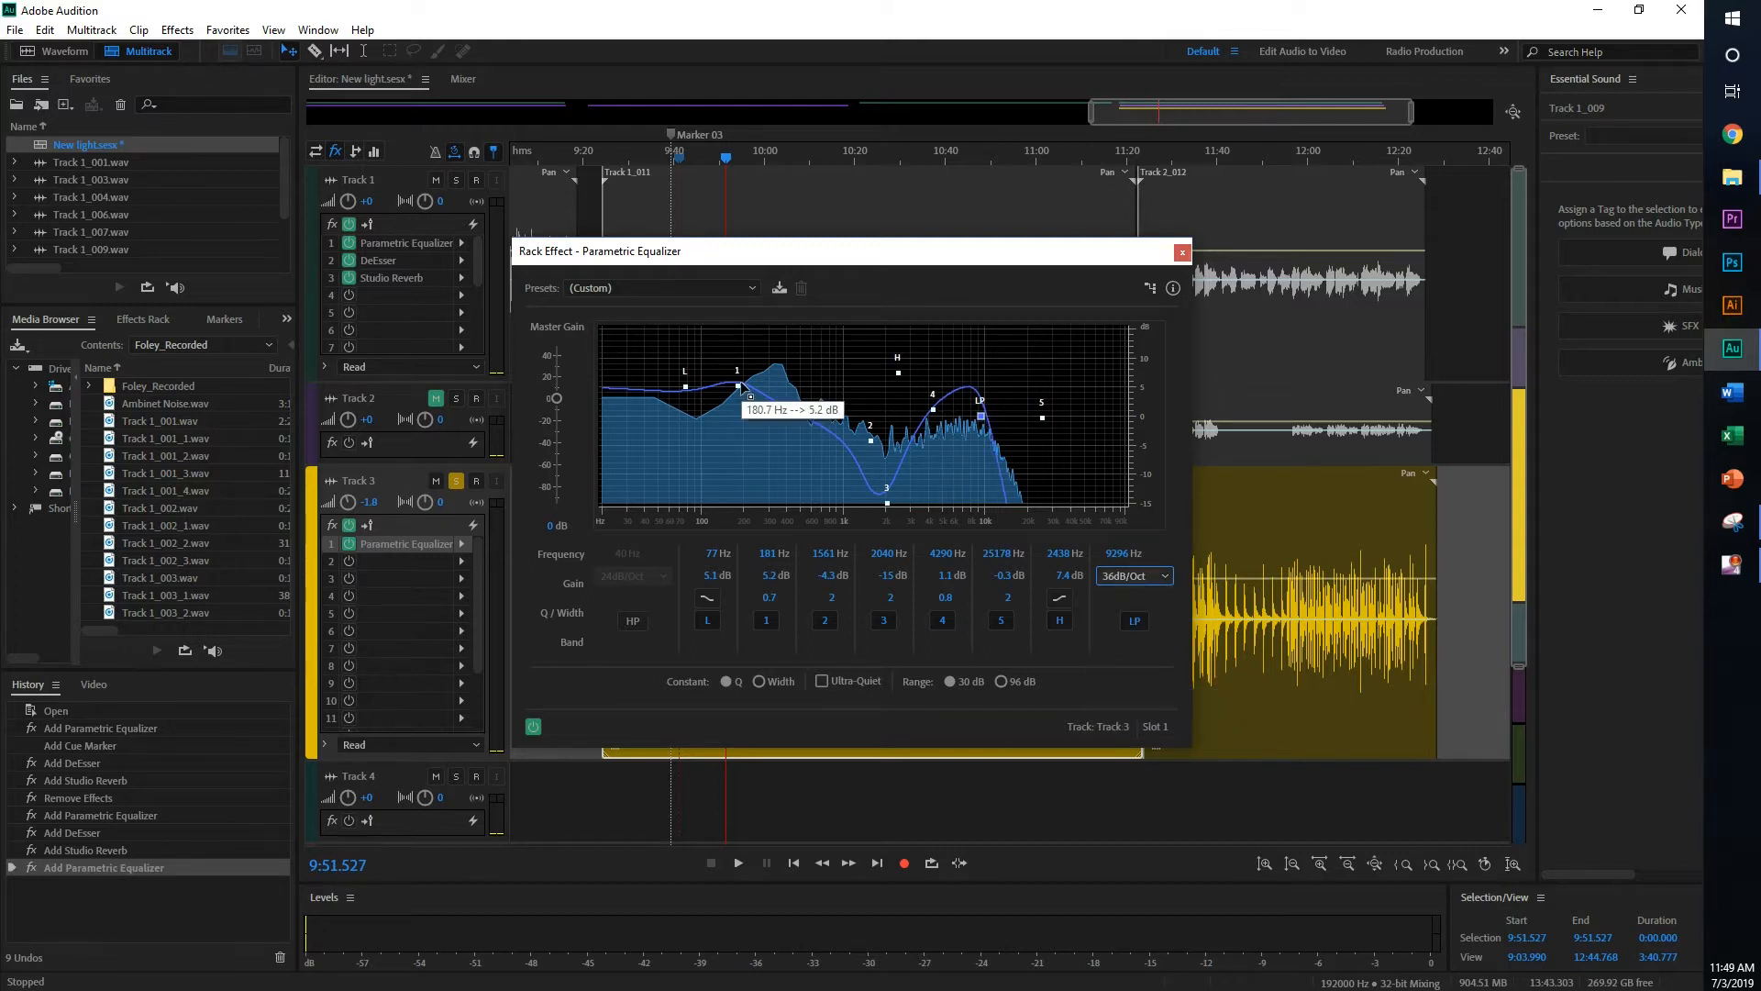
# - Reduce band 1 to about 4.3 dB and move band 2 to a -6 dB cut near 1.95 kHz
pyautogui.moveTo(739, 380); pyautogui.dragTo(743, 397)
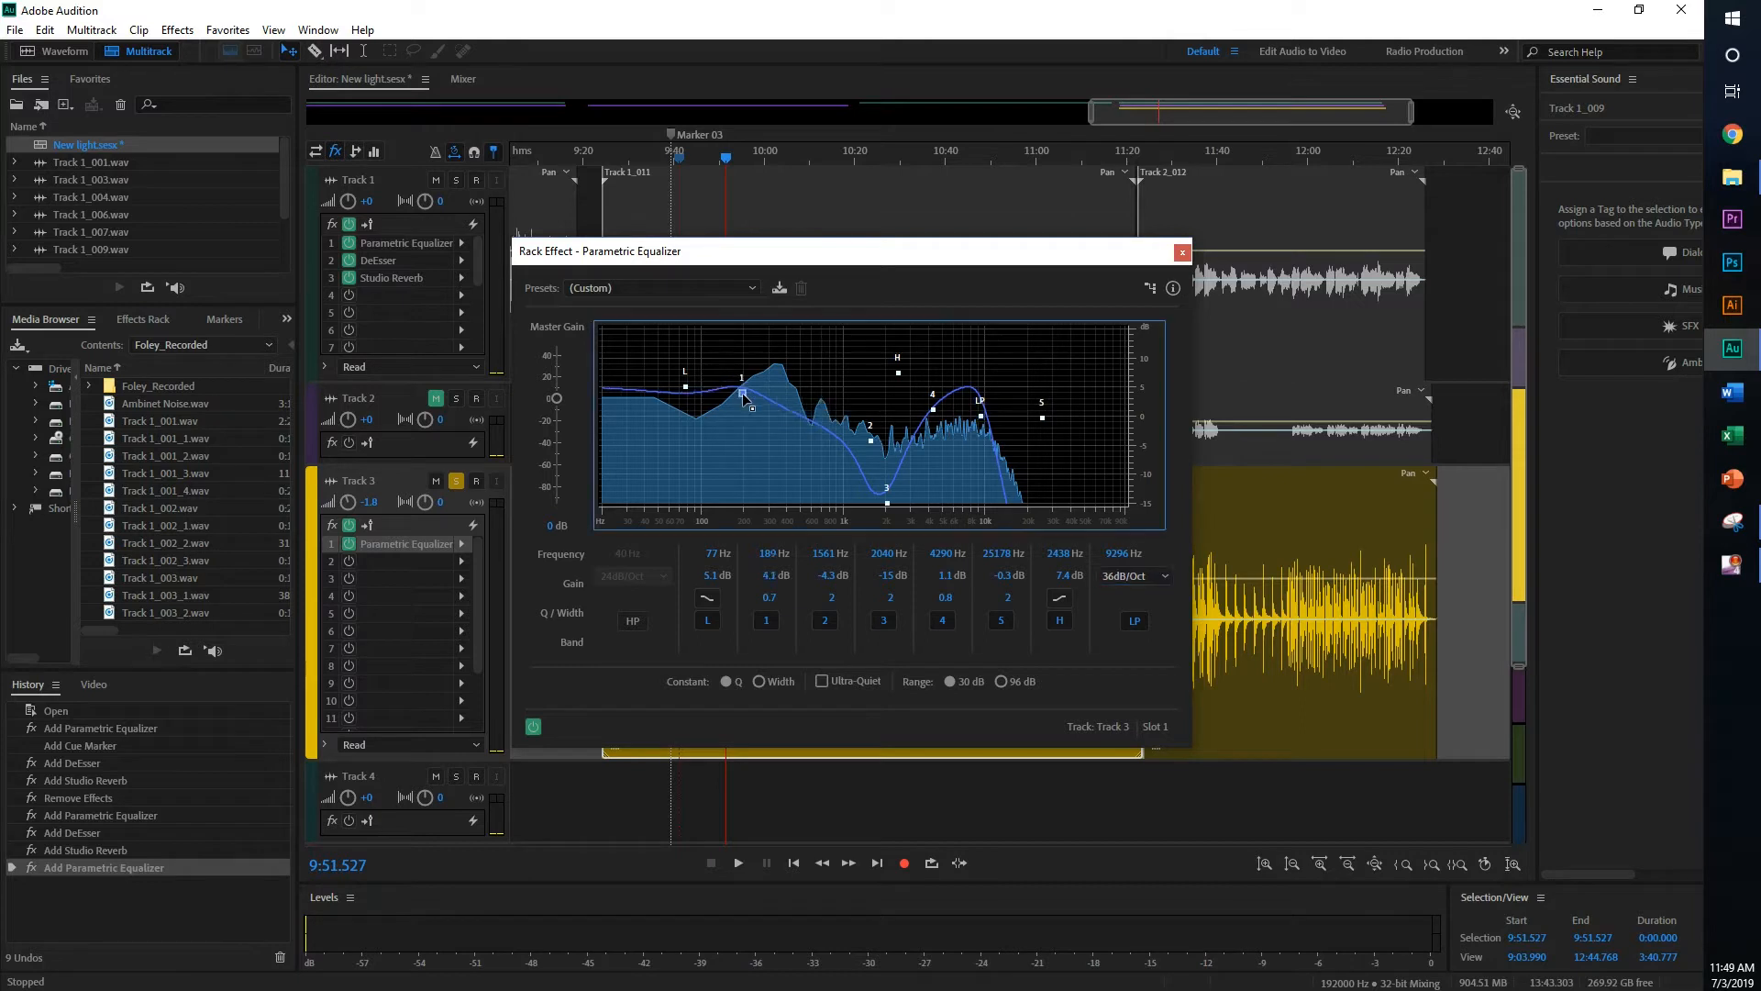
pyautogui.moveTo(741, 392); pyautogui.dragTo(745, 393)
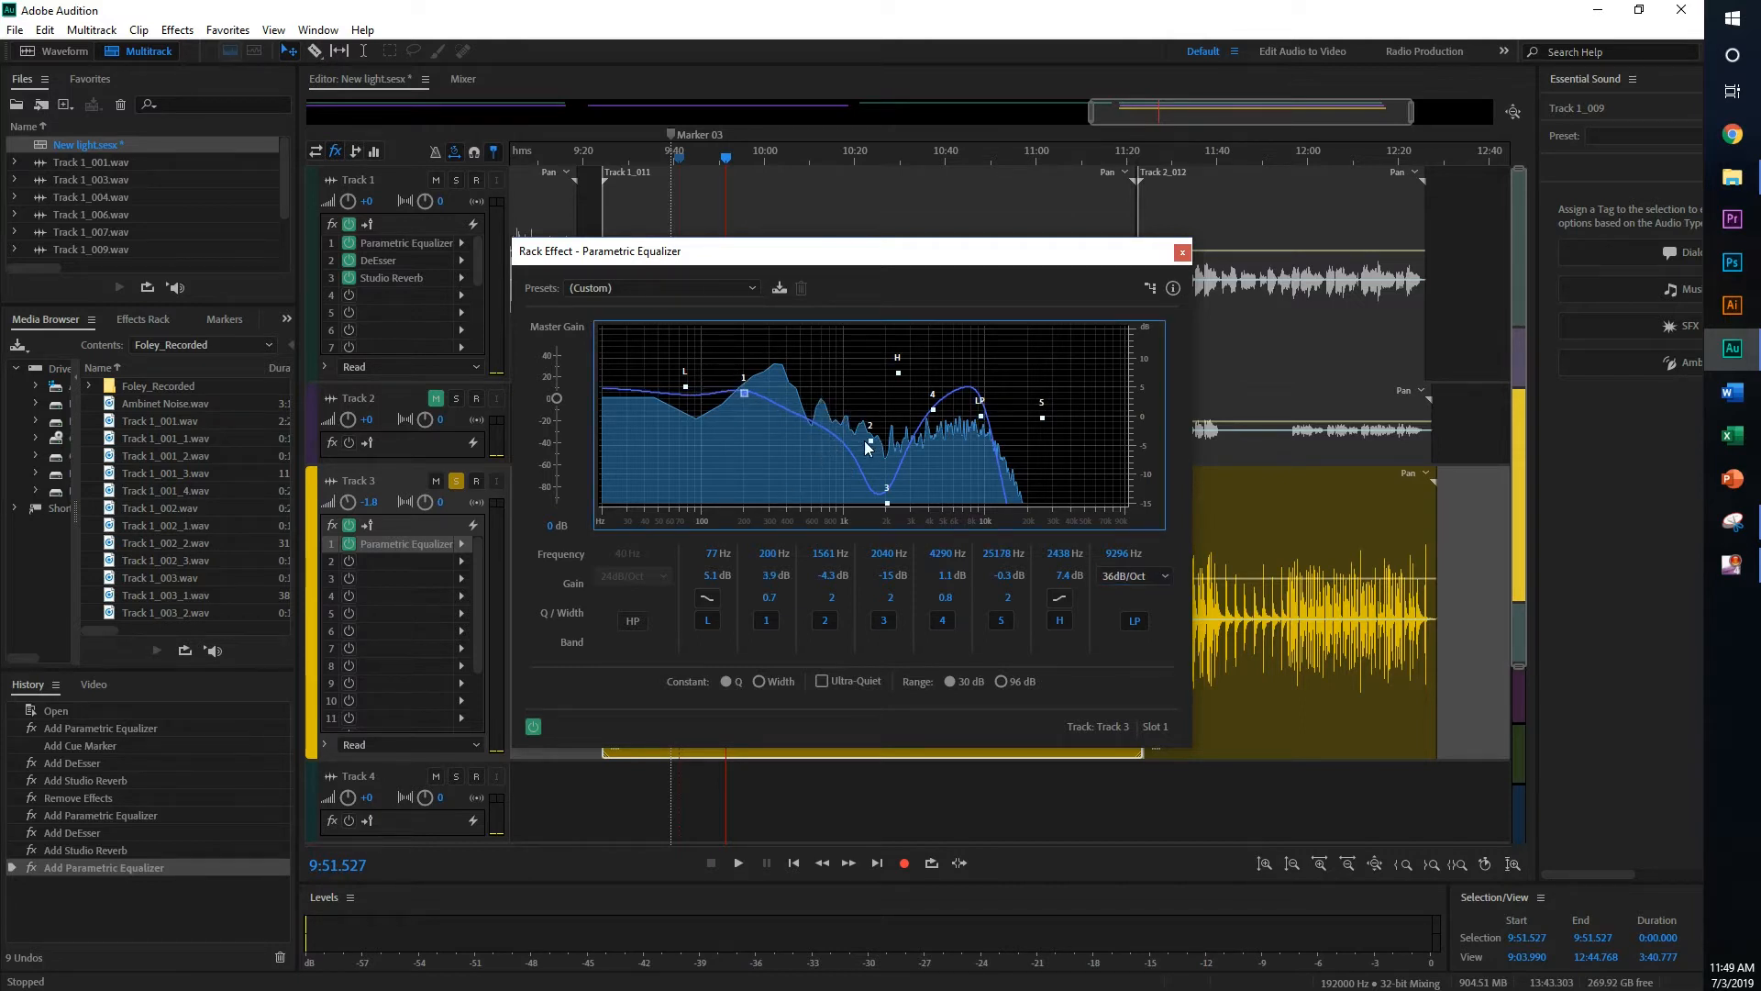
pyautogui.moveTo(870, 428); pyautogui.dragTo(879, 437)
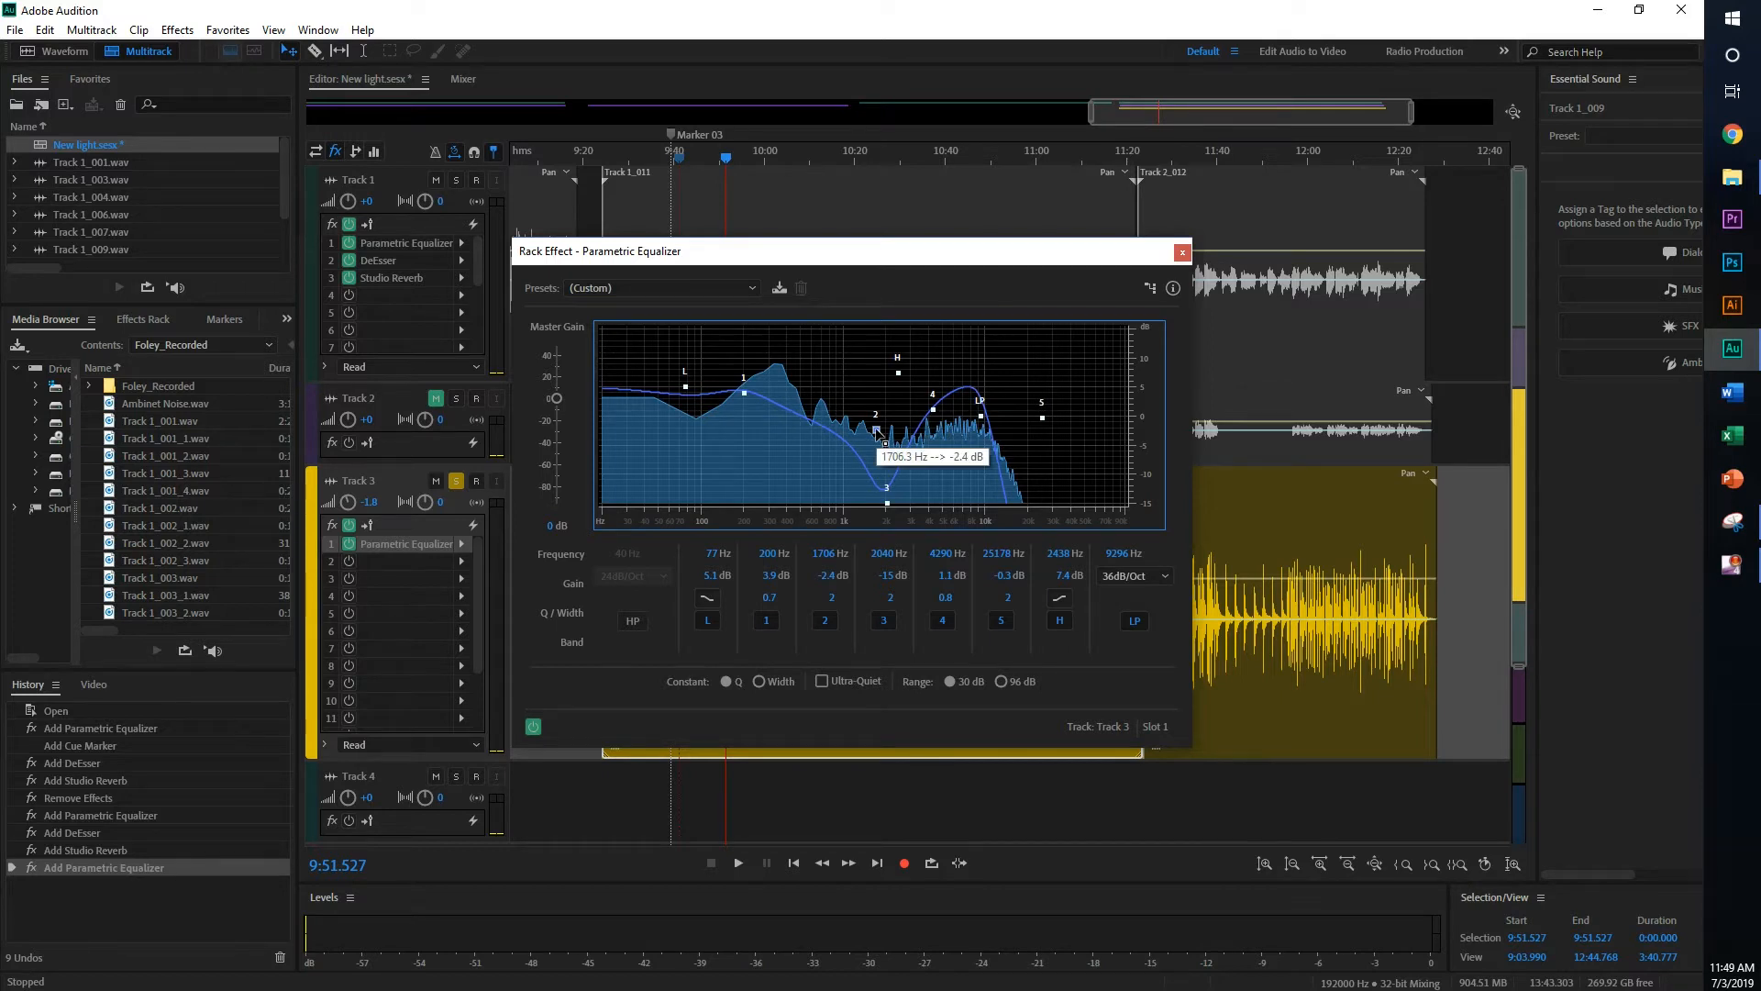
pyautogui.moveTo(877, 433); pyautogui.dragTo(887, 447)
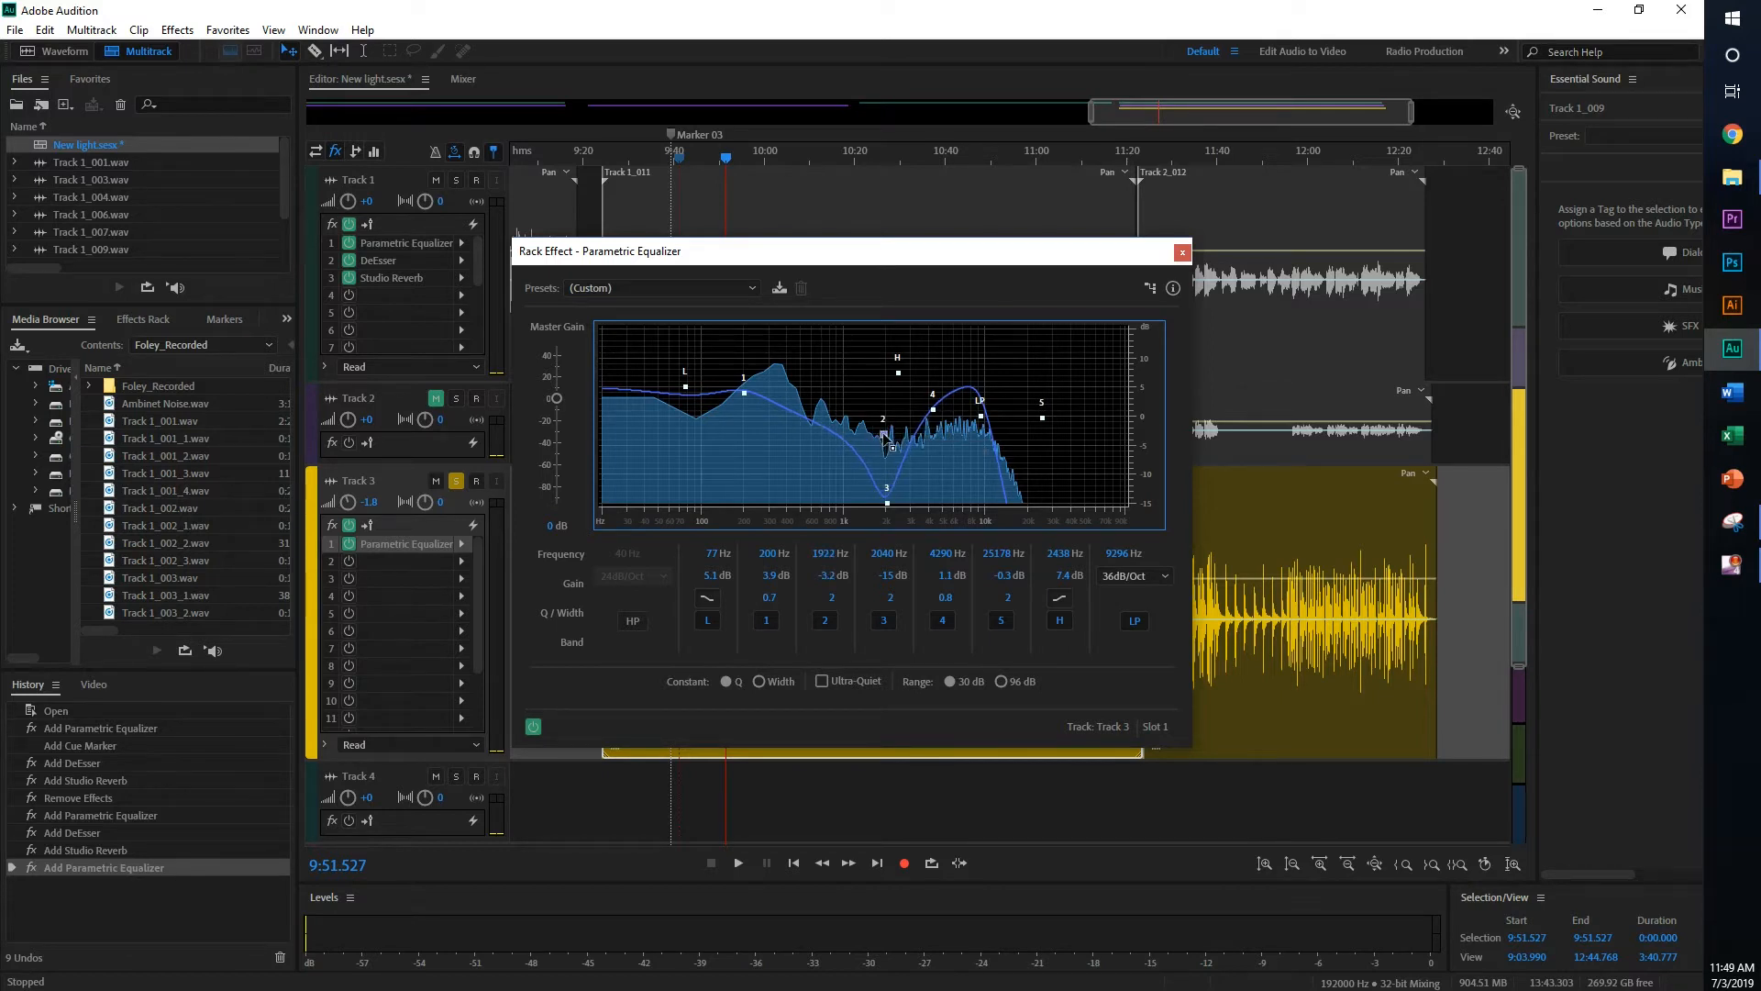
pyautogui.moveTo(886, 438); pyautogui.dragTo(886, 460)
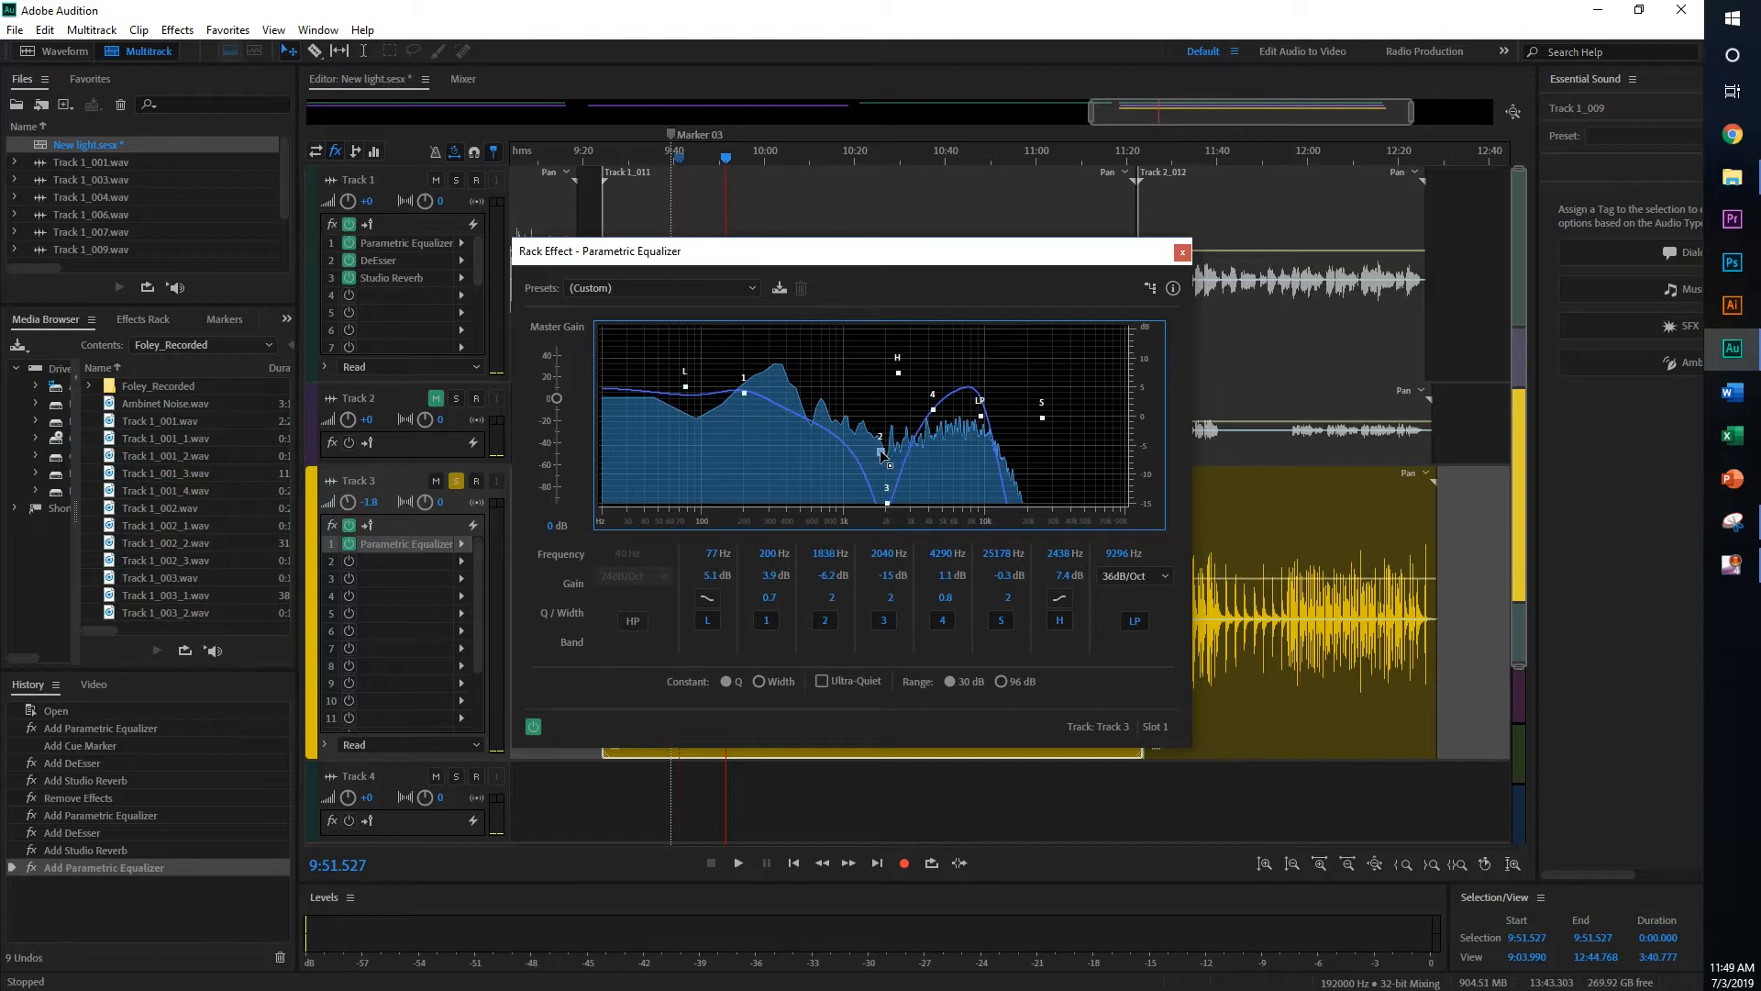
pyautogui.moveTo(884, 433); pyautogui.dragTo(884, 450)
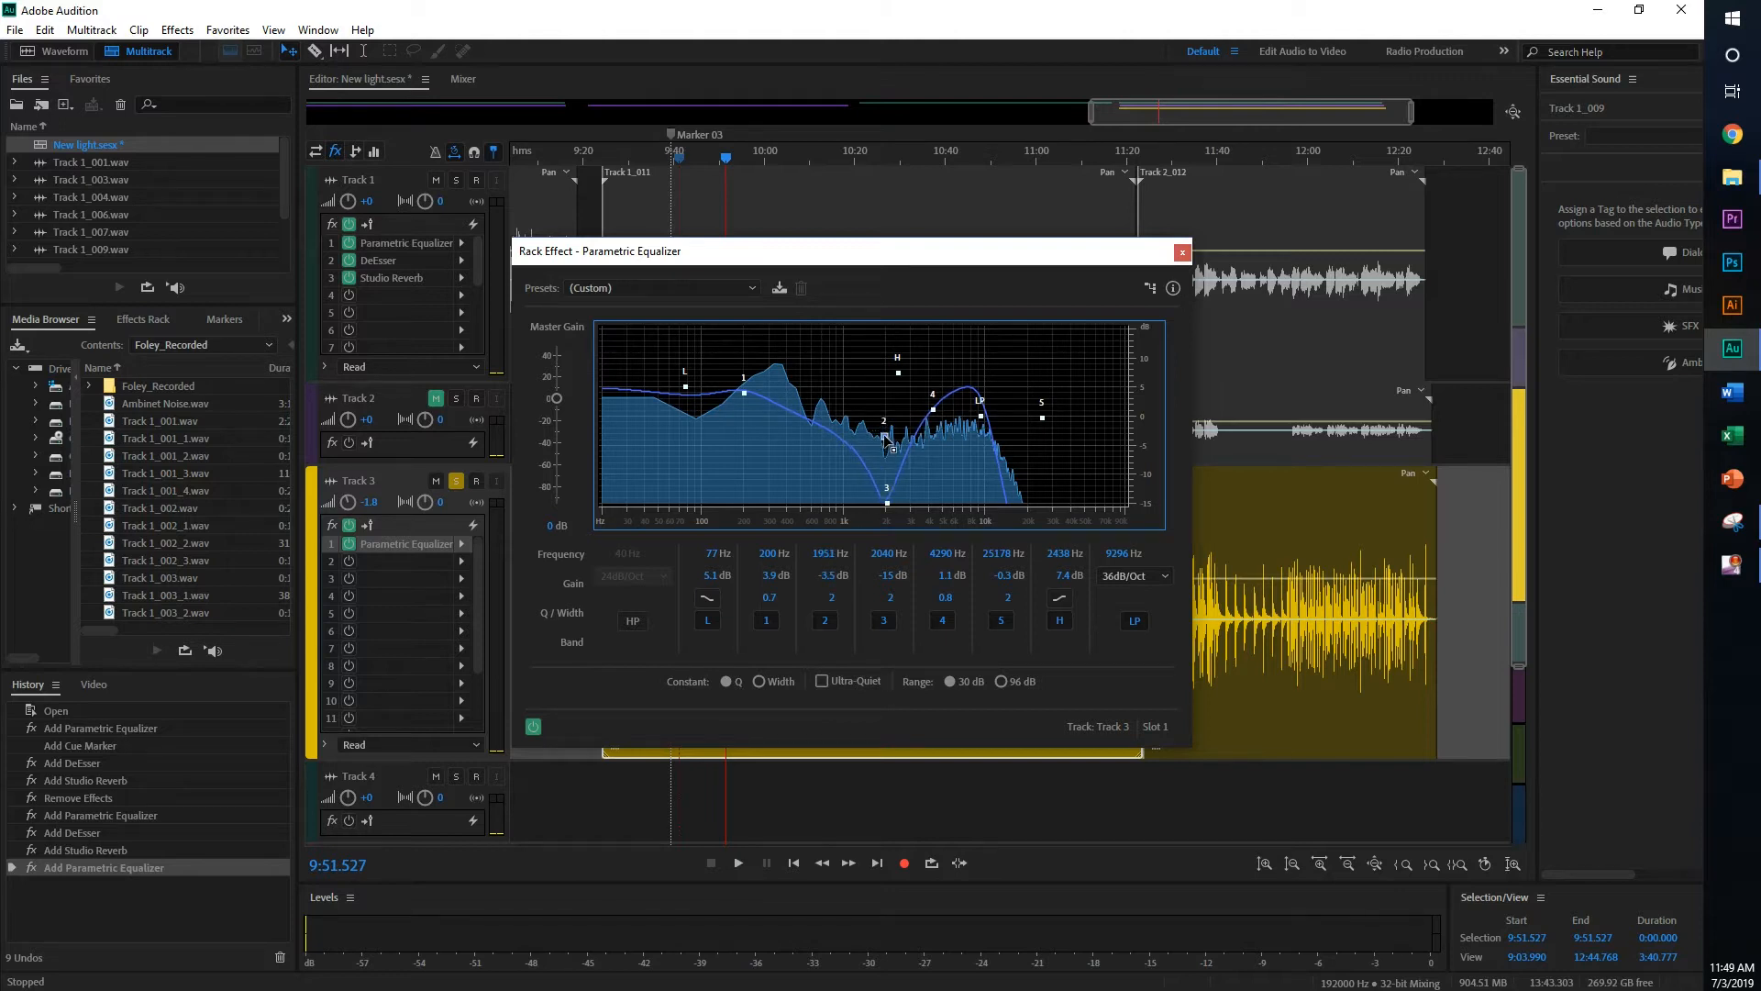
# - Raise the low shelf to about 358 Hz, deepen band 2 to -6.9 dB and set band 1 near 475 Hz, 3.9 dB
pyautogui.moveTo(741, 376); pyautogui.dragTo(798, 398)
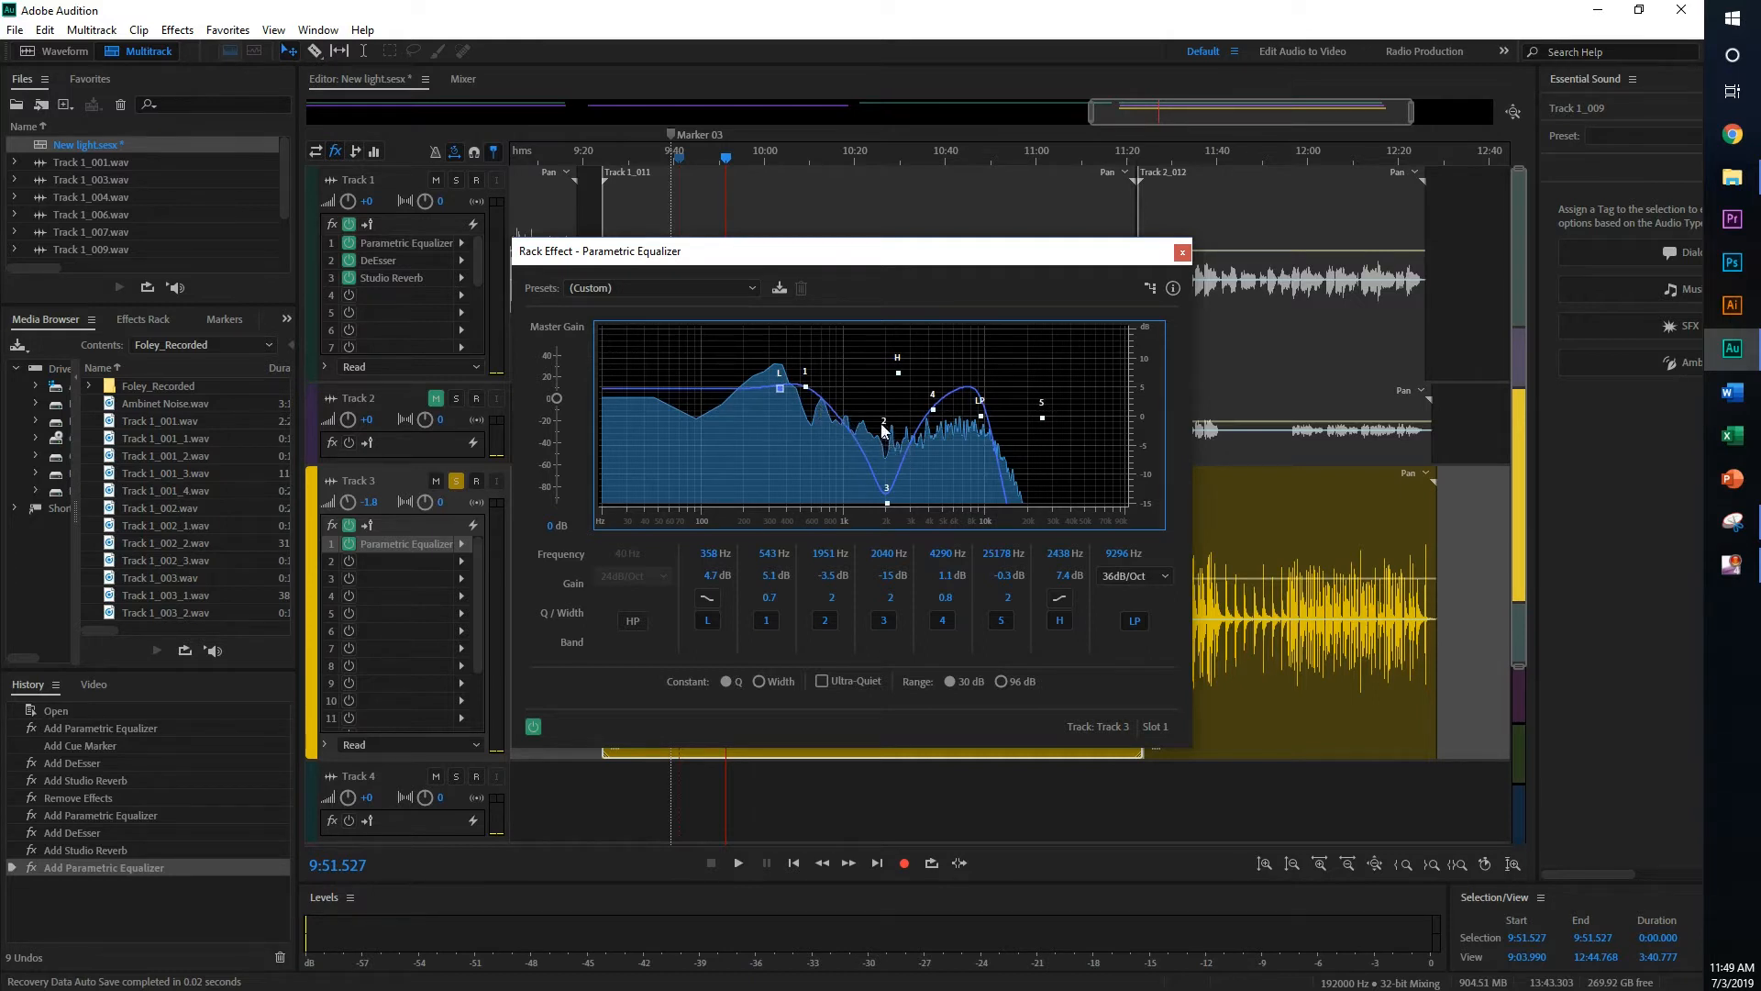
pyautogui.moveTo(885, 424); pyautogui.dragTo(885, 459)
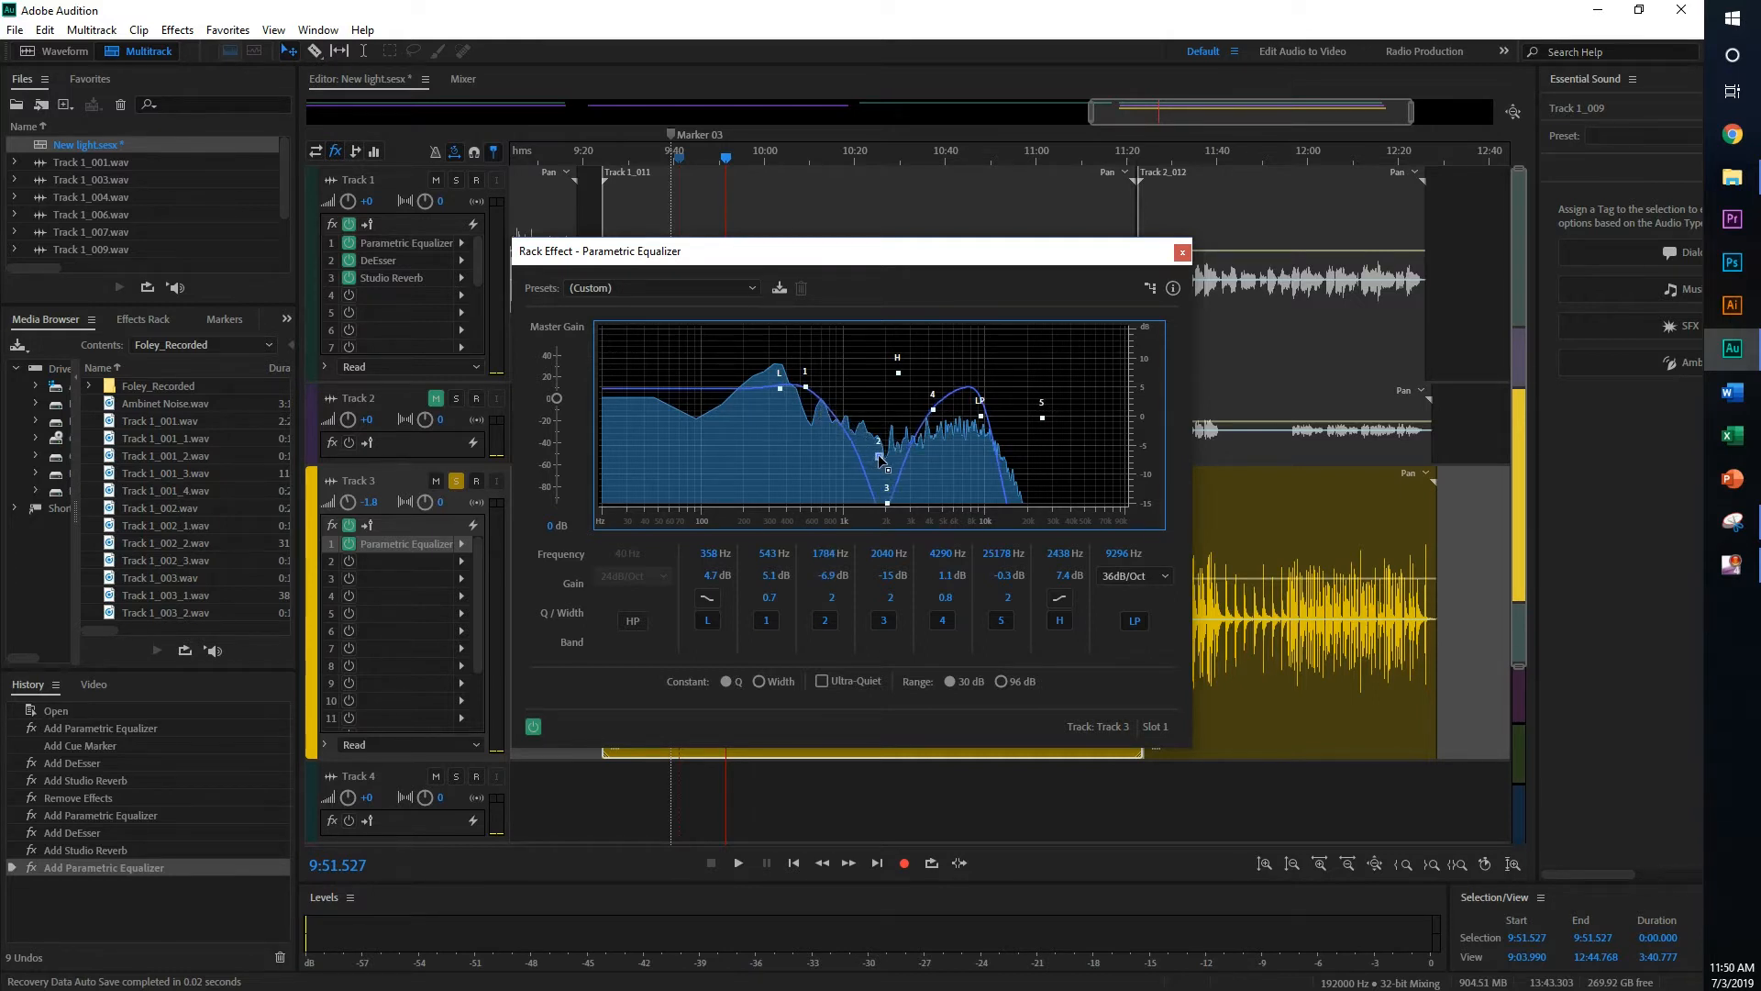
pyautogui.moveTo(884, 472); pyautogui.dragTo(888, 460)
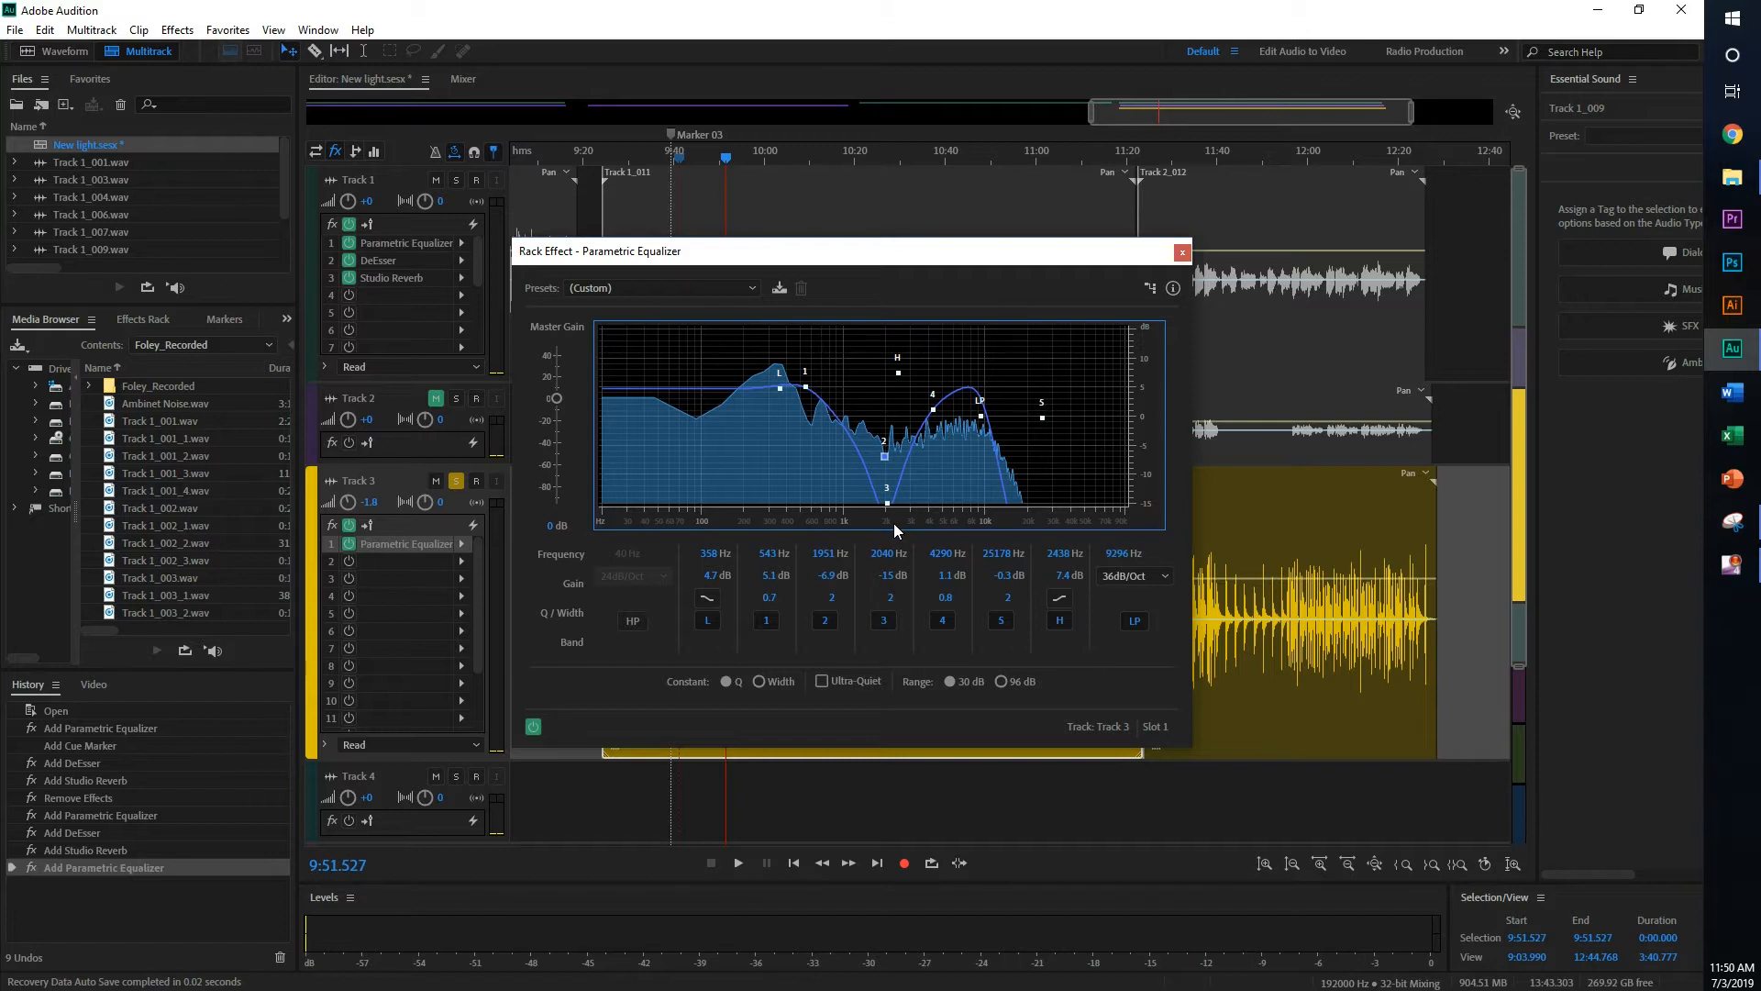
pyautogui.moveTo(895, 502)
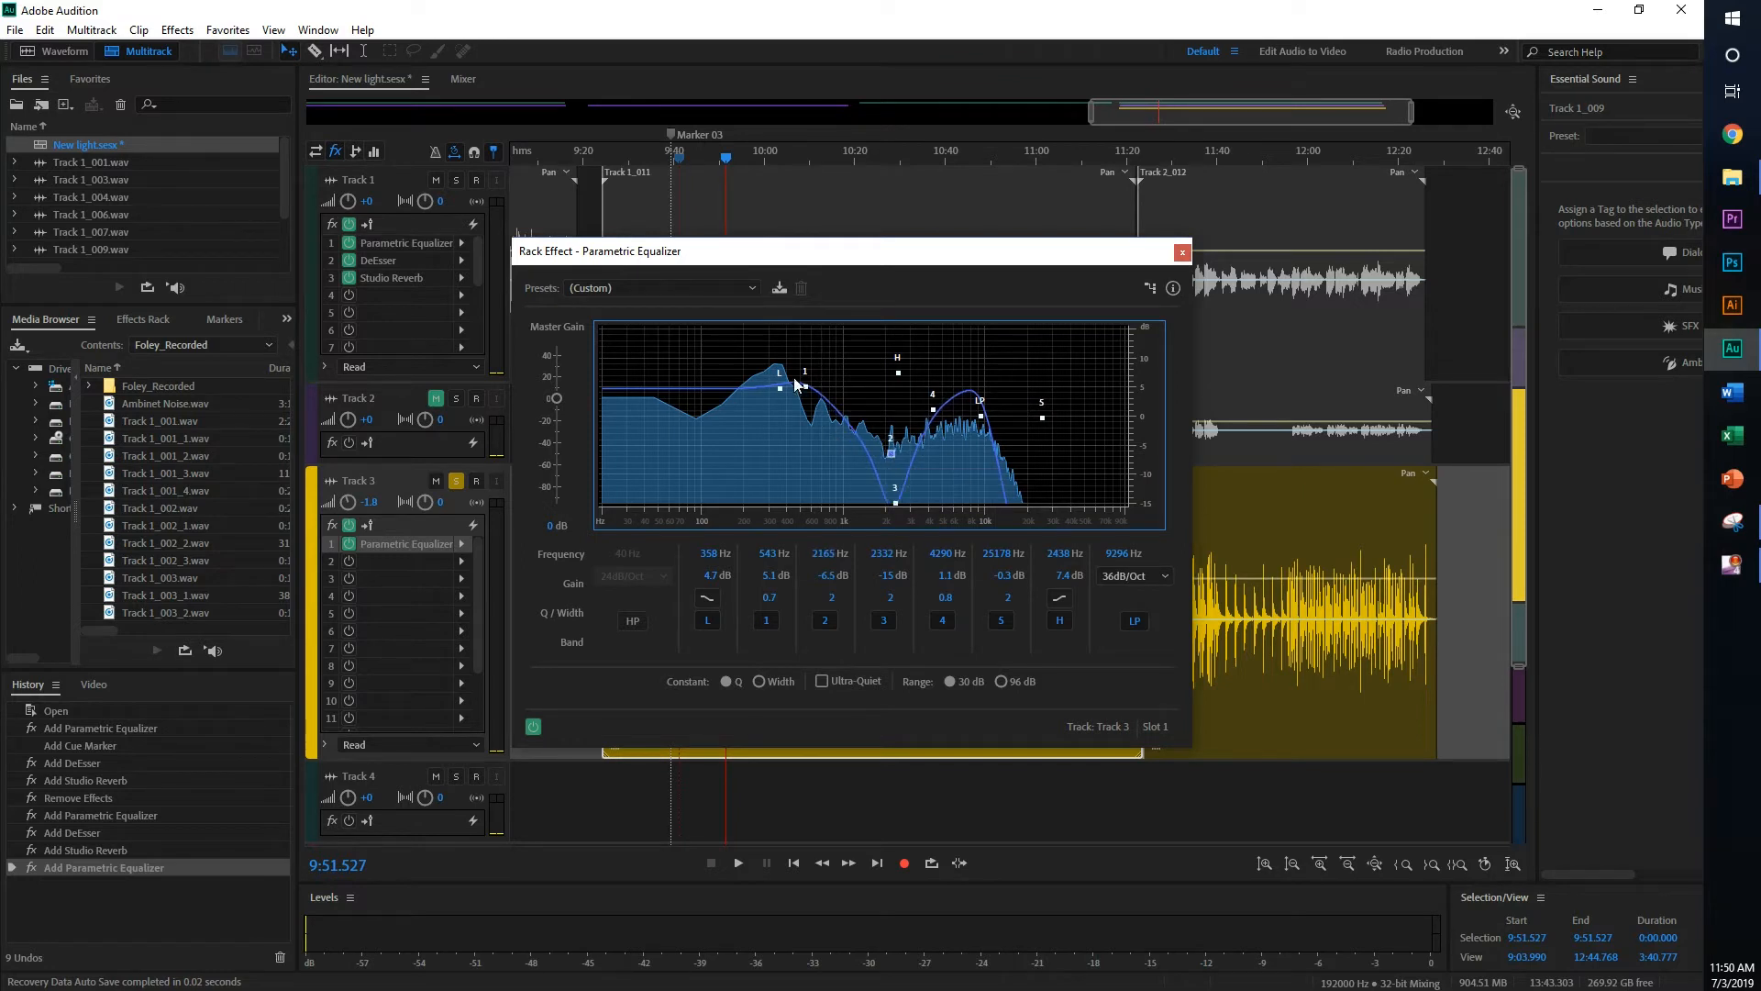
pyautogui.moveTo(800, 389)
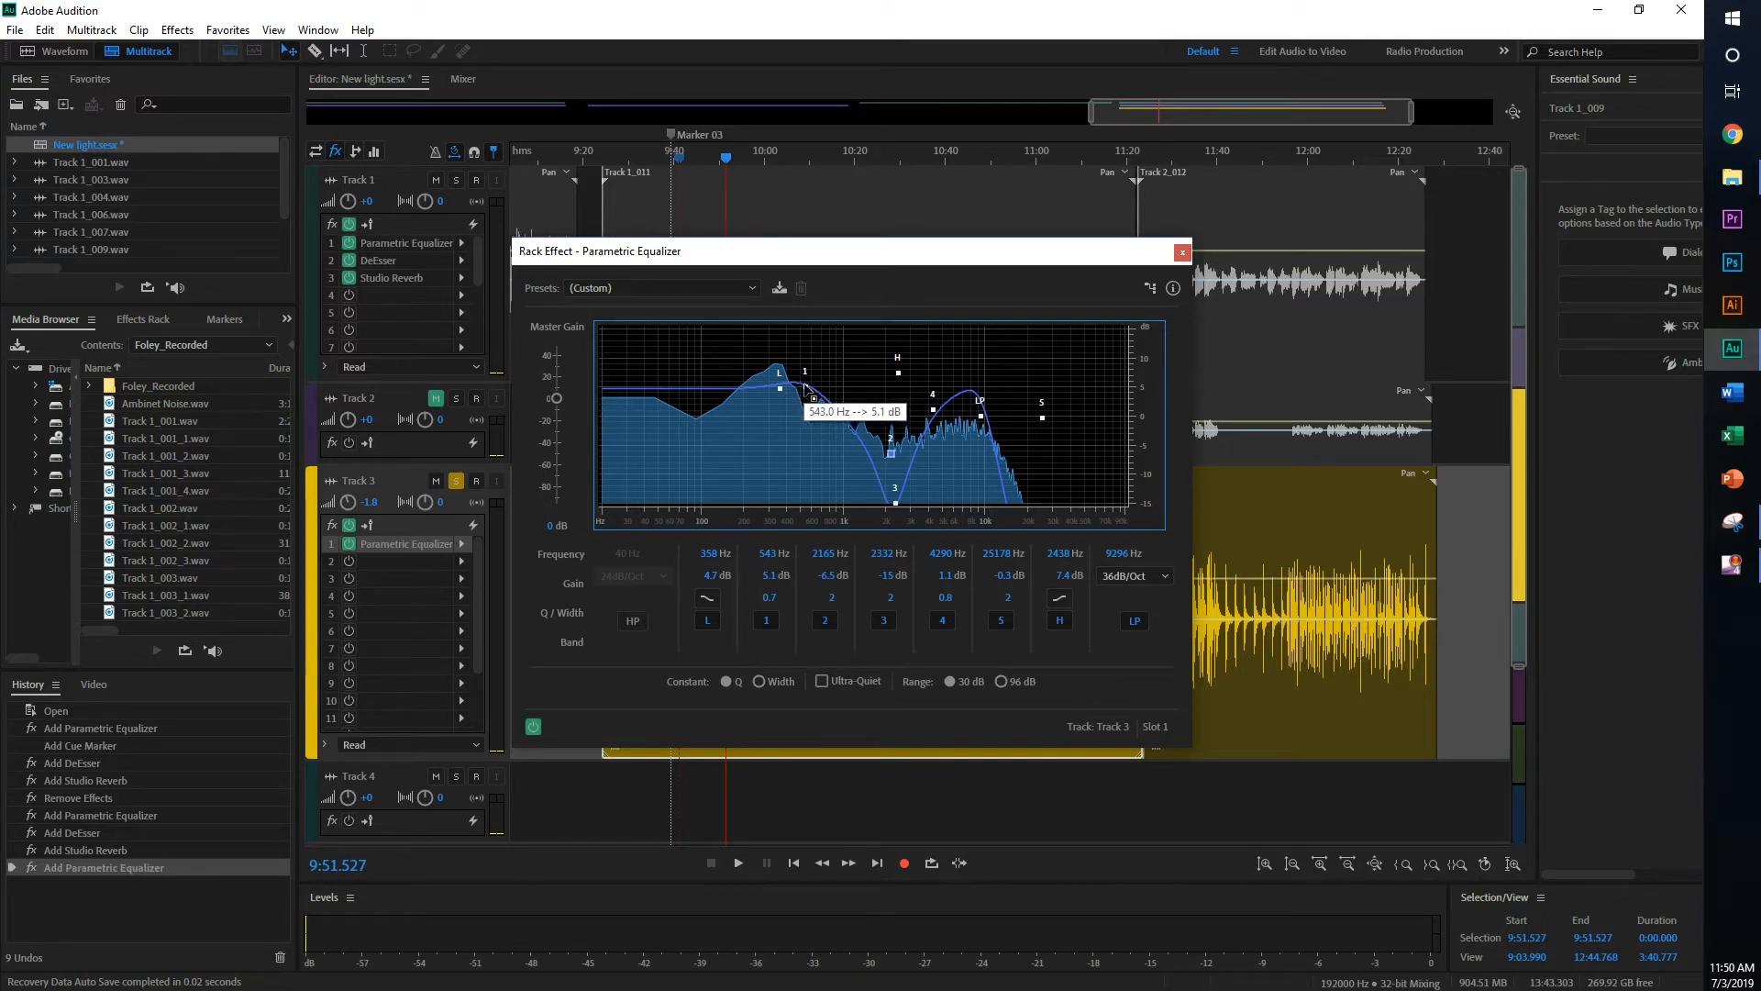
pyautogui.moveTo(804, 391); pyautogui.dragTo(820, 404)
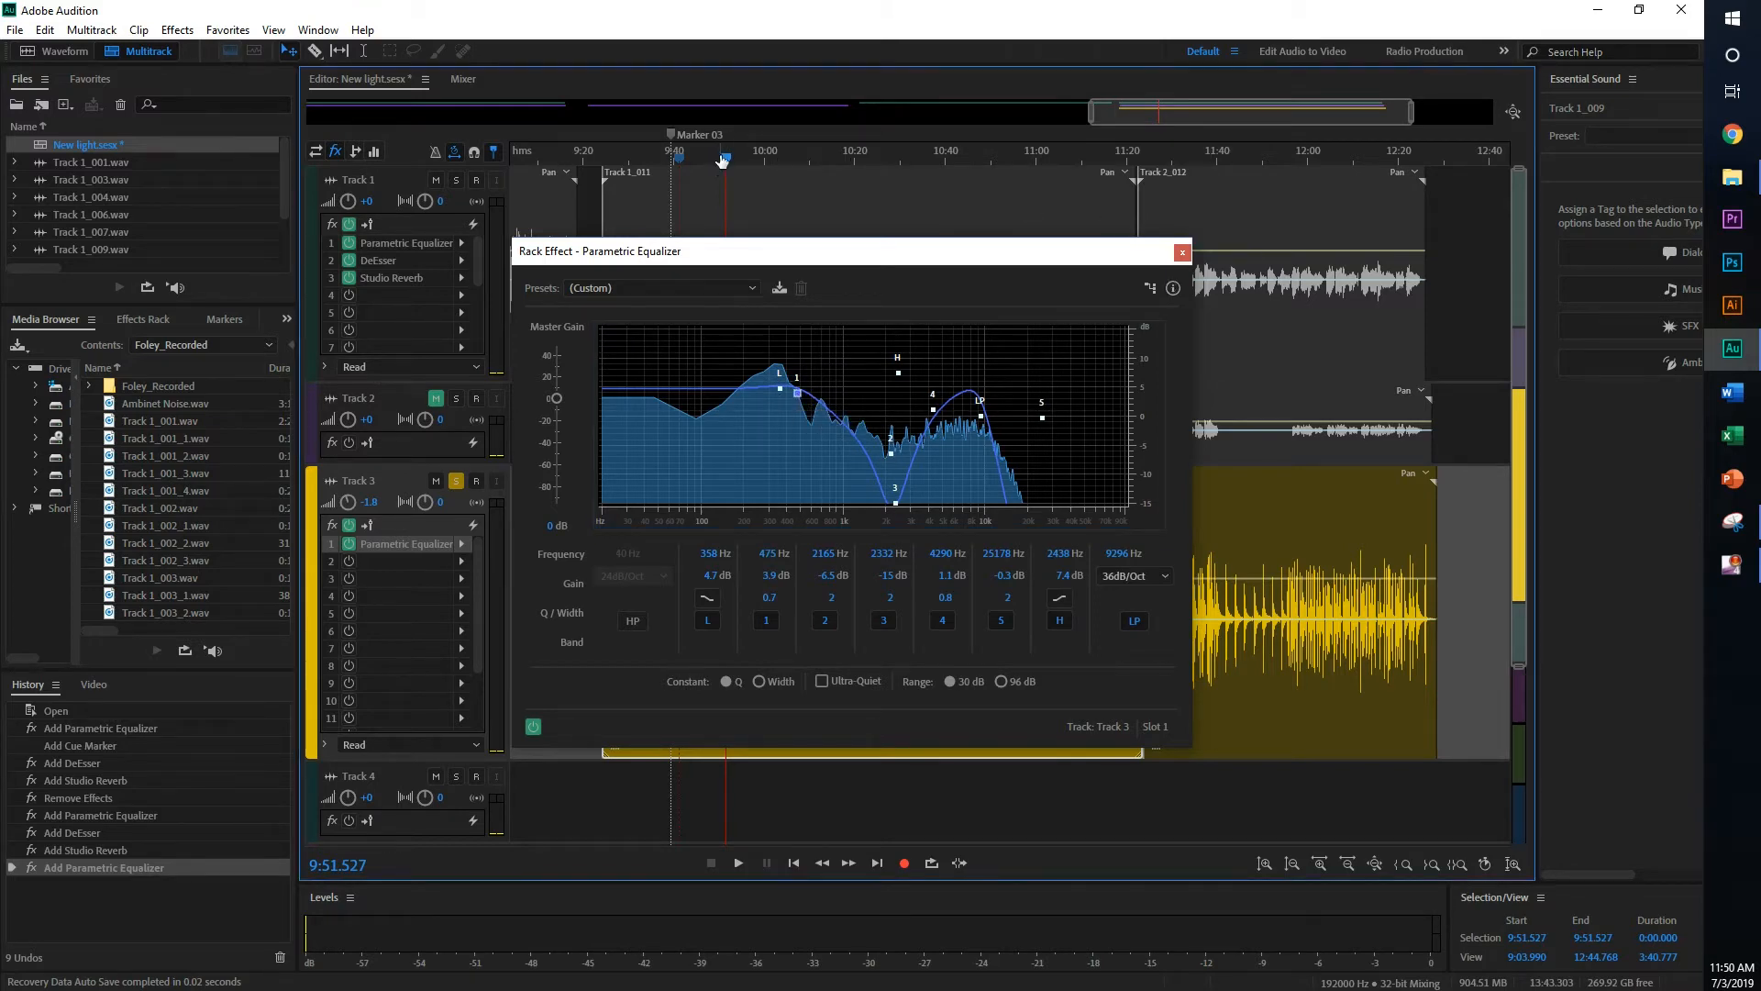
# - Push the low-pass cutoff up to about 11.3 kHz and play the session to hear it
pyautogui.click(738, 862)
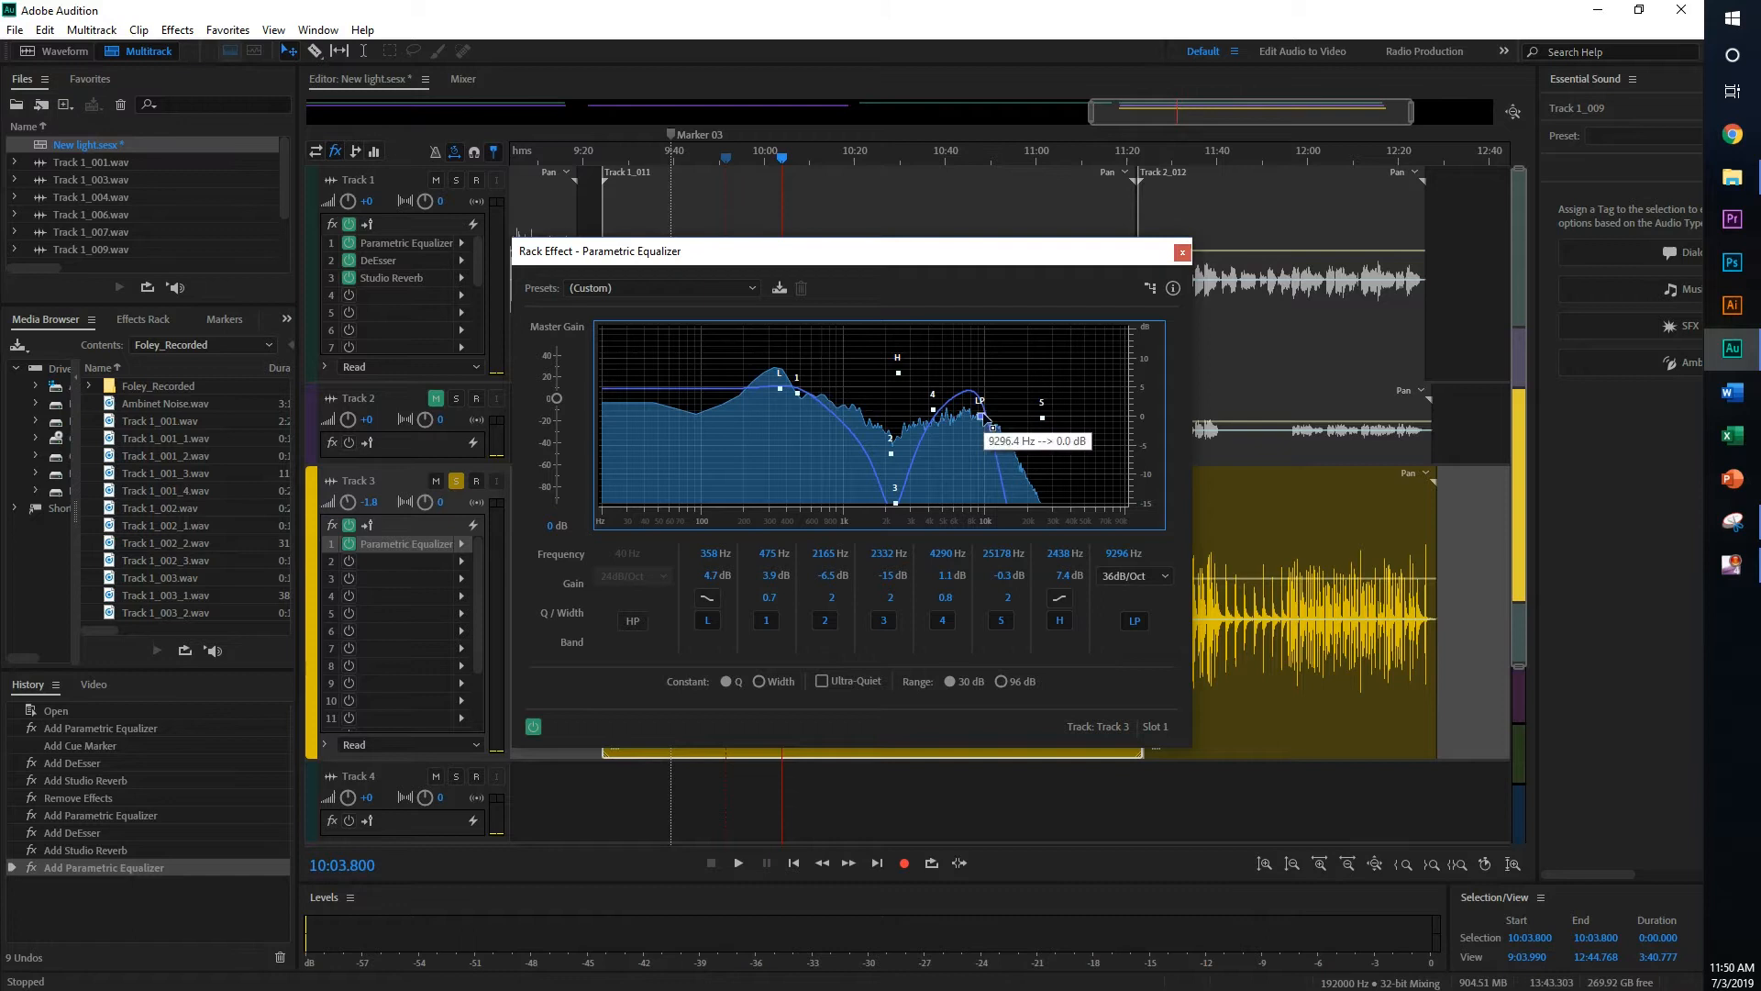
pyautogui.moveTo(982, 422); pyautogui.dragTo(1123, 416)
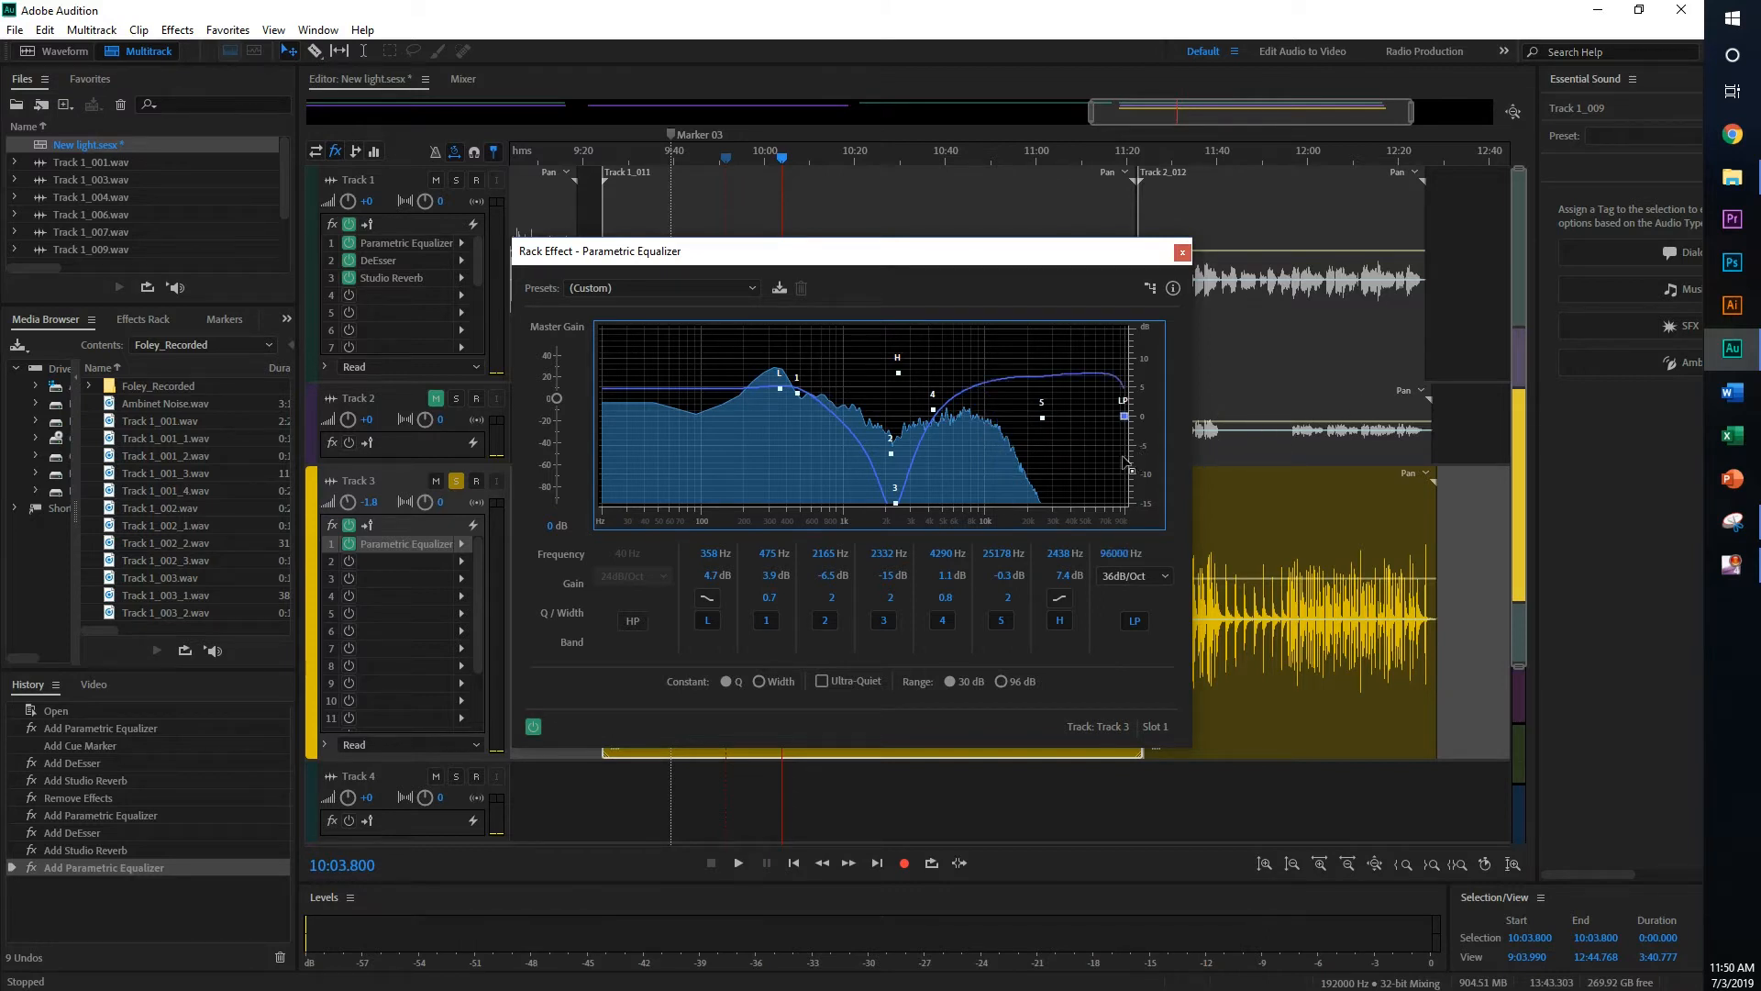
pyautogui.click(737, 862)
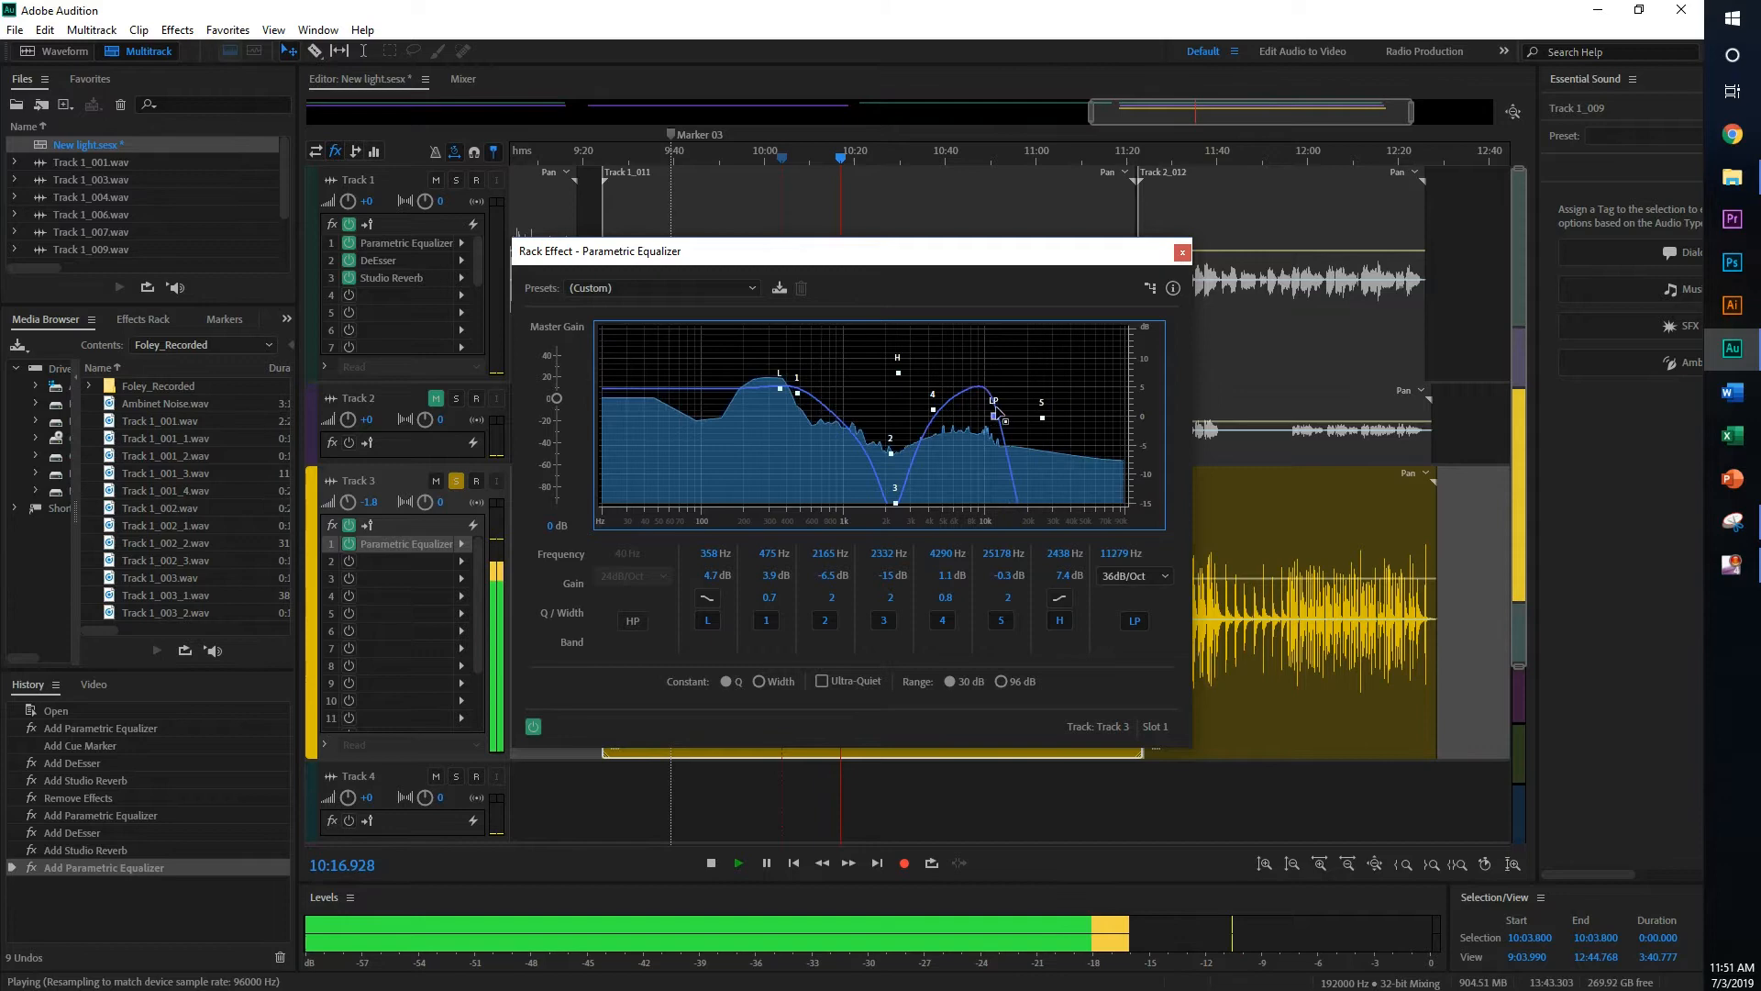
# - Steepen the low-pass to 48dB/Oct near 14.7 kHz, fine-tune the upper bands and close the equalizer
pyautogui.click(1133, 574)
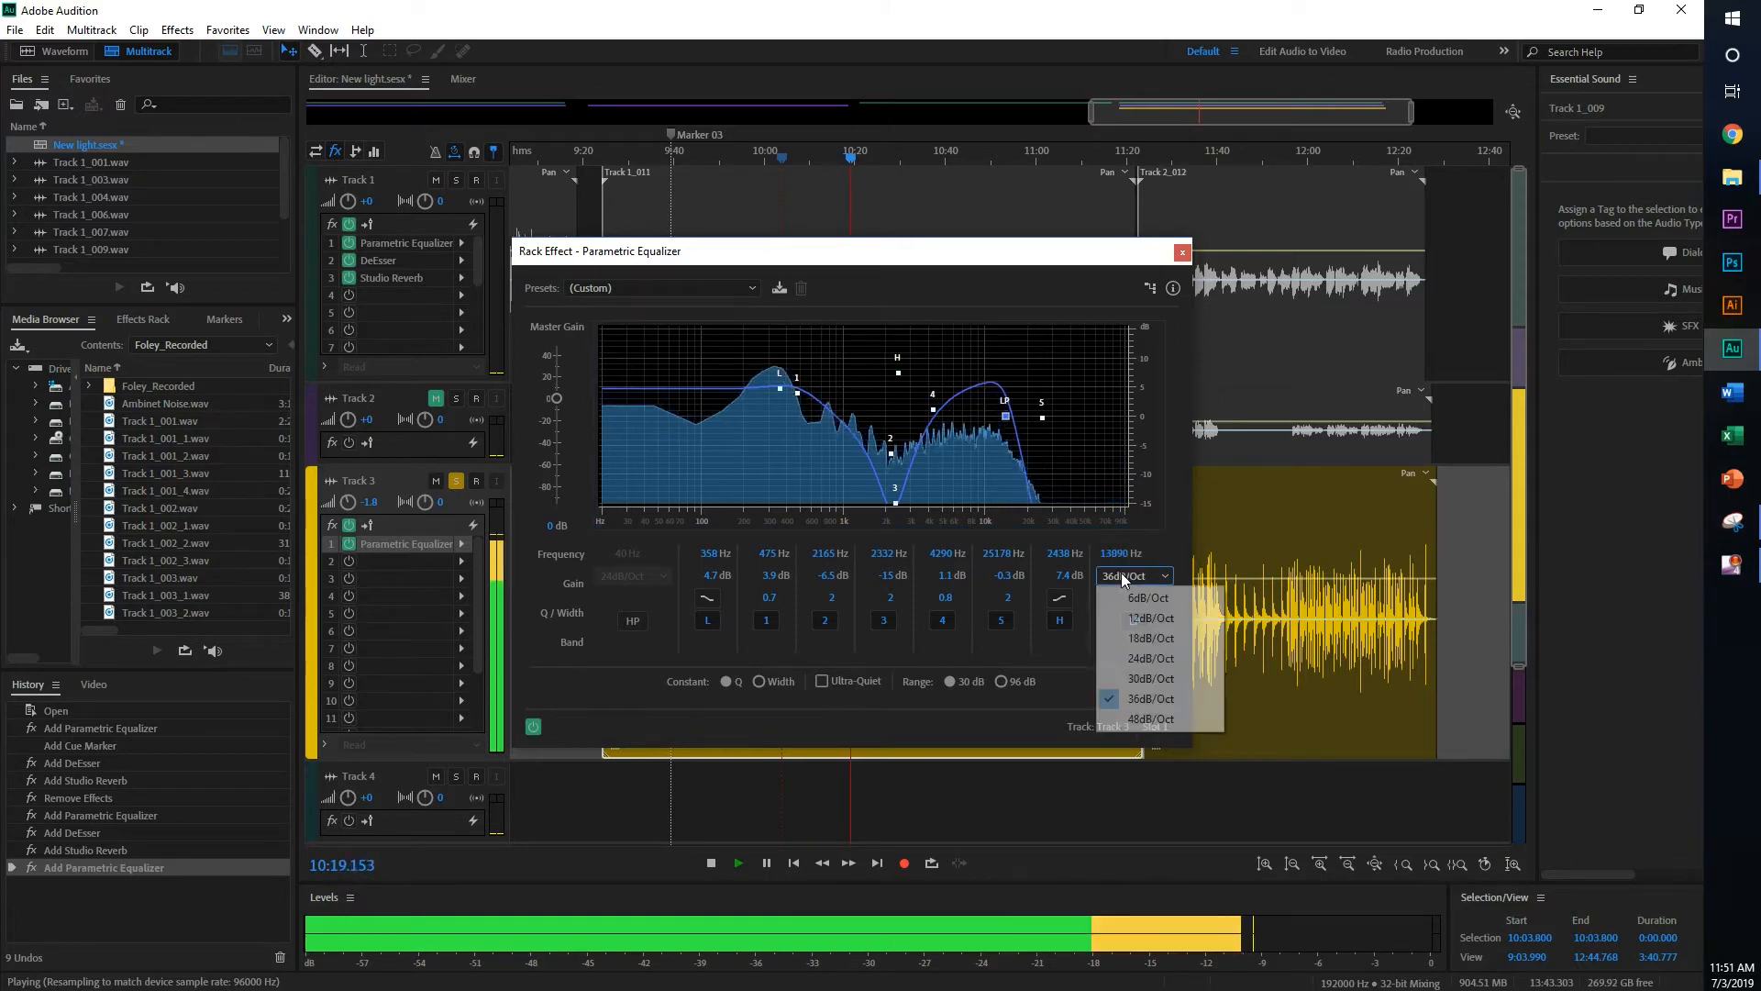
pyautogui.click(1149, 717)
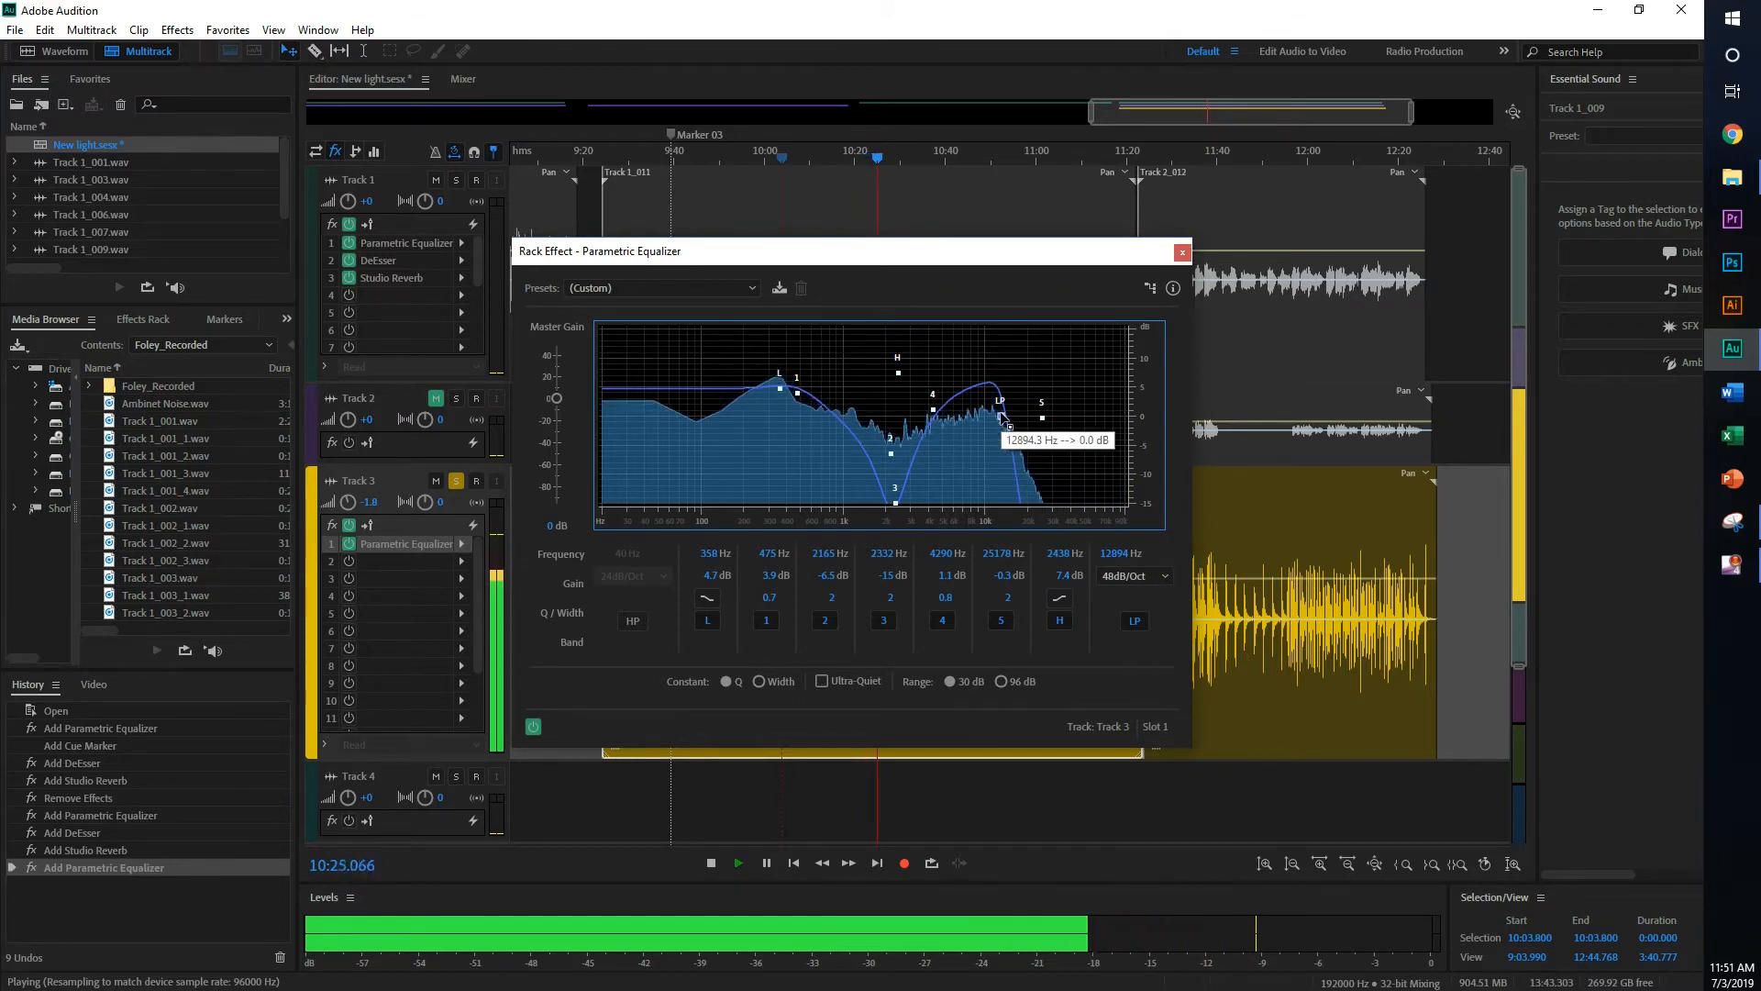
pyautogui.moveTo(1000, 402); pyautogui.dragTo(1038, 418)
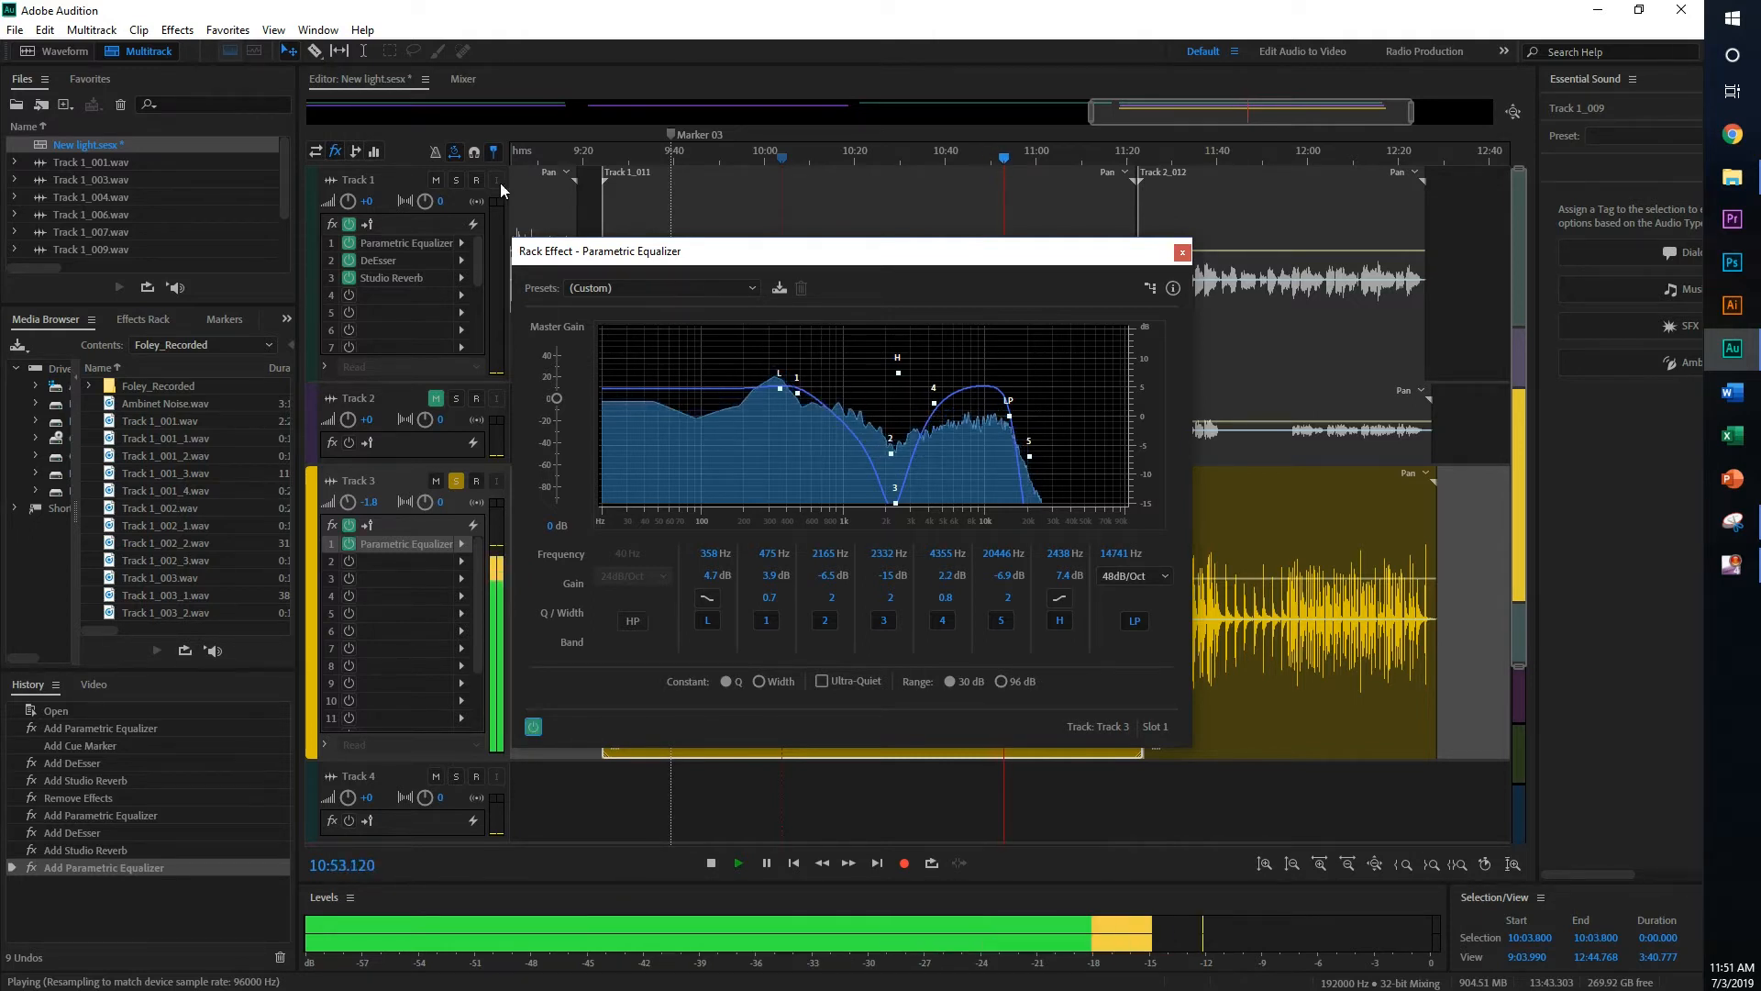
pyautogui.moveTo(455, 479)
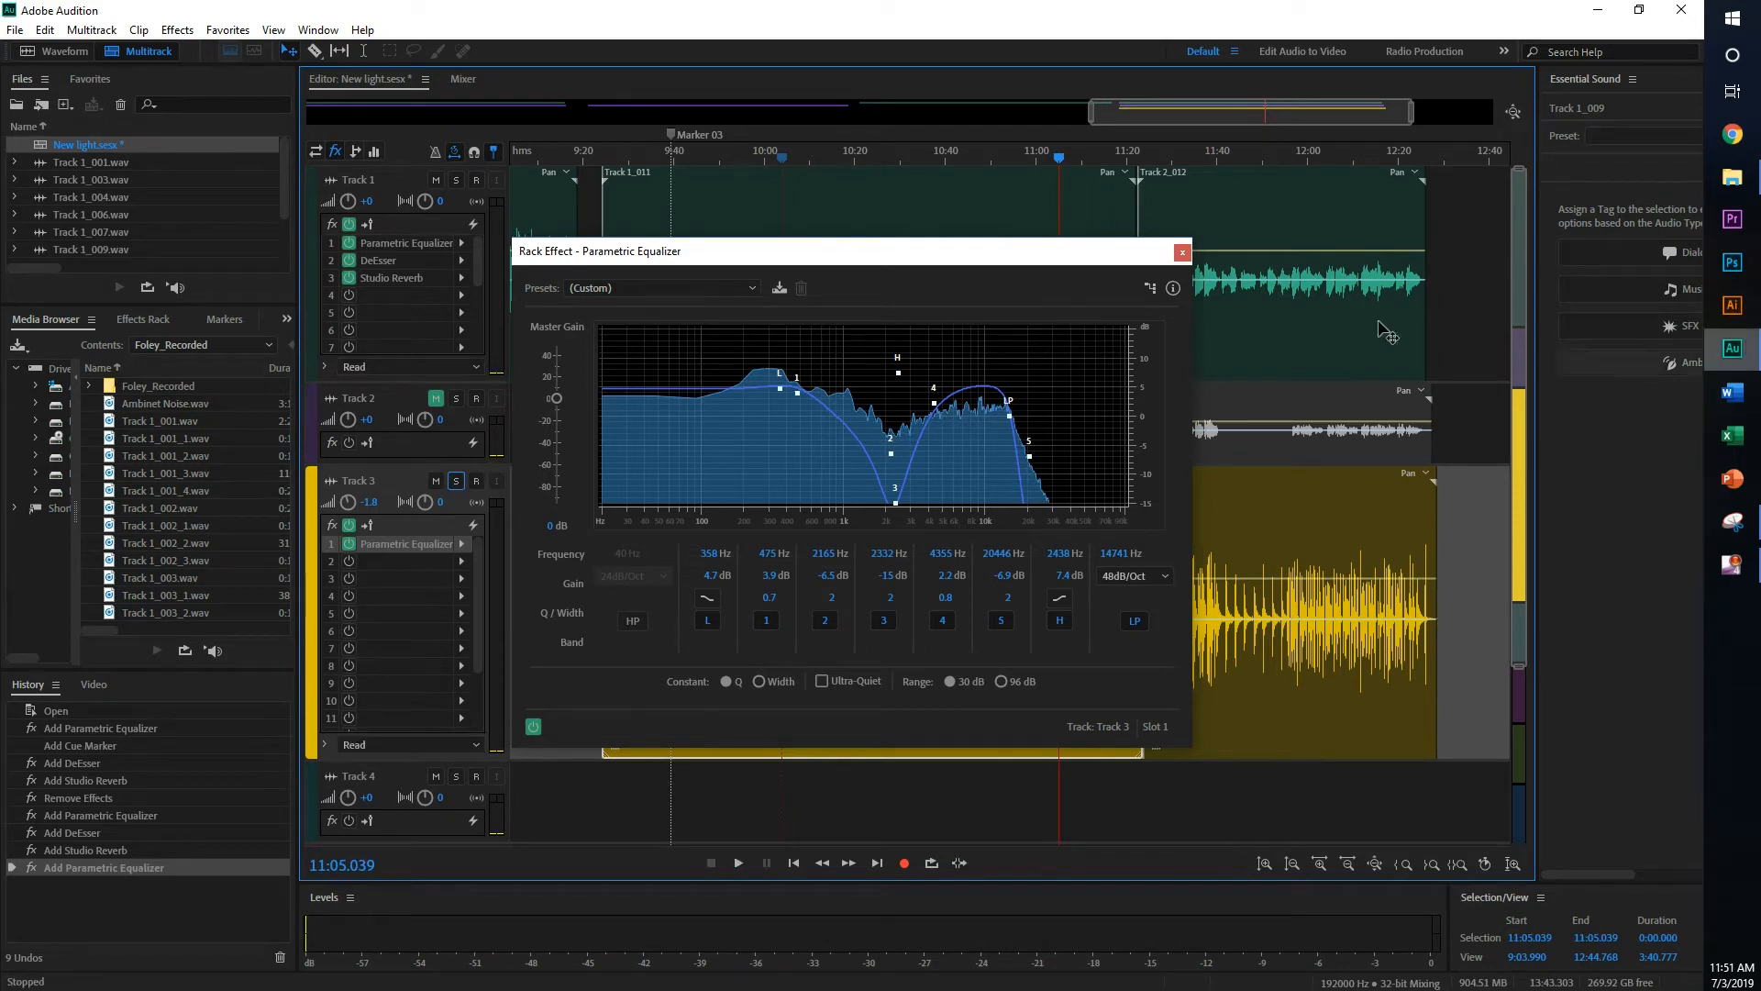
pyautogui.click(1182, 251)
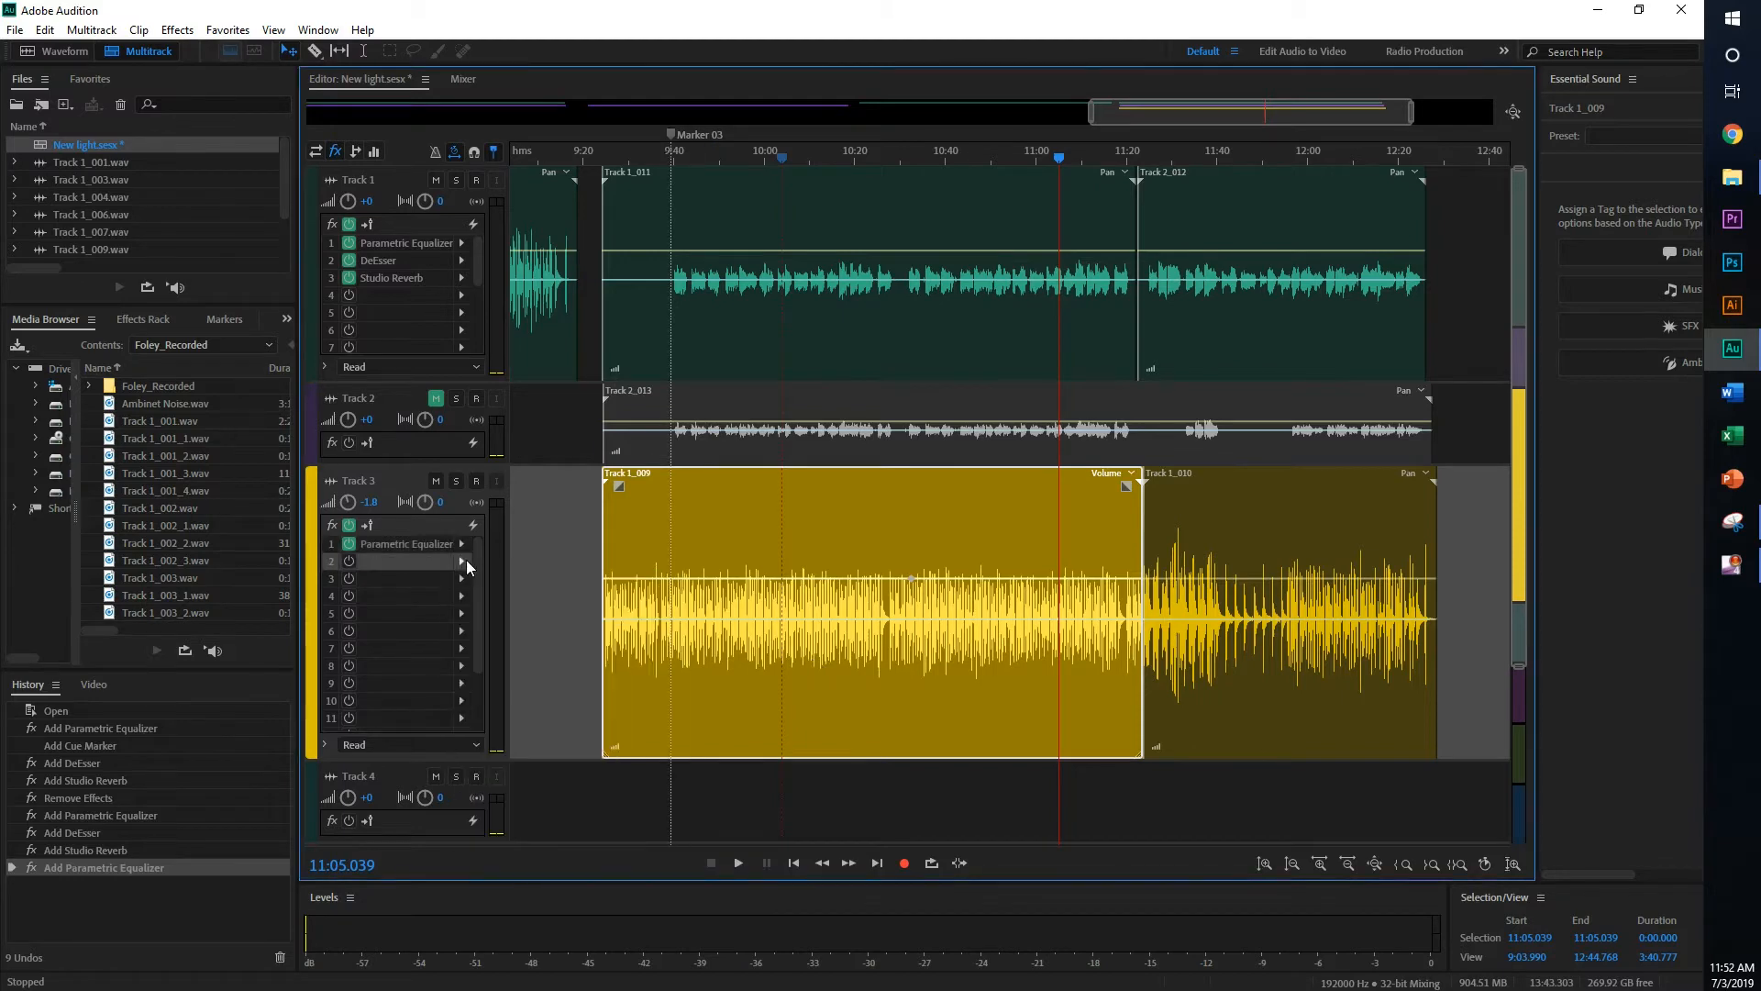
# - Add a Studio Reverb with the TechZone Singing Reverb preset to Track 3's next slot
pyautogui.click(460, 561)
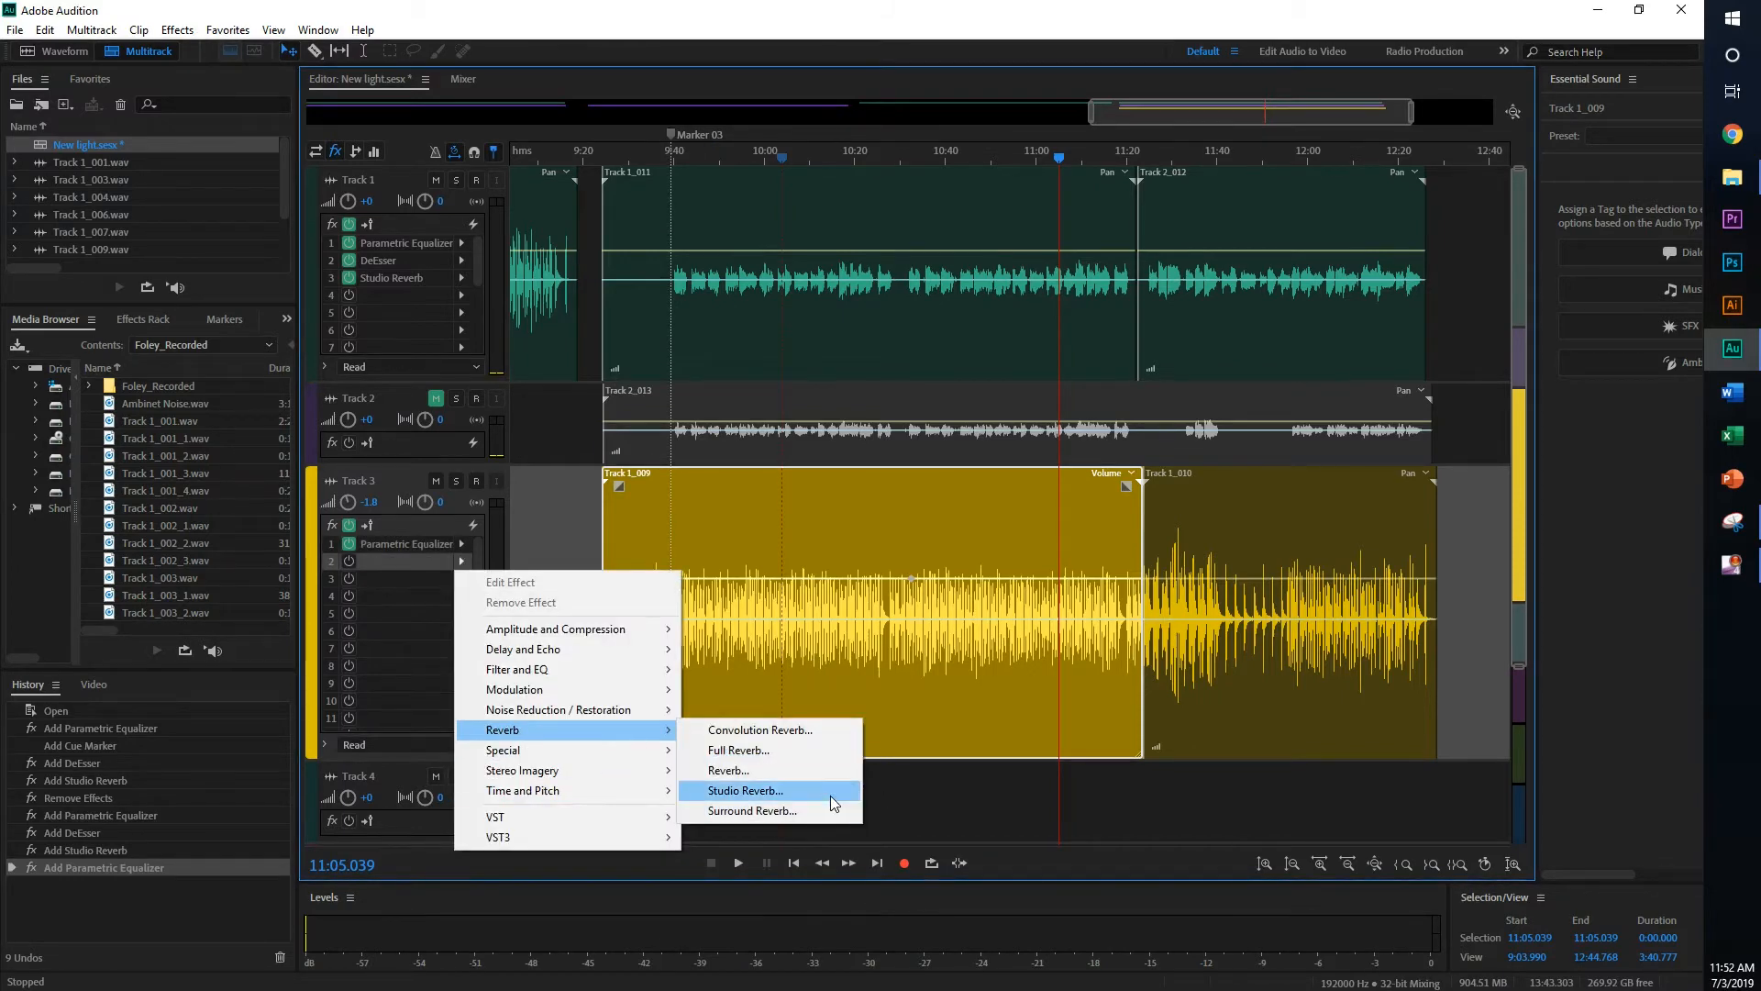
pyautogui.click(744, 789)
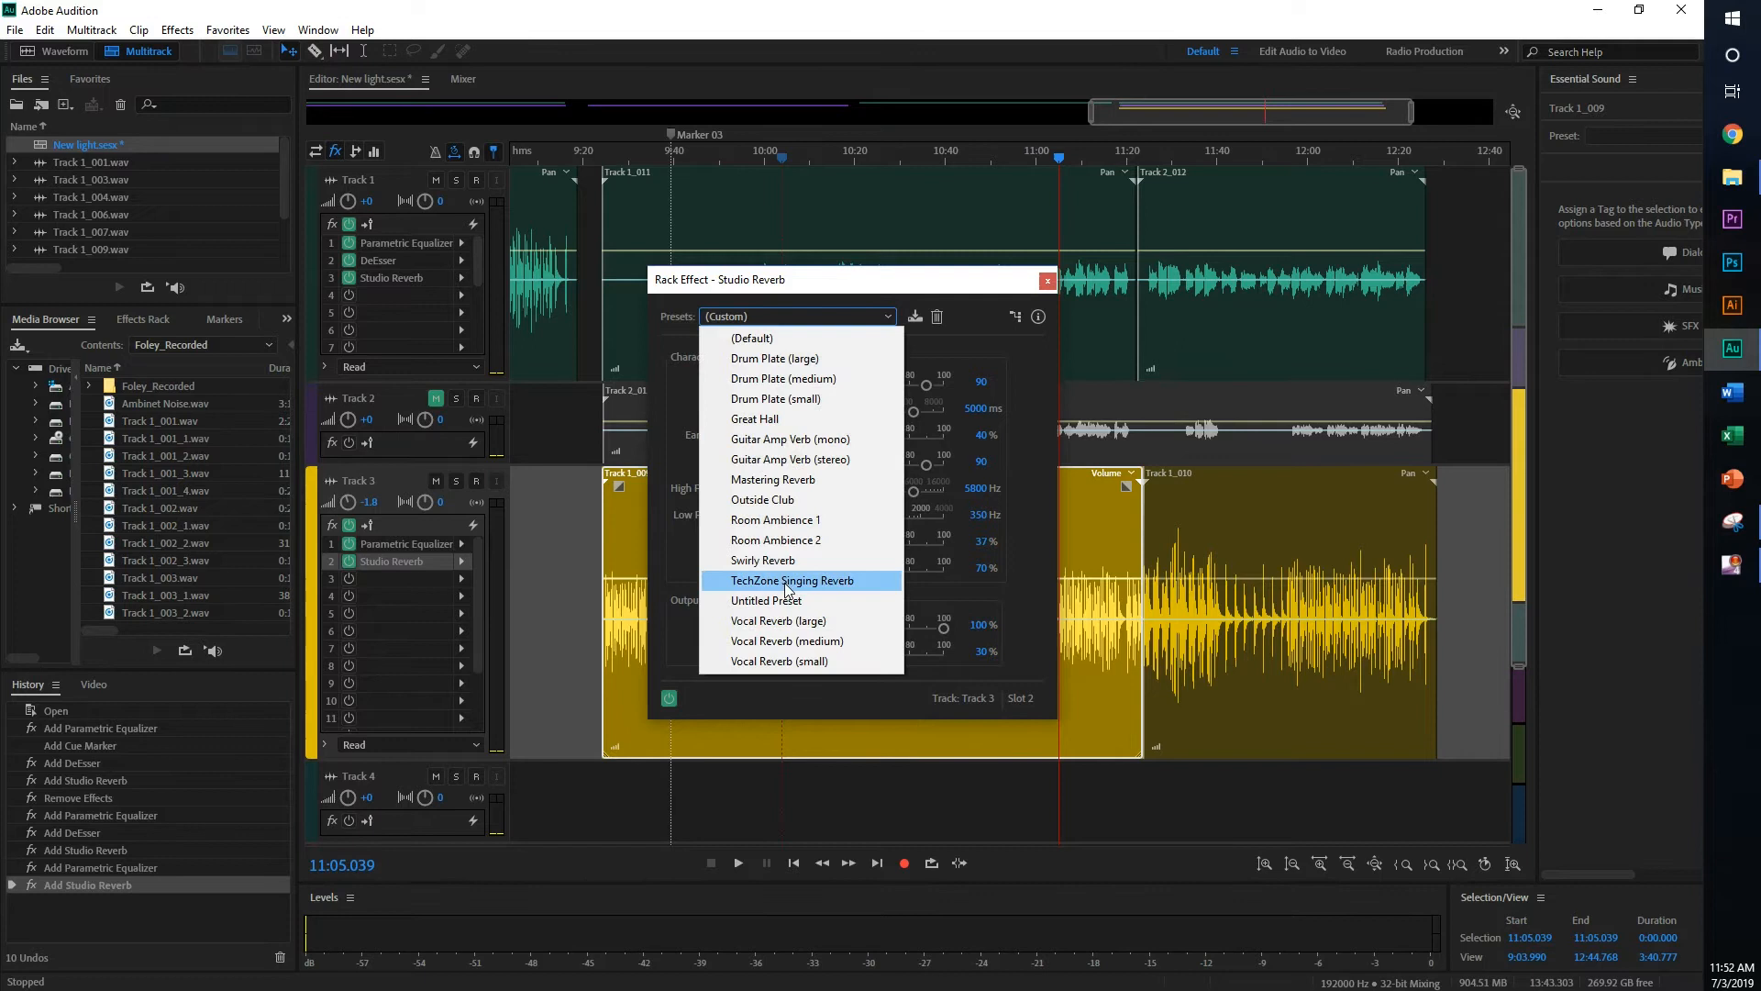
pyautogui.click(789, 582)
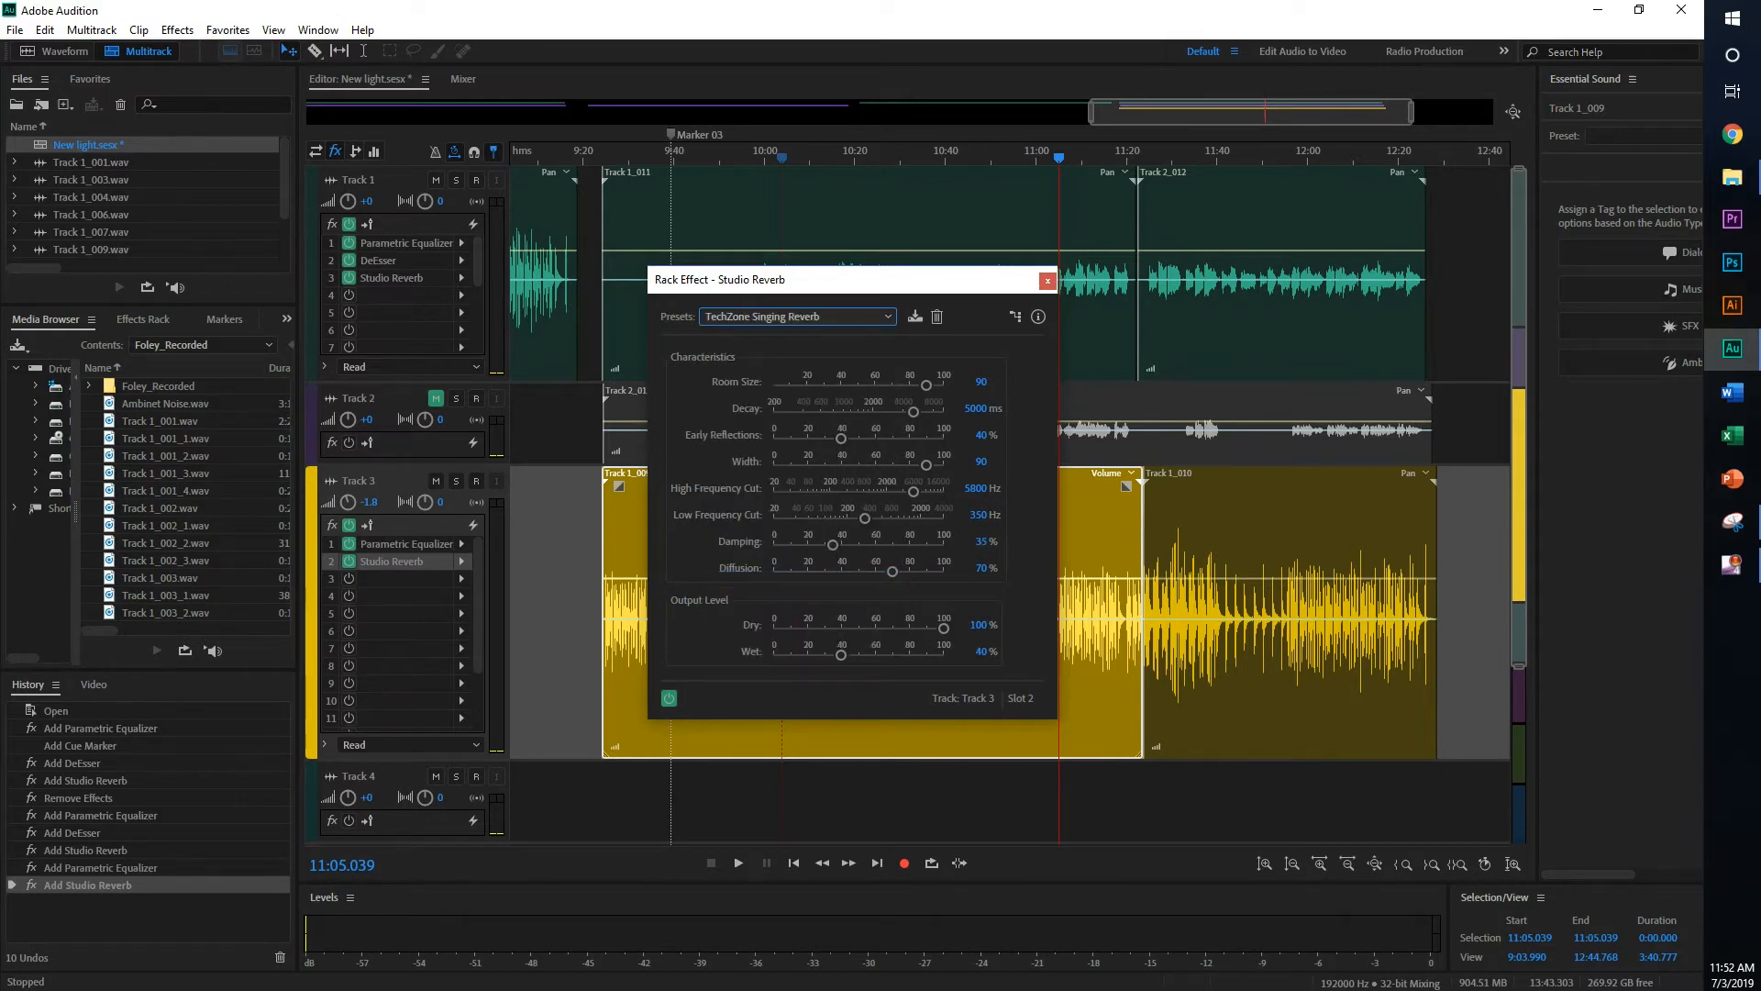
pyautogui.moveTo(1009, 690)
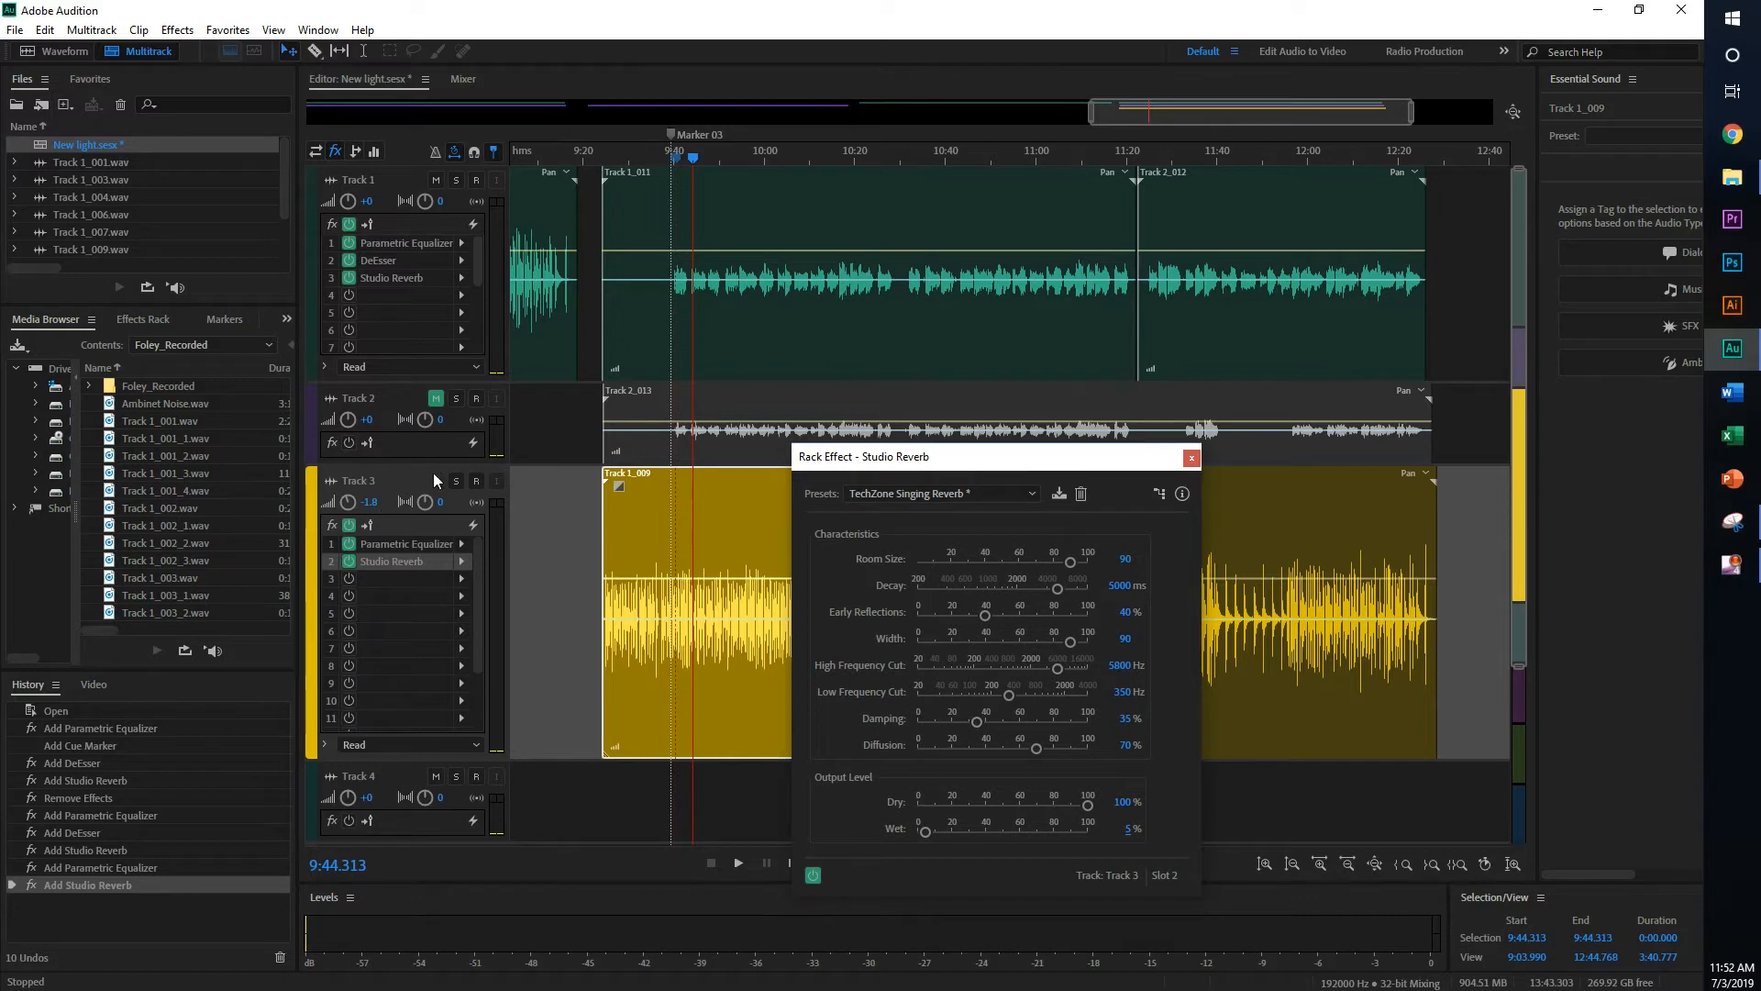
# - Audition Track 3 solo and in context, settle its Studio Reverb wet level near 7%, and close the settings
pyautogui.click(455, 481)
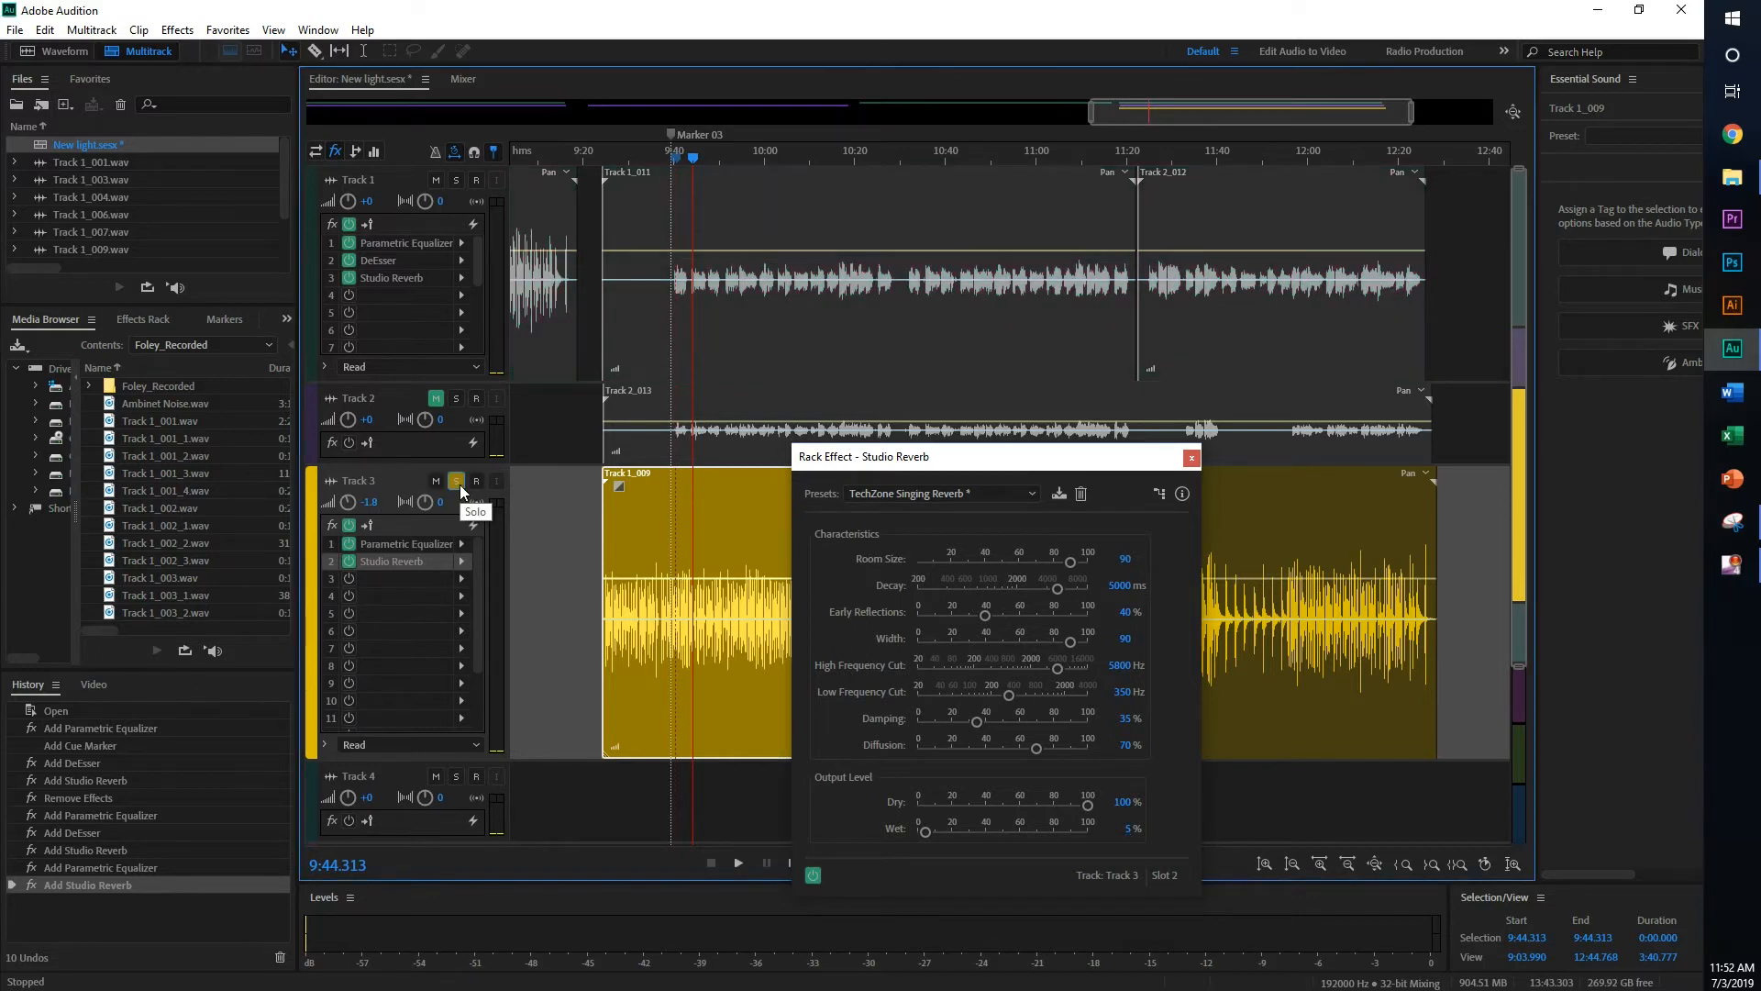
pyautogui.click(737, 862)
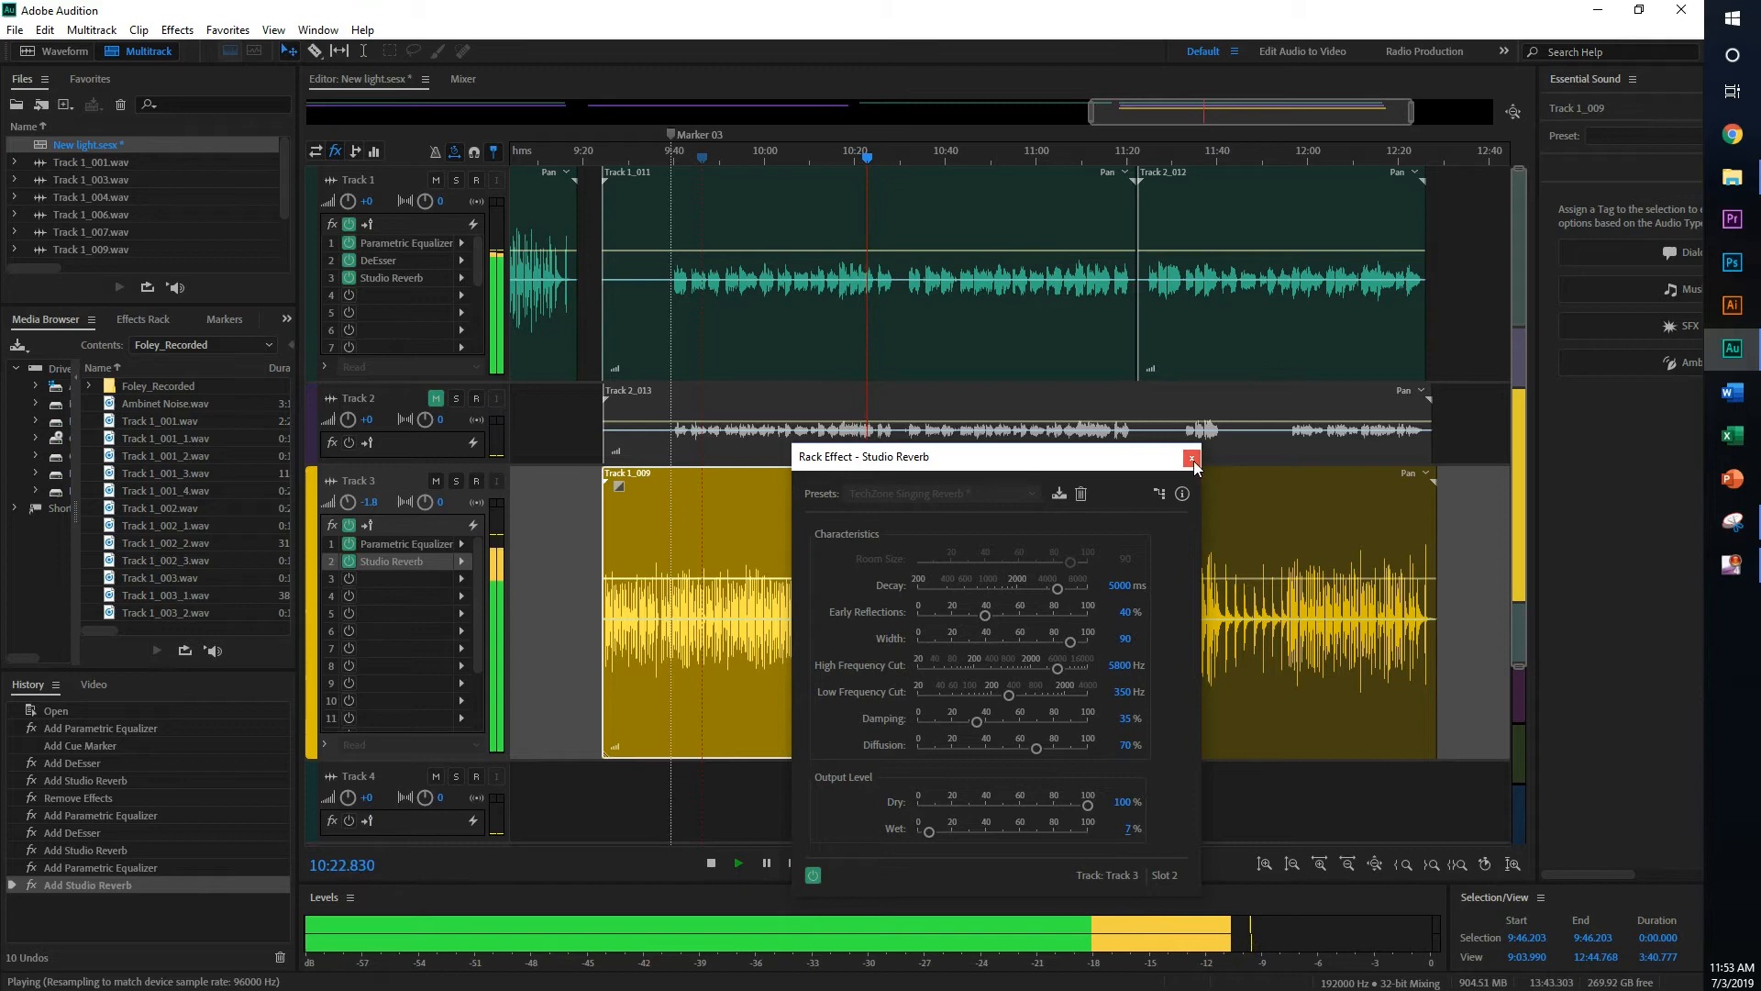
pyautogui.click(1193, 457)
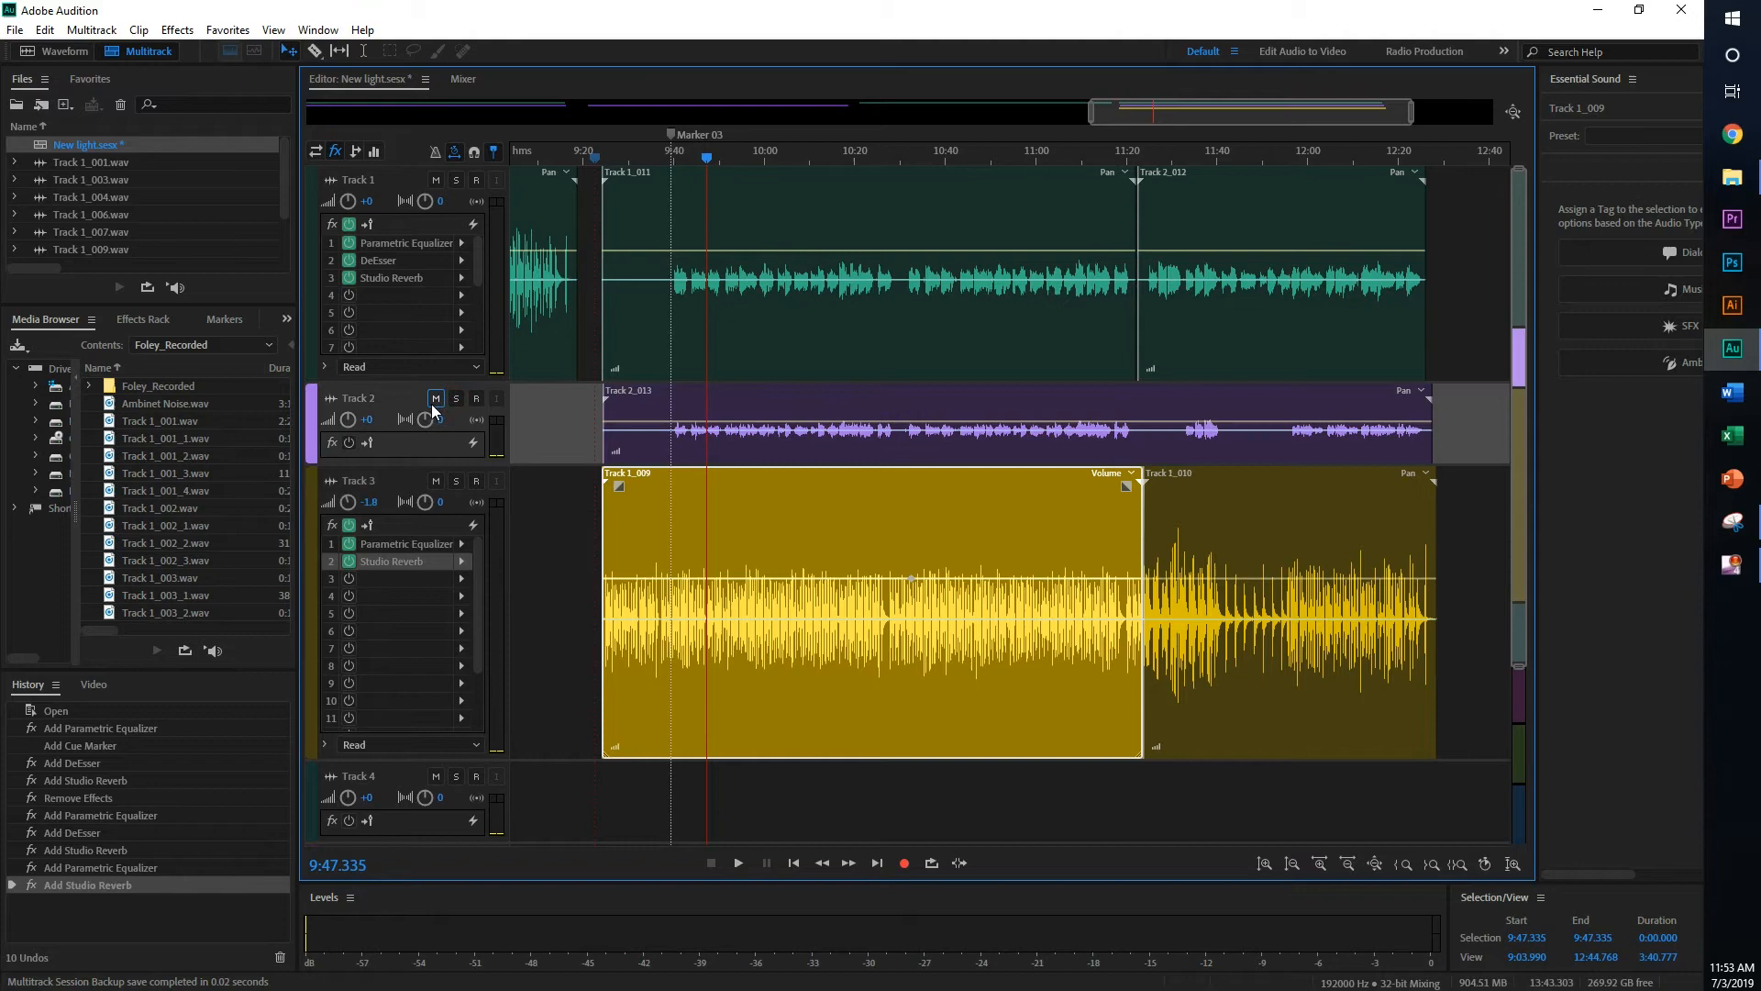
# - Lower Track 2's harmony volume knob to about -7.8 dB while listening back
pyautogui.click(737, 863)
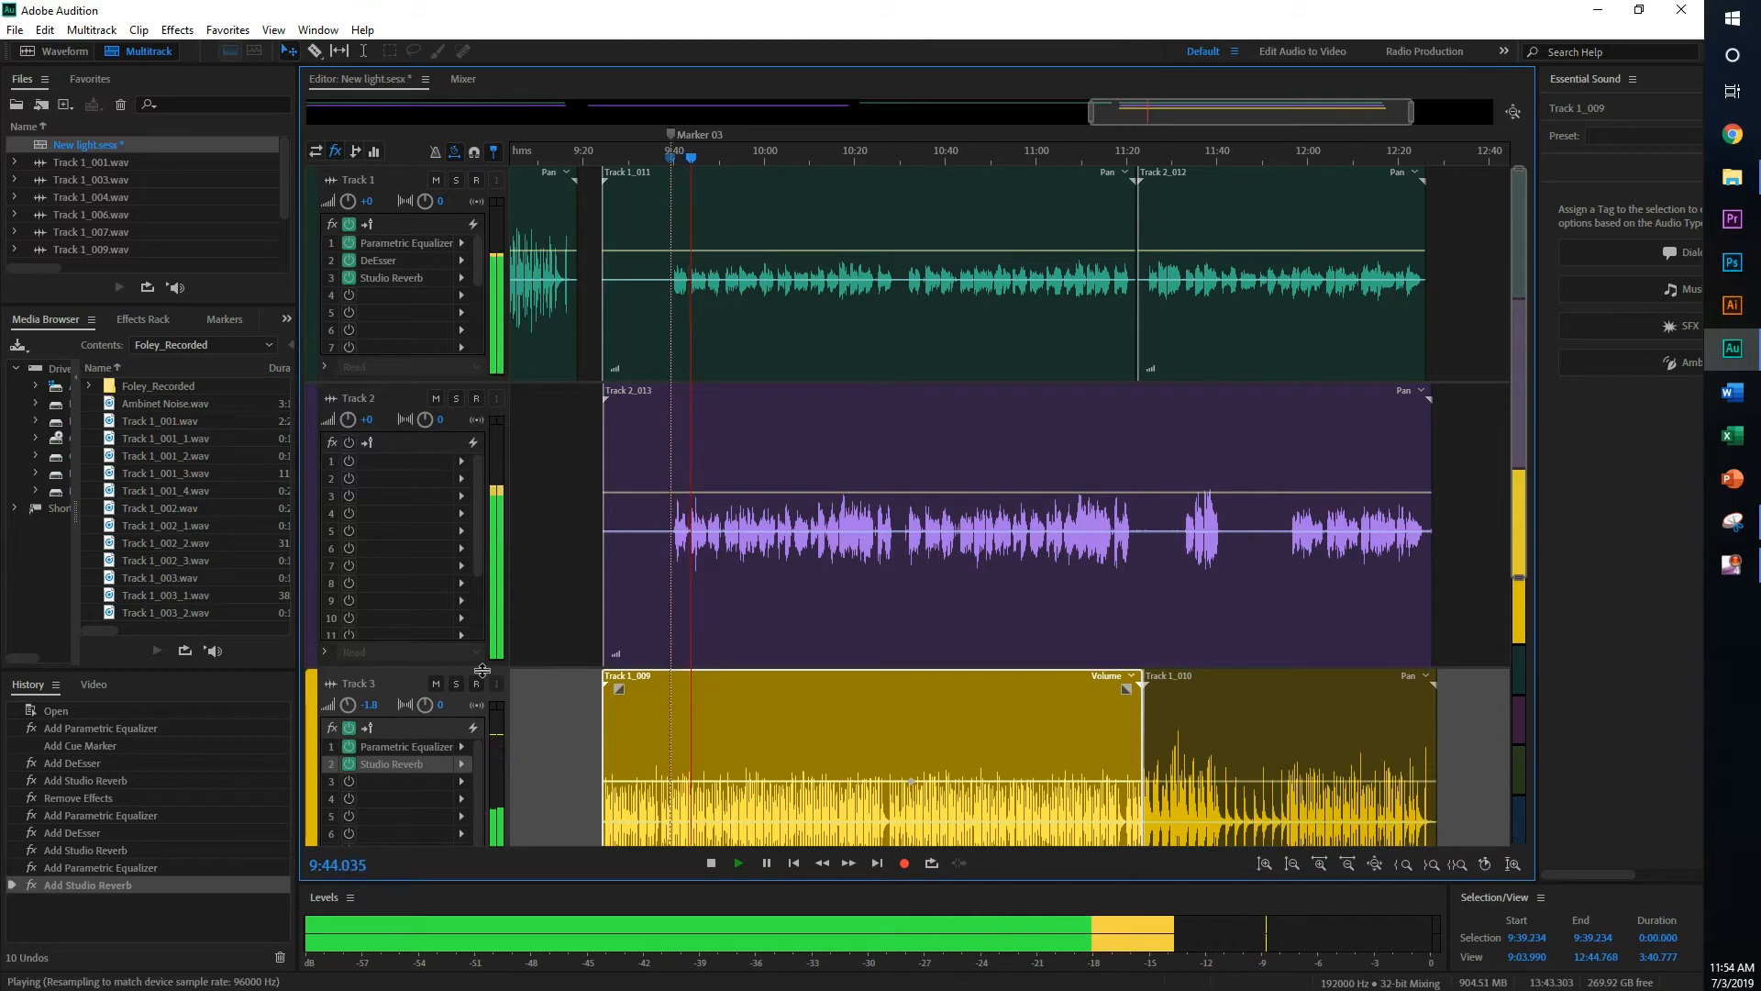
pyautogui.click(710, 863)
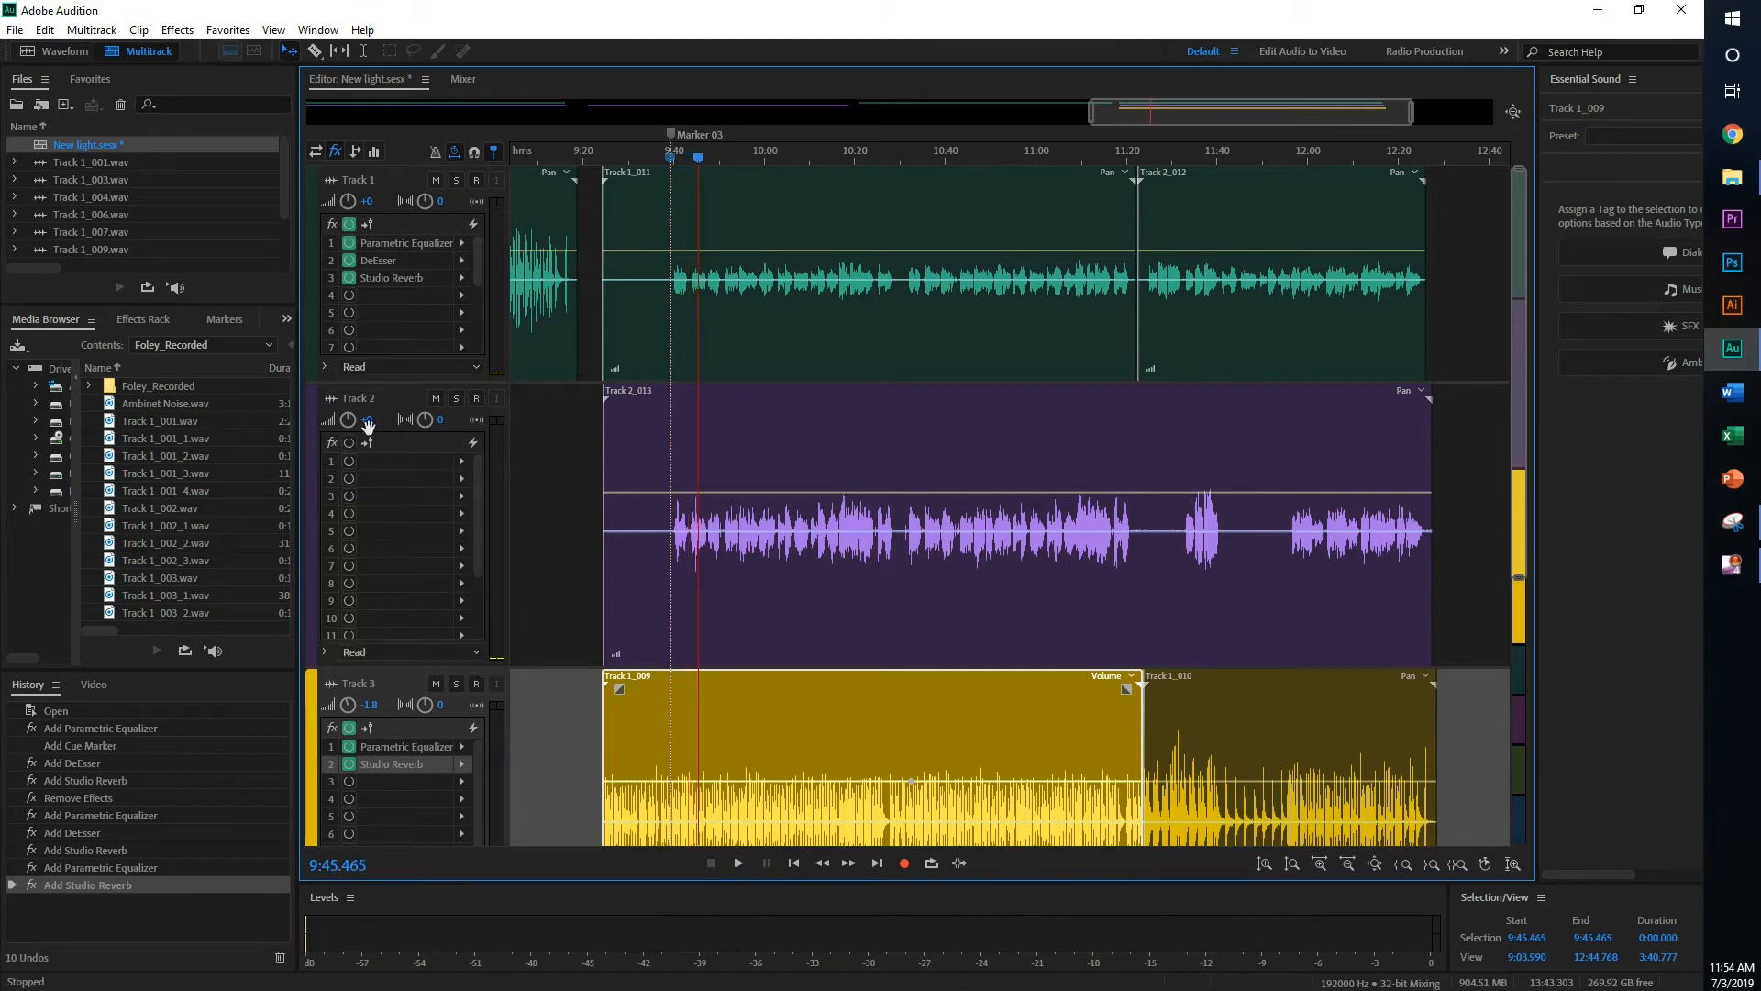
pyautogui.moveTo(343, 419); pyautogui.dragTo(343, 439)
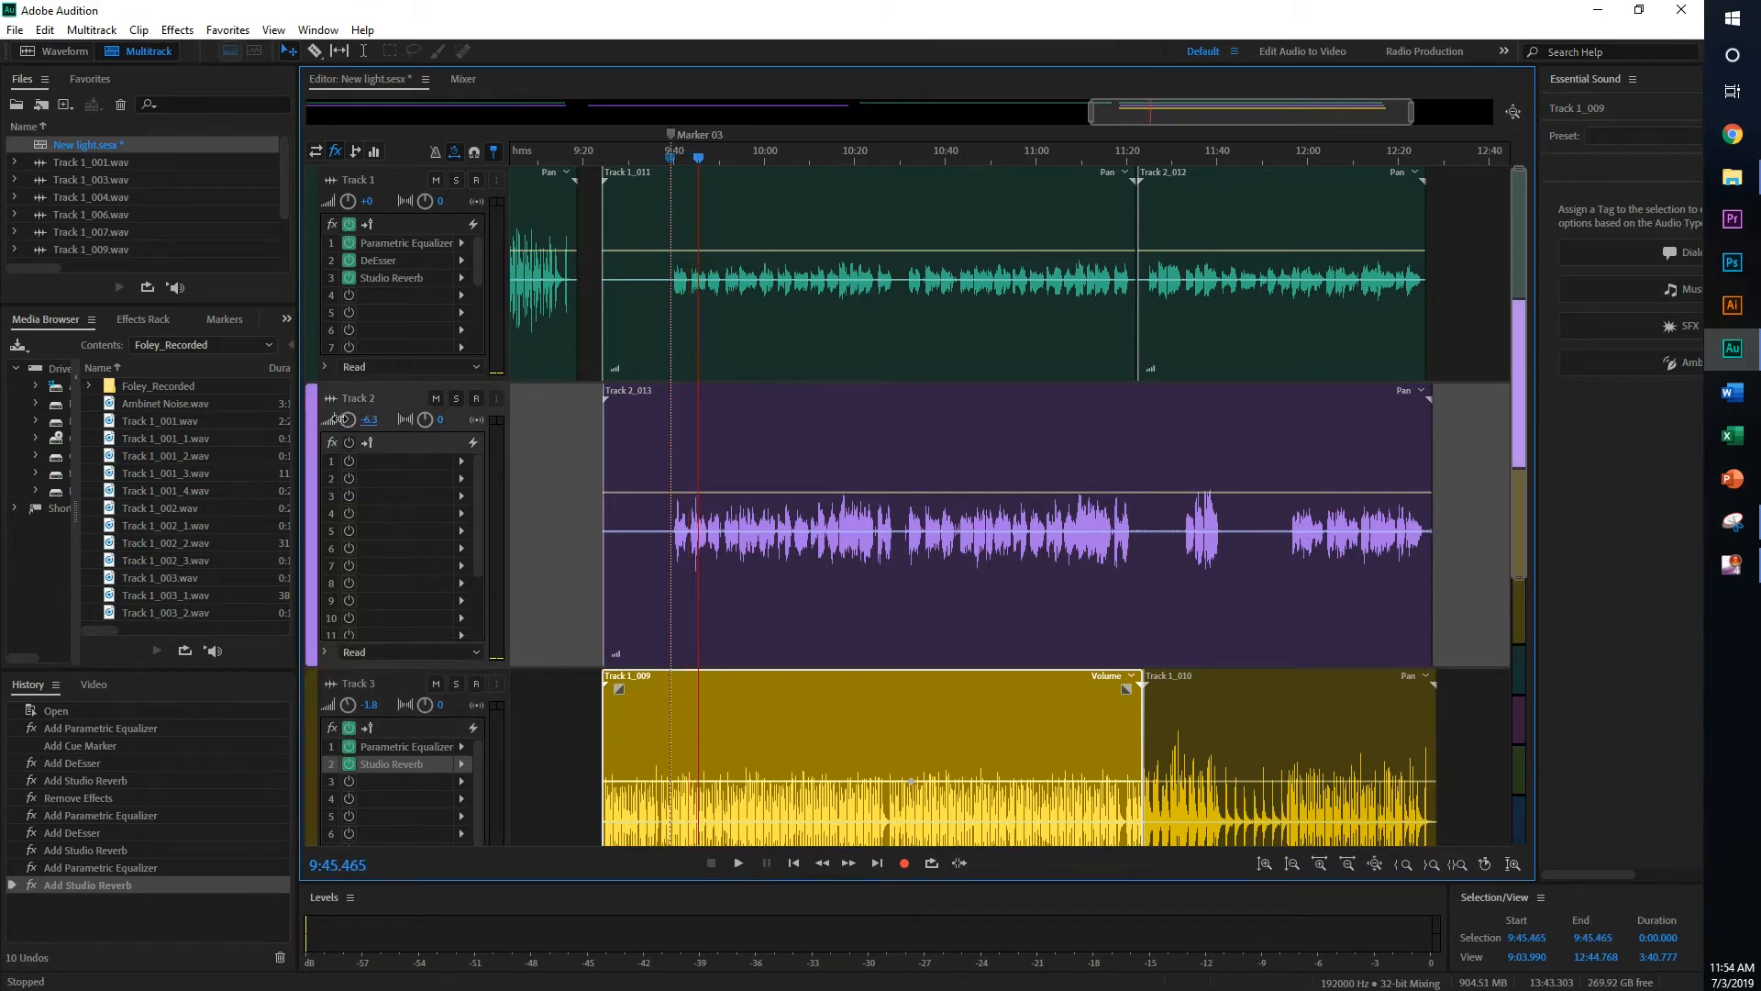
pyautogui.click(738, 862)
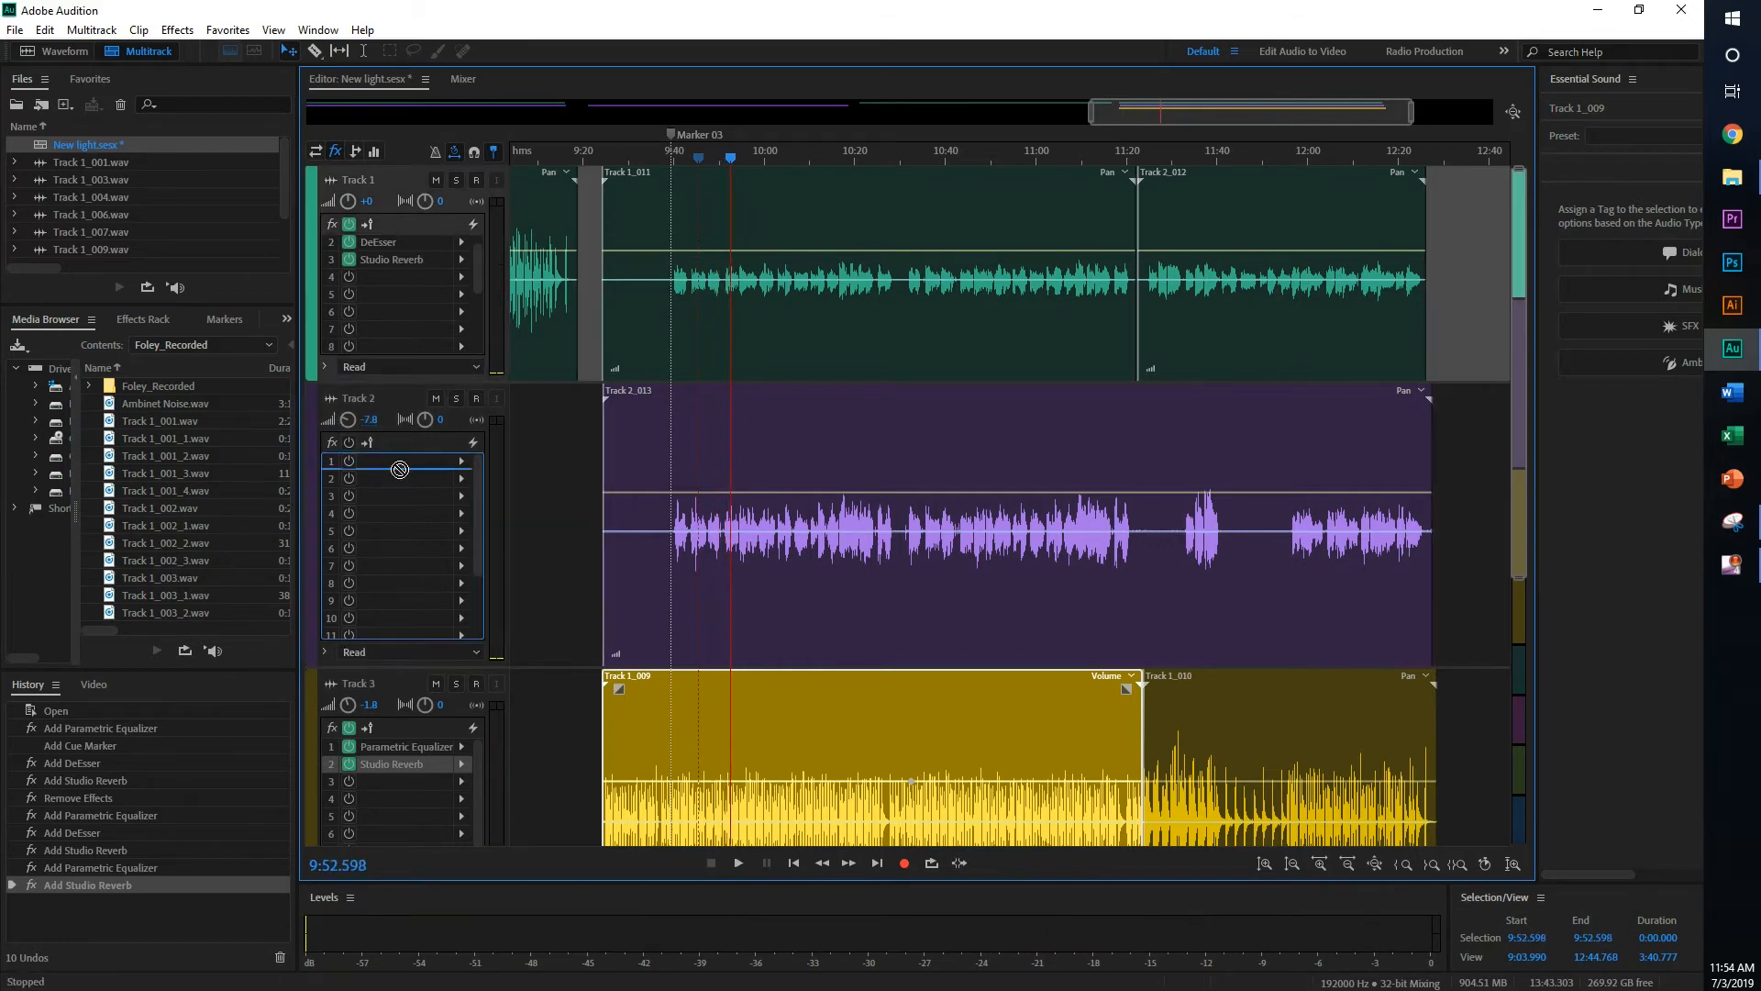
# - Load a Parametric Equalizer then a DeEsser into Track 2's rack and drop it to -10 dB
pyautogui.click(403, 461)
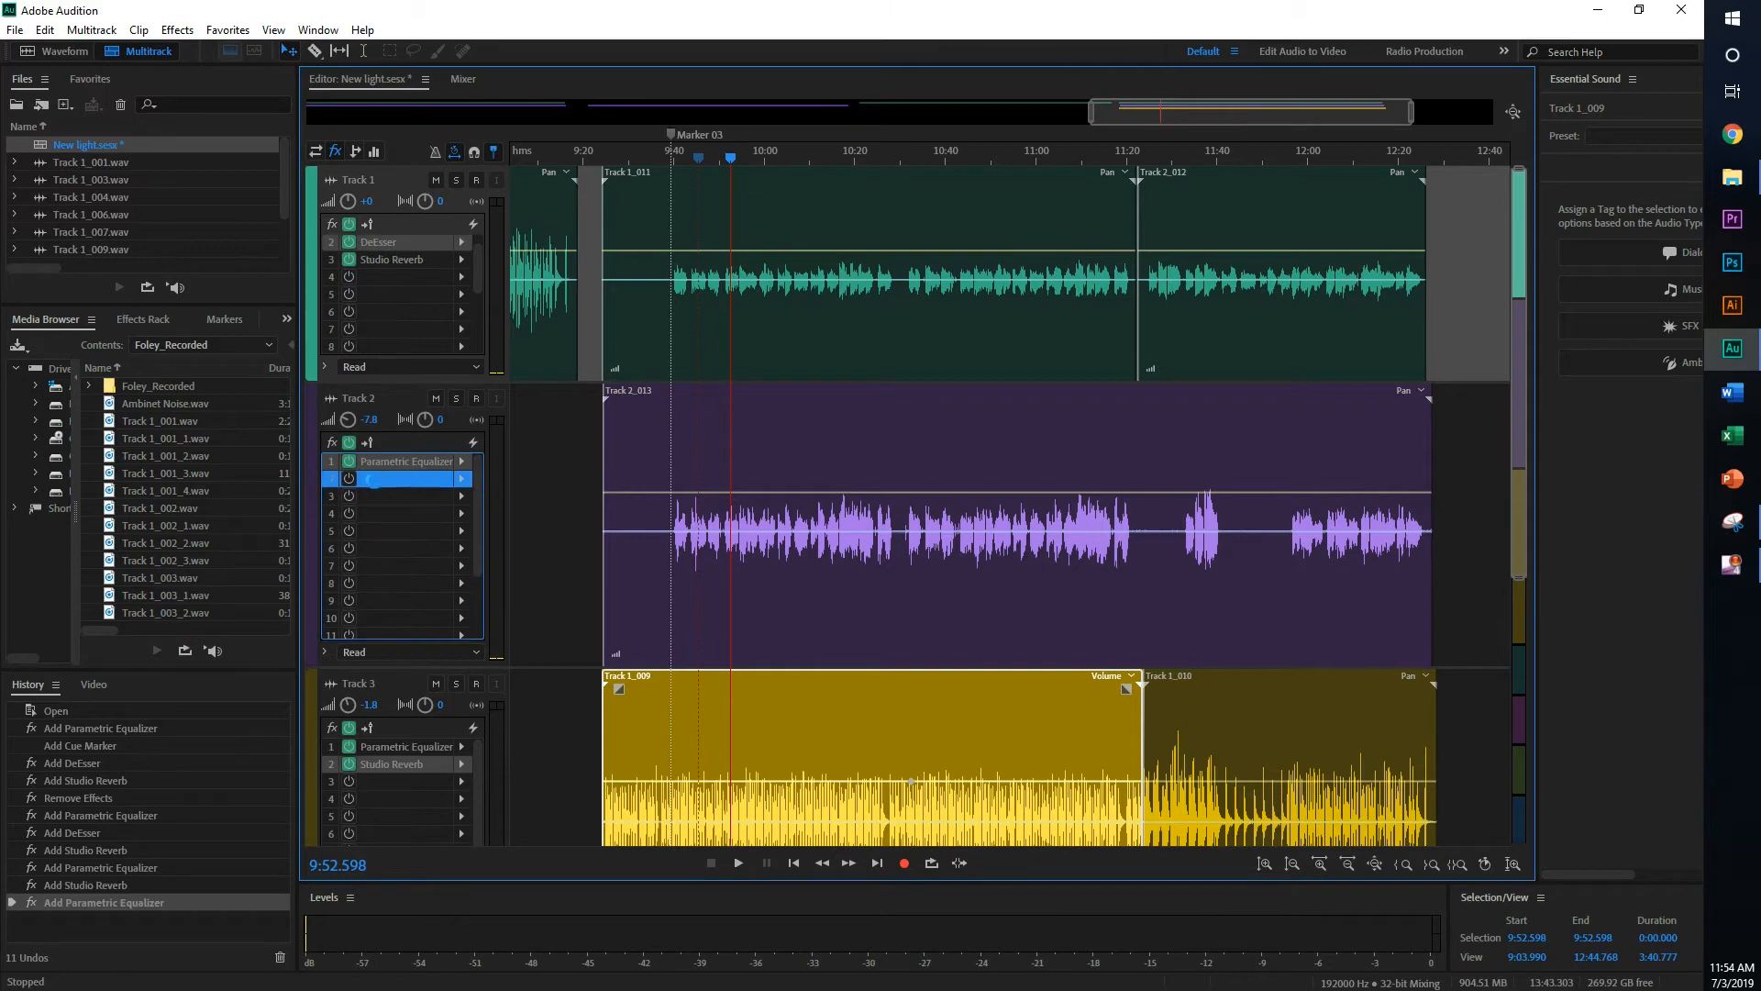
pyautogui.click(404, 479)
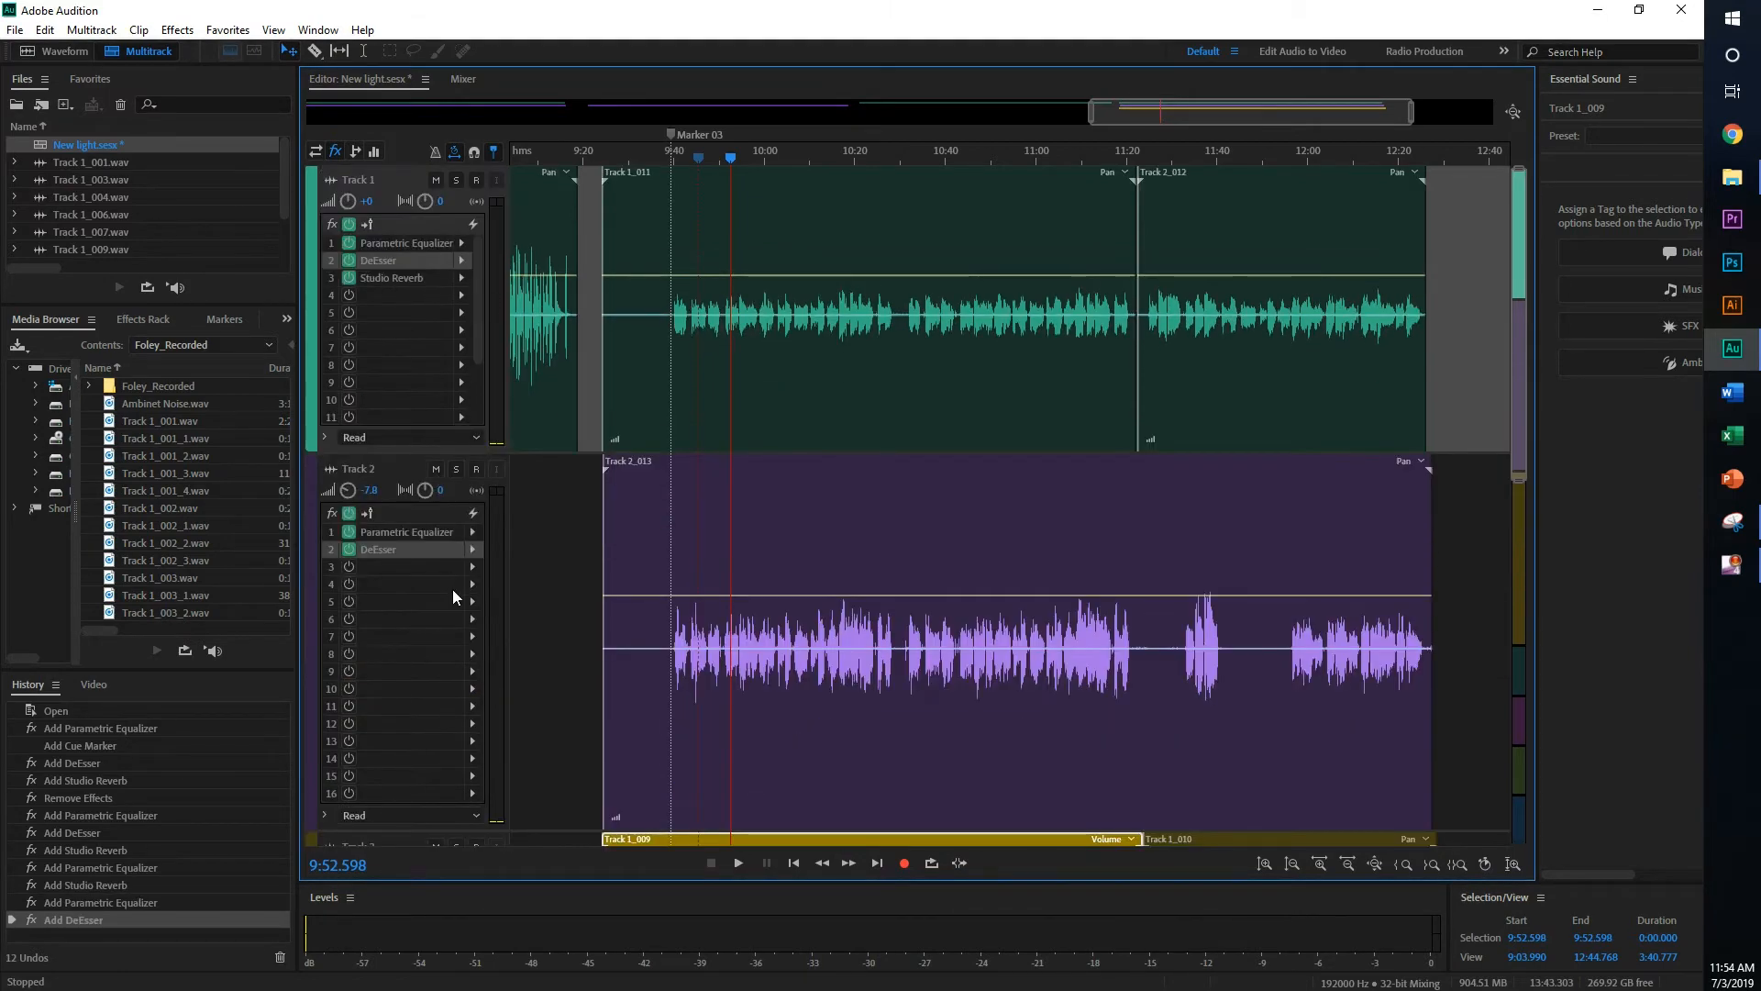
pyautogui.moveTo(317, 503)
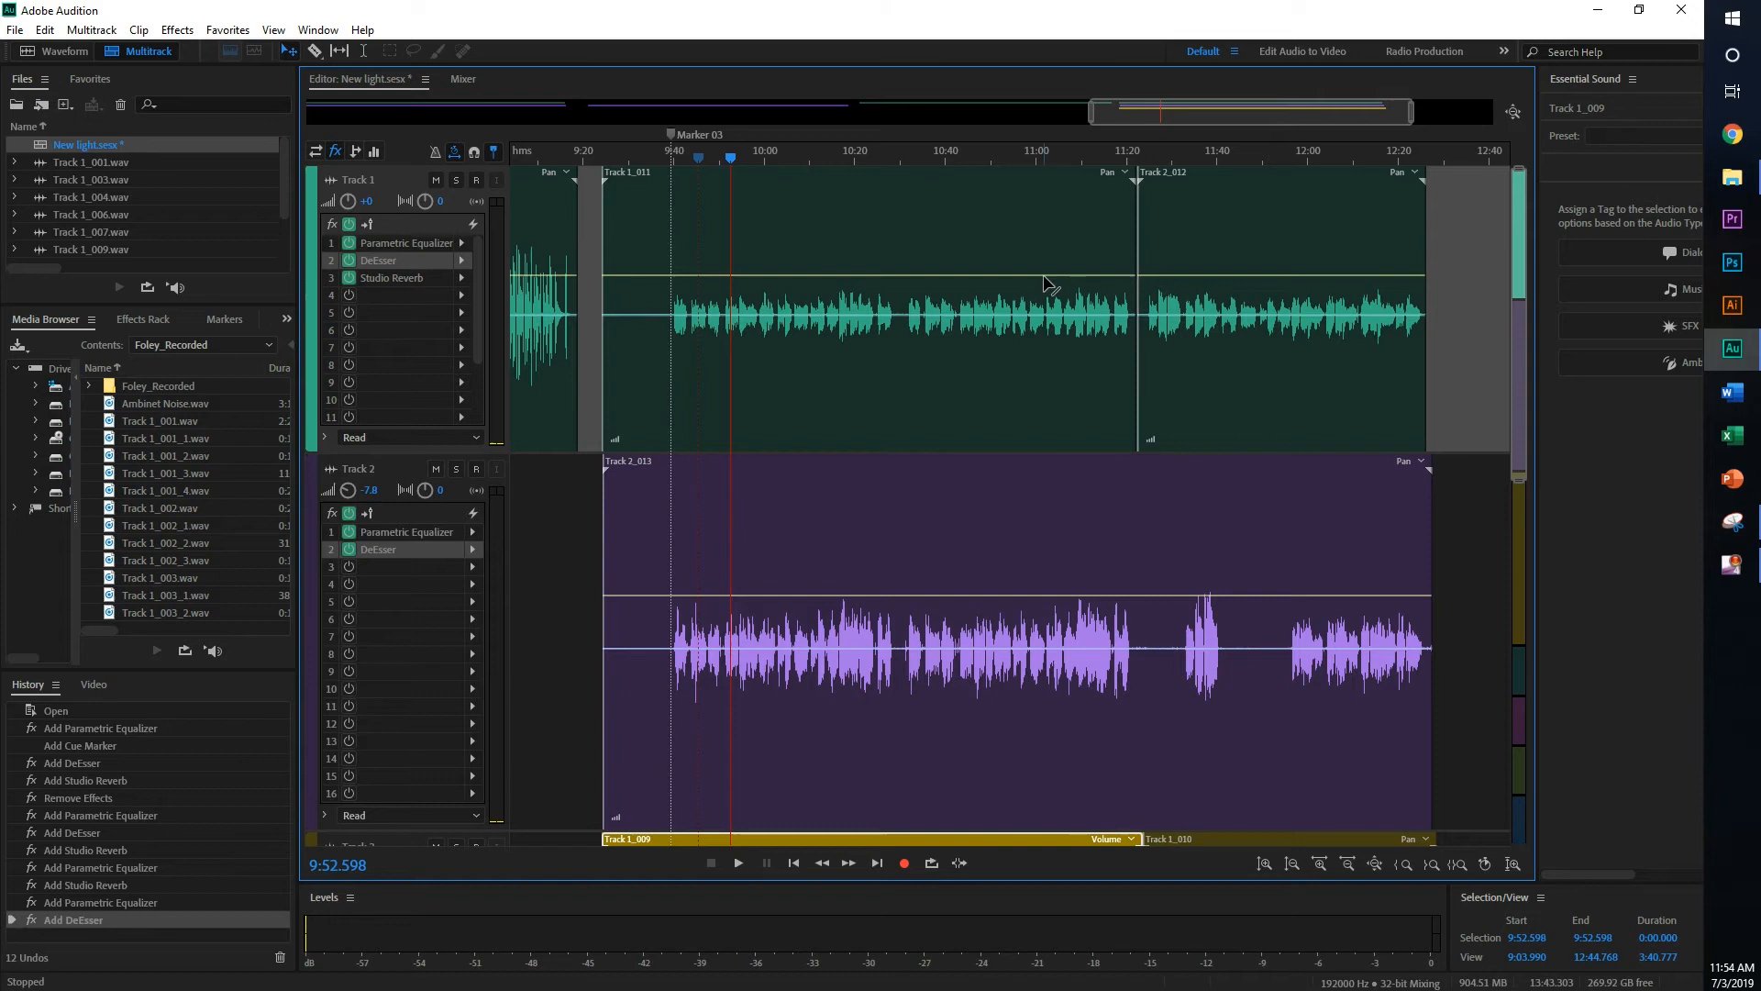
pyautogui.click(737, 862)
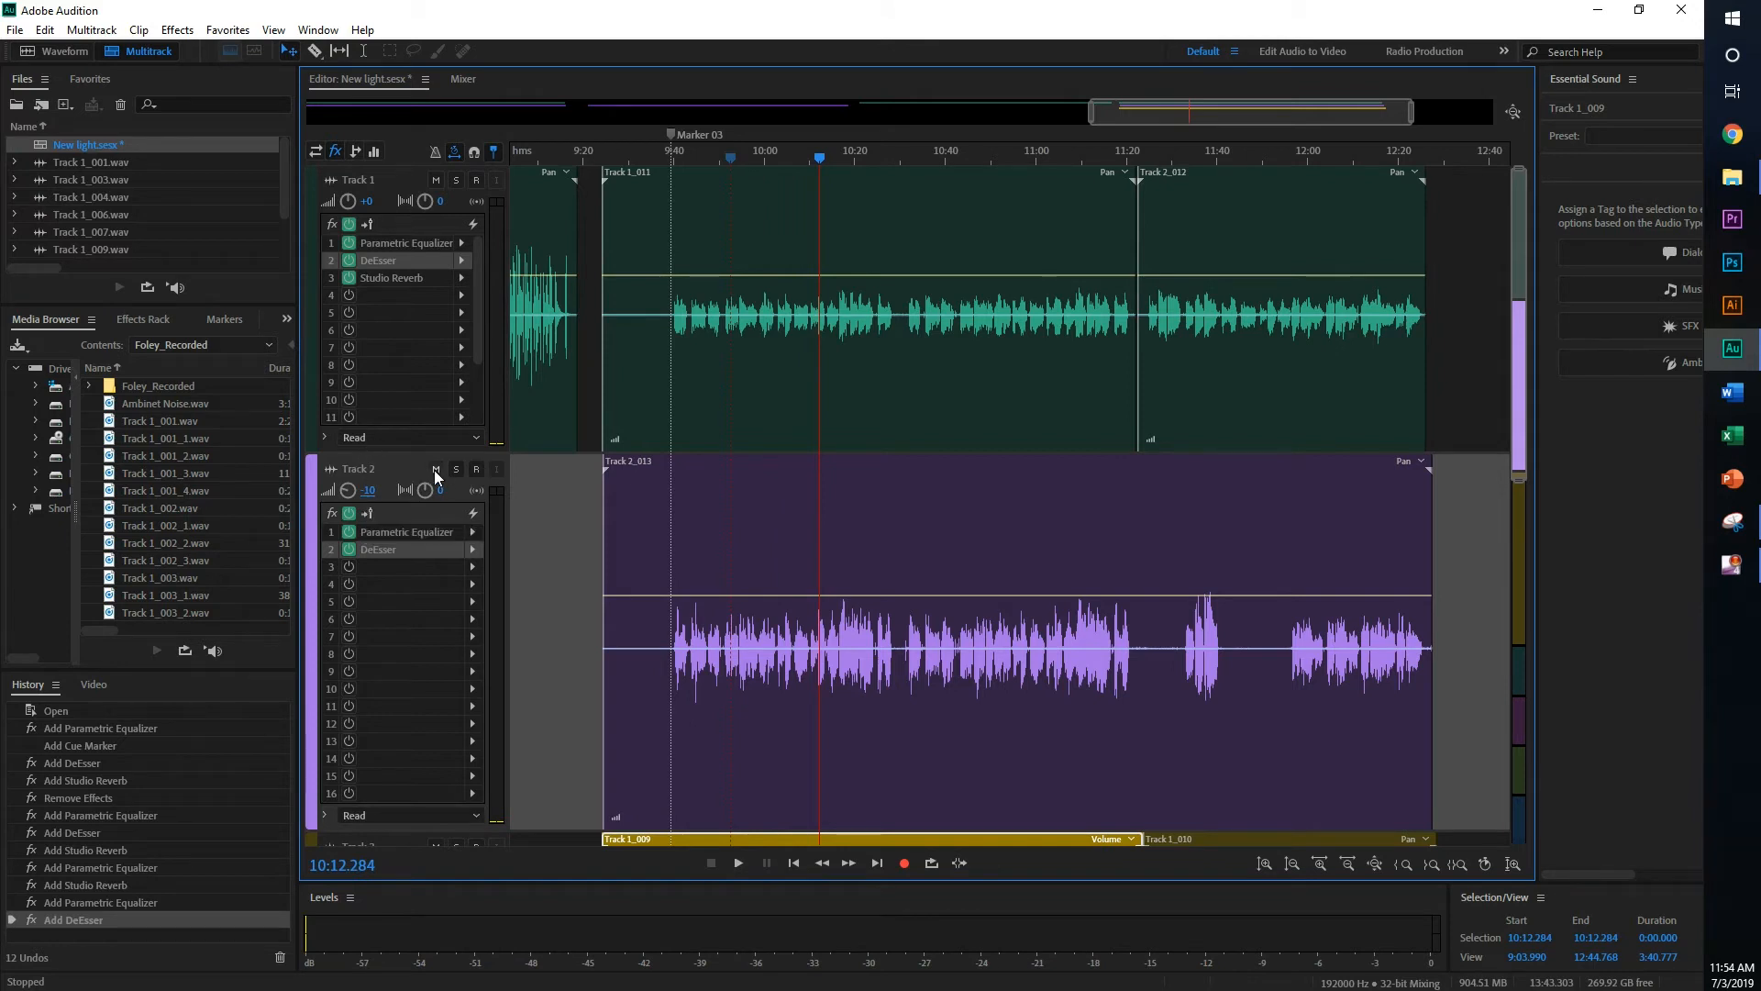
# - Mute Track 2, play from Marker 03, lift Track 1 to +8 and Track 3 to +3, and add Marker 04
pyautogui.click(435, 467)
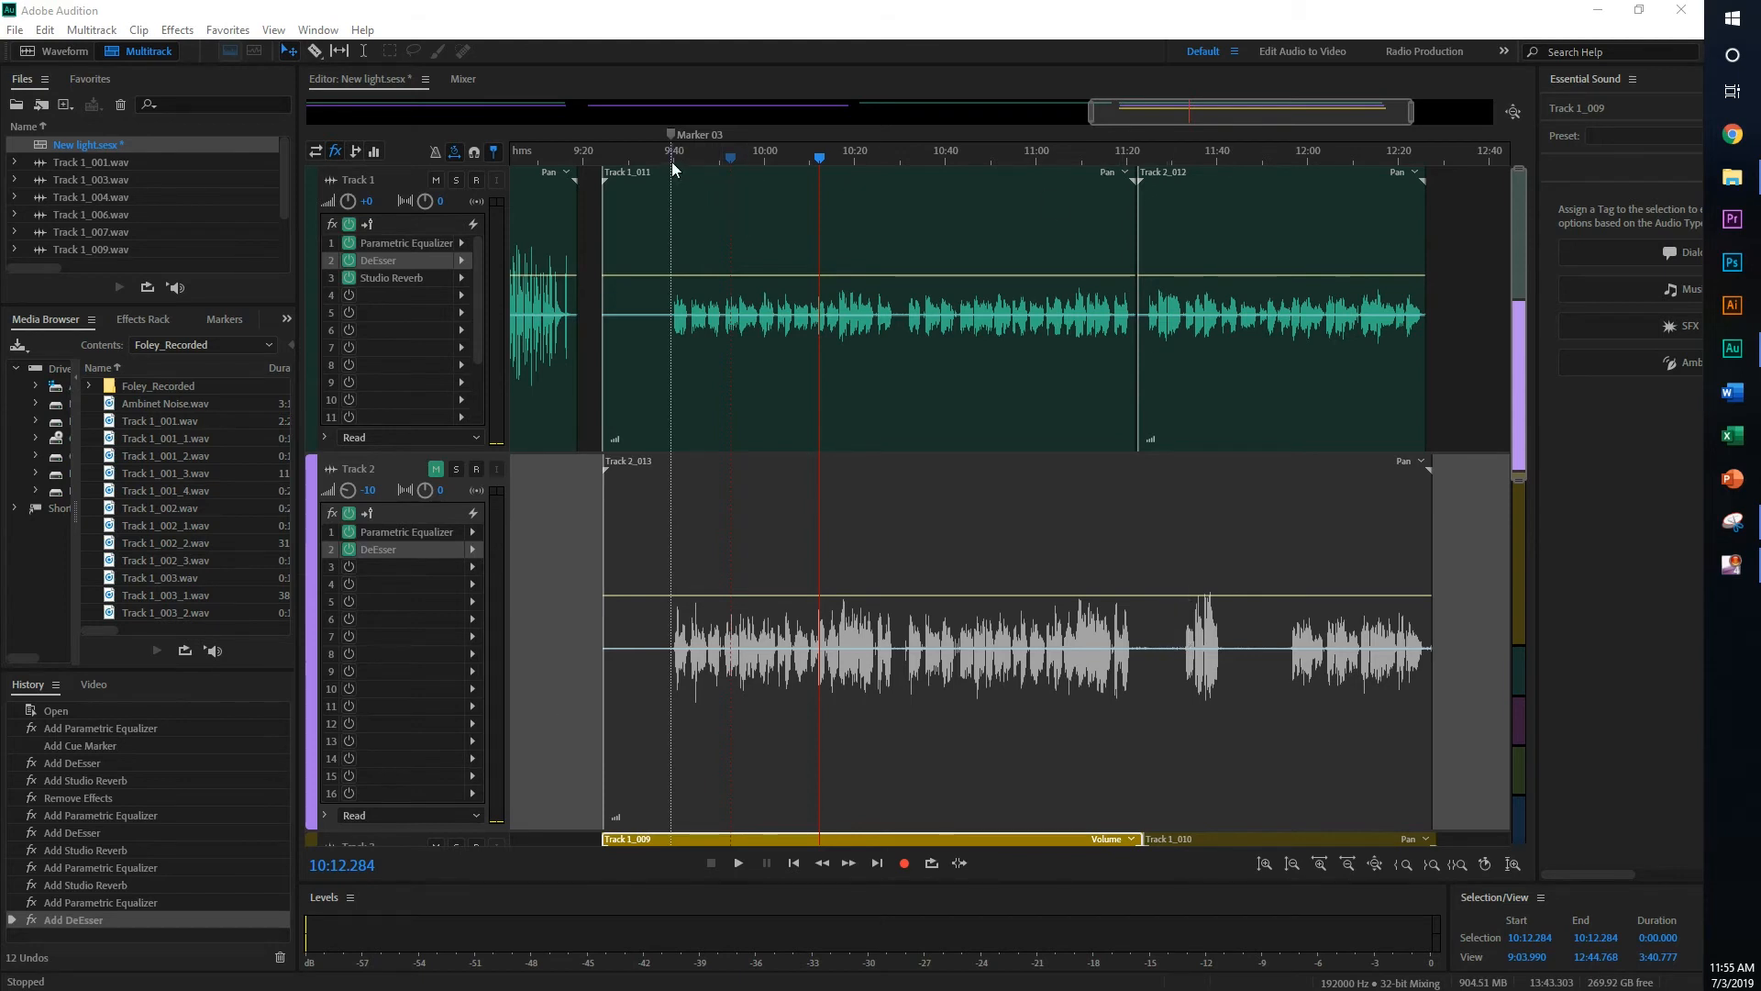
pyautogui.click(738, 862)
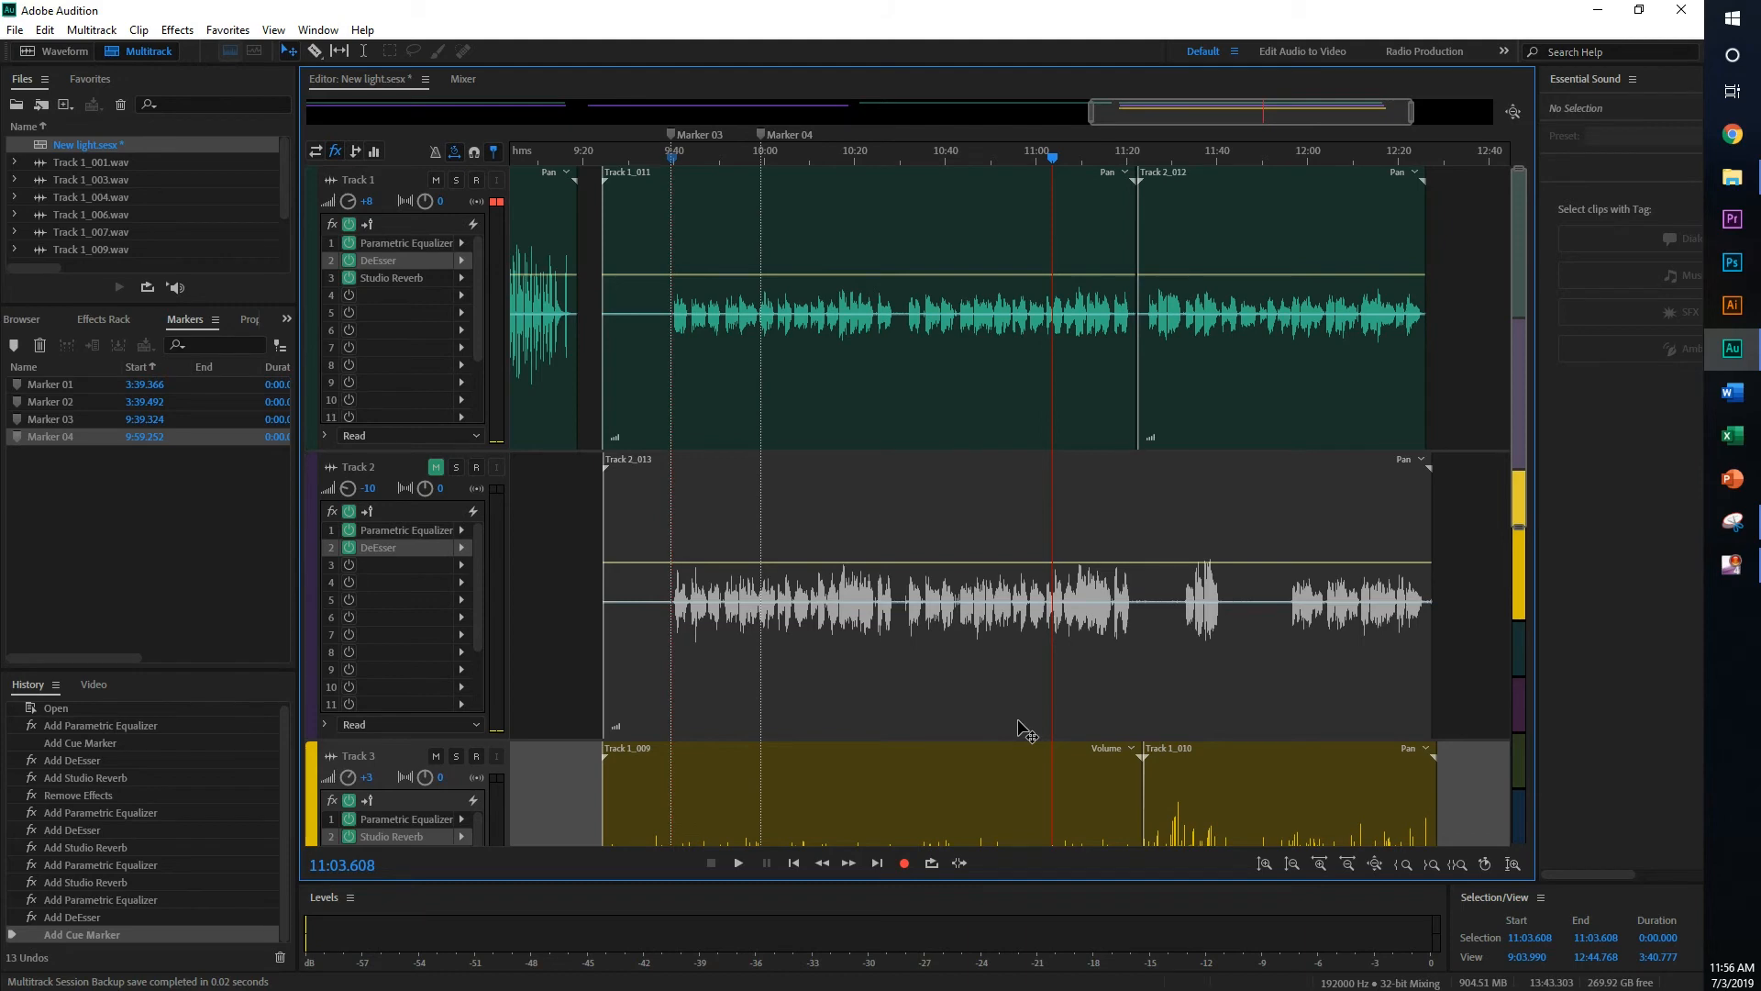
# - Unmute Track 2 at -8 dB and check the balance by playing from Marker 03
pyautogui.click(737, 862)
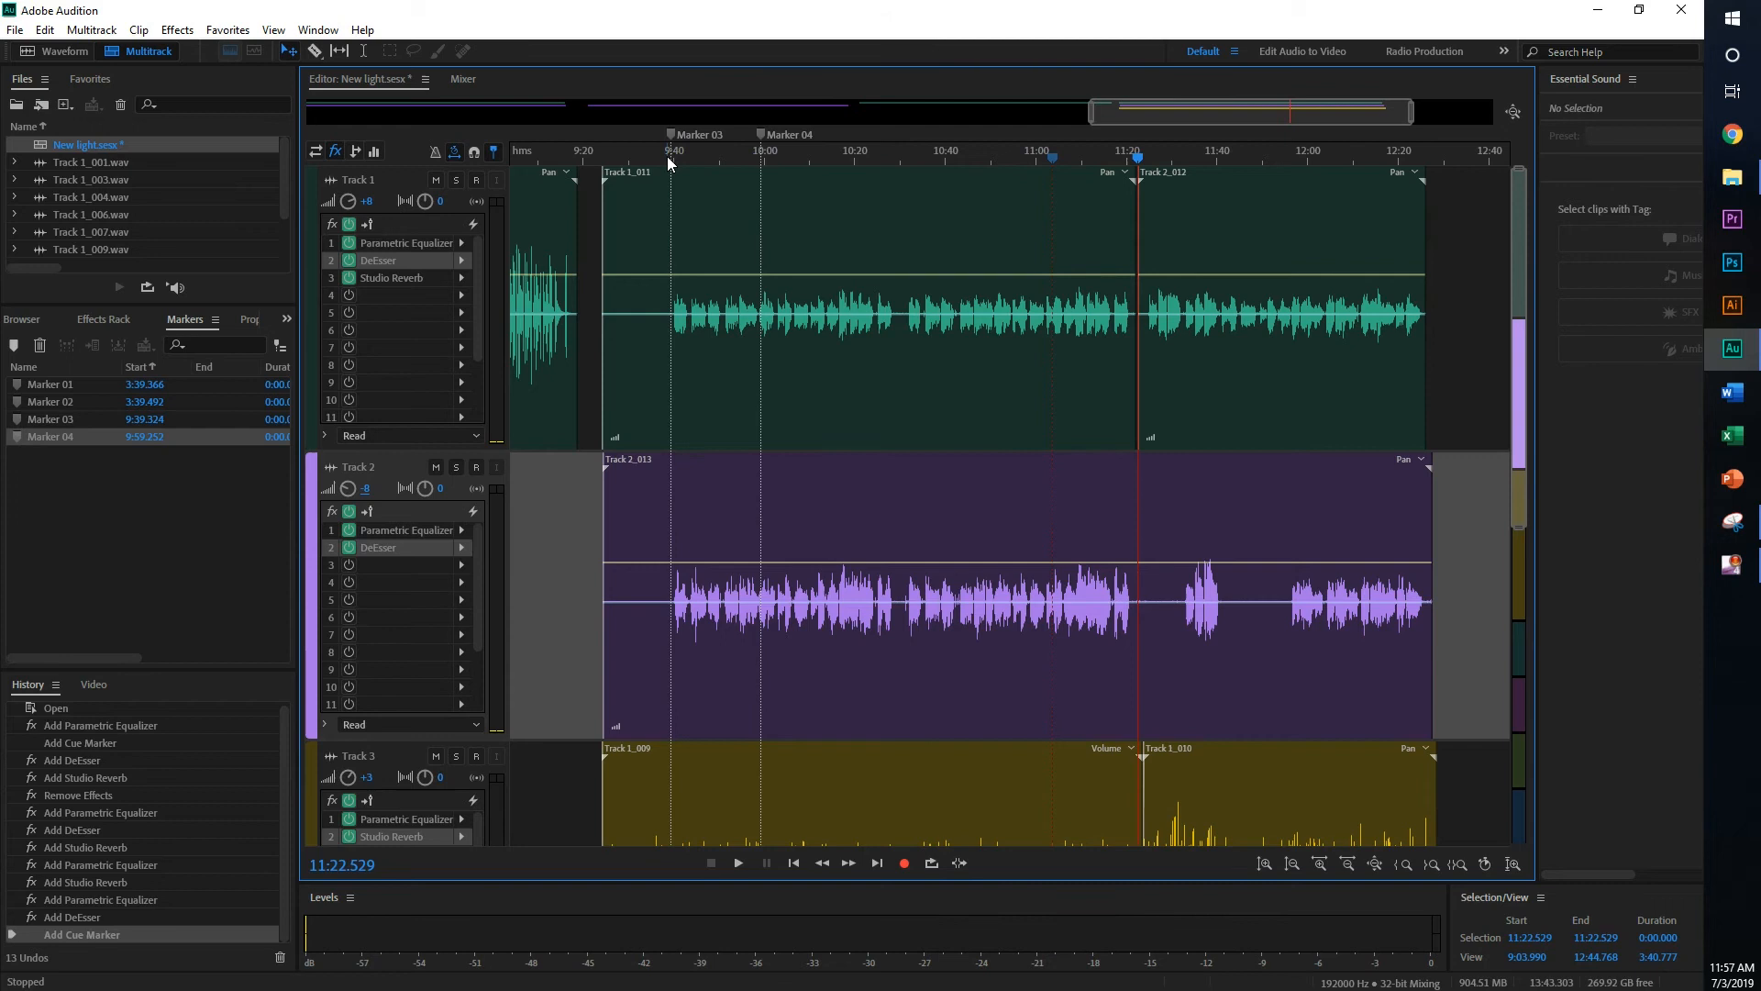
pyautogui.click(738, 862)
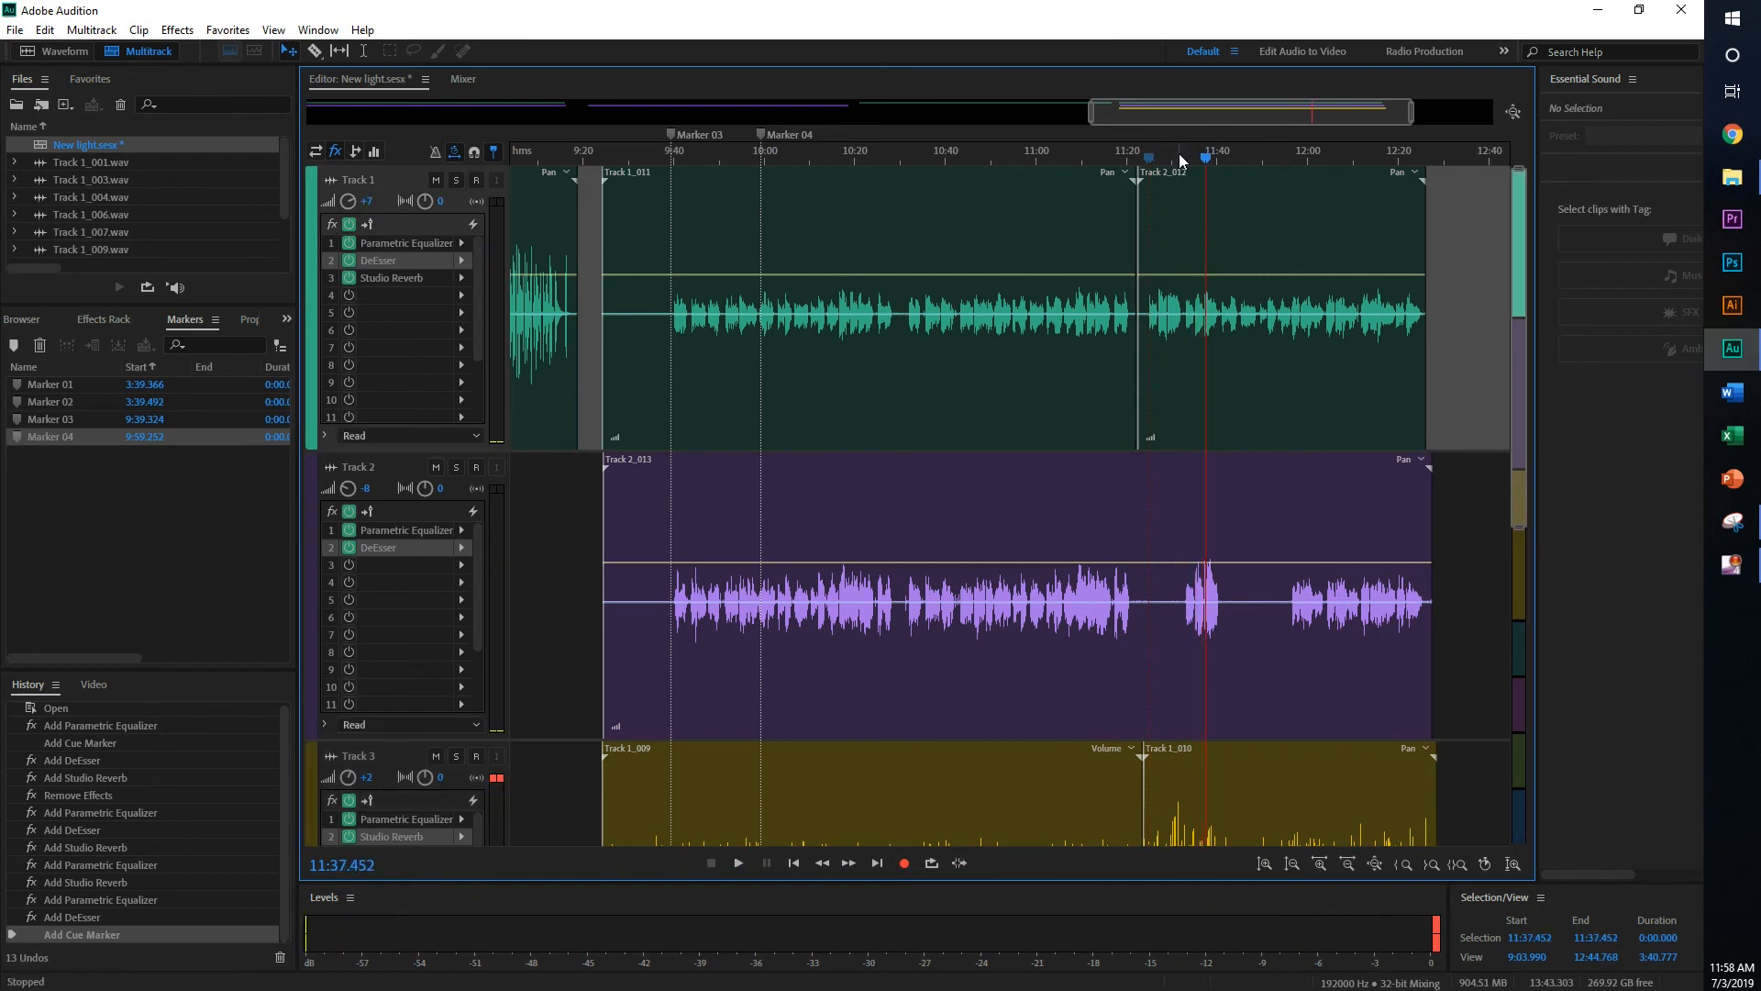
pyautogui.click(738, 862)
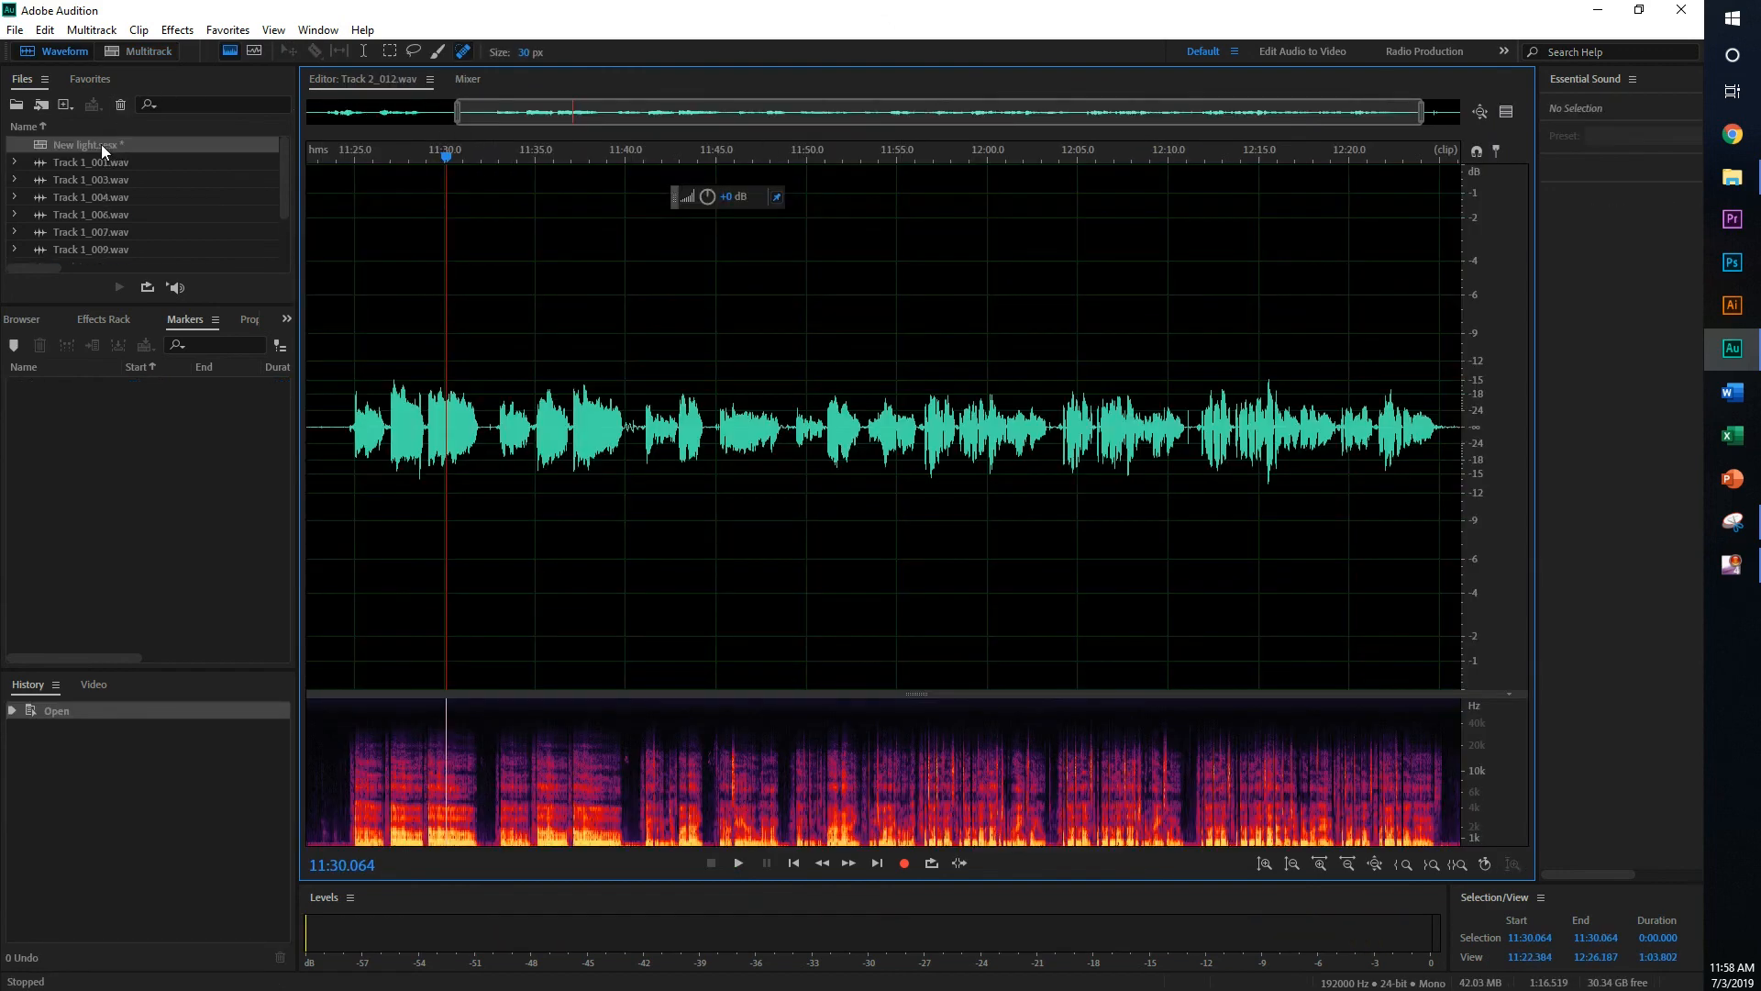
pyautogui.click(146, 51)
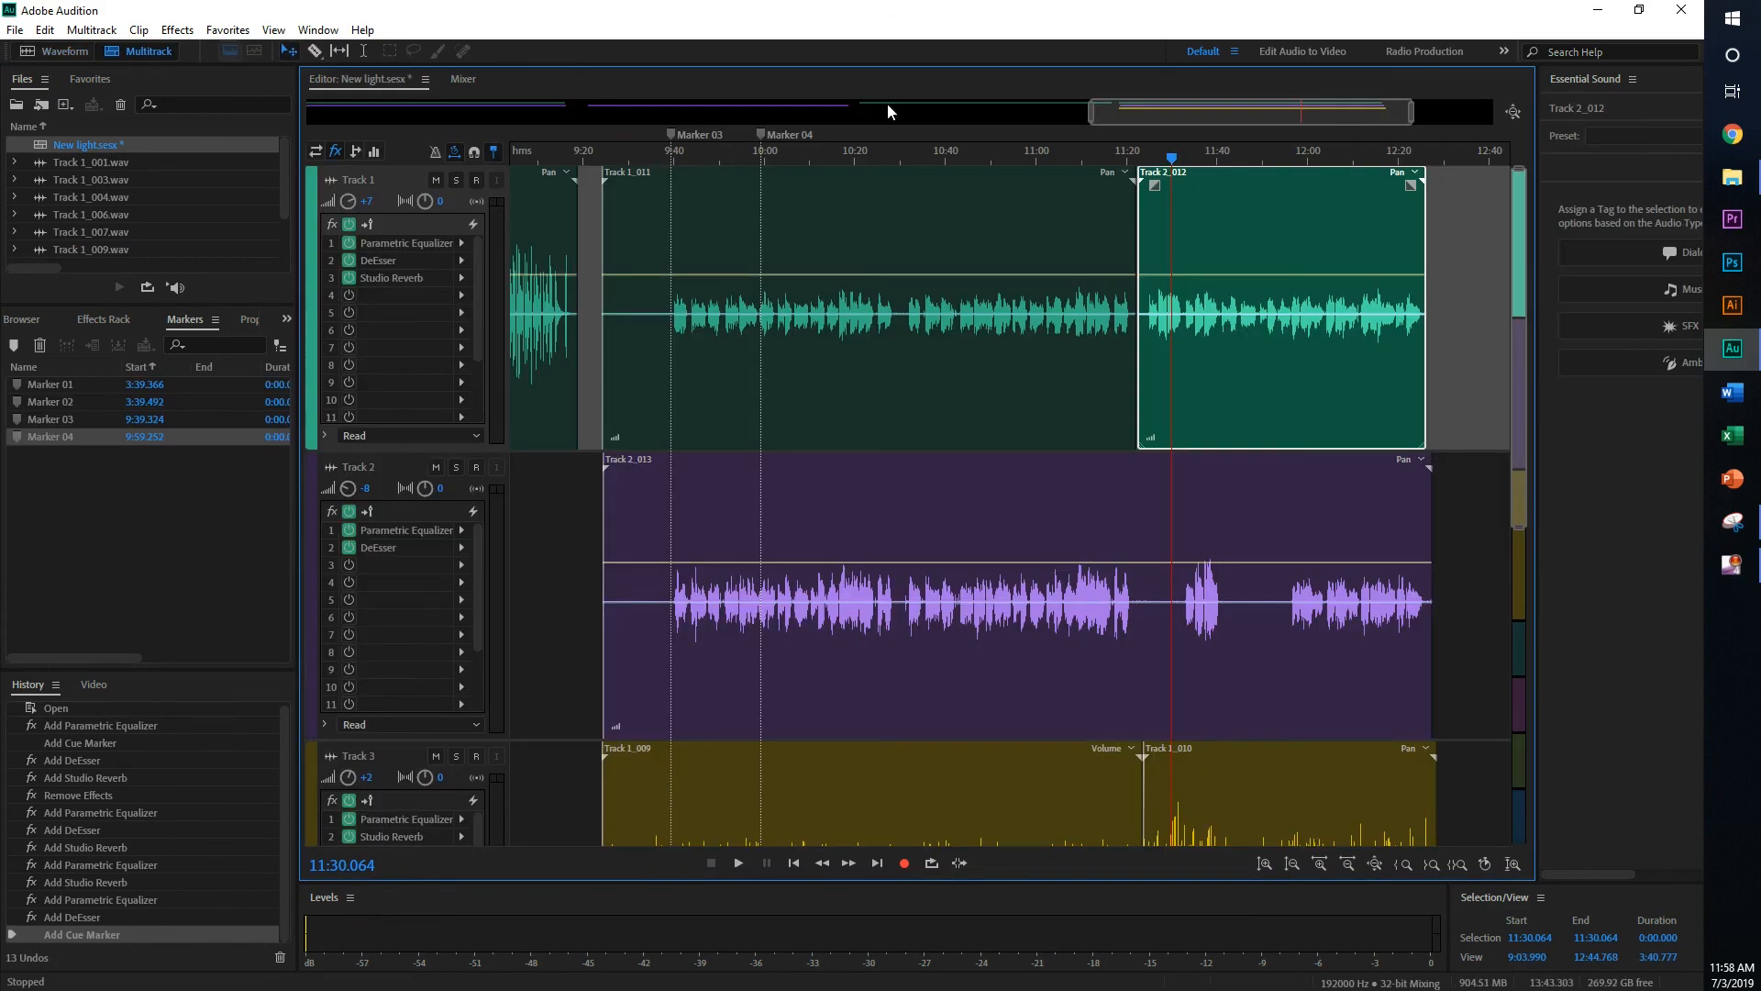
pyautogui.click(710, 158)
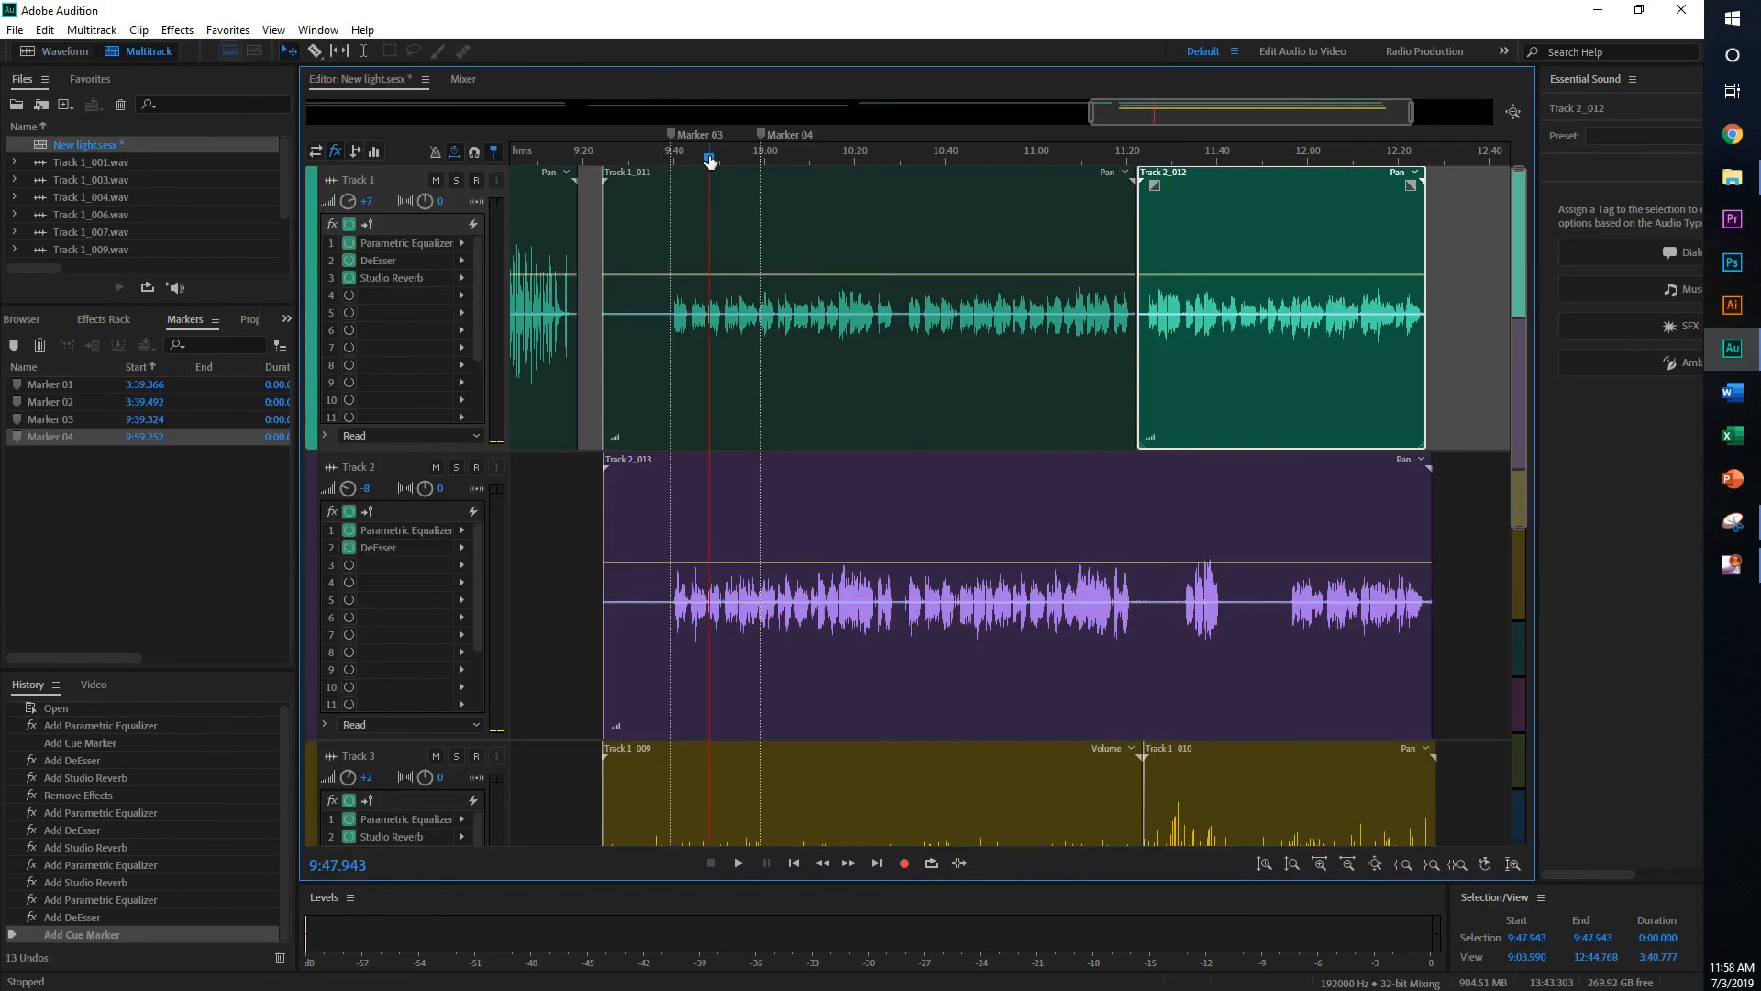
# - Park the playhead near 9:50 and save the New light session with Ctrl+S
pyautogui.click(737, 862)
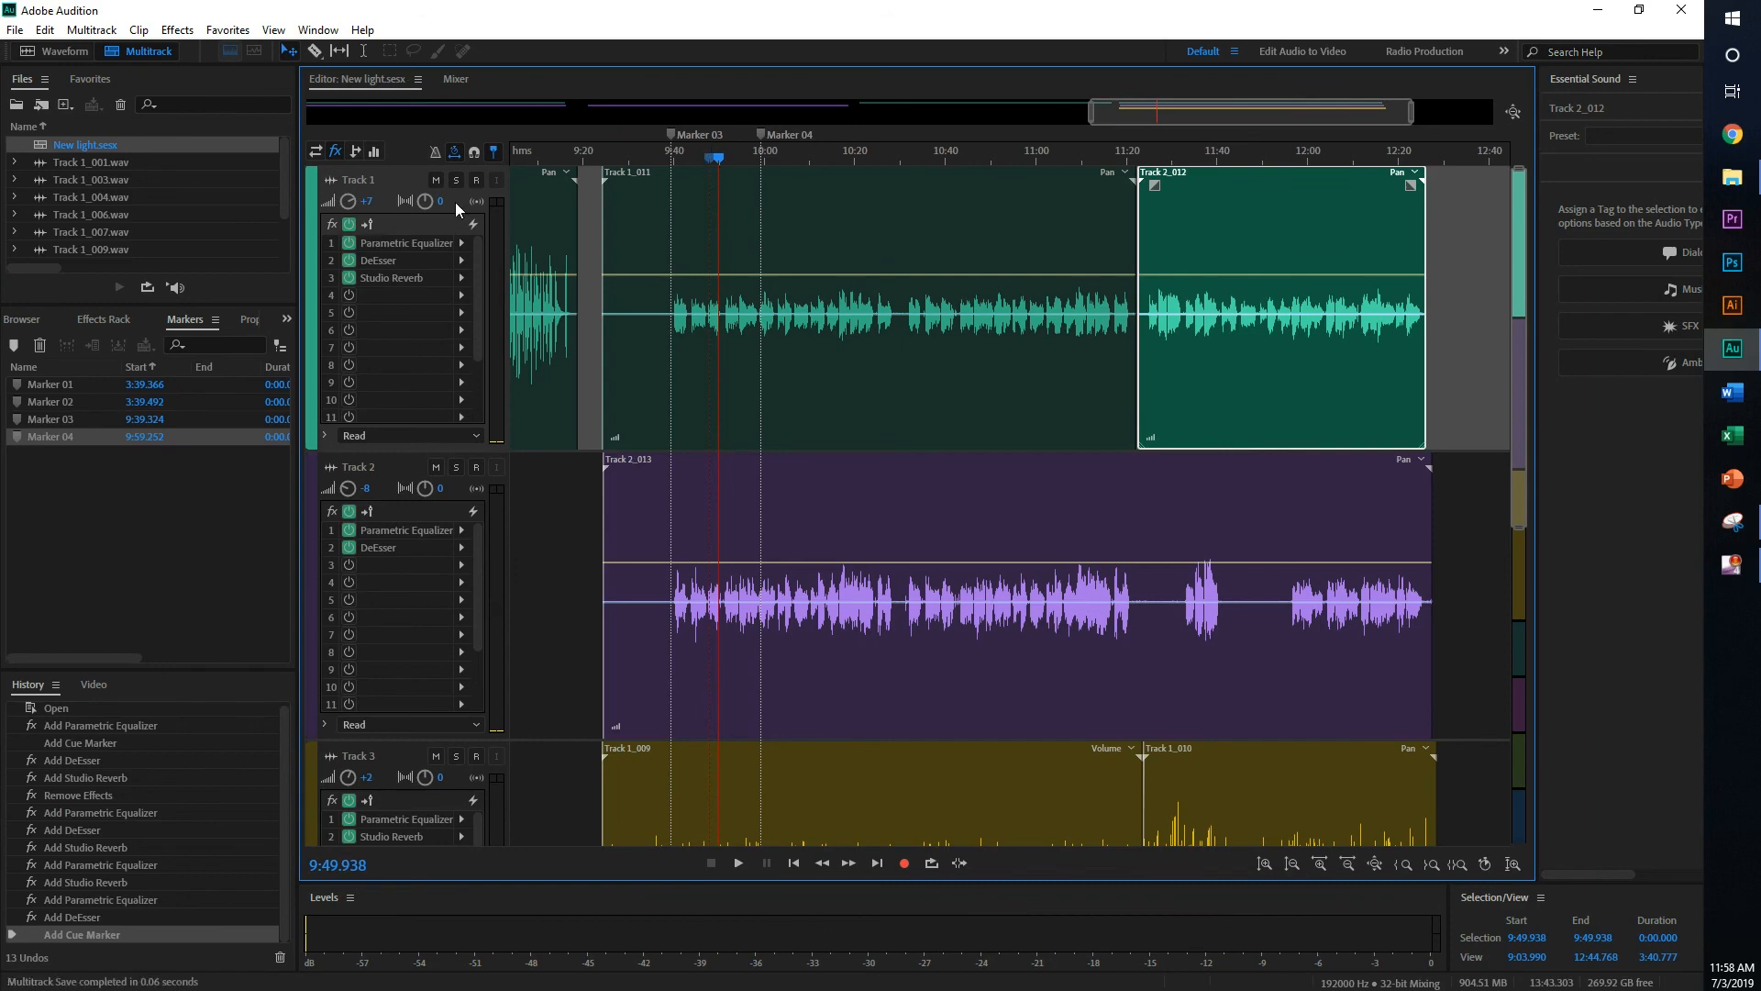
pyautogui.moveTo(404, 767)
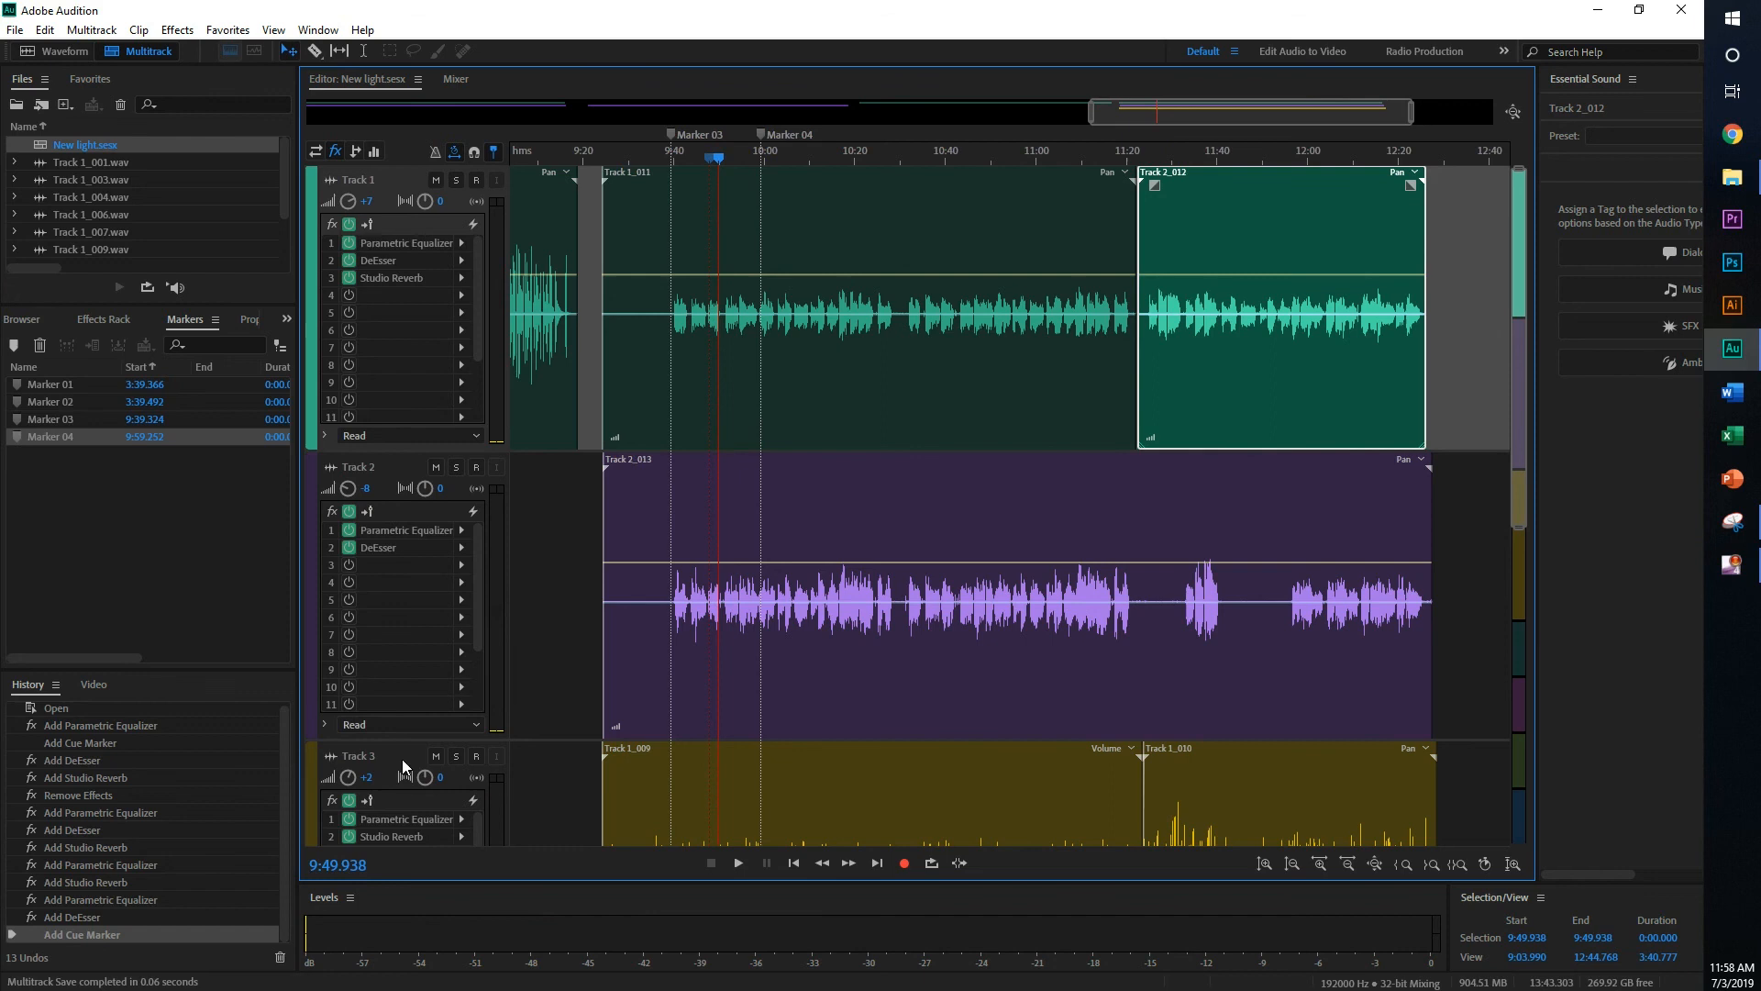
pyautogui.moveTo(458, 578)
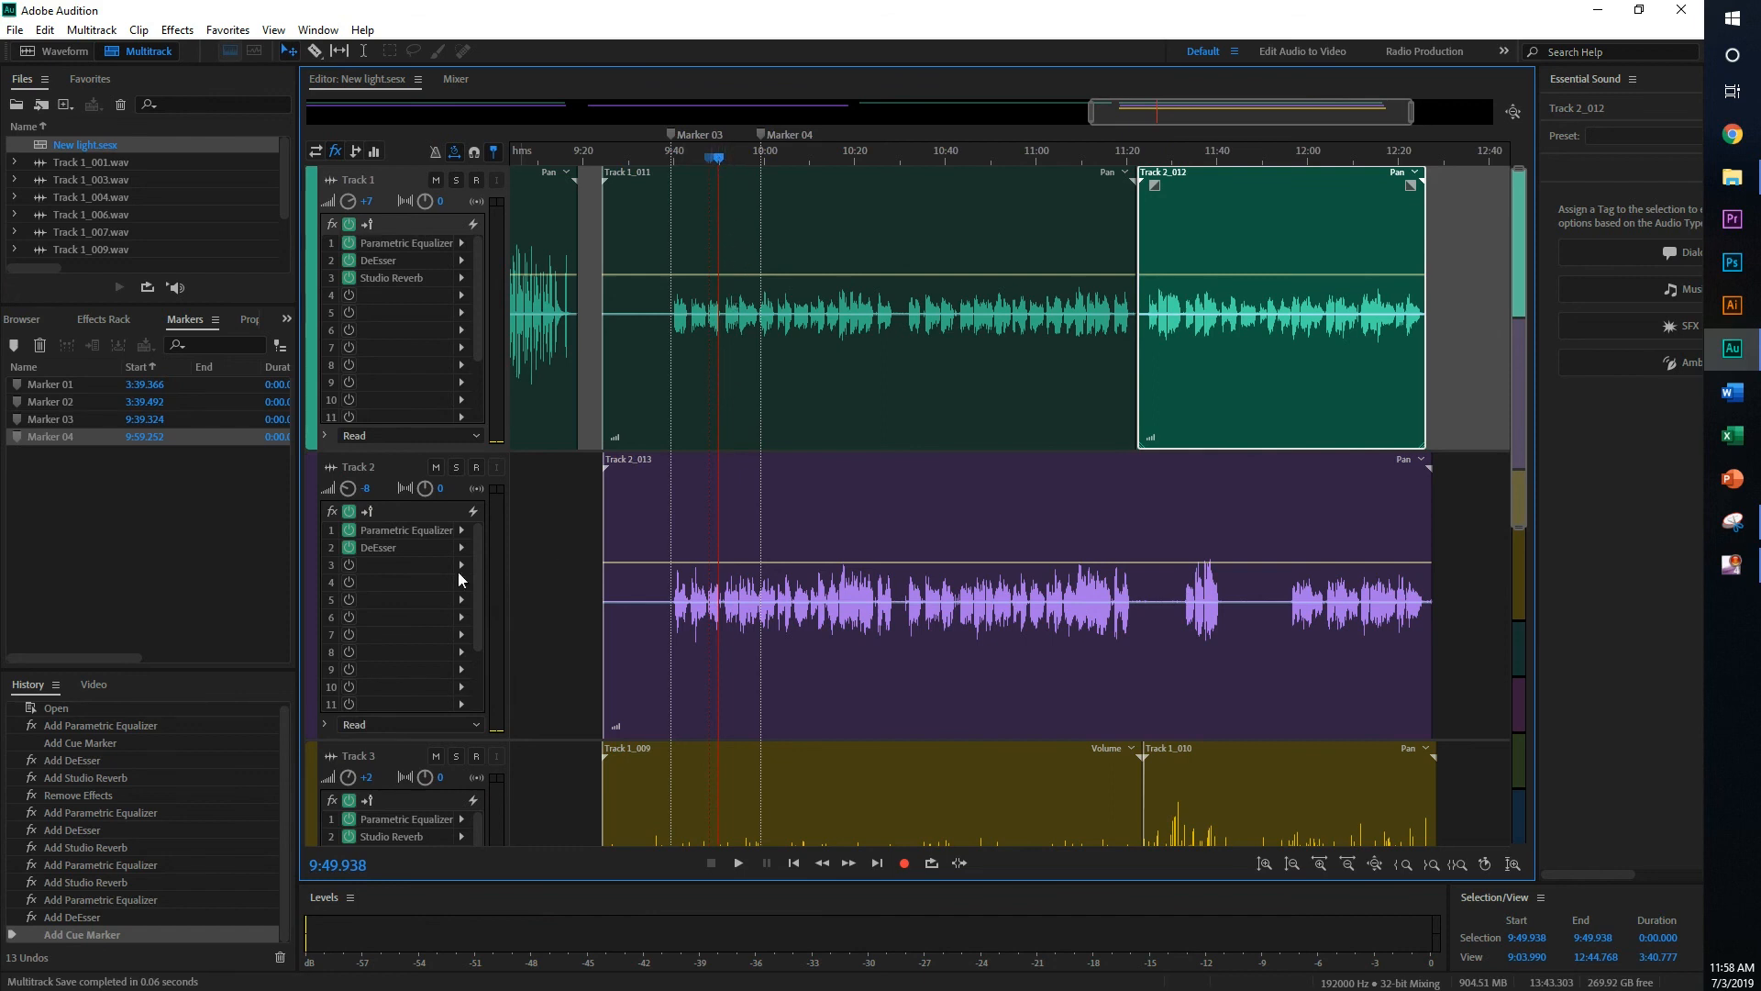
pyautogui.moveTo(349, 800)
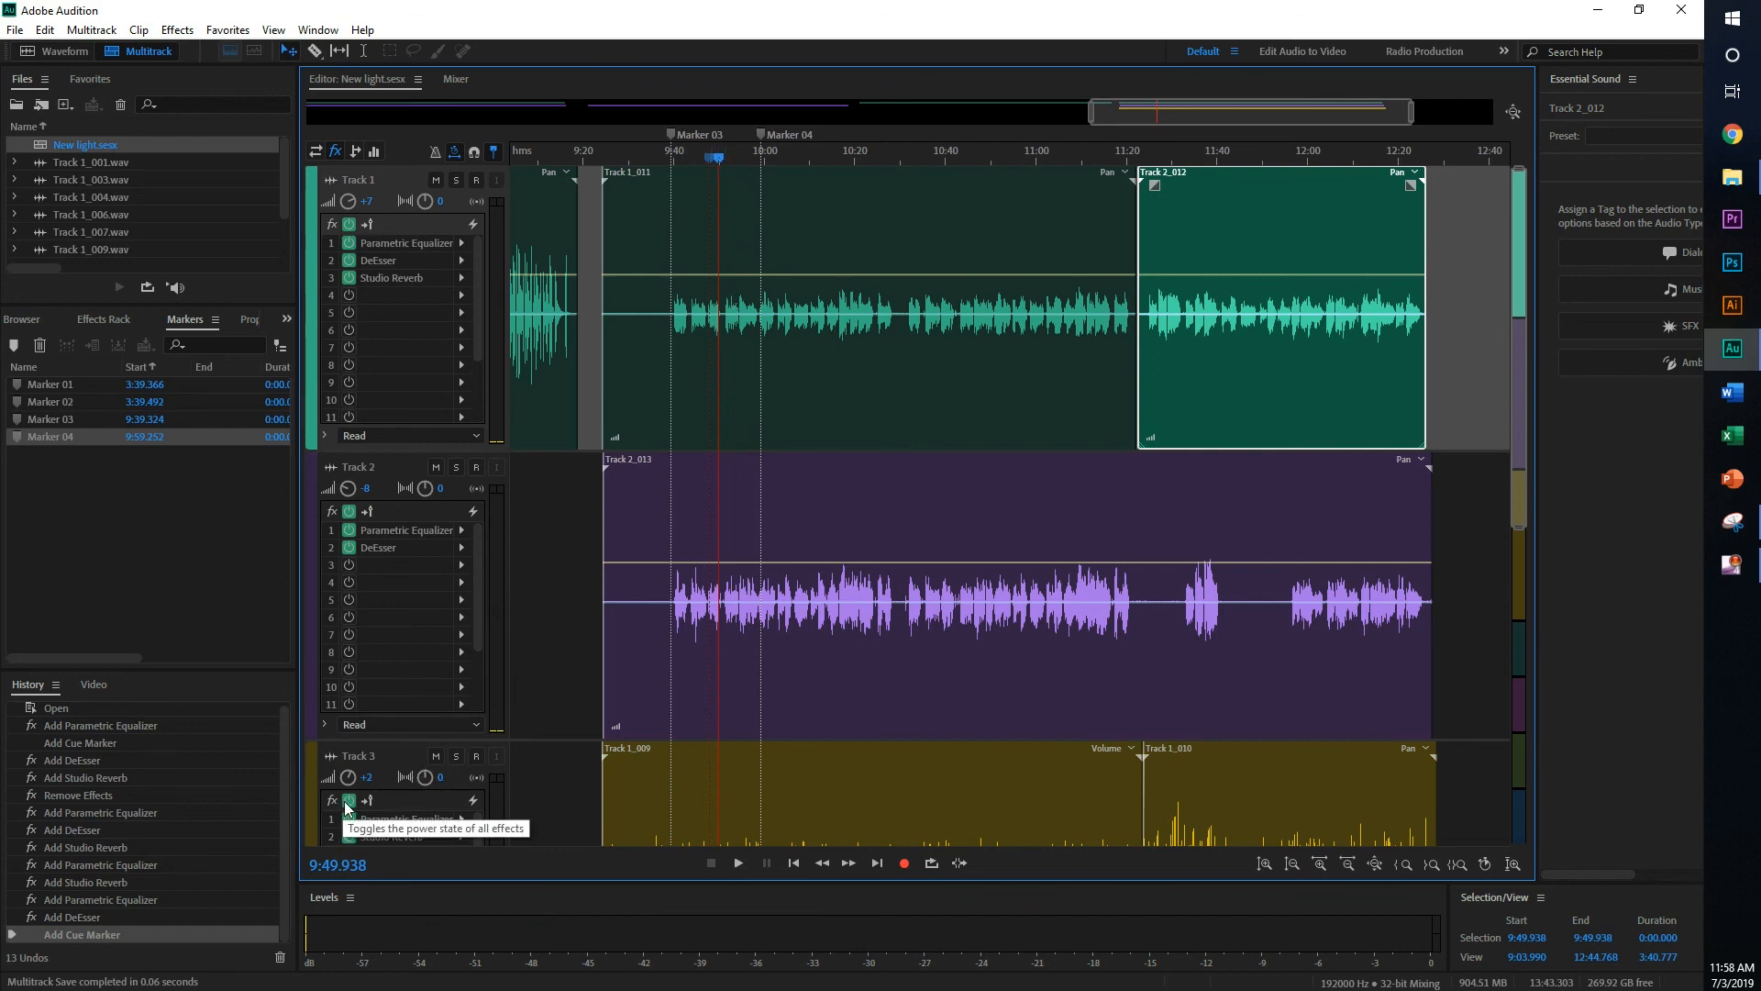
pyautogui.click(349, 800)
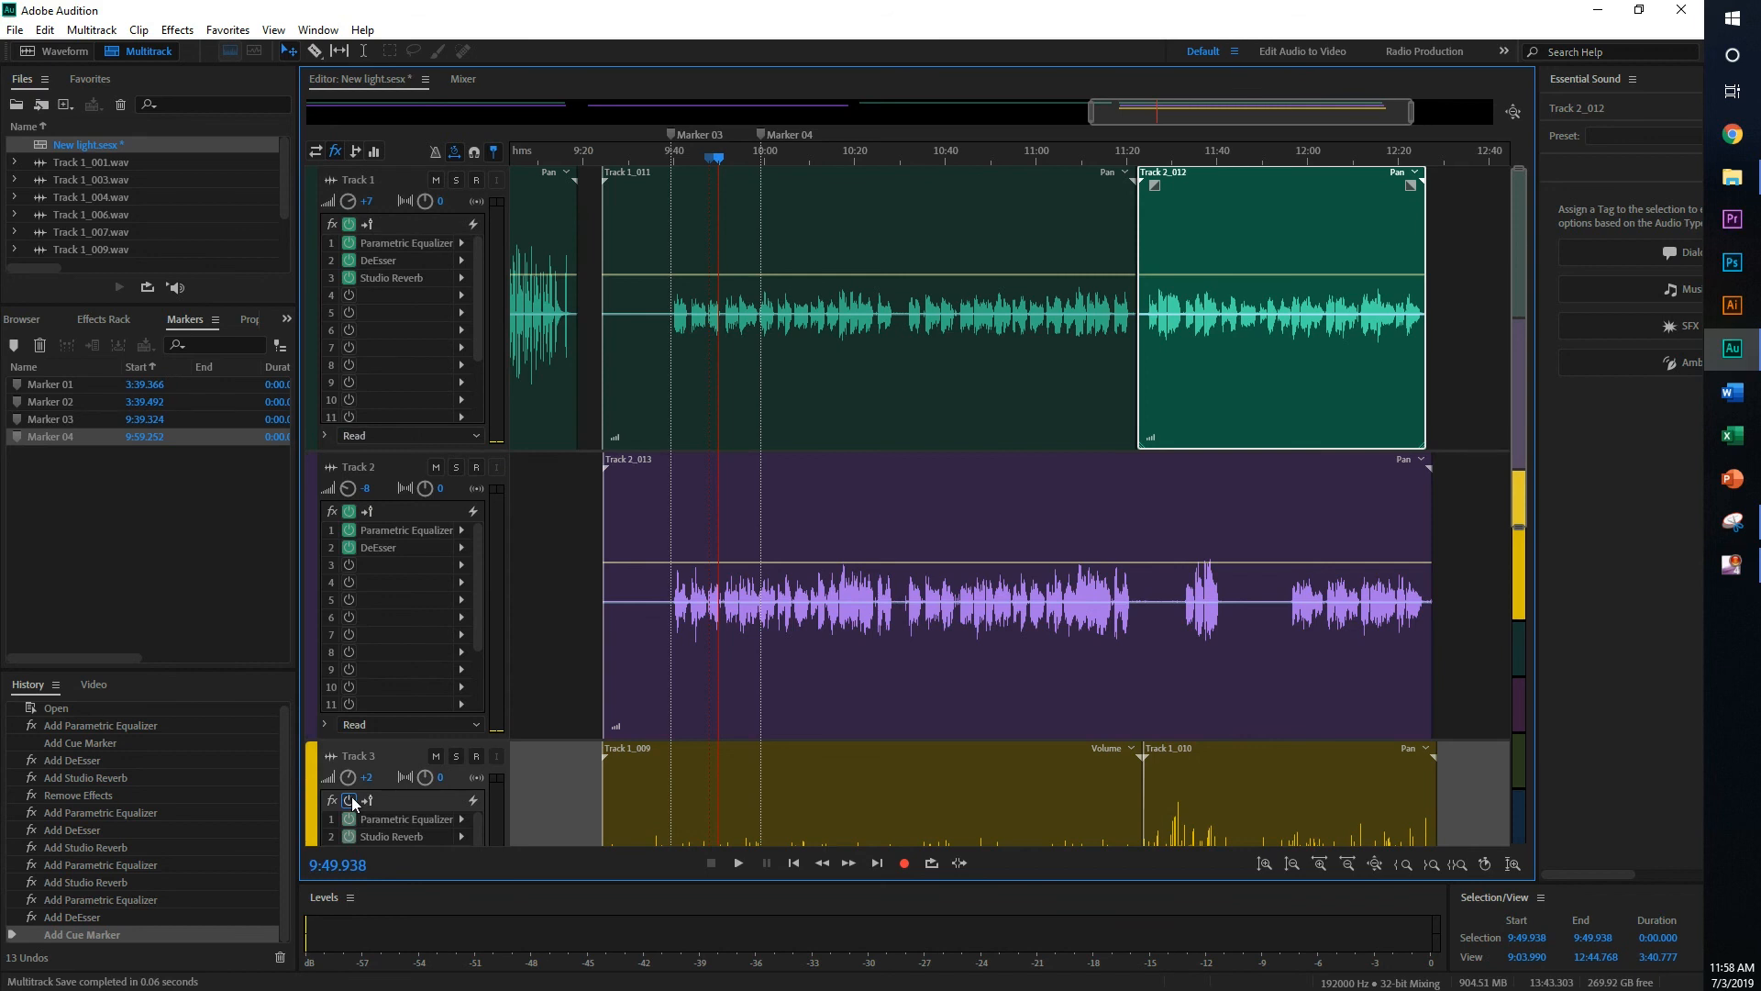
pyautogui.click(738, 862)
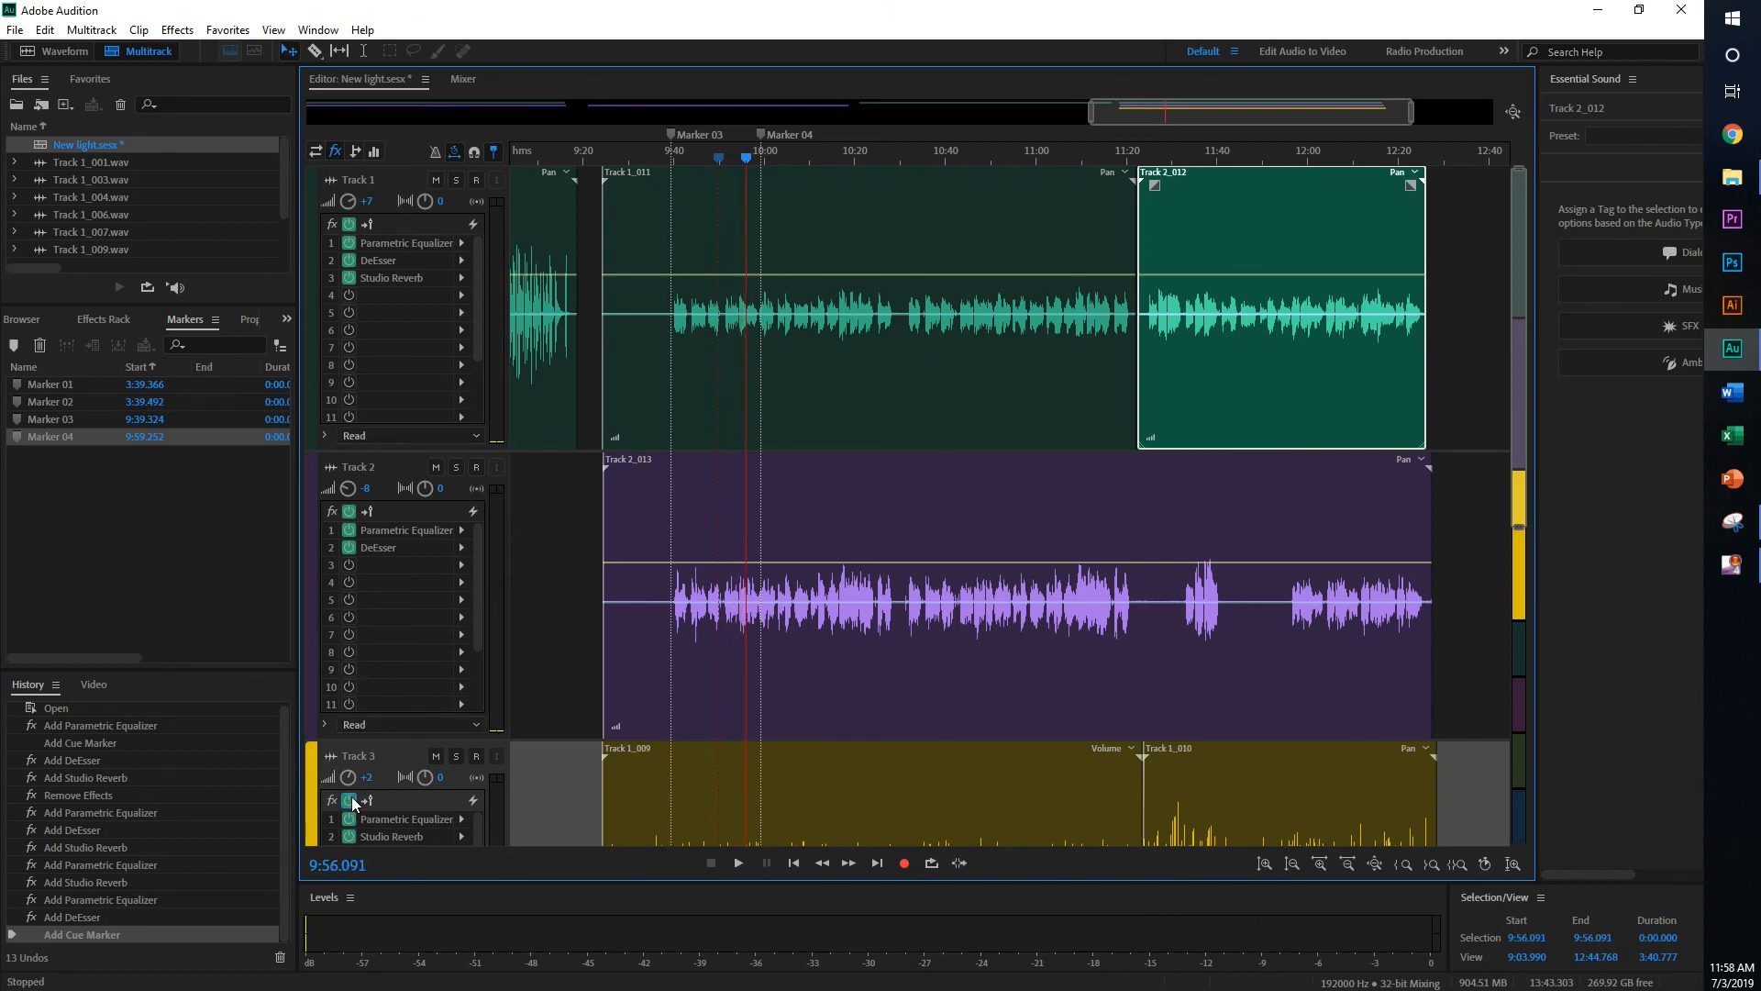
pyautogui.click(738, 863)
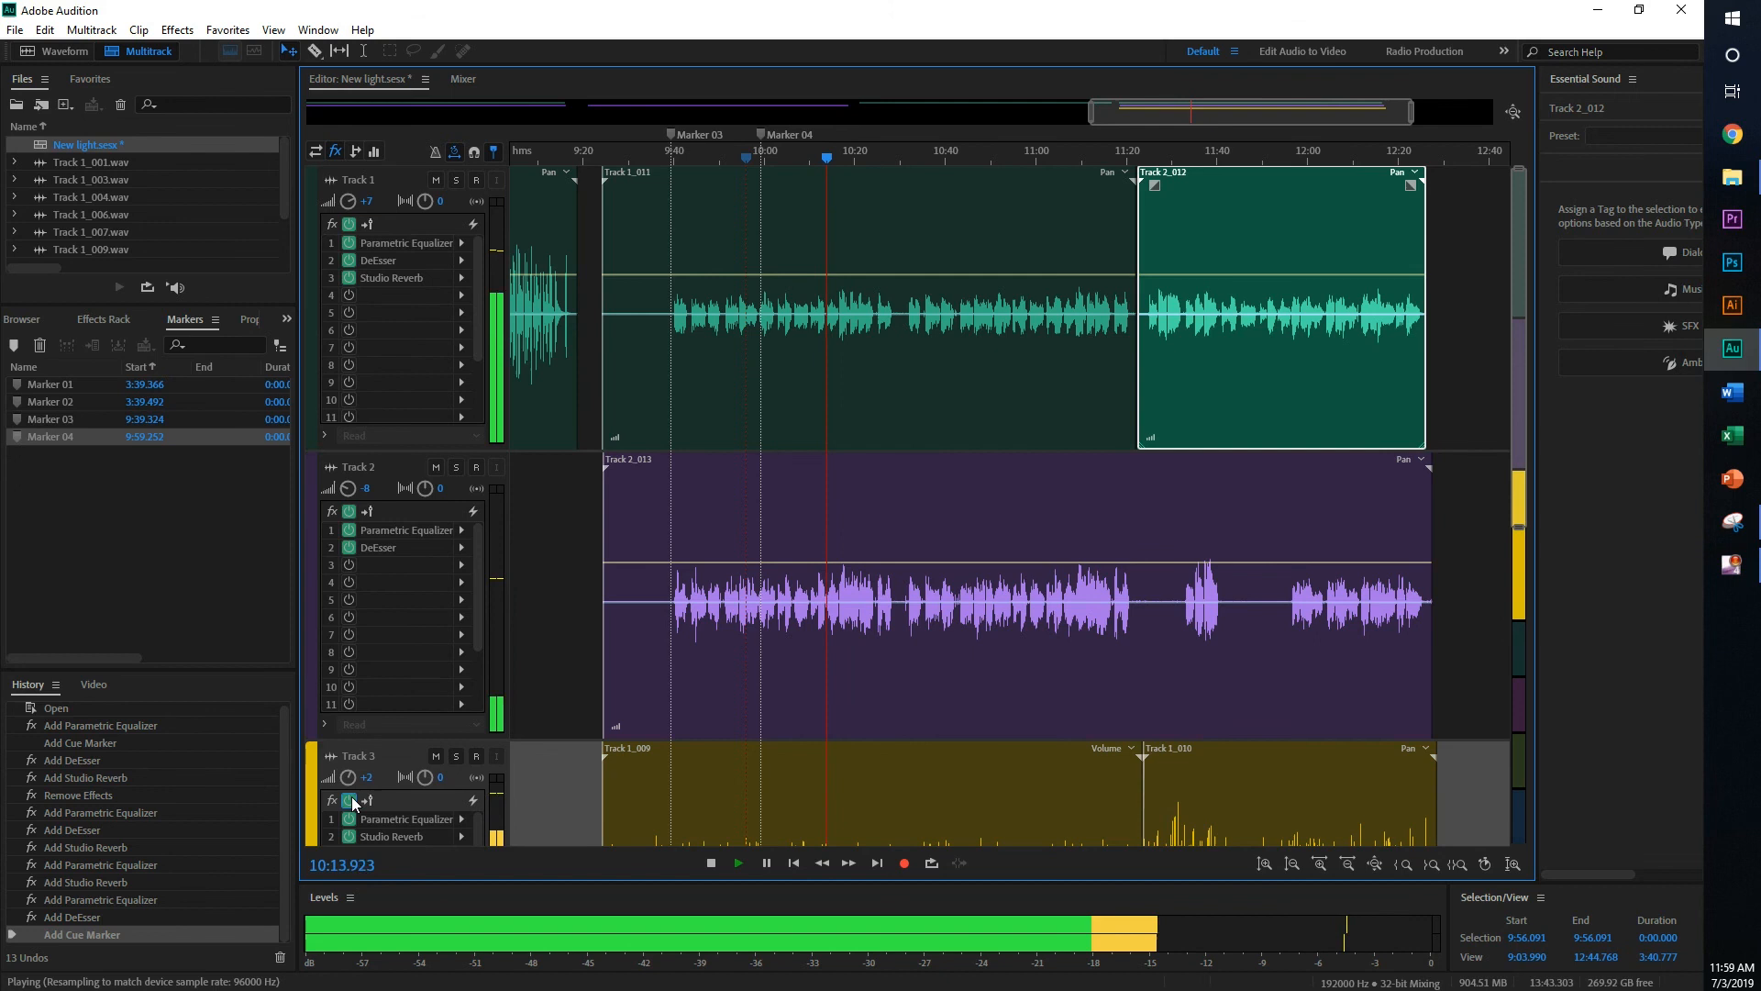
pyautogui.click(708, 863)
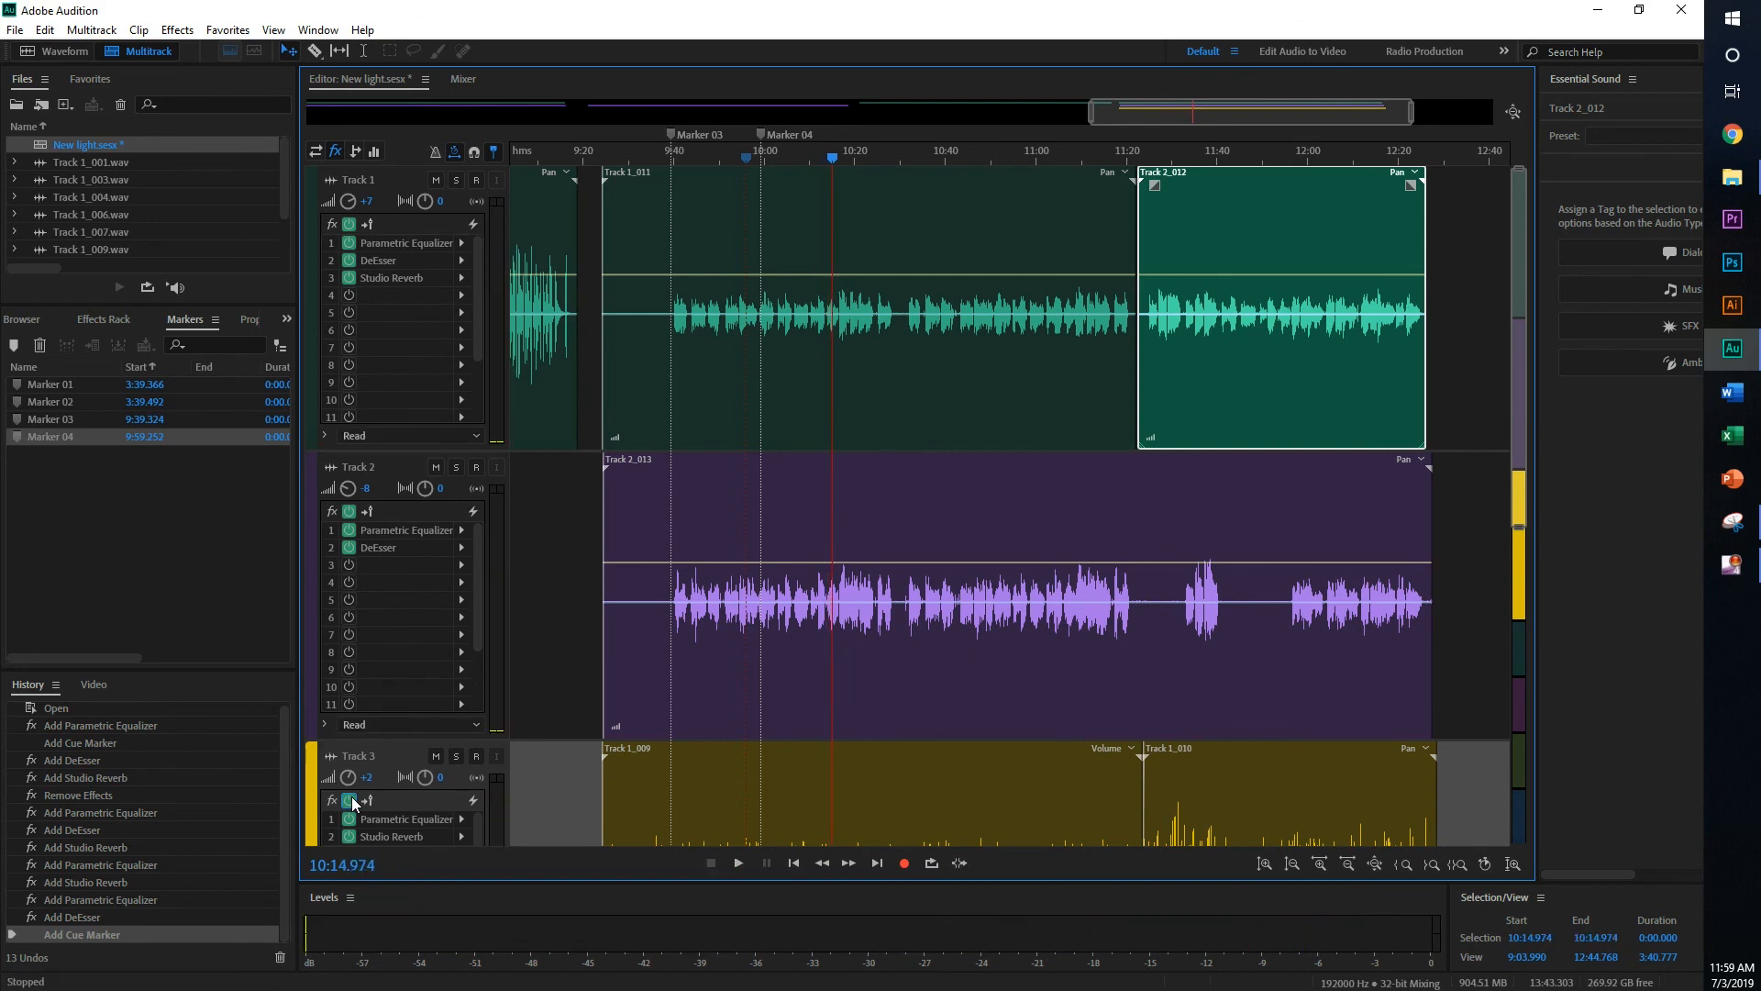
pyautogui.moveTo(736, 471)
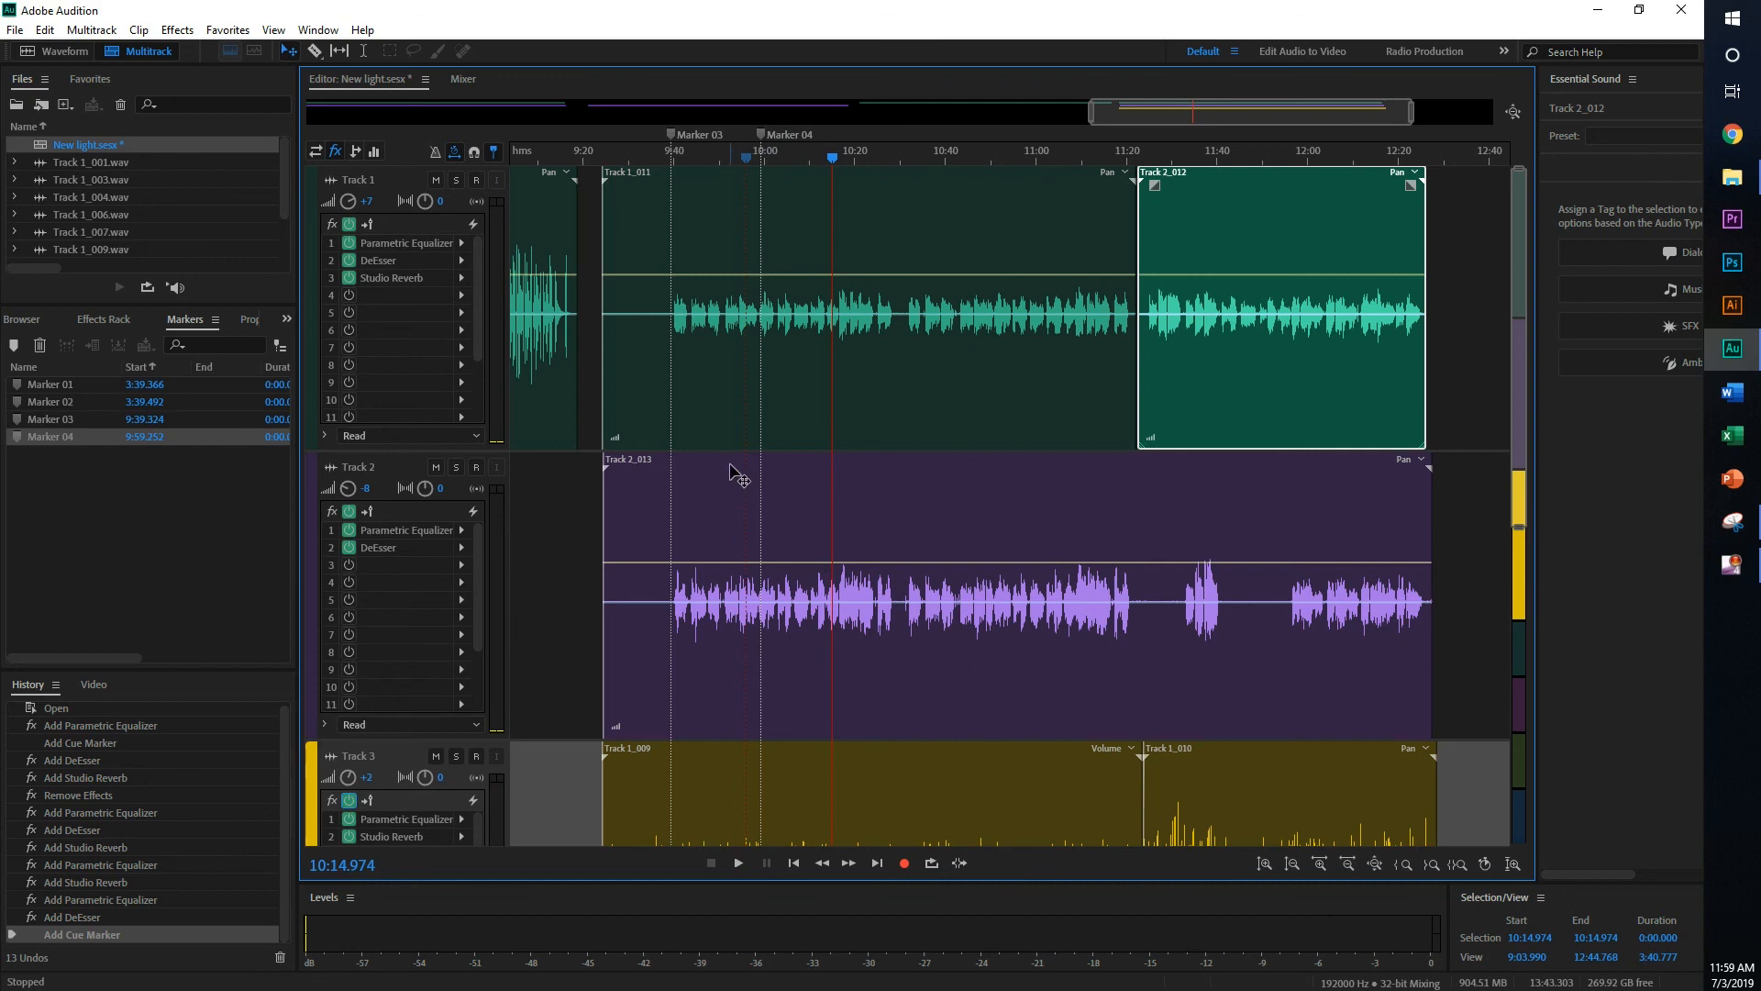
pyautogui.moveTo(736, 471)
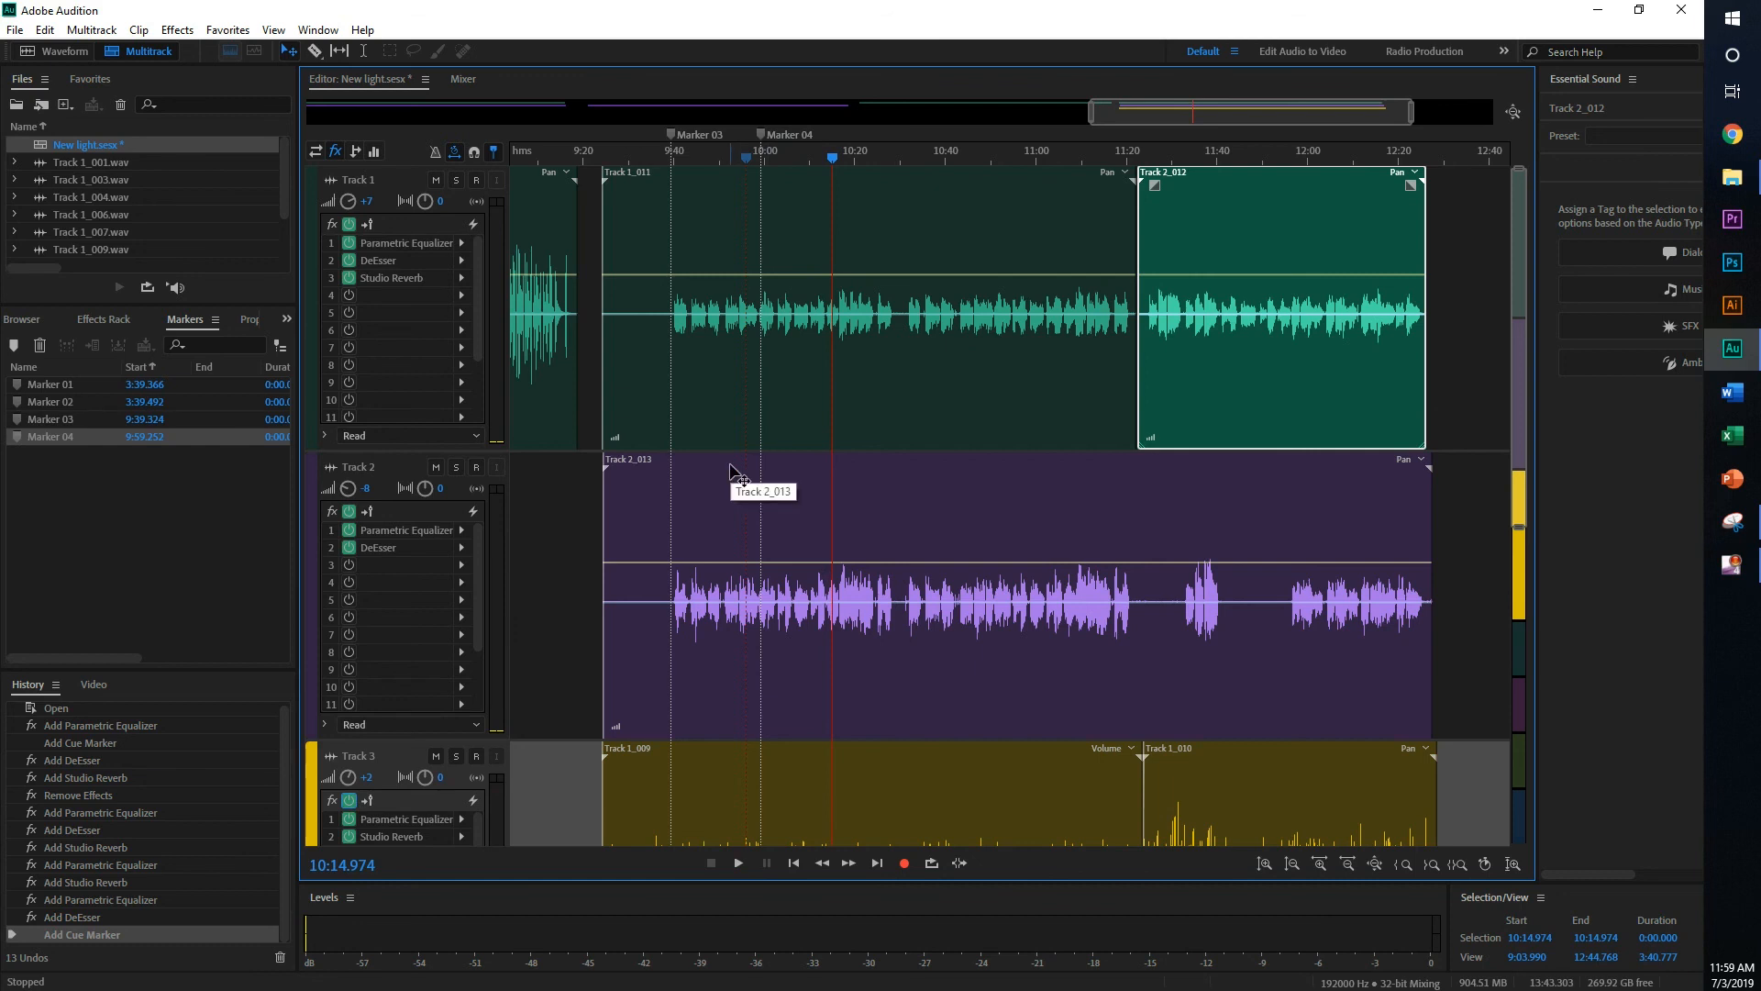
pyautogui.moveTo(28, 859)
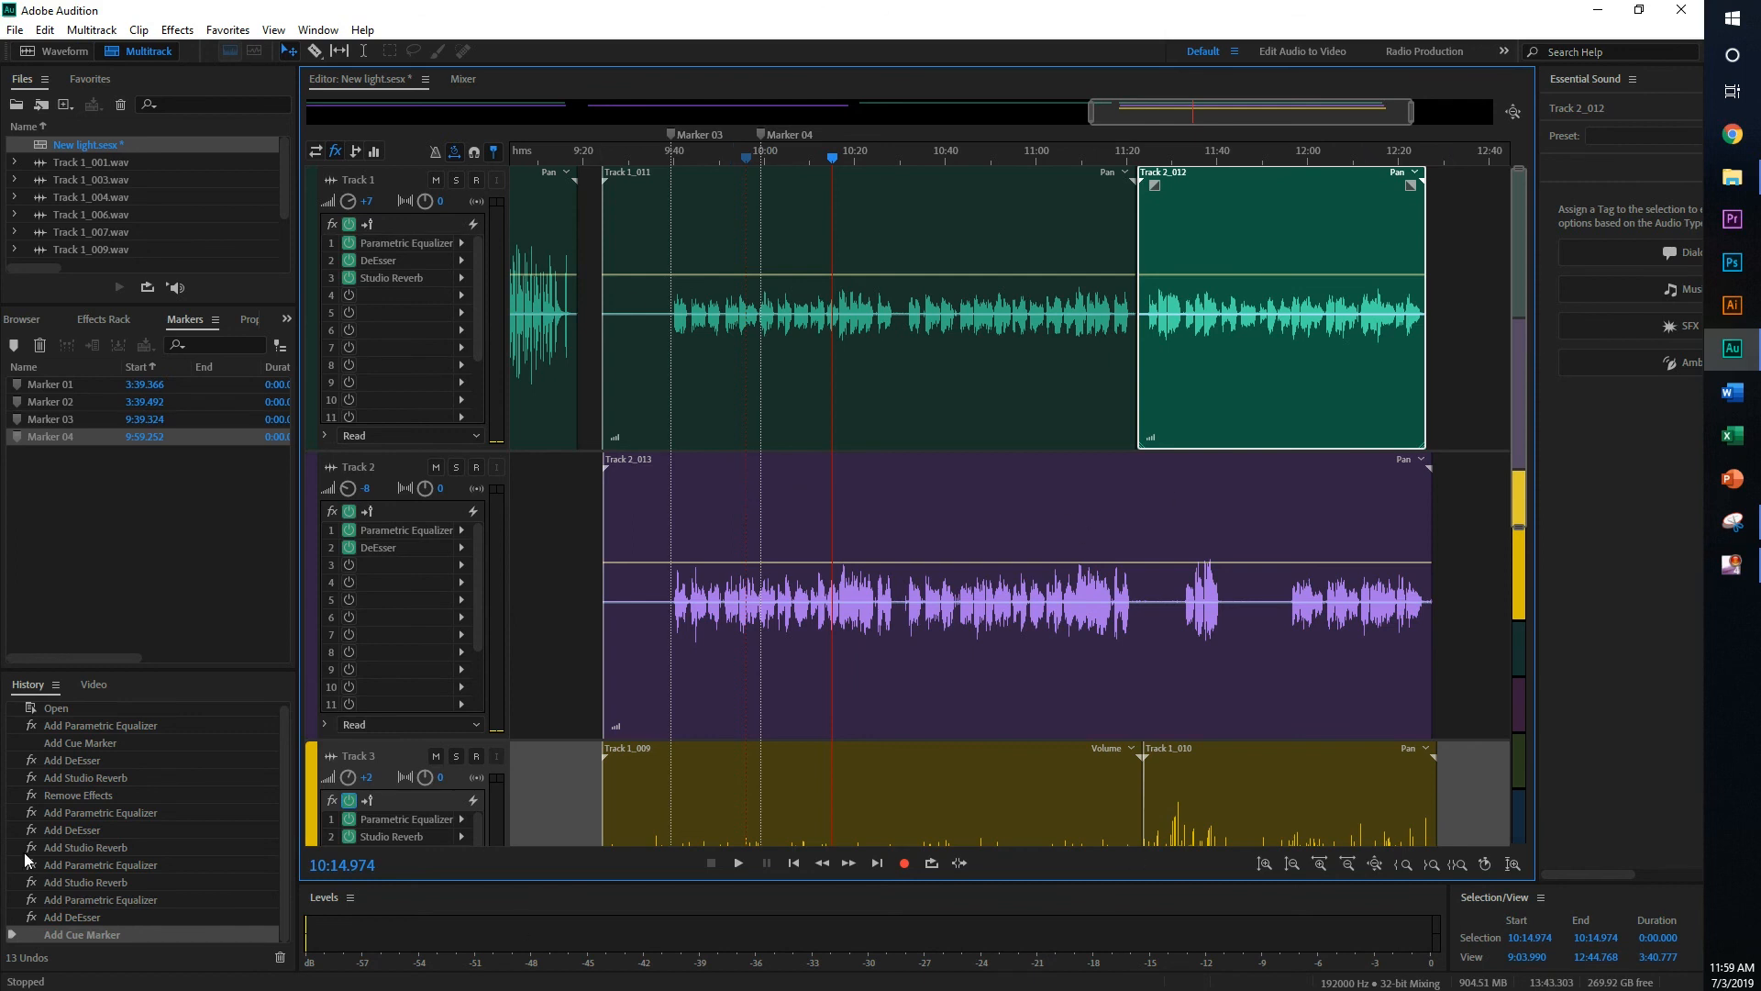